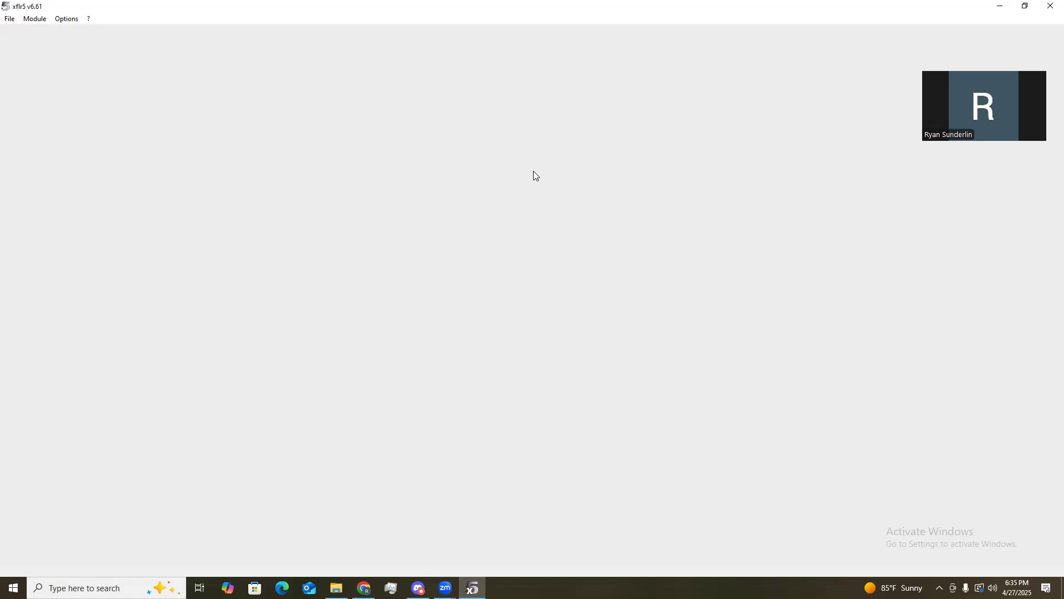
mouse_move(163, 490)
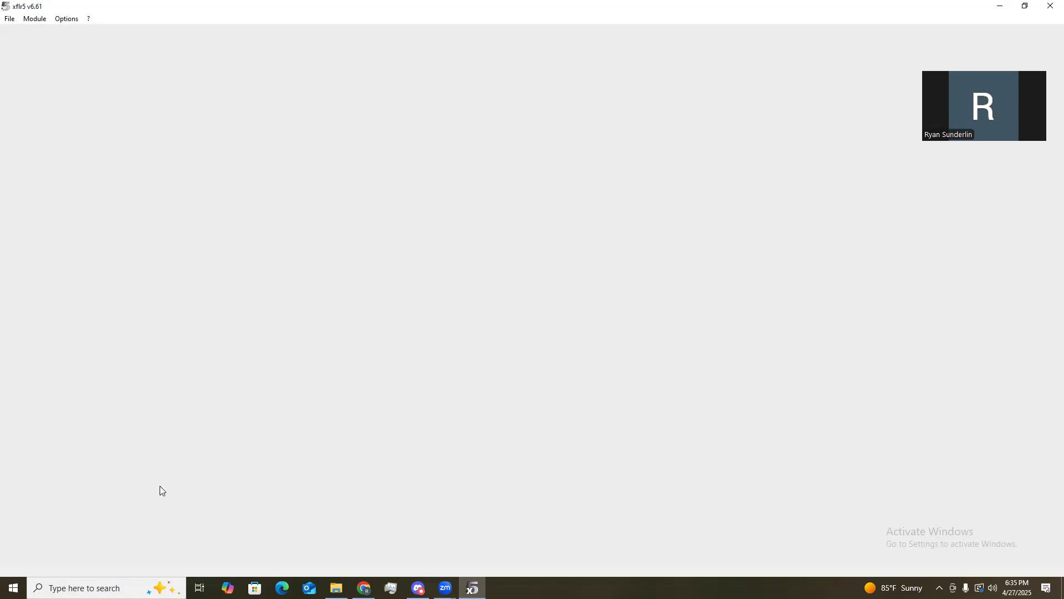
Switch XFLR5 to the Direct Foil Design module, then reopen the Module menu.
click(35, 18)
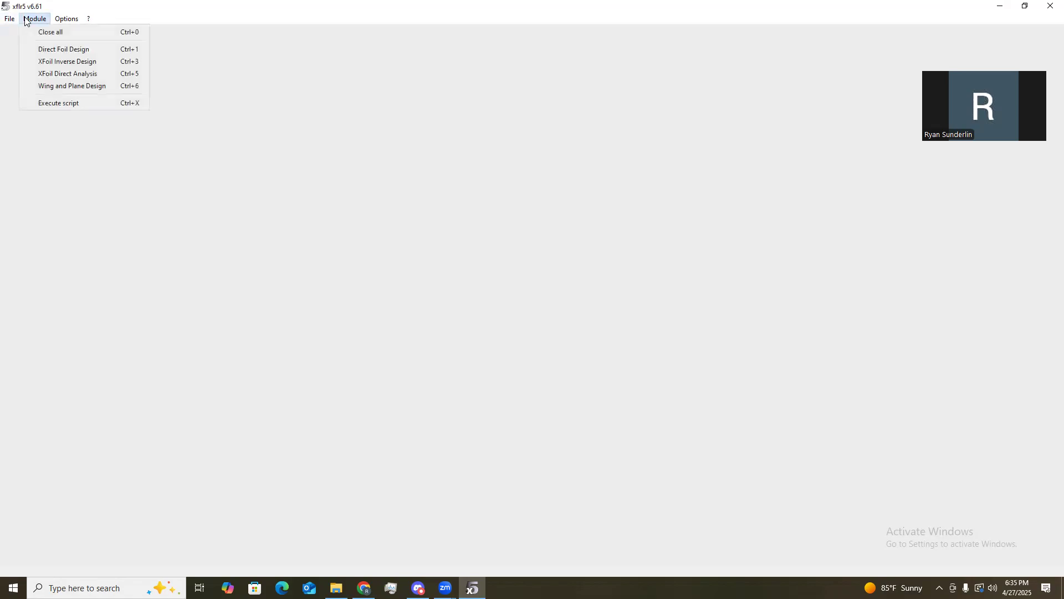
click(63, 49)
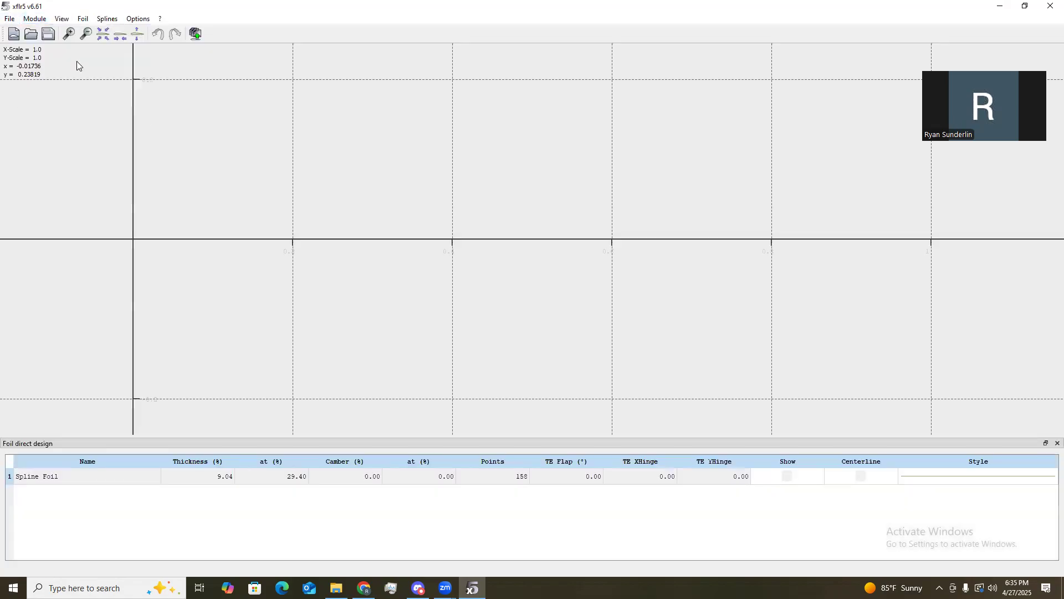
click(34, 19)
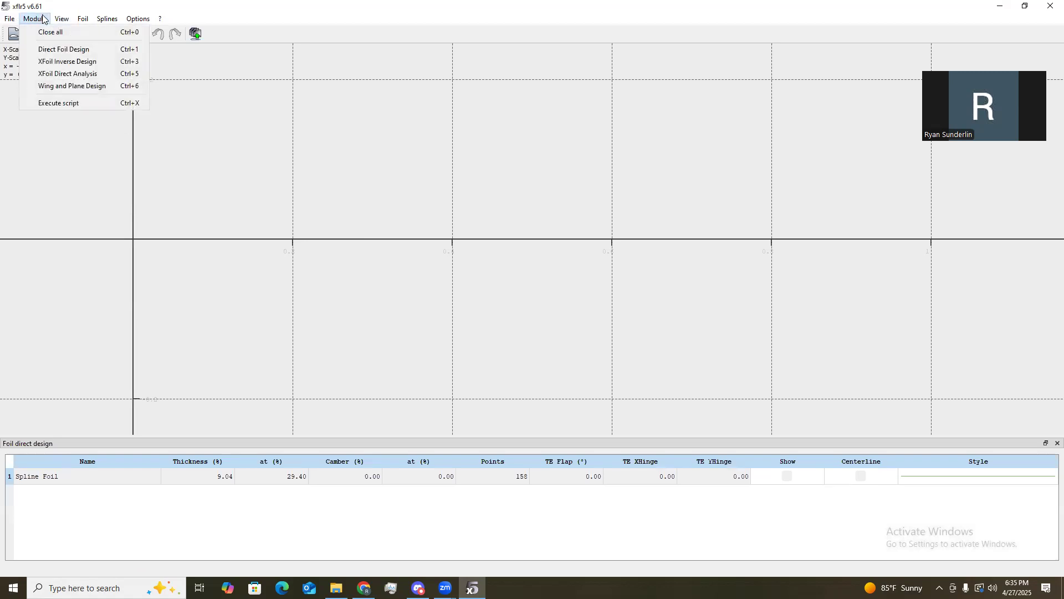
mouse_move(64, 48)
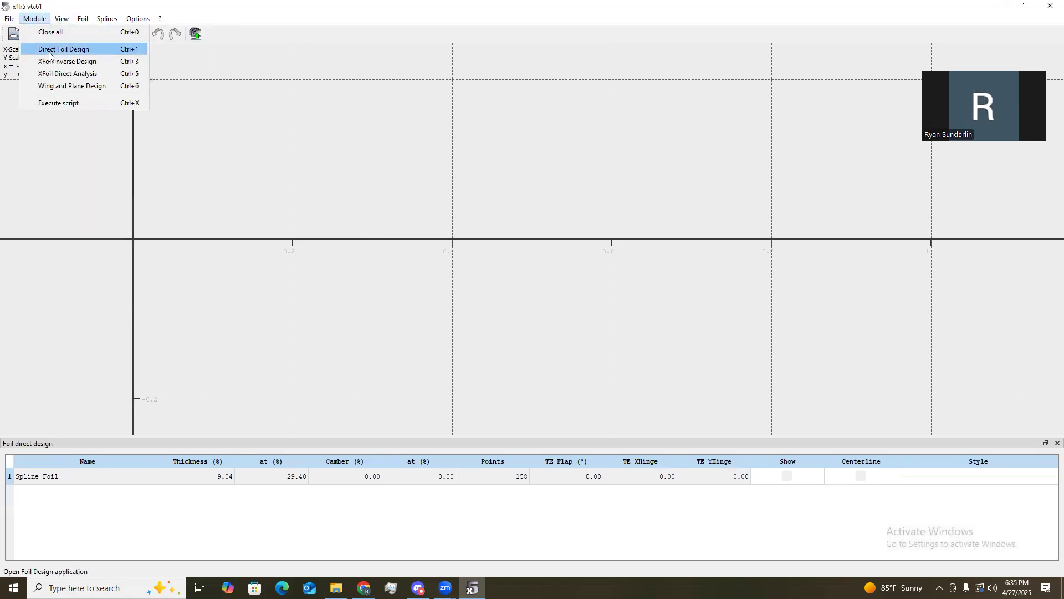
Generate the NACA 4412 foil, then the NACA 0012 foil with 100 panels.
click(63, 48)
text(4412)
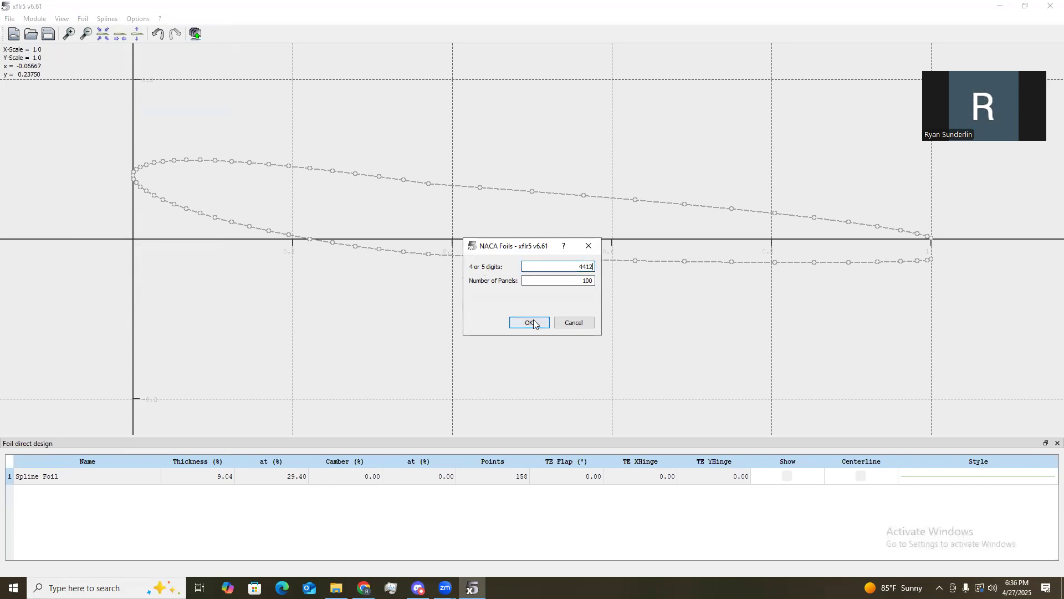
click(530, 322)
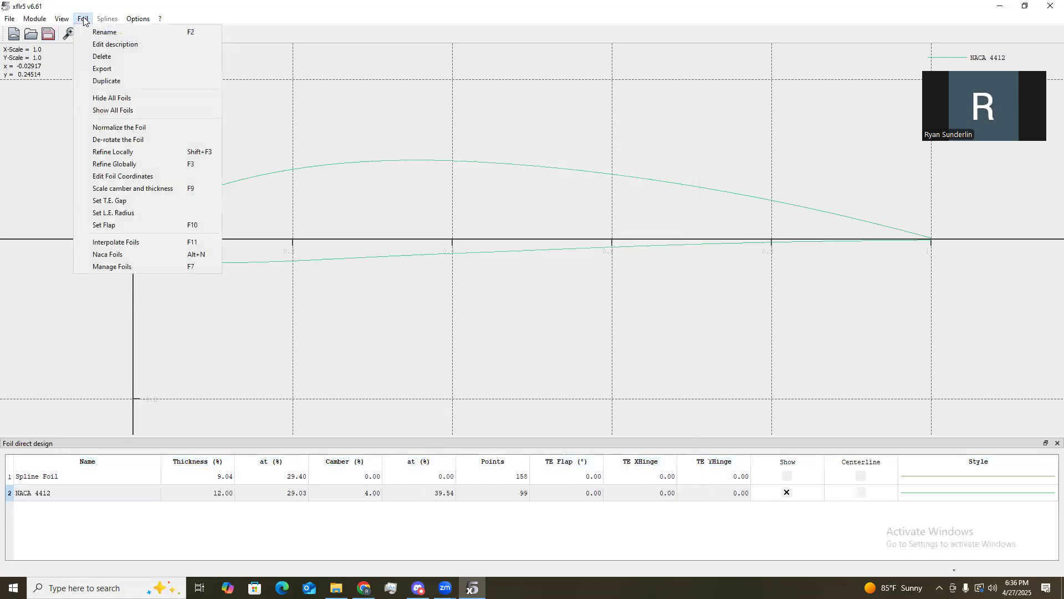
mouse_move(126, 242)
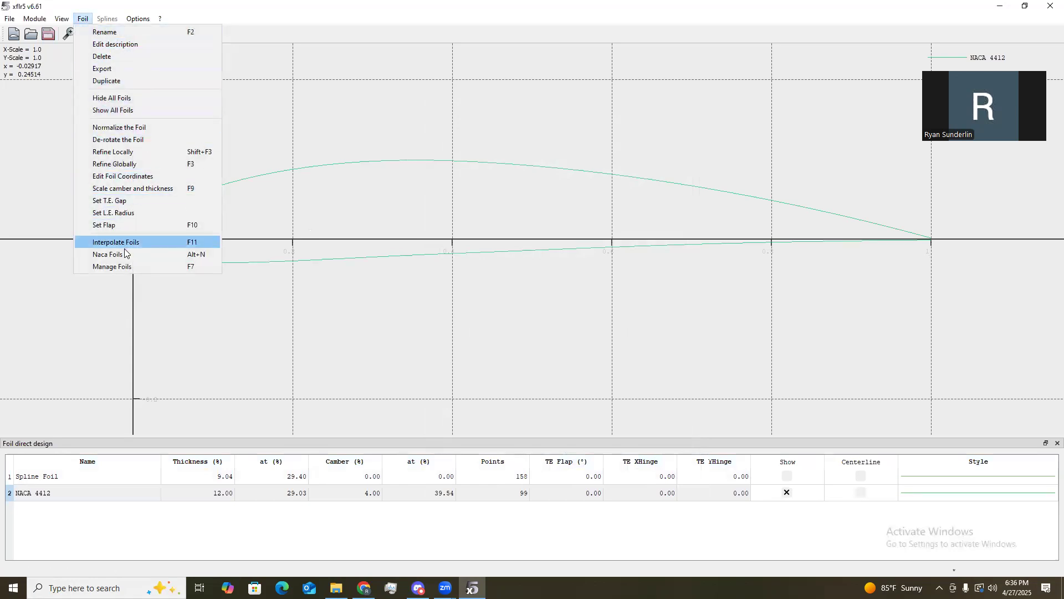
click(106, 254)
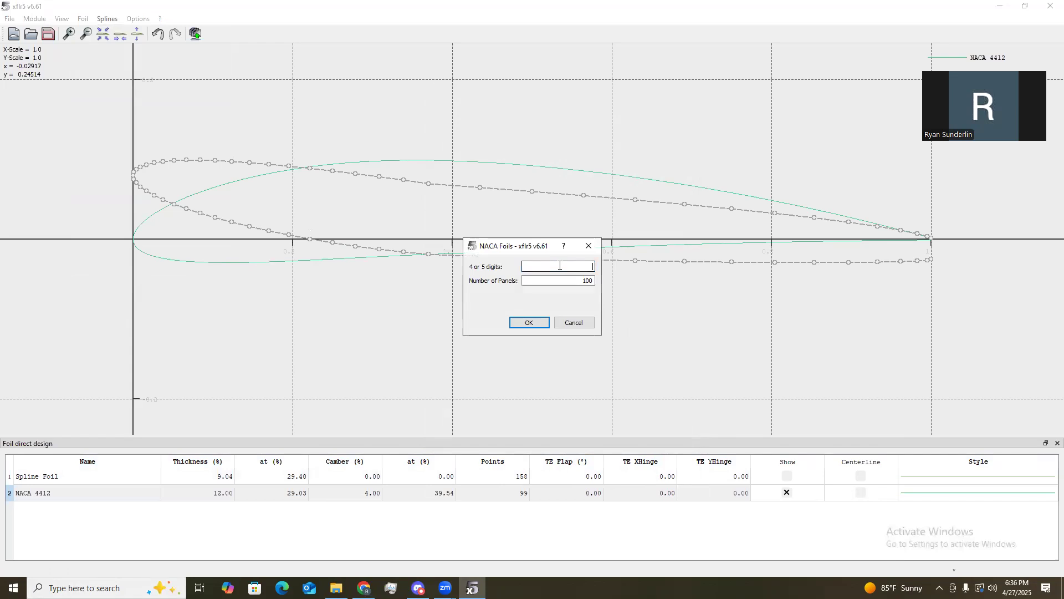
text(0012)
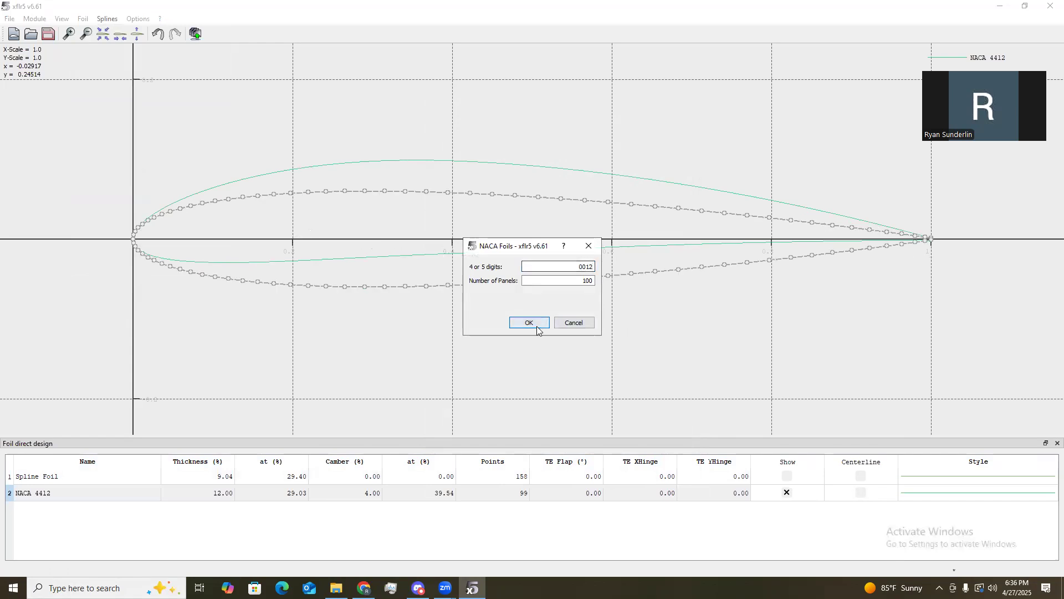
click(529, 323)
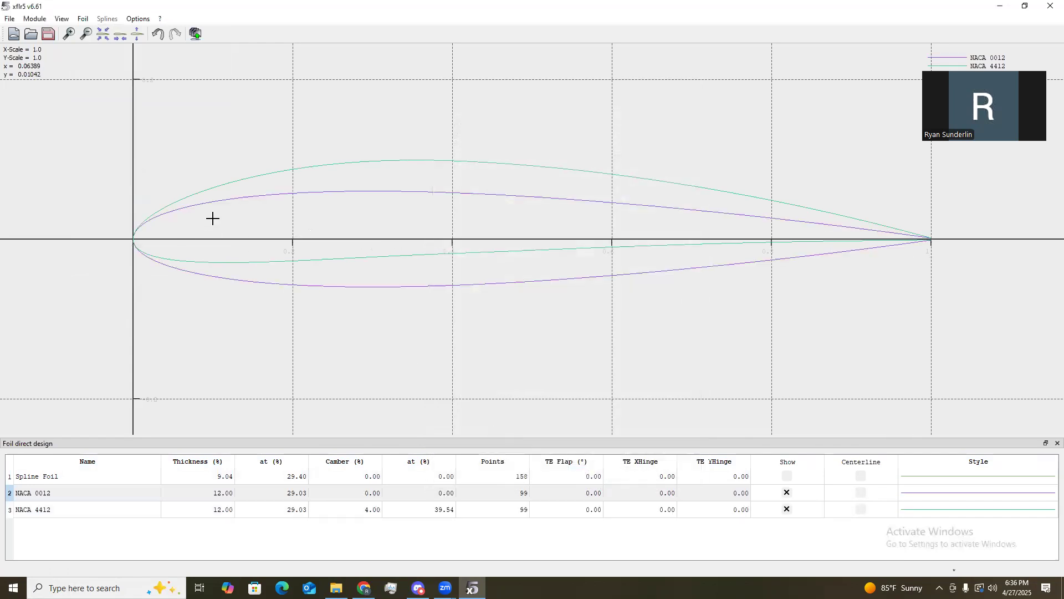
mouse_move(658, 375)
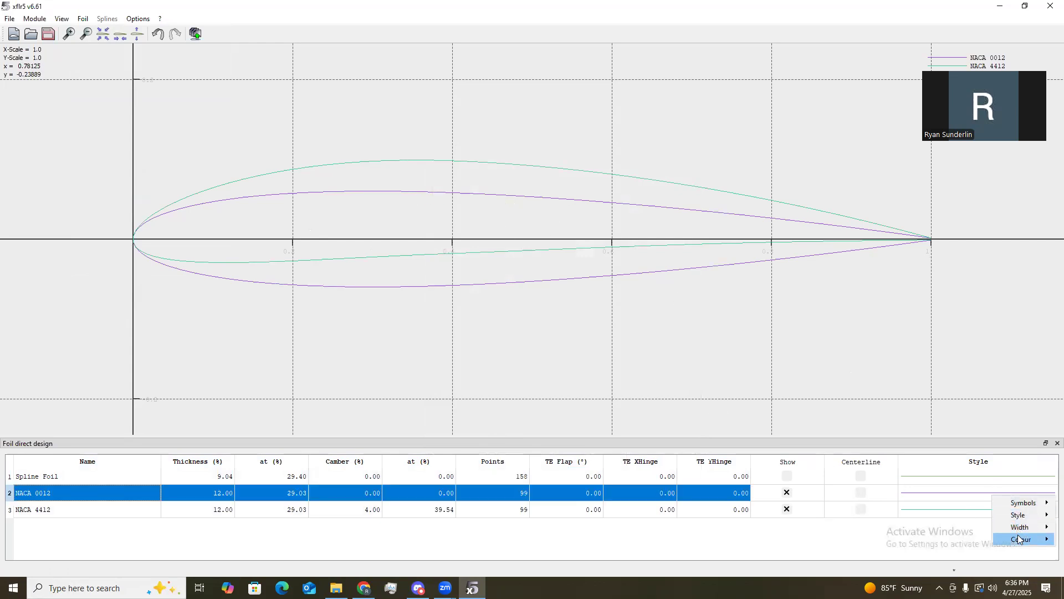
Set the NACA 0012 curve colour to crimson, then browse the Foil and Module menus.
click(1021, 539)
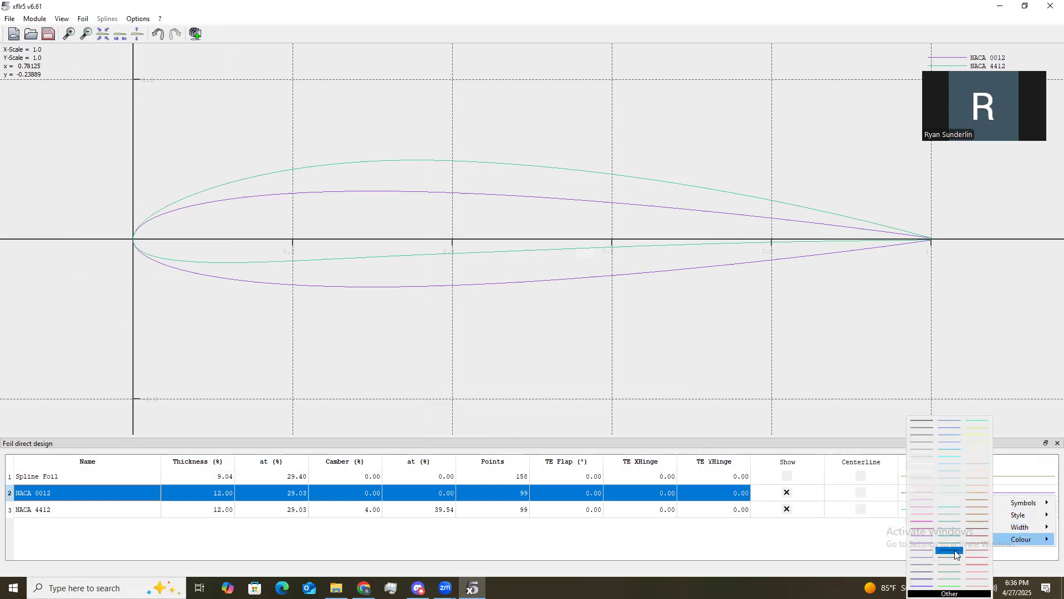
mouse_move(979, 558)
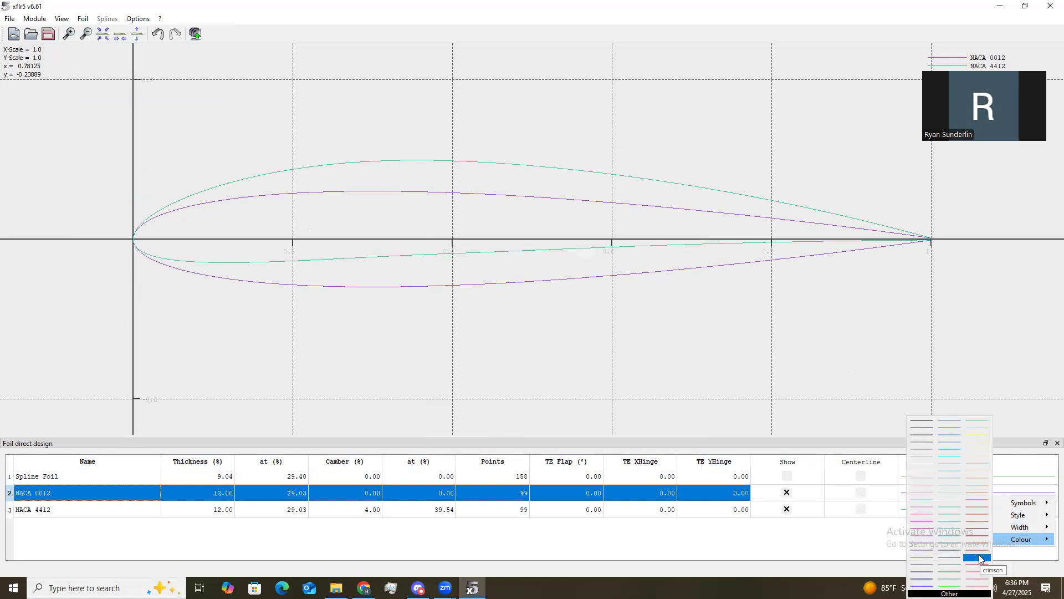
click(978, 558)
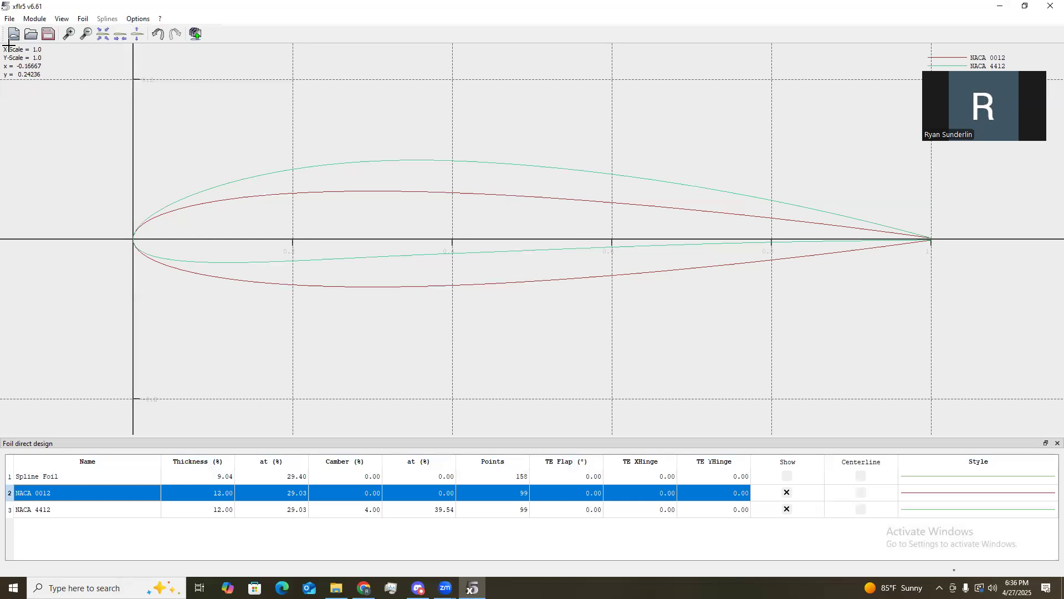
mouse_move(342, 296)
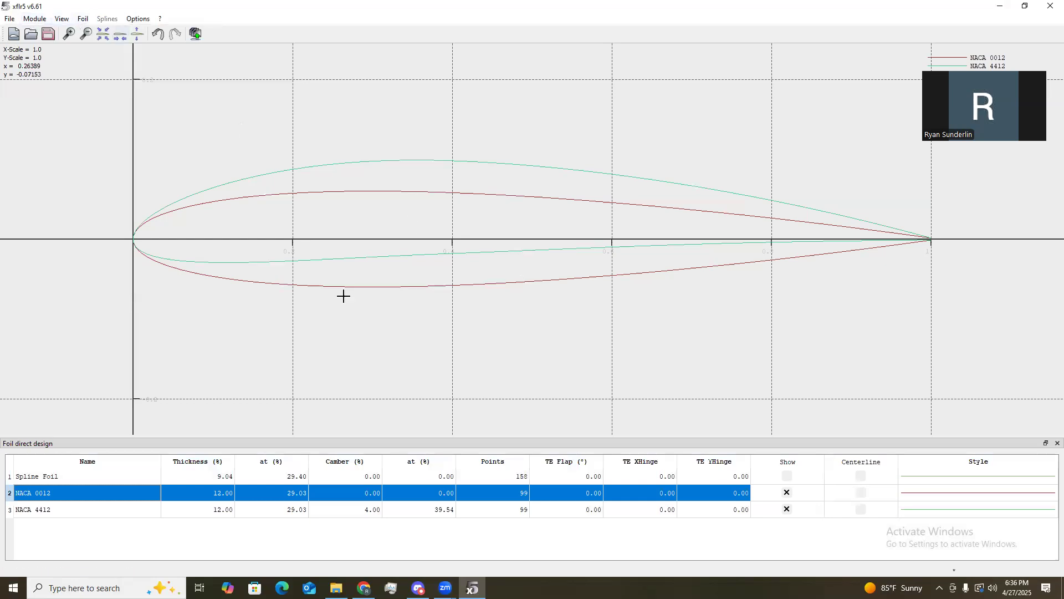
click(82, 18)
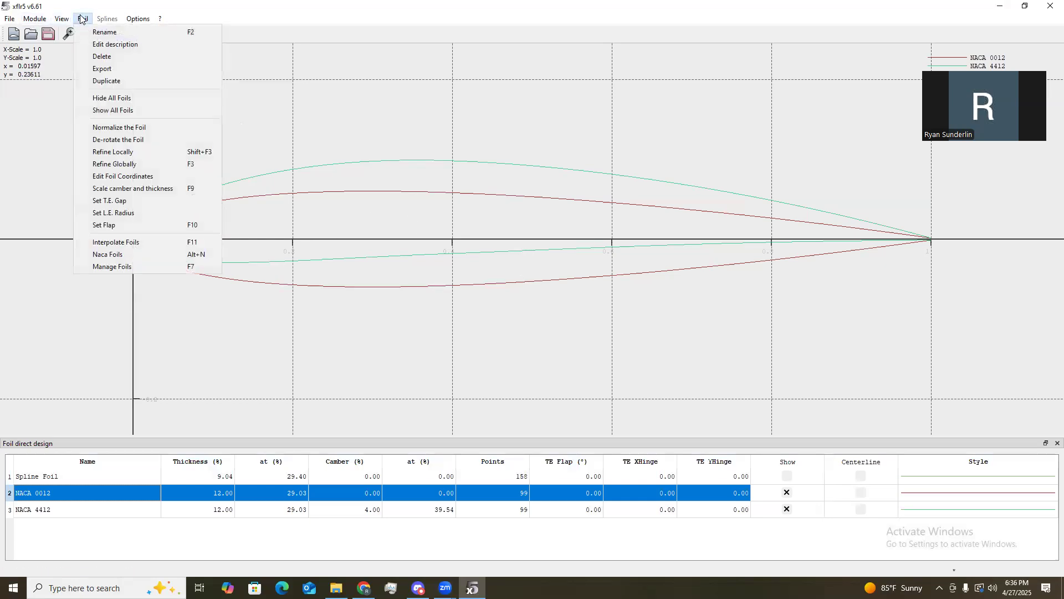
click(34, 18)
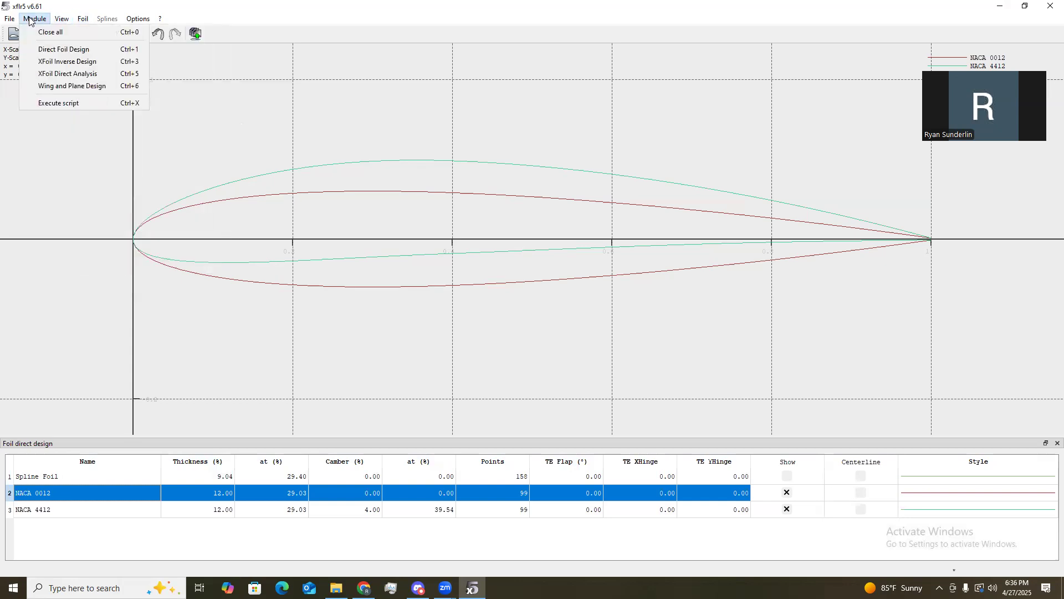
In Direct Foil Analysis, define default analyses for NACA 0012 and NACA 4412.
click(67, 73)
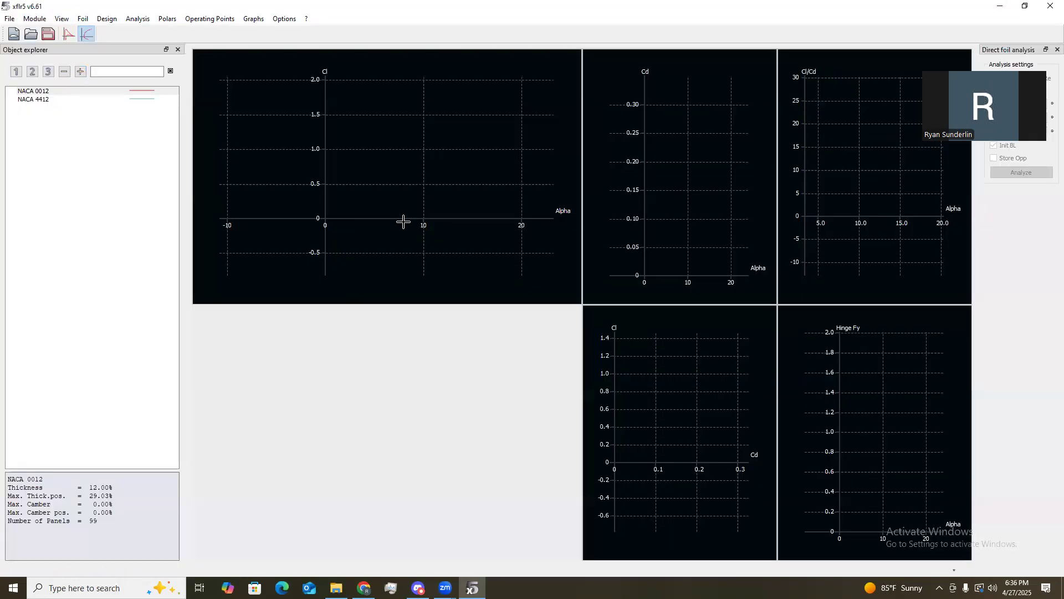
mouse_move(353, 170)
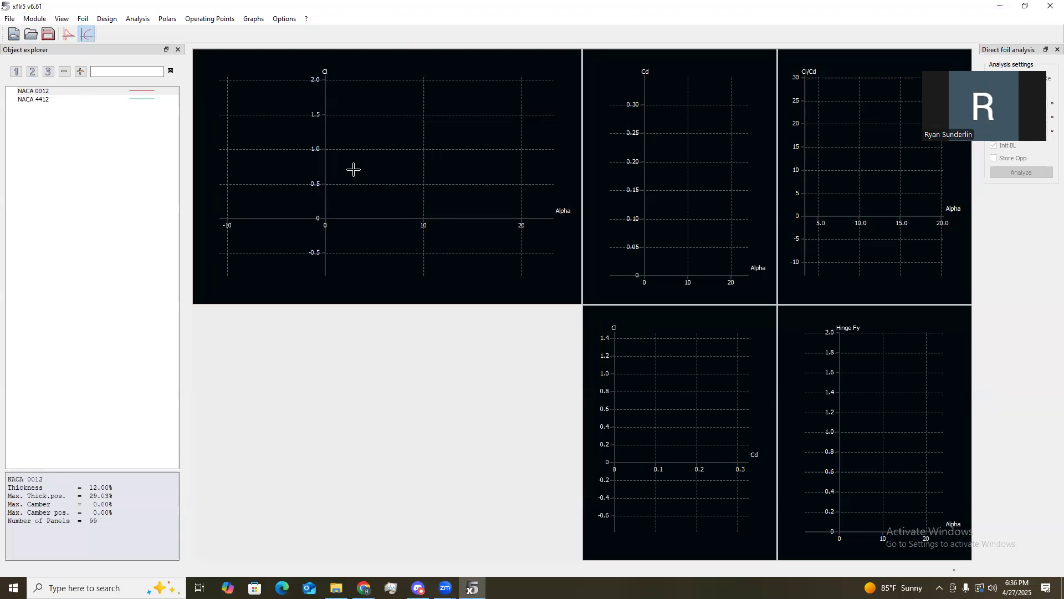
mouse_move(82, 93)
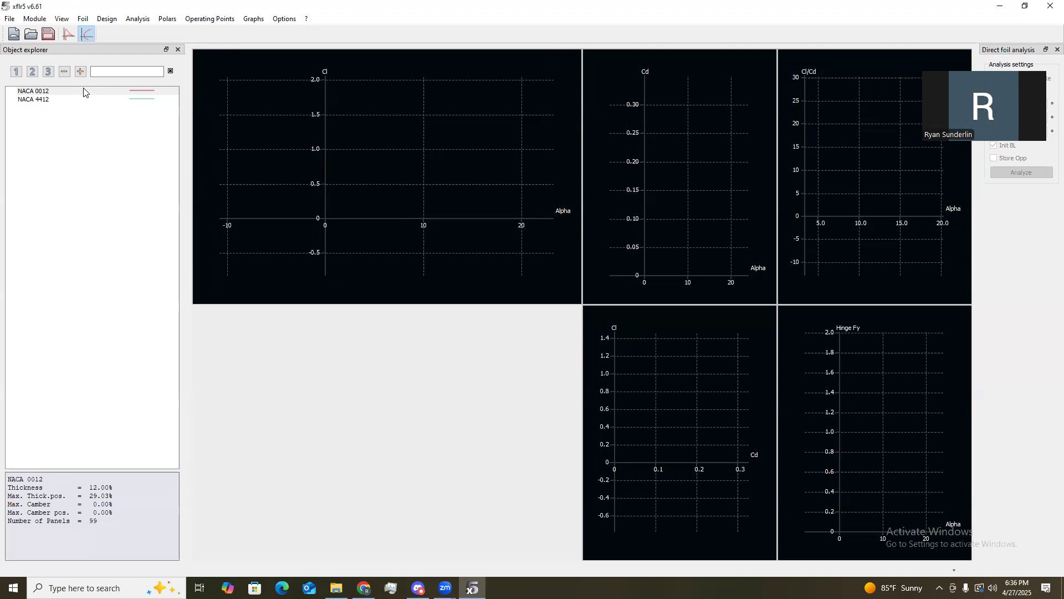
click(33, 90)
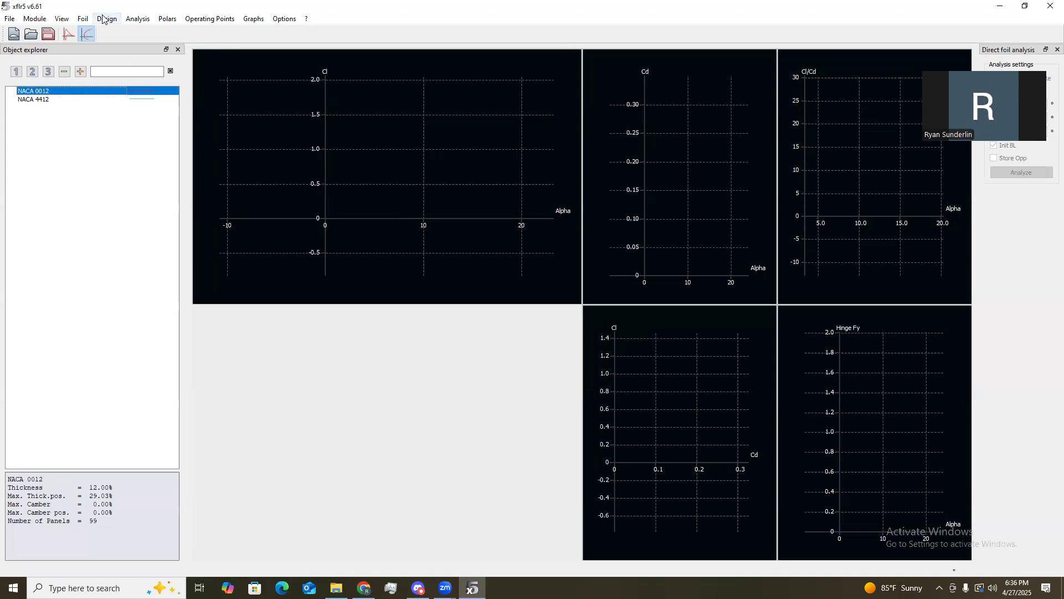
click(137, 18)
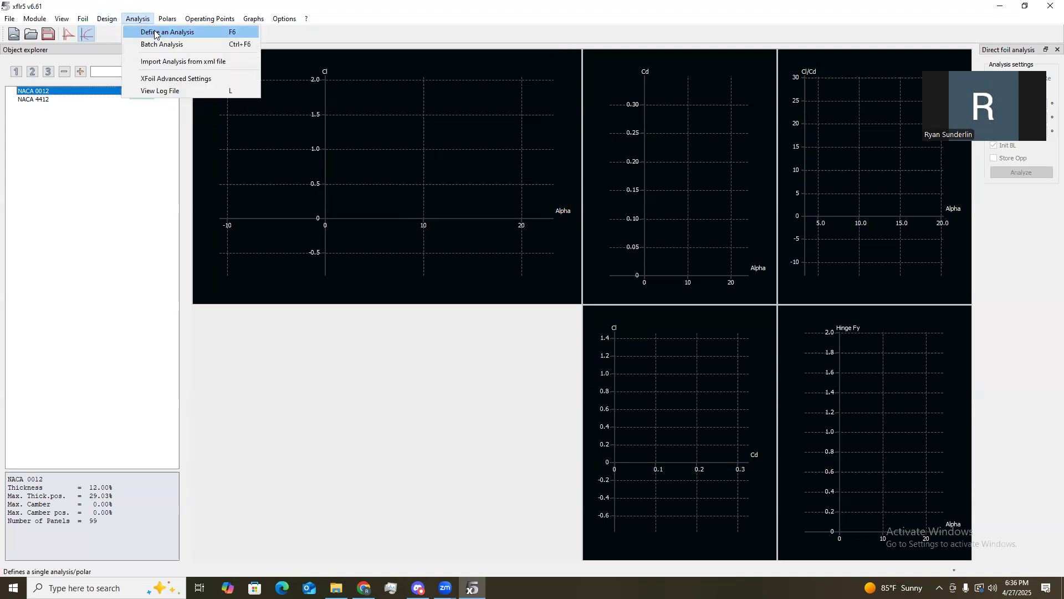
click(166, 32)
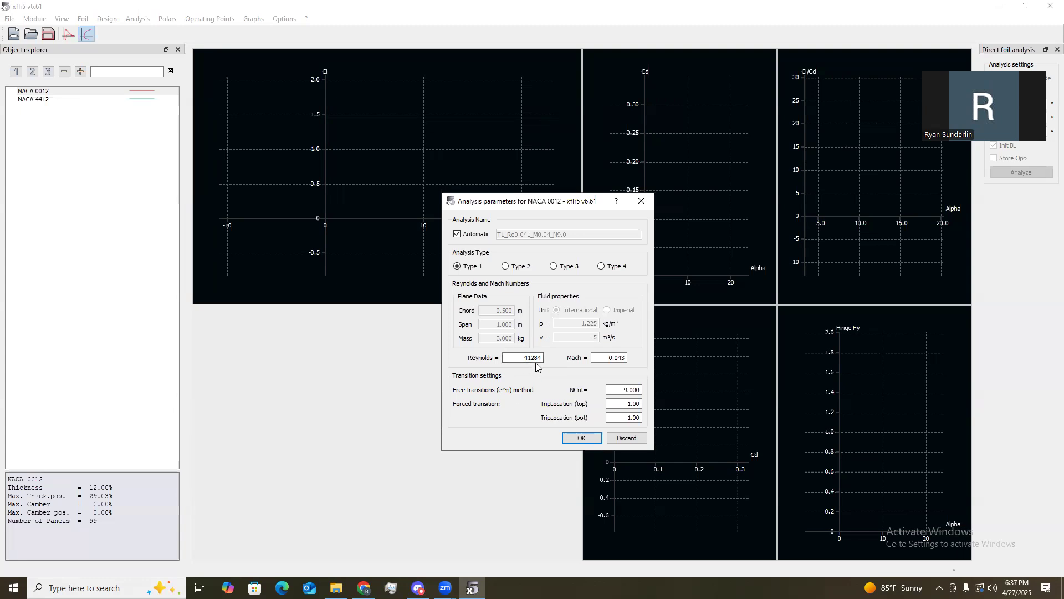
mouse_move(676, 421)
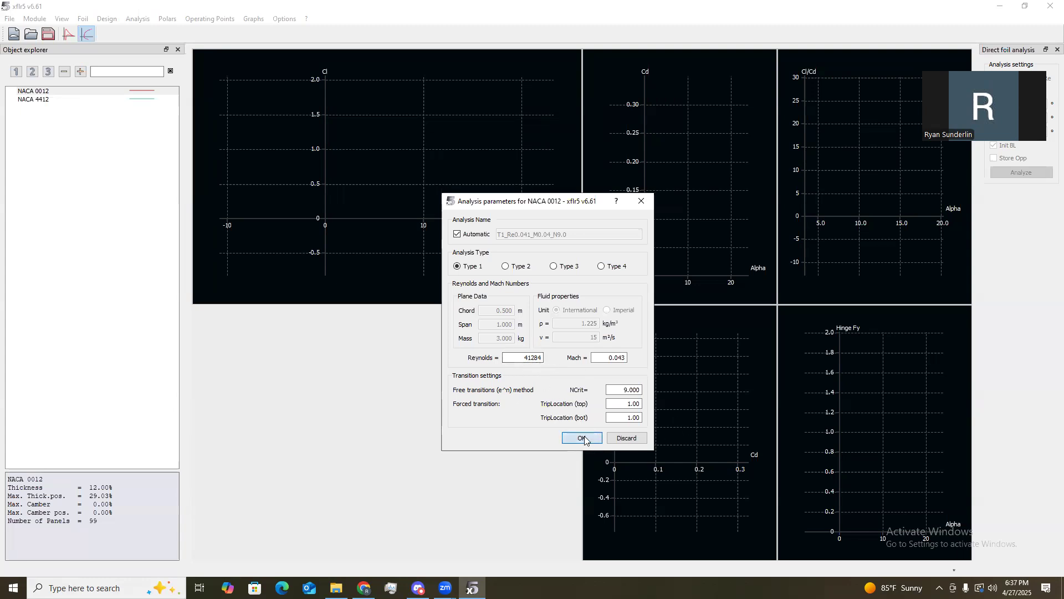
click(581, 437)
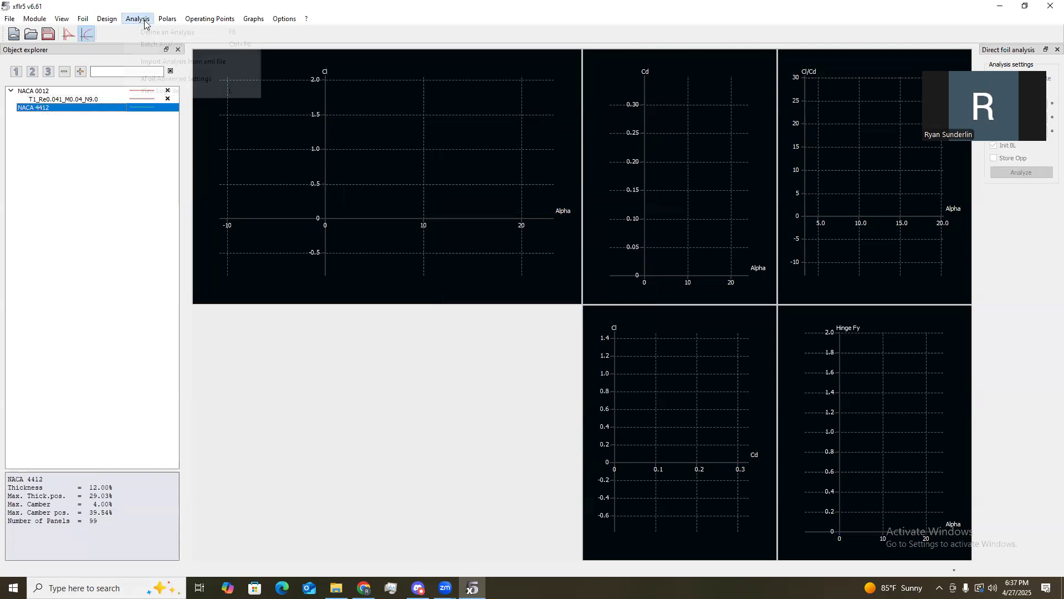
click(167, 32)
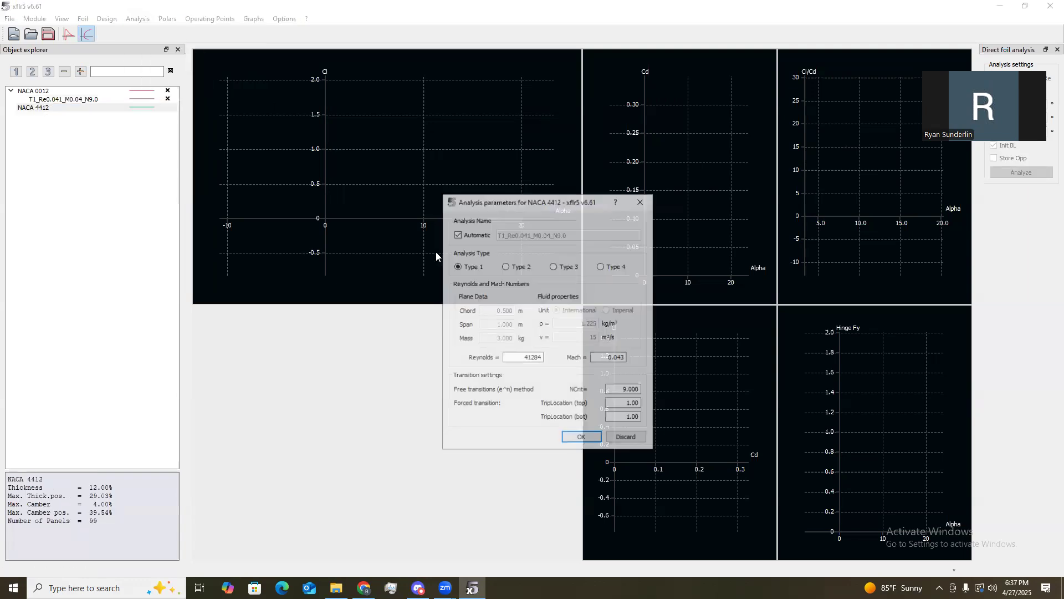
click(581, 436)
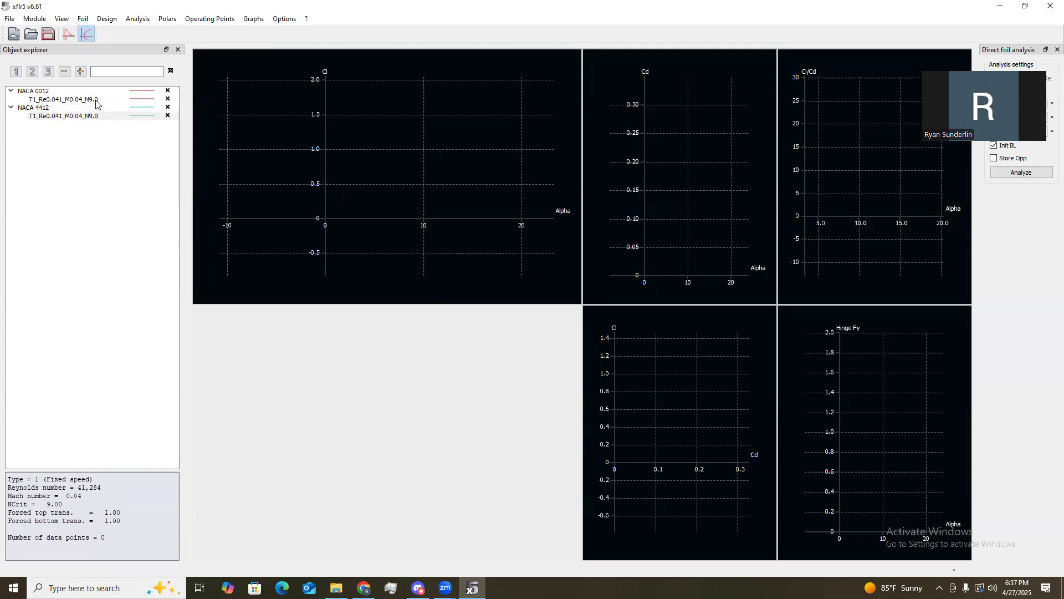
Define Reynolds 87,983 polars for NACA 0012 and NACA 4412.
click(137, 18)
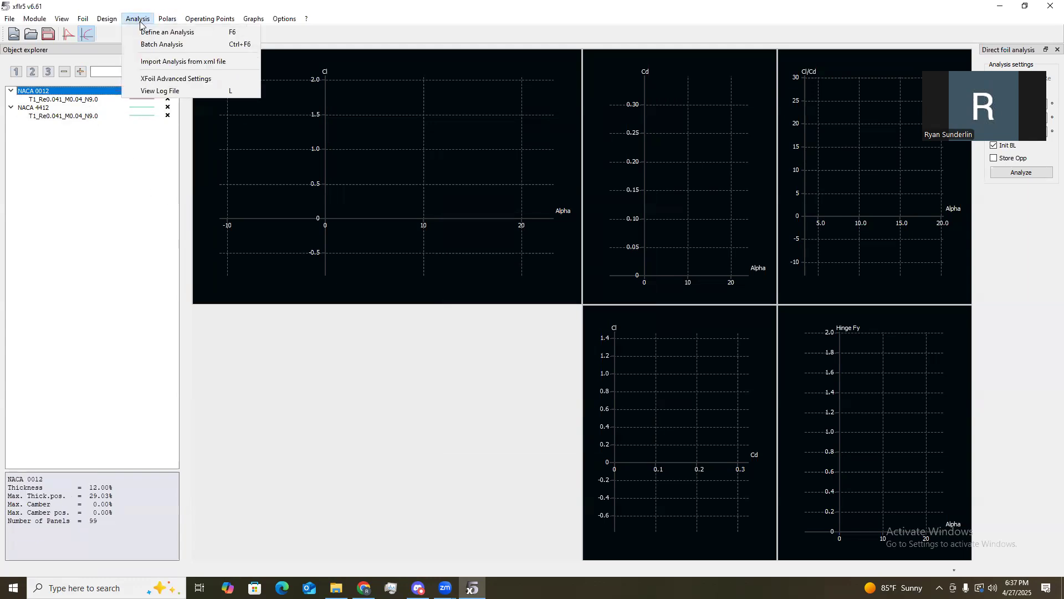
click(167, 32)
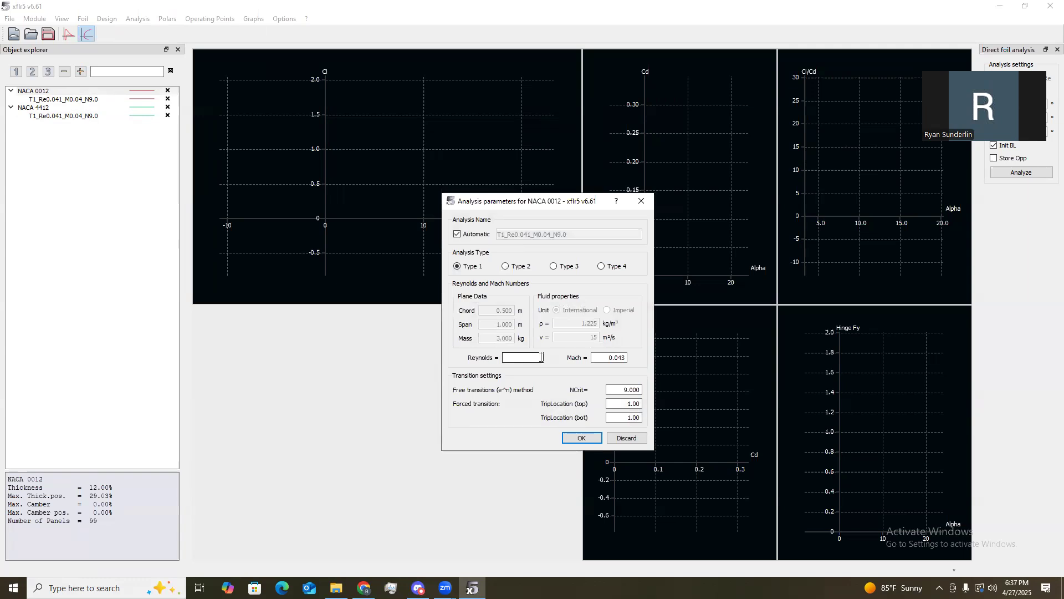
text(87983)
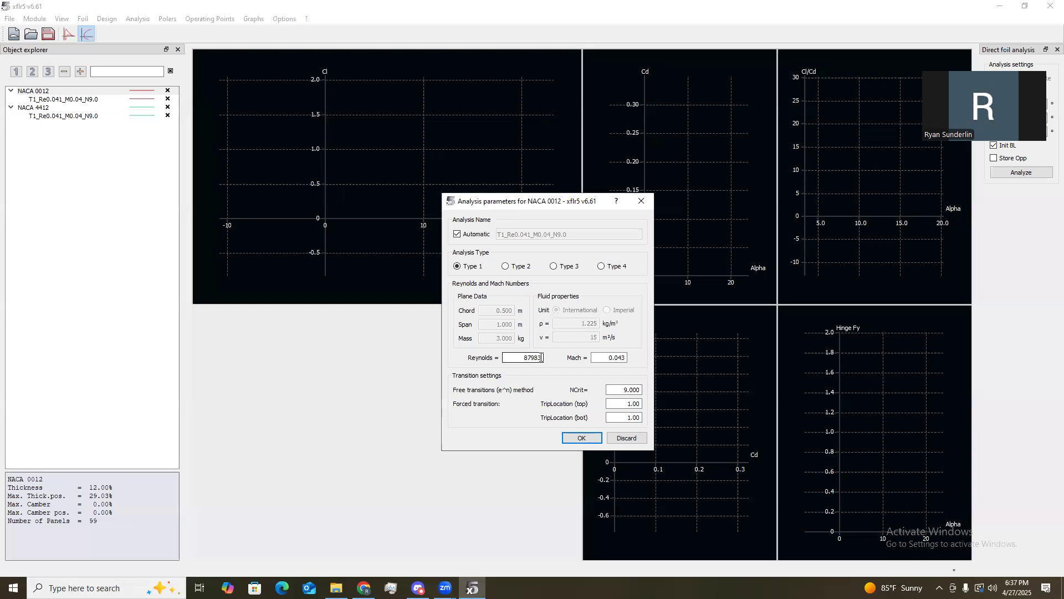
click(522, 357)
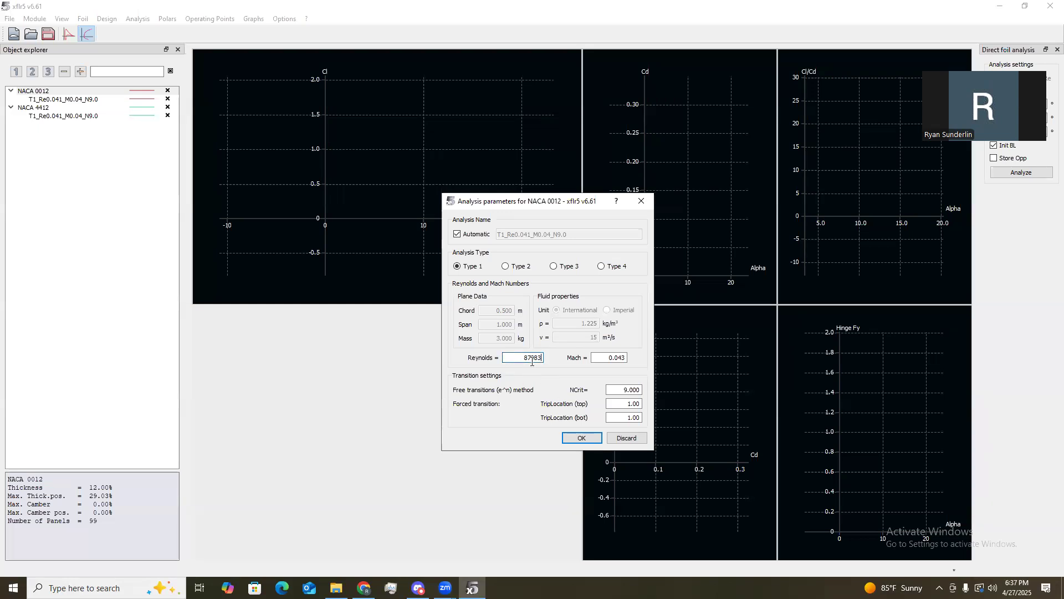
click(580, 437)
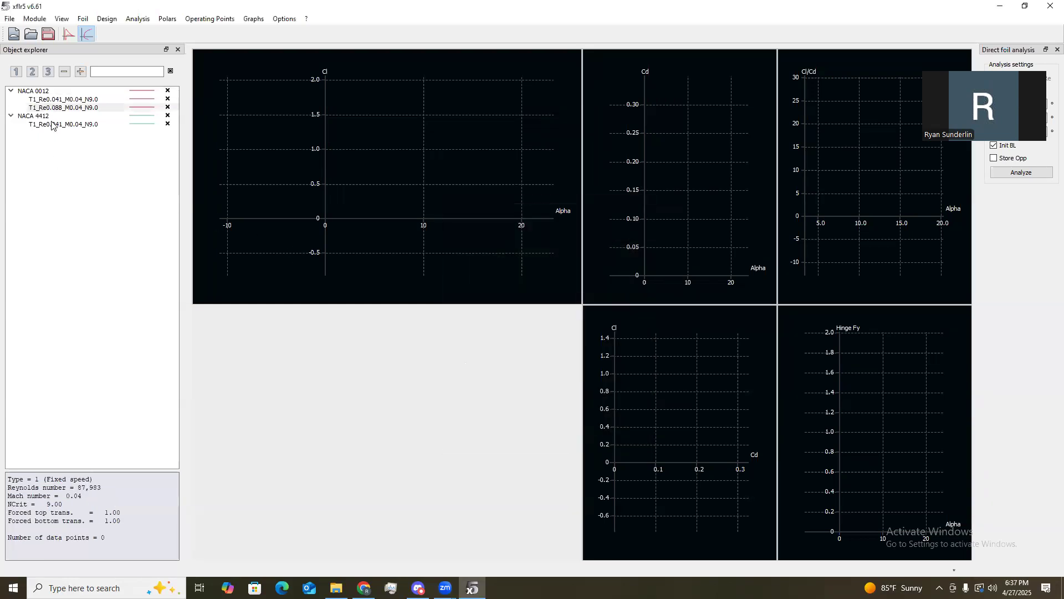
click(137, 18)
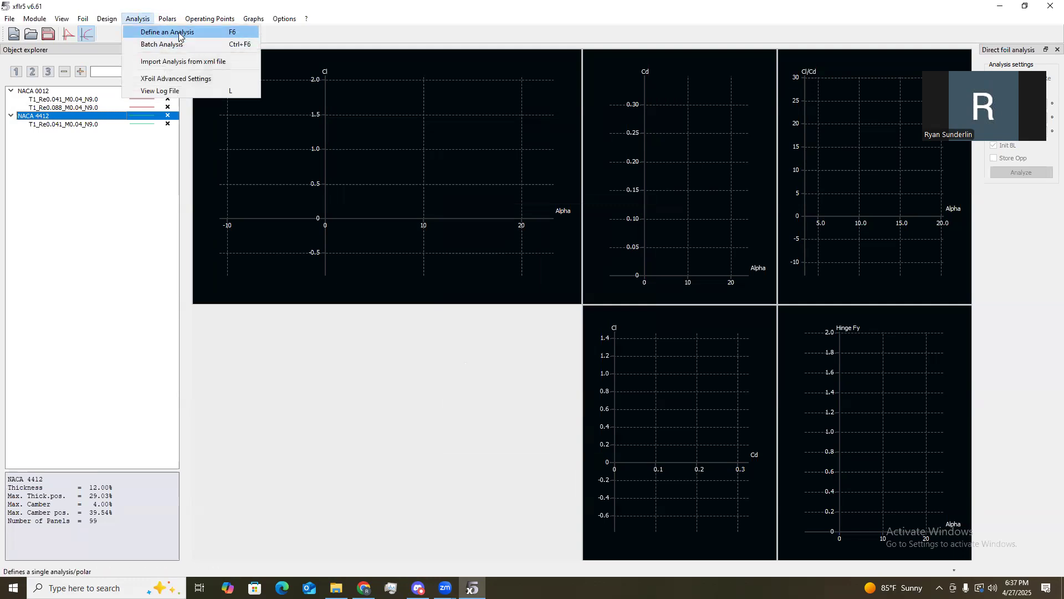
click(166, 33)
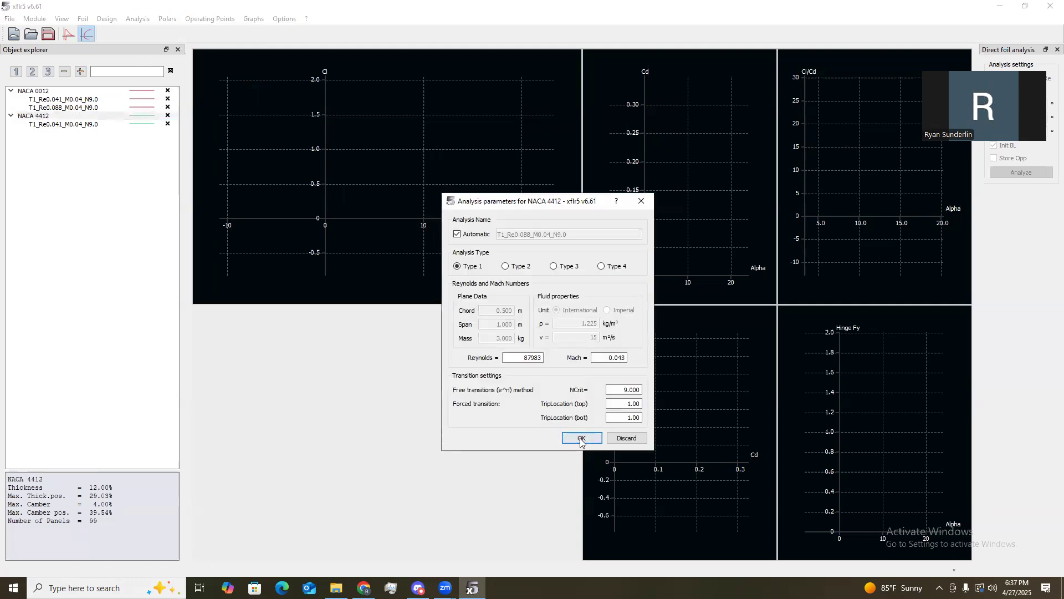
click(581, 438)
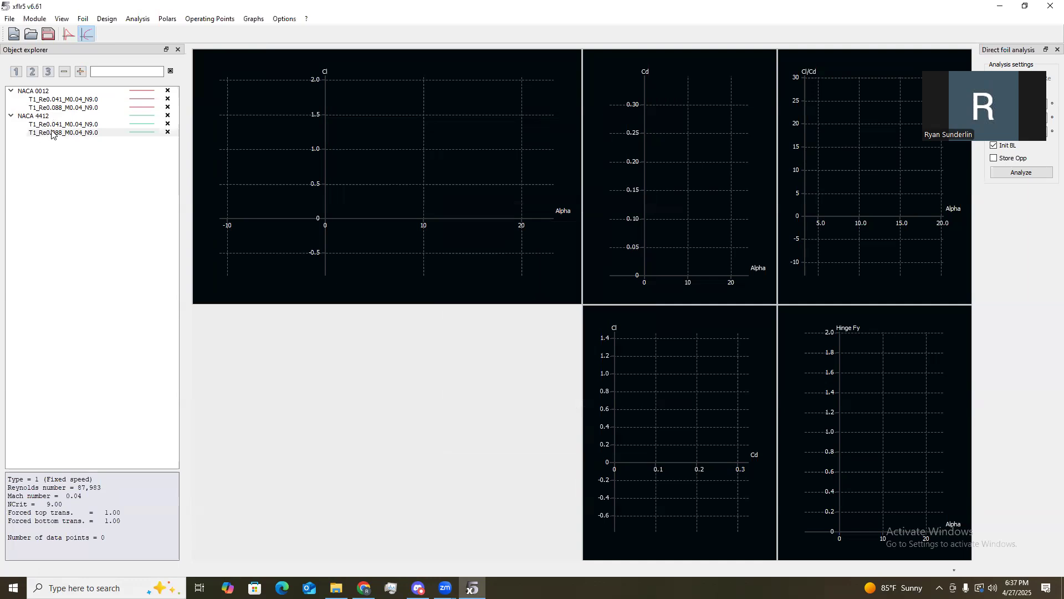
mouse_move(119, 108)
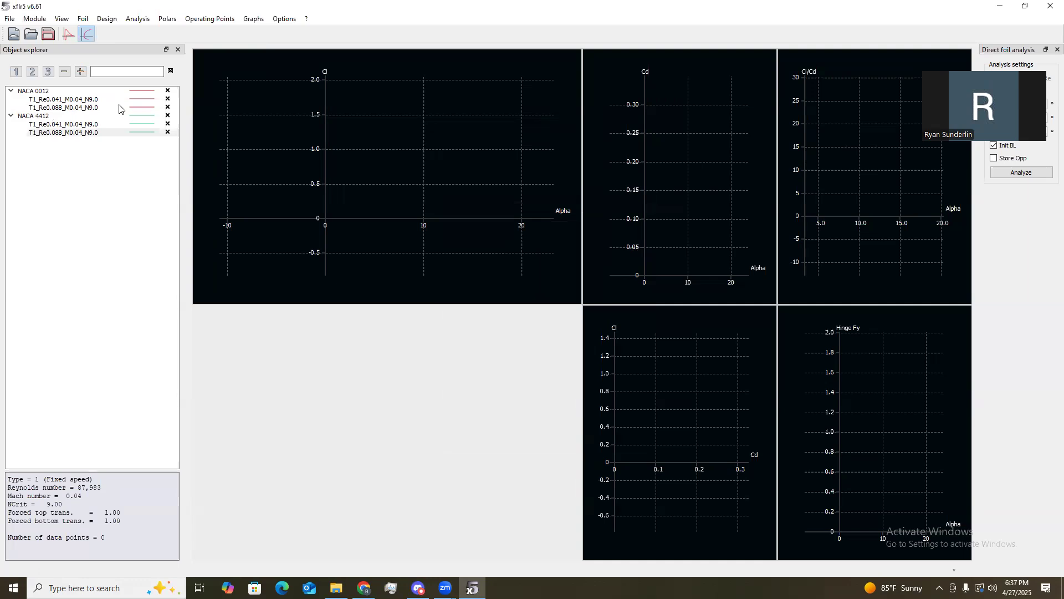
mouse_move(519, 132)
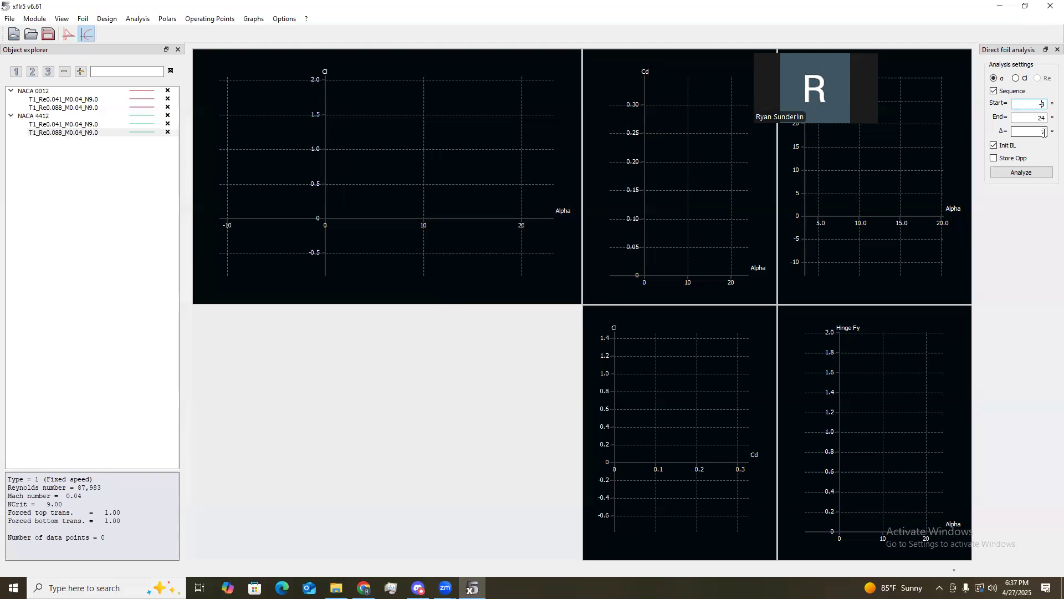
Analyse each polar over alpha -8 to 24 in steps of 2.
click(61, 100)
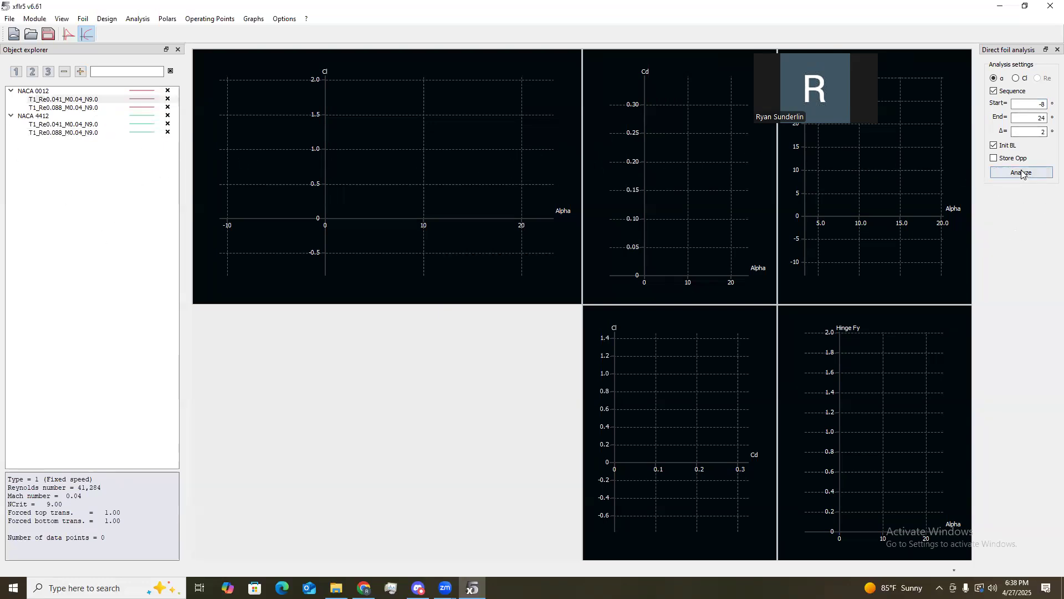
click(1021, 172)
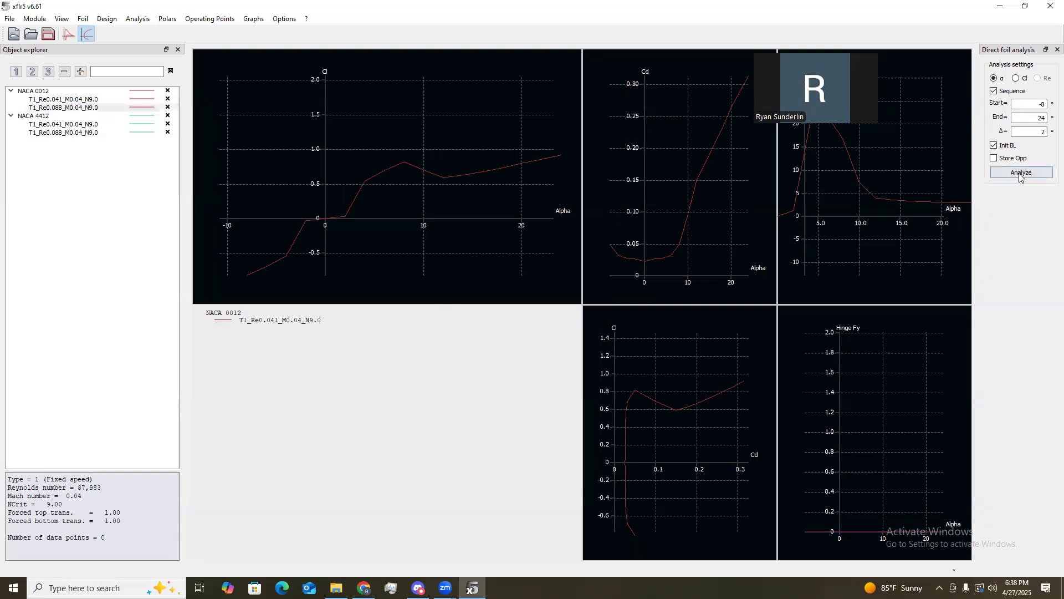
click(1020, 172)
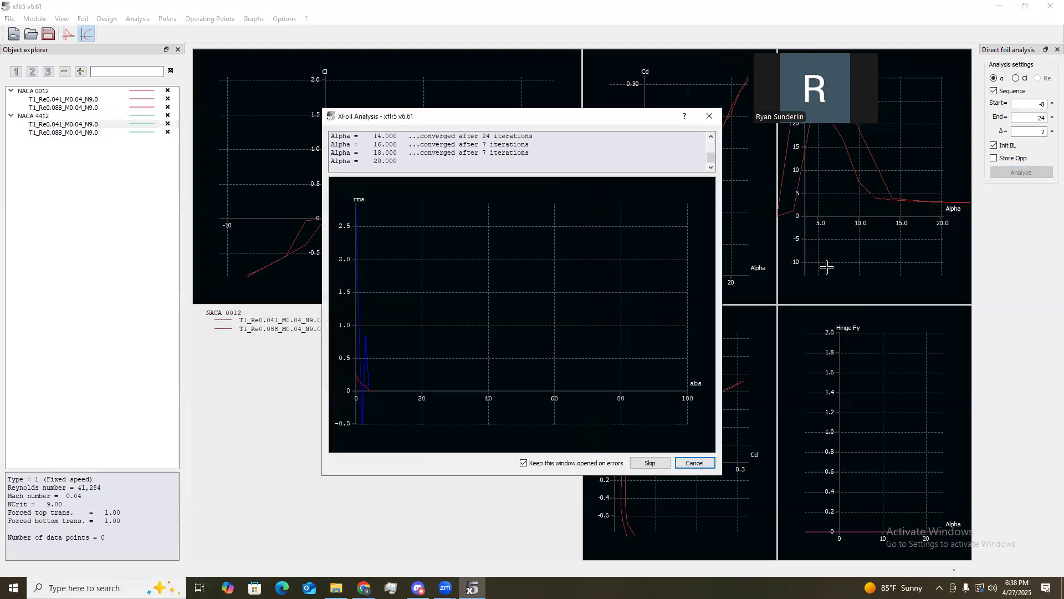
click(1021, 172)
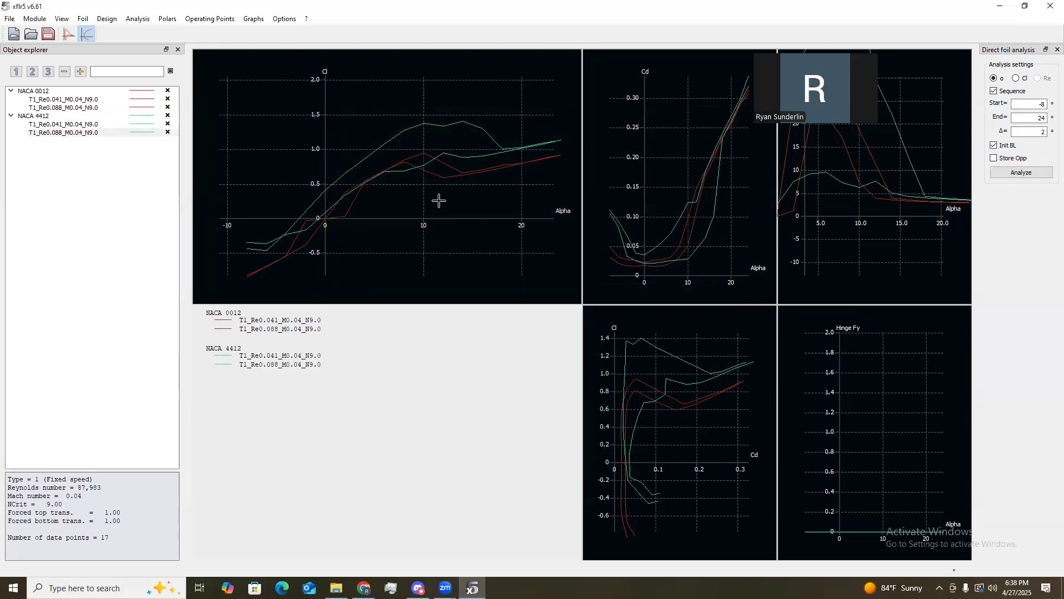
mouse_move(308, 156)
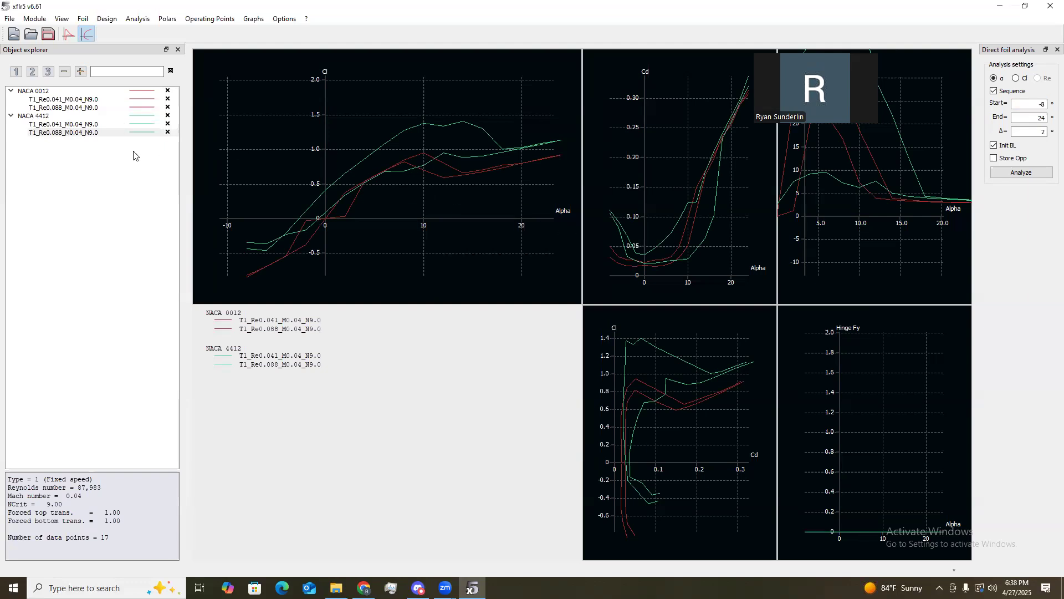
right_click(64, 133)
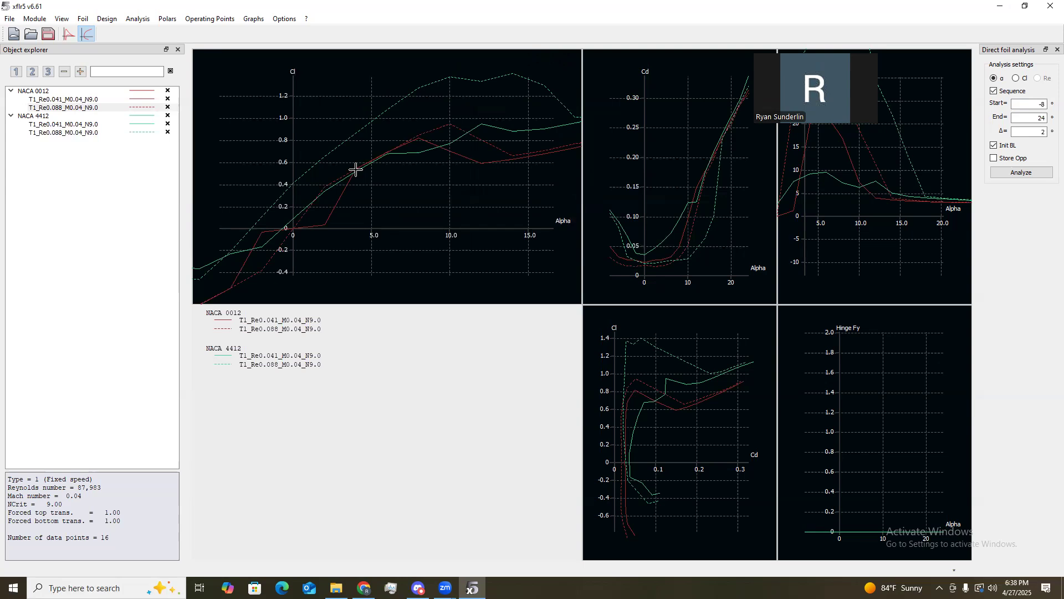
Open the Cl graph settings, showing Cl versus Alpha as the axis variables.
double_click(373, 166)
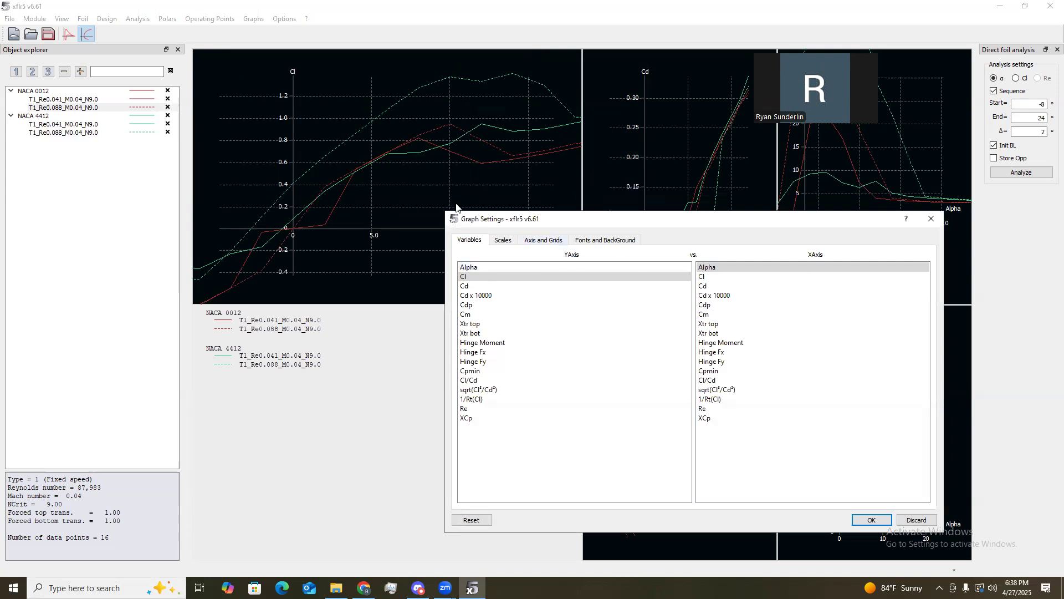
mouse_move(458, 261)
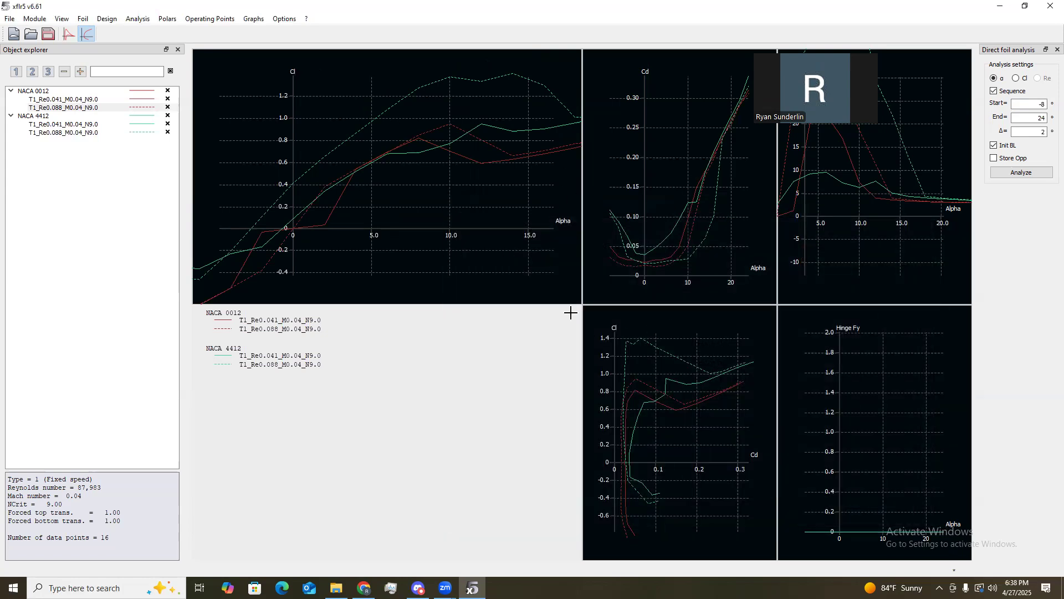
mouse_move(432, 280)
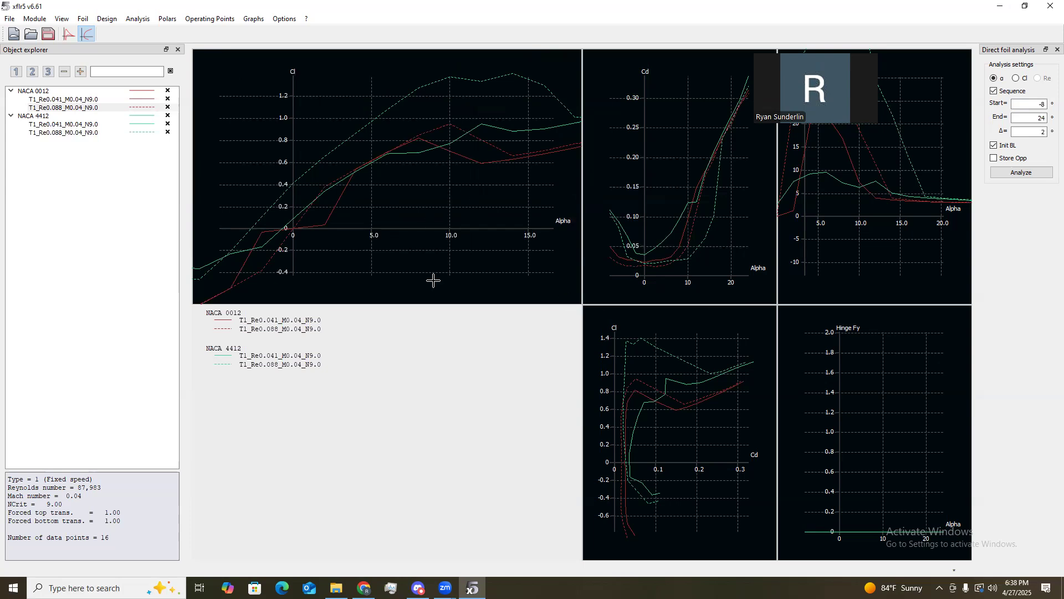
mouse_move(411, 207)
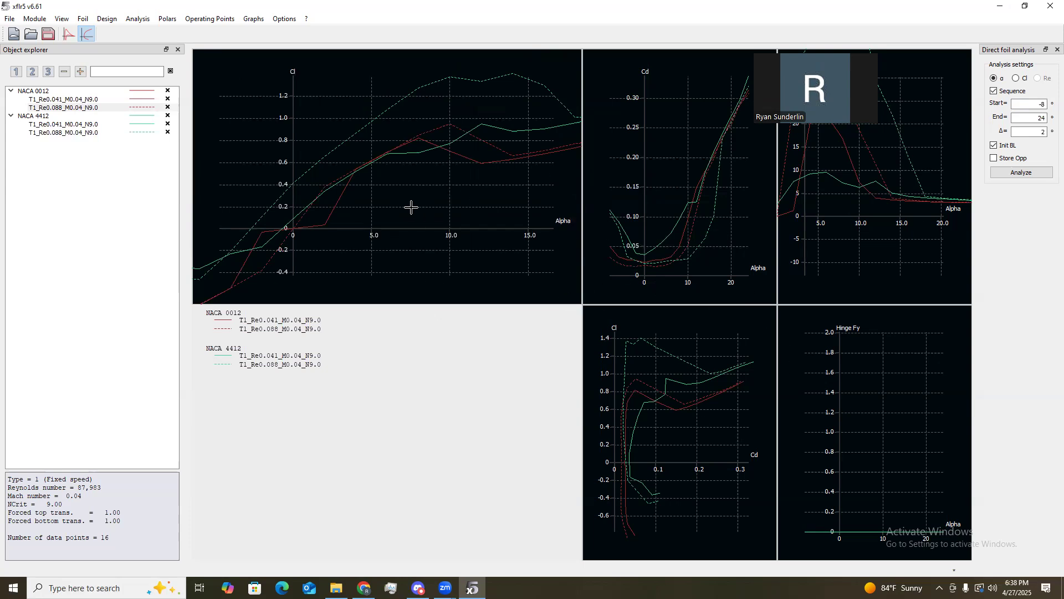
mouse_move(211, 119)
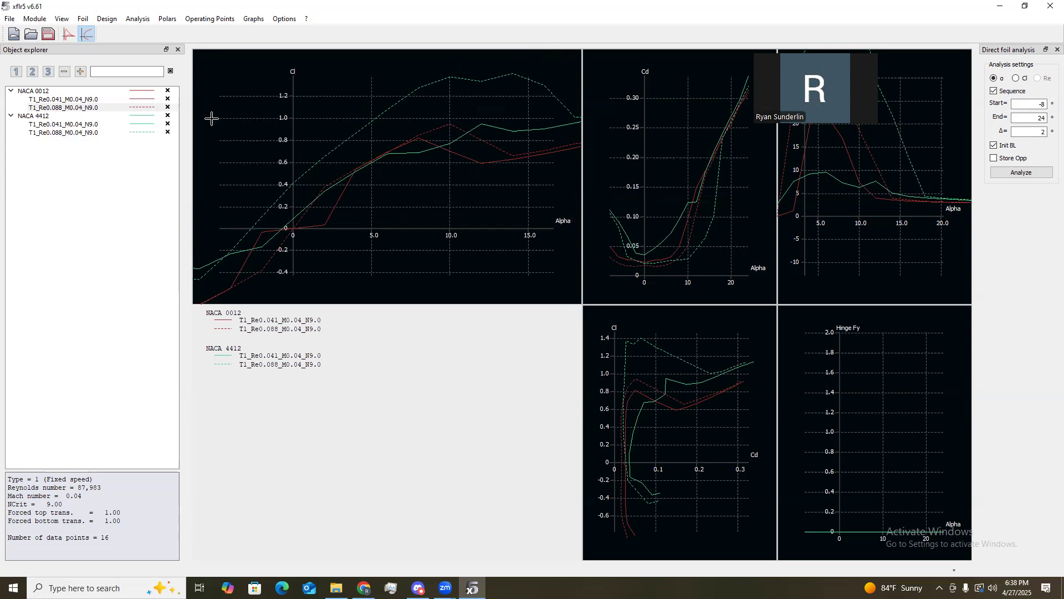
Export all polars to text files and locate the NACA 0012 Re0.041 file in File Explorer.
click(167, 19)
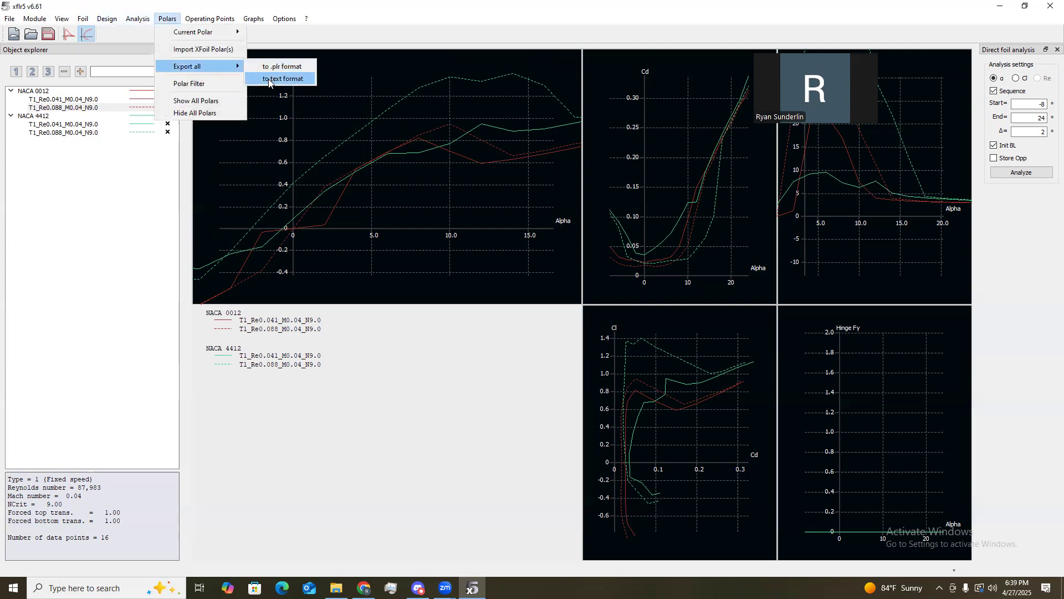
click(282, 78)
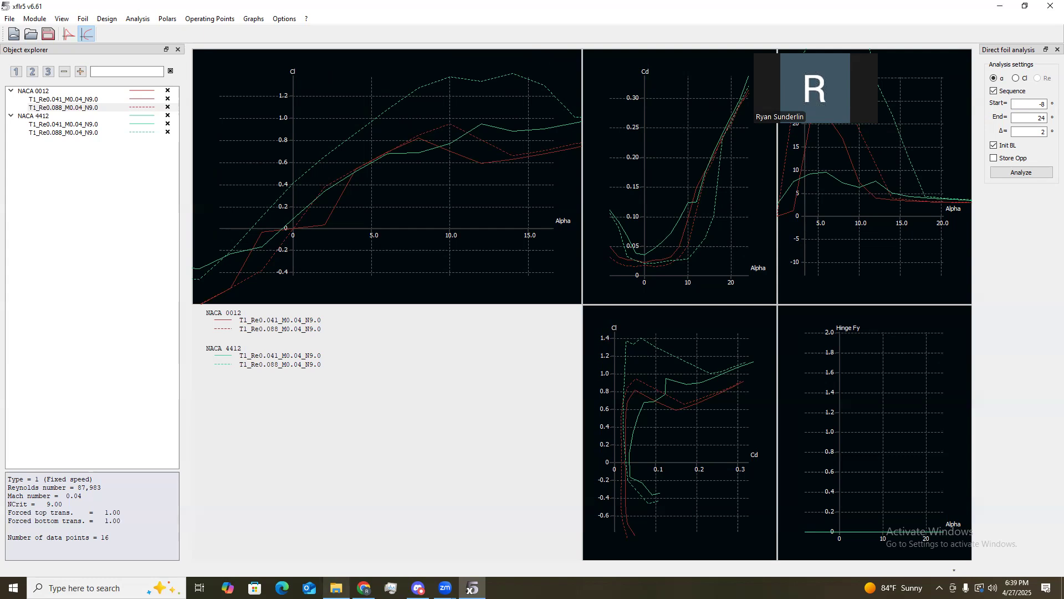
click(336, 587)
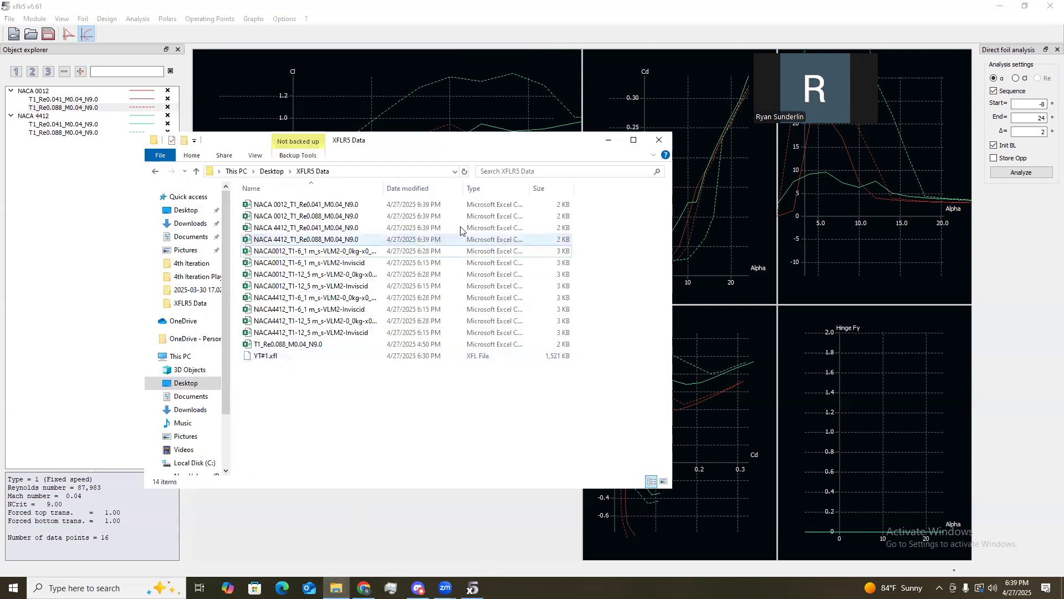
click(305, 203)
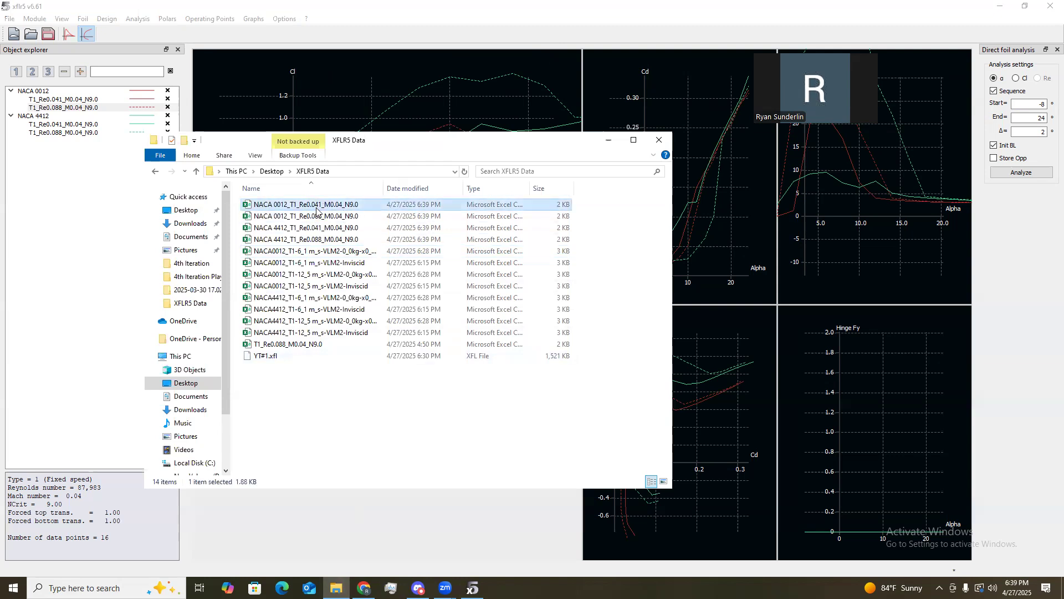
Open the NACA 0012 Re0.041 file in Excel, scroll to alpha 24, and insert a chart.
double_click(305, 203)
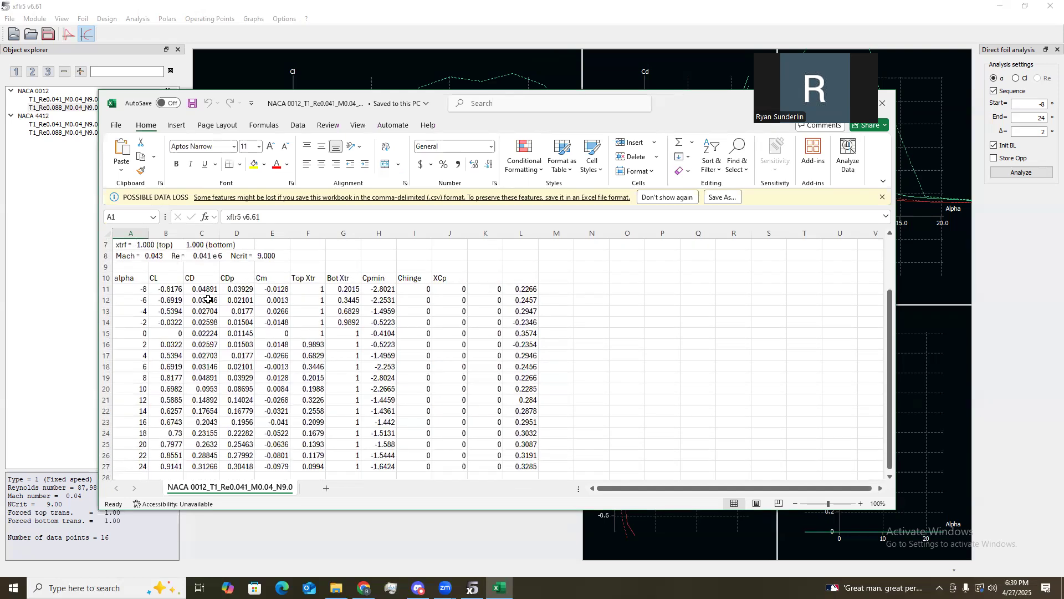
scroll(up, 3)
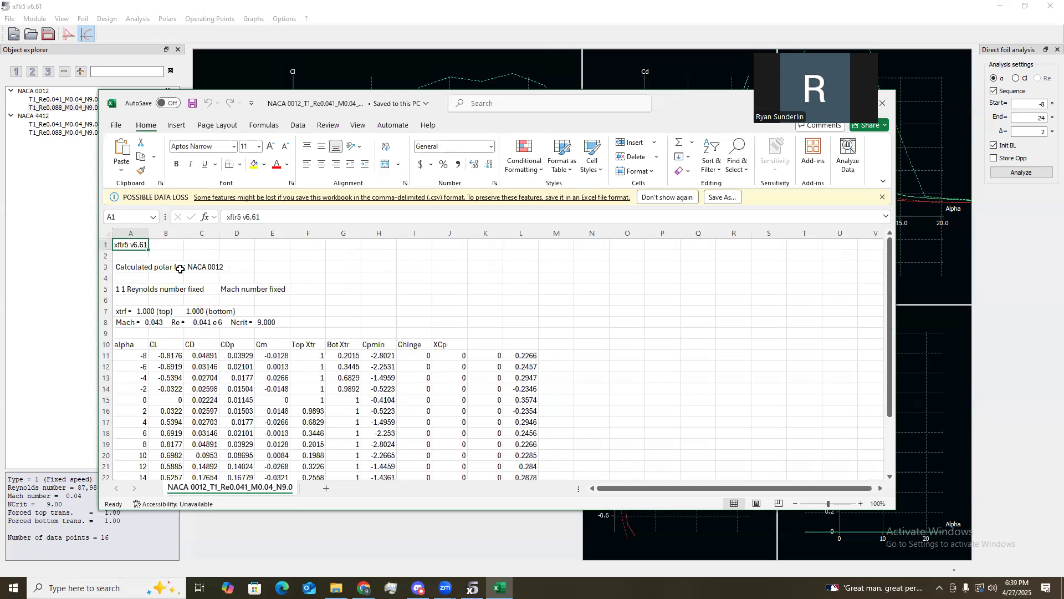
click(202, 266)
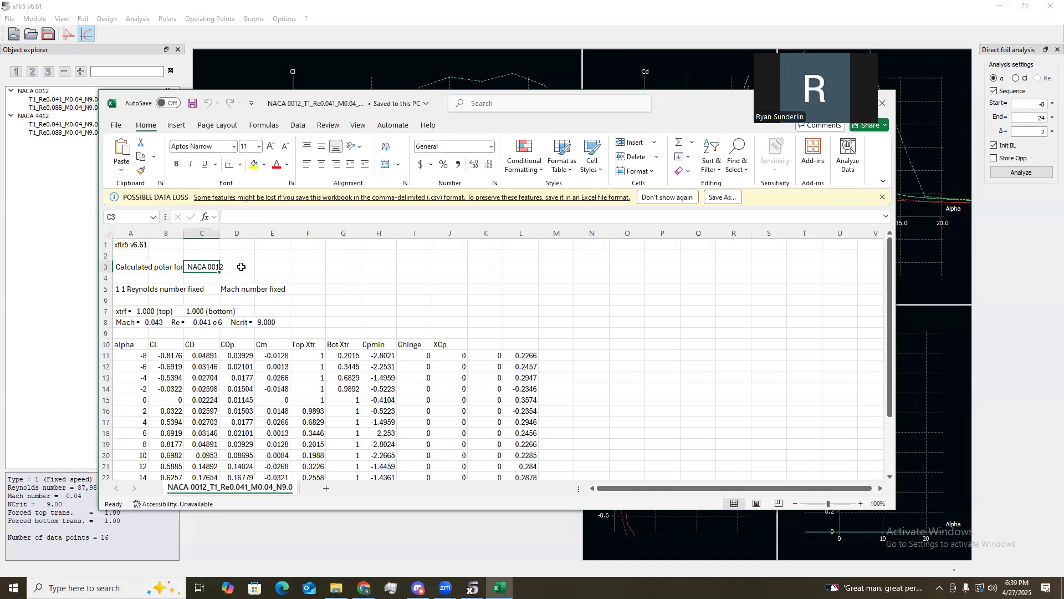
scroll(down, 3)
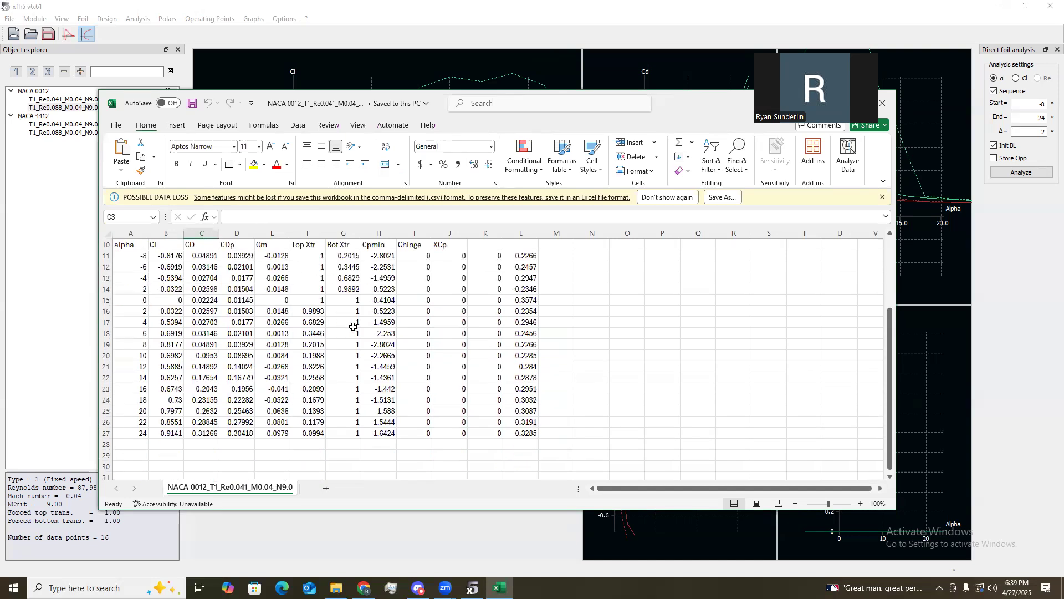
click(626, 388)
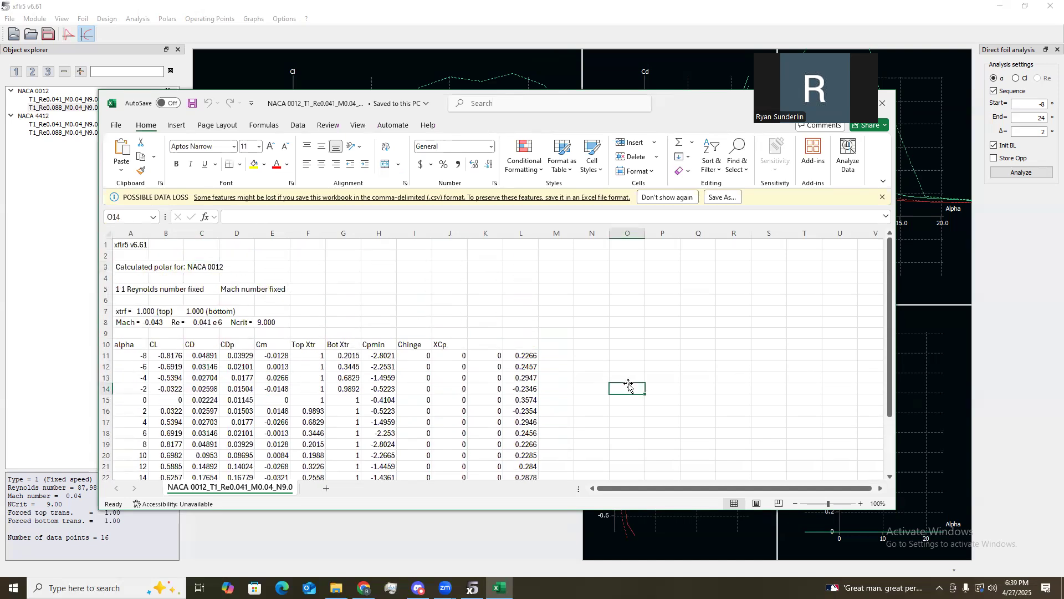
scroll(down, 3)
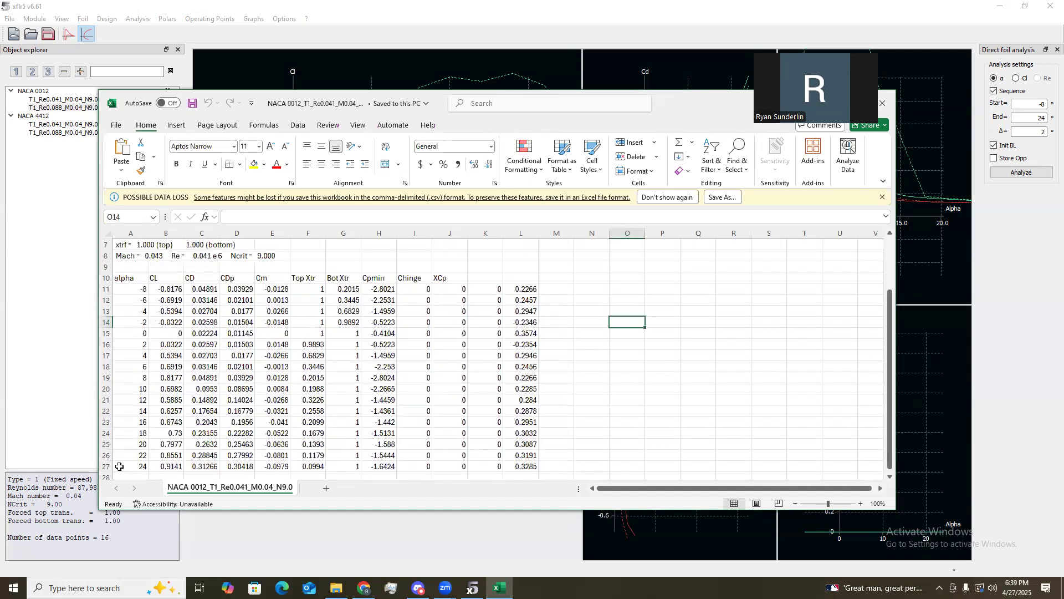
mouse_move(493, 293)
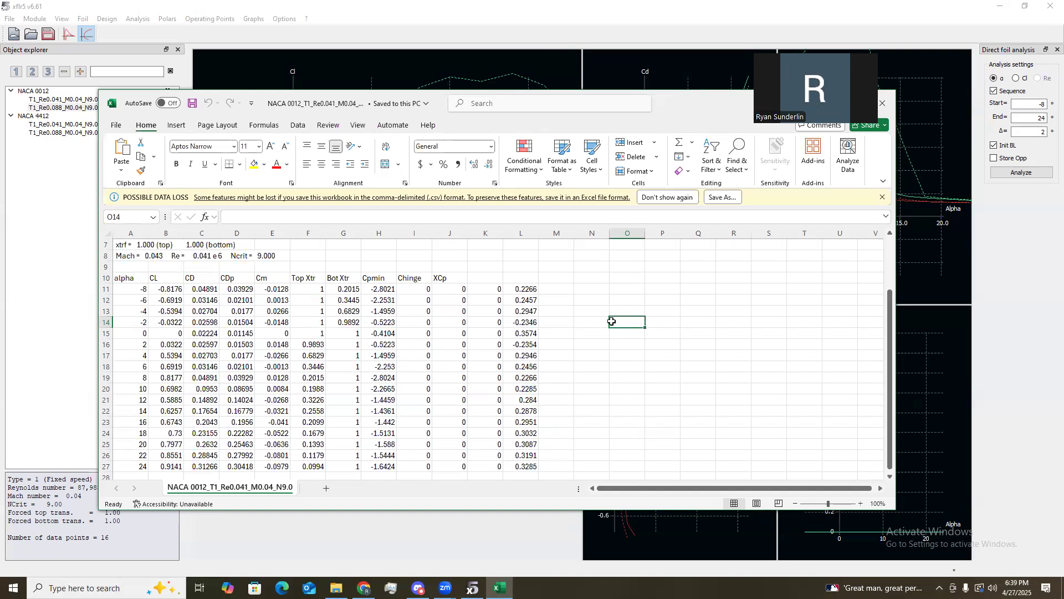
click(591, 311)
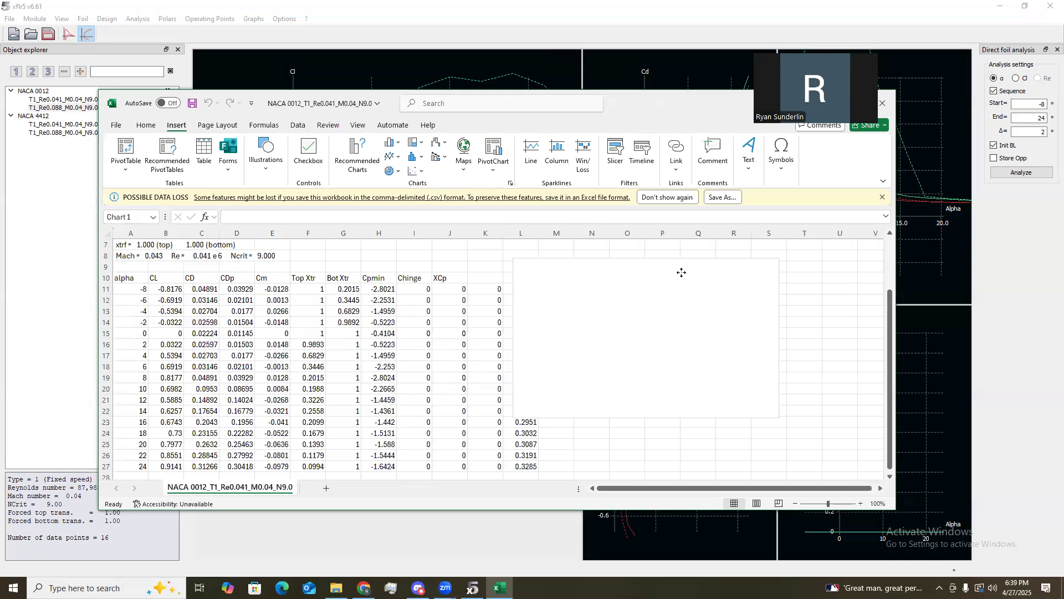
Add a 'CL vs Alpha' series with X = A11:A27 and Y = B11:B27.
right_click(681, 272)
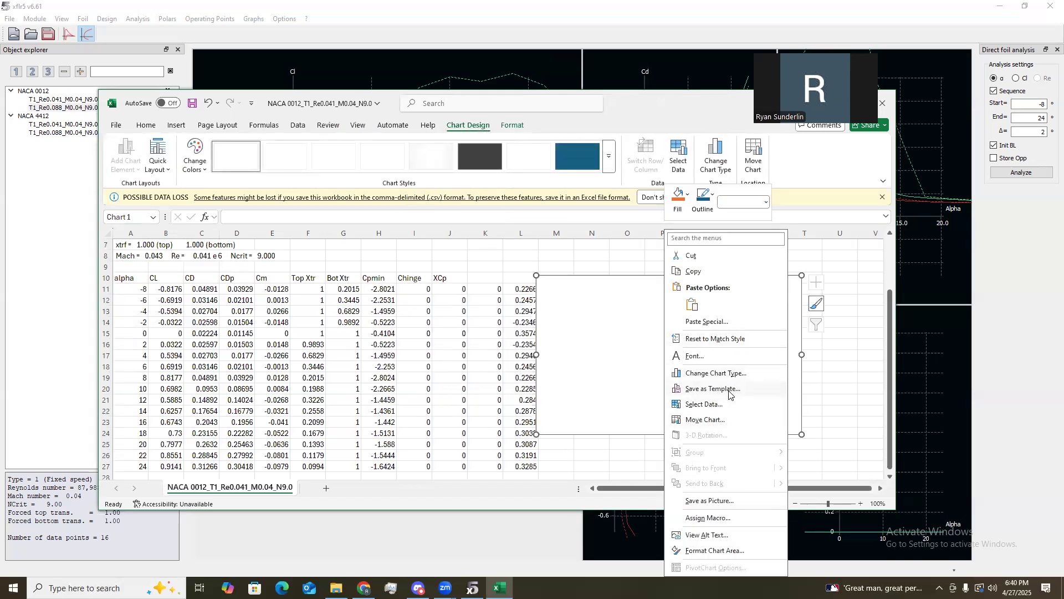
click(704, 404)
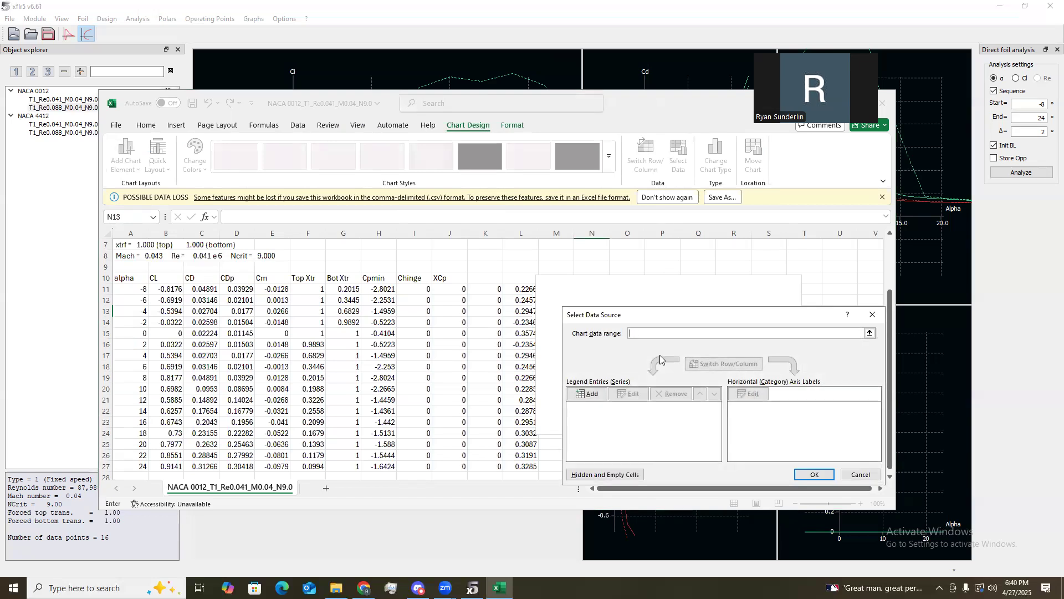
click(592, 394)
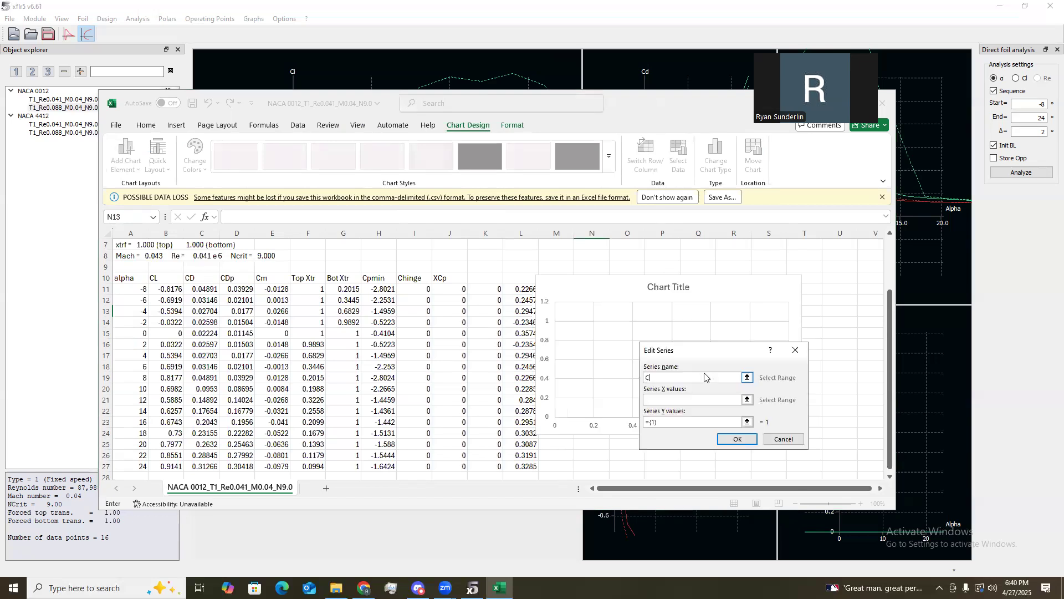
text(CL vs Alpha)
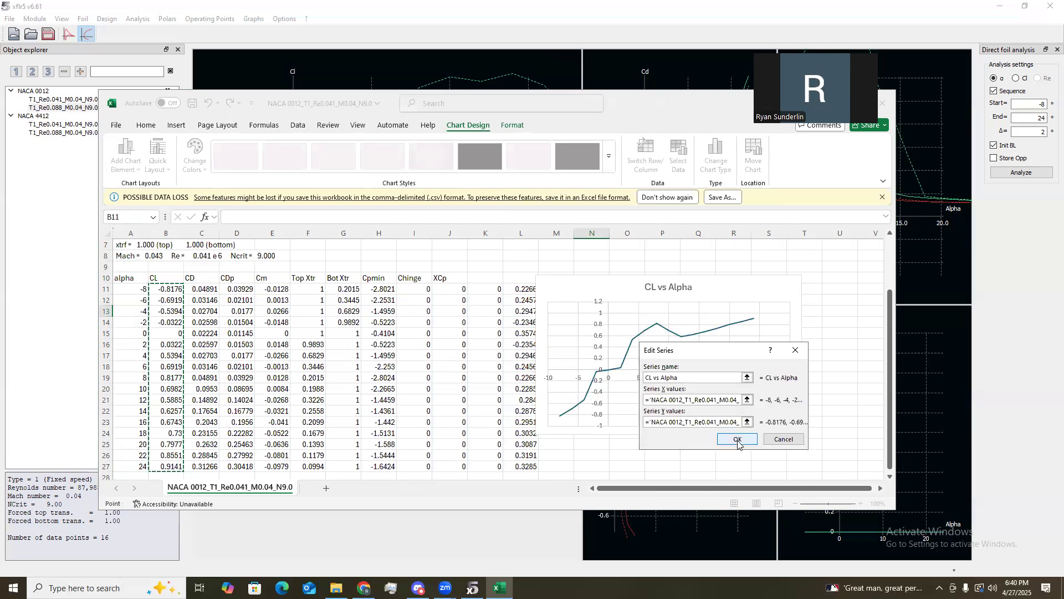
click(736, 438)
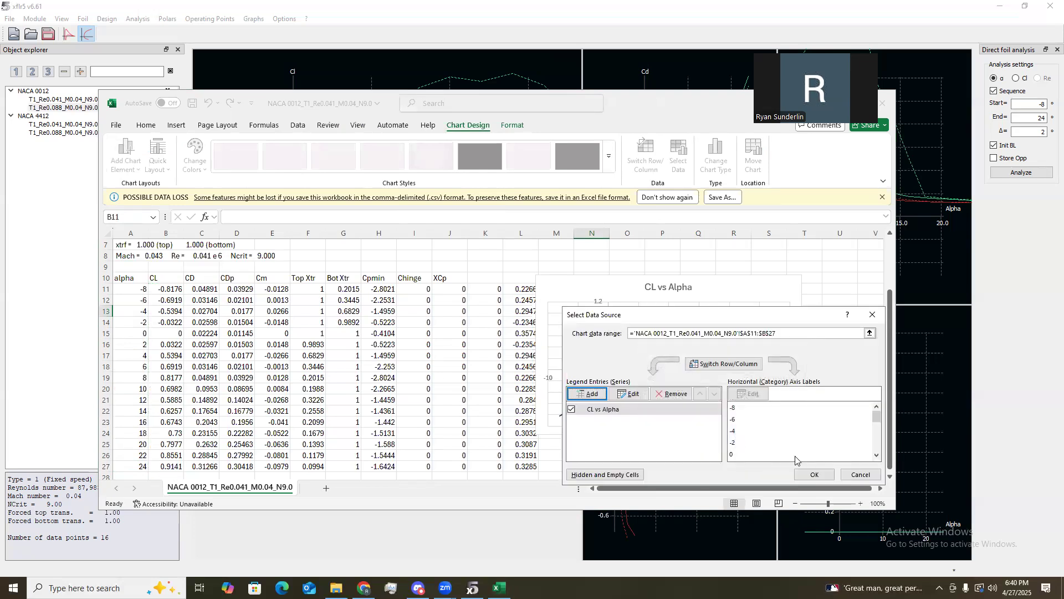
click(813, 474)
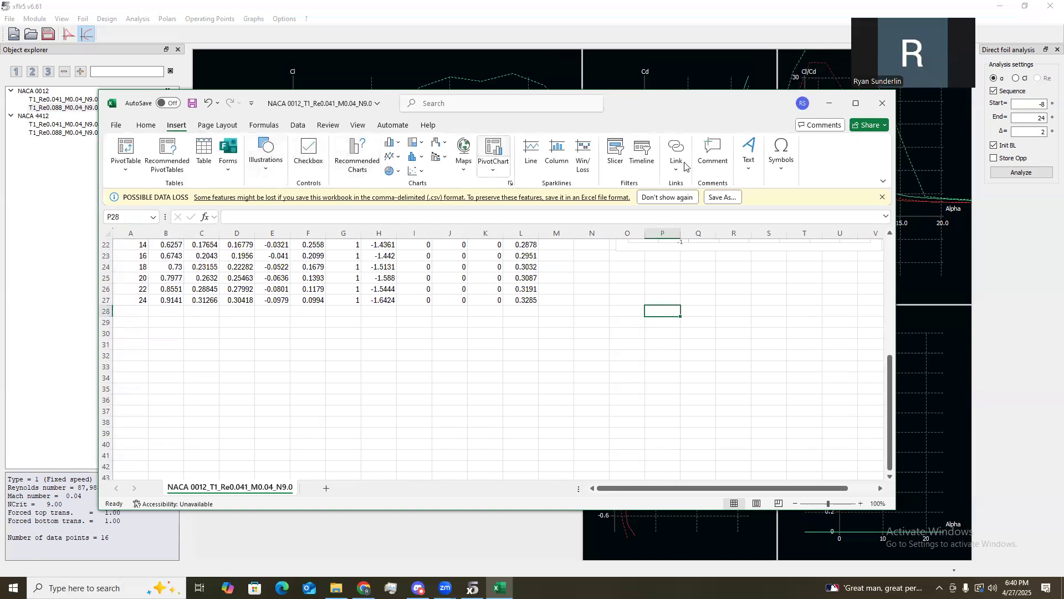
Insert a second blank chart and begin adding a data series to it.
click(854, 103)
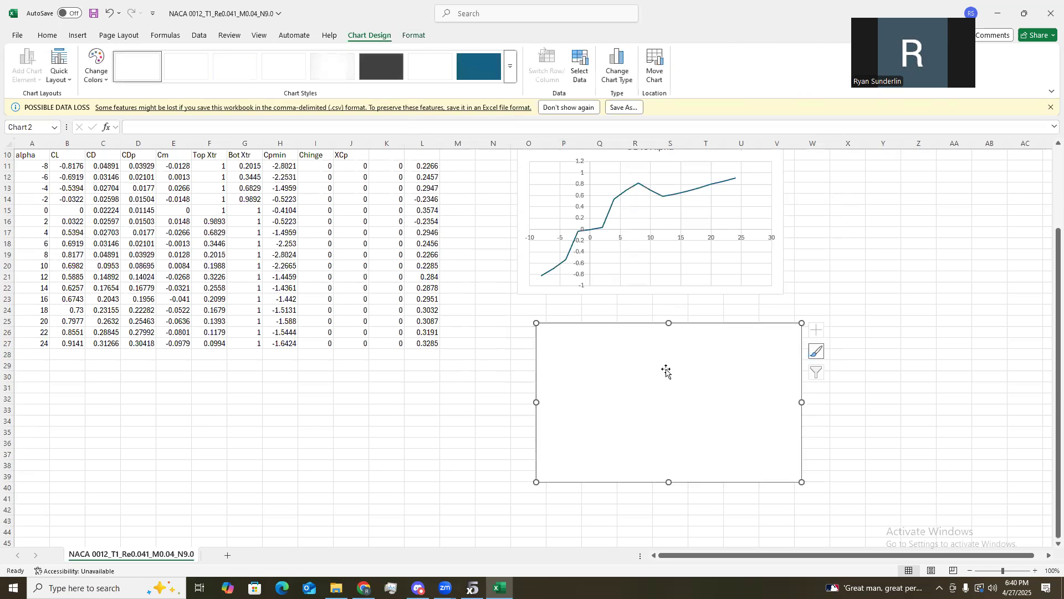
right_click(666, 372)
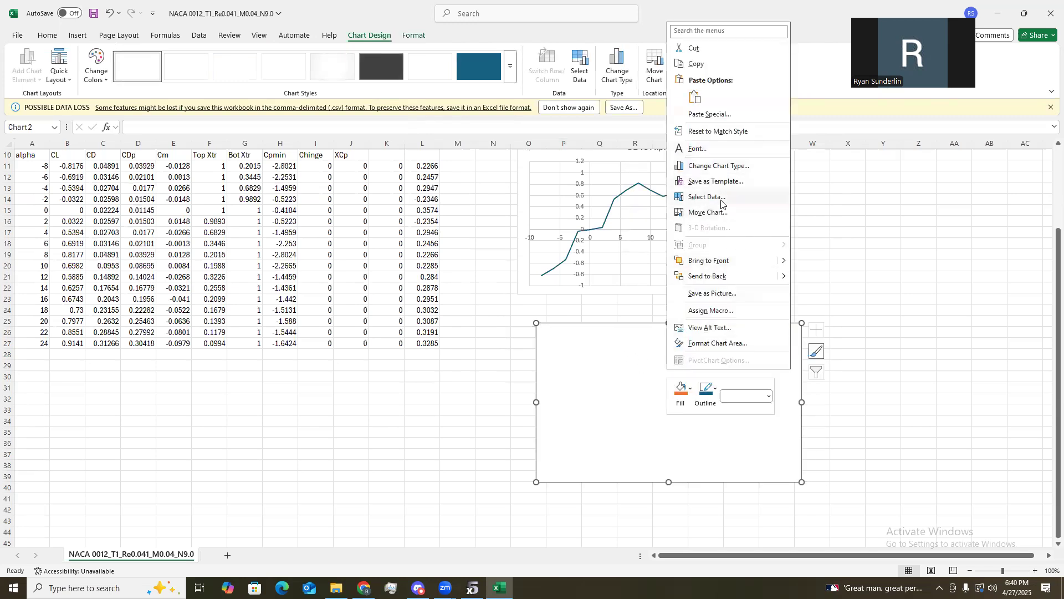
click(705, 197)
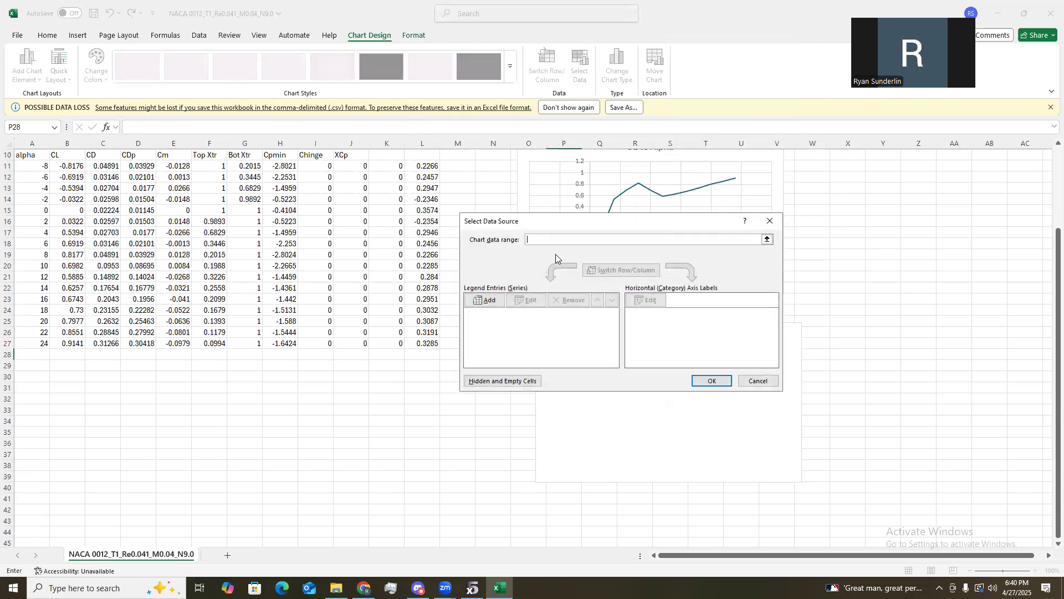
click(489, 300)
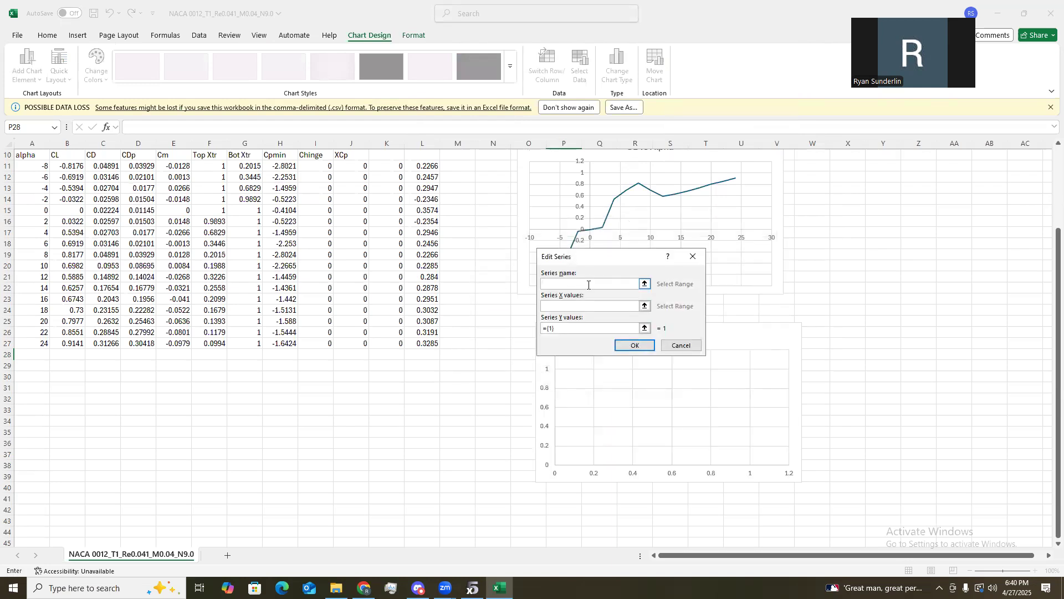
Define the 'Cd vs Alpha' series with X = A11:A27 and Y = C11:C27.
text(Cd)
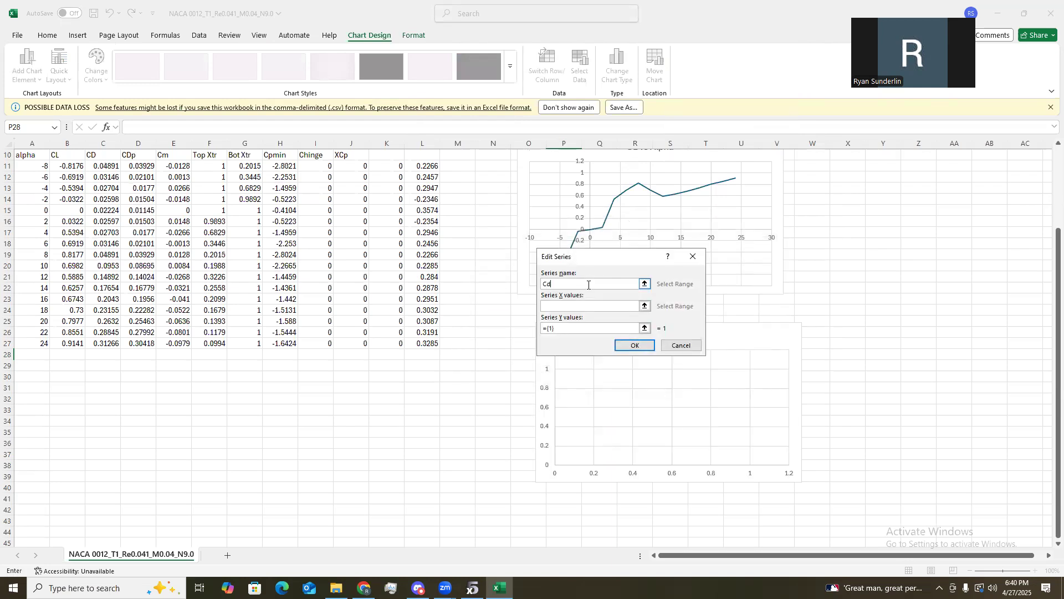
text(vs Alp)
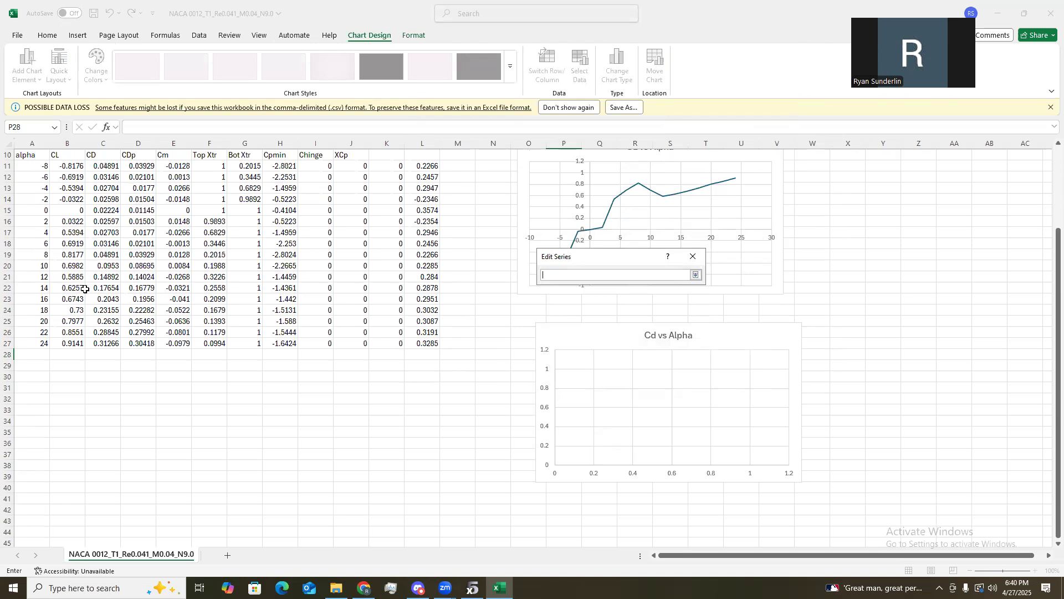
scroll(up, 3)
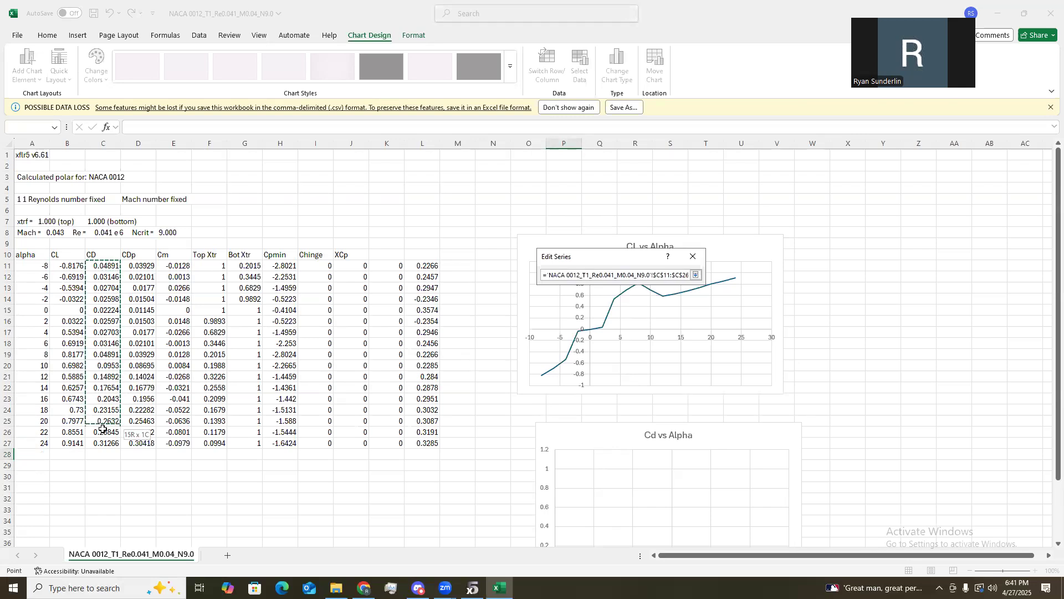
click(695, 275)
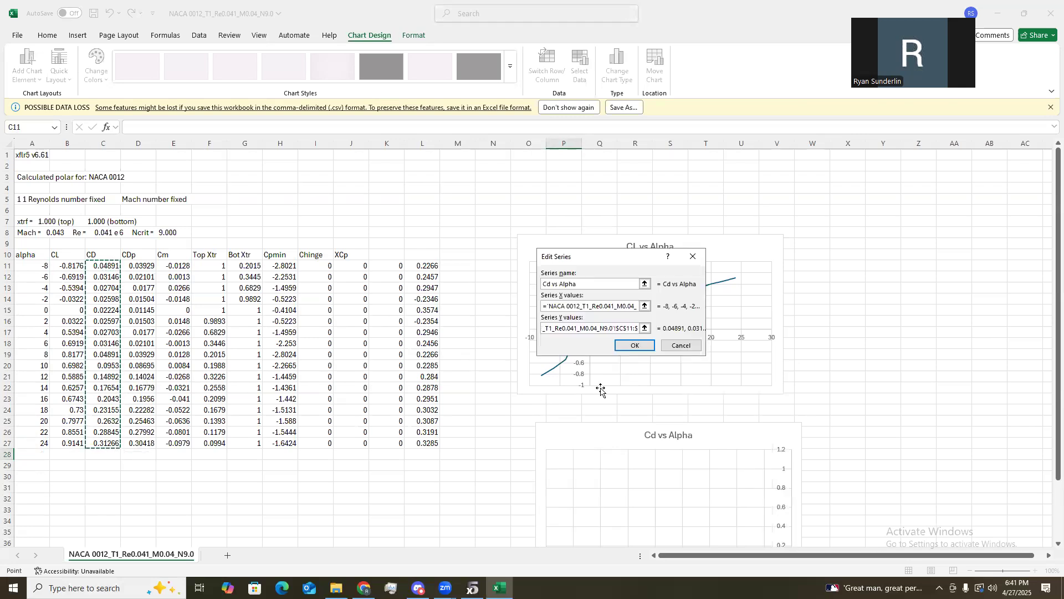
click(633, 344)
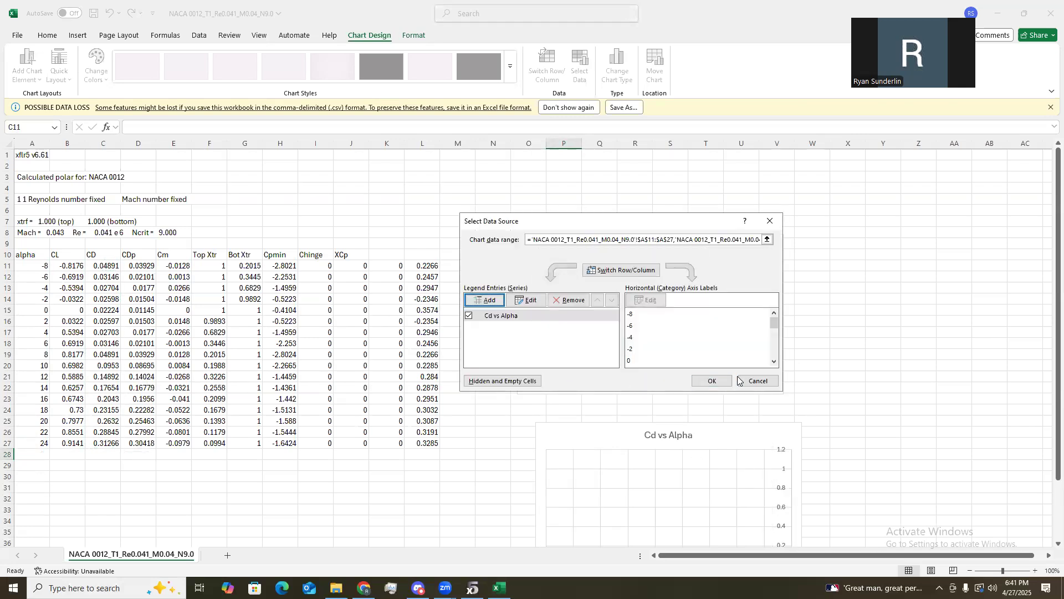
click(711, 380)
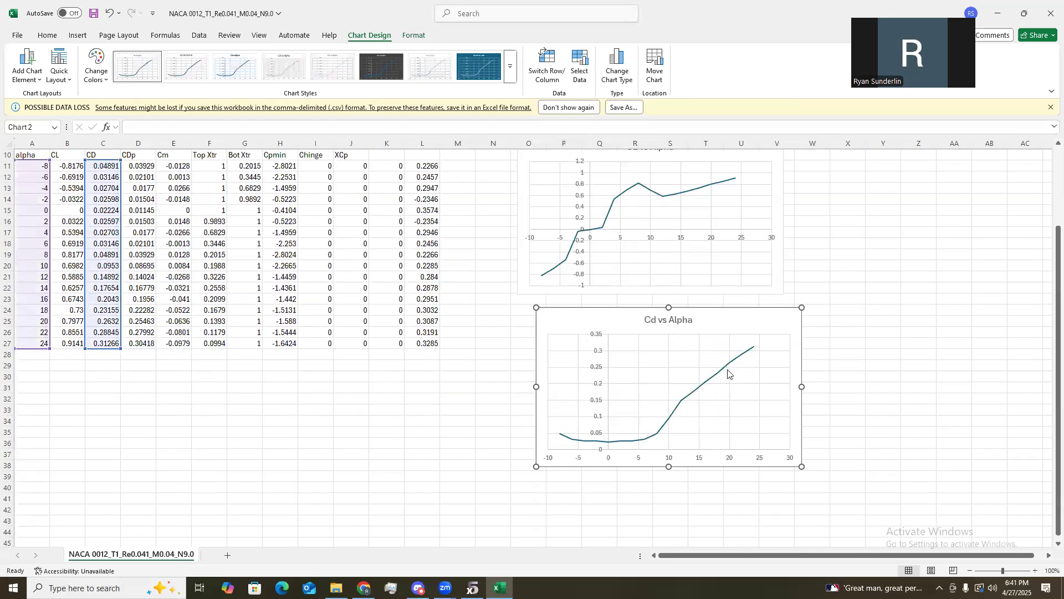
click(31, 409)
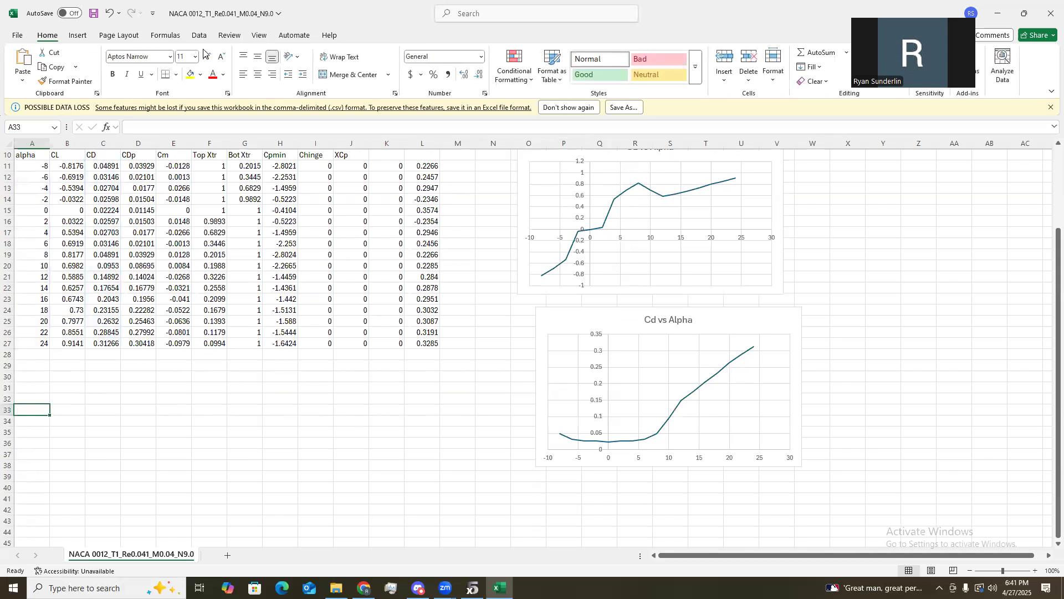
Insert a scatter chart and add a 'Cl vs Cd' series plotting lift against drag.
click(77, 35)
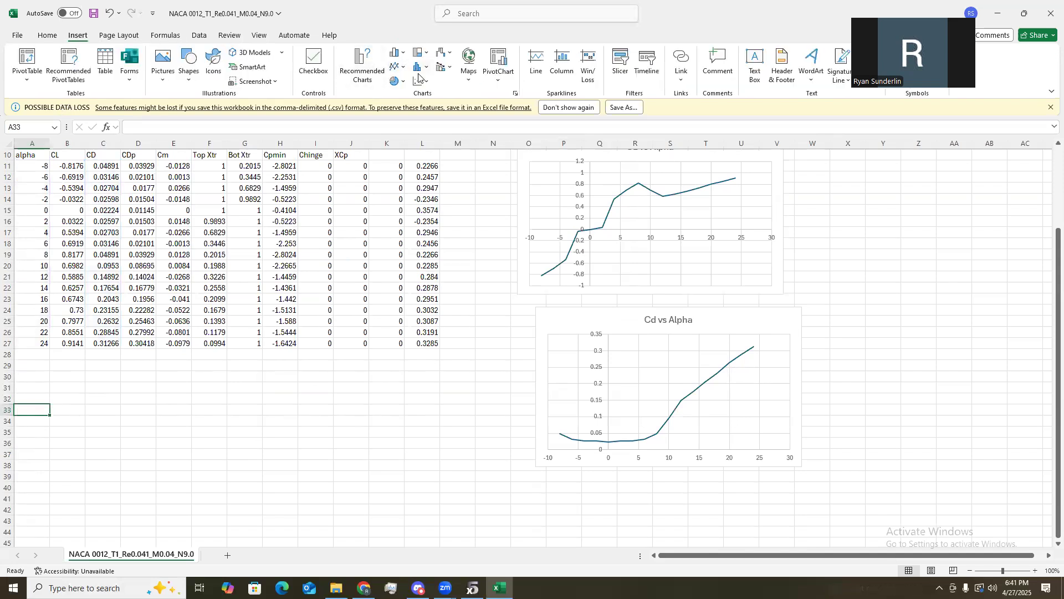
click(532, 345)
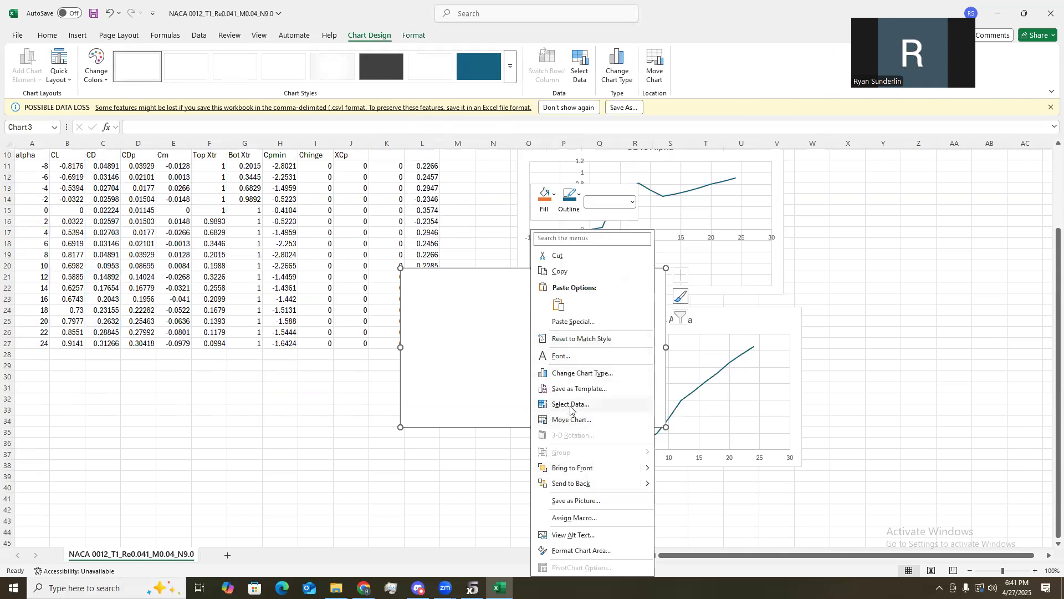
click(570, 404)
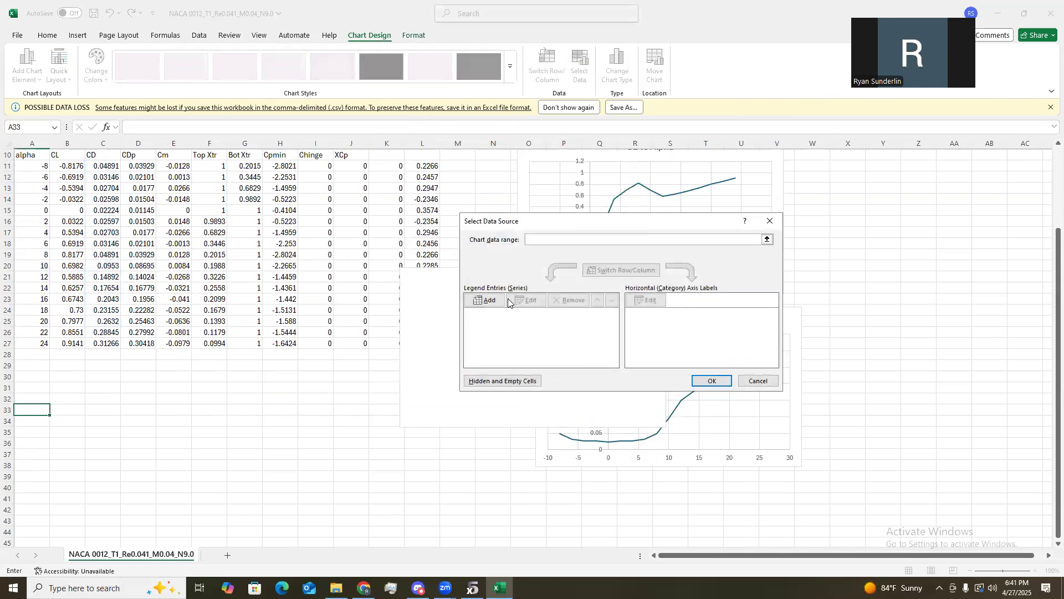
click(488, 300)
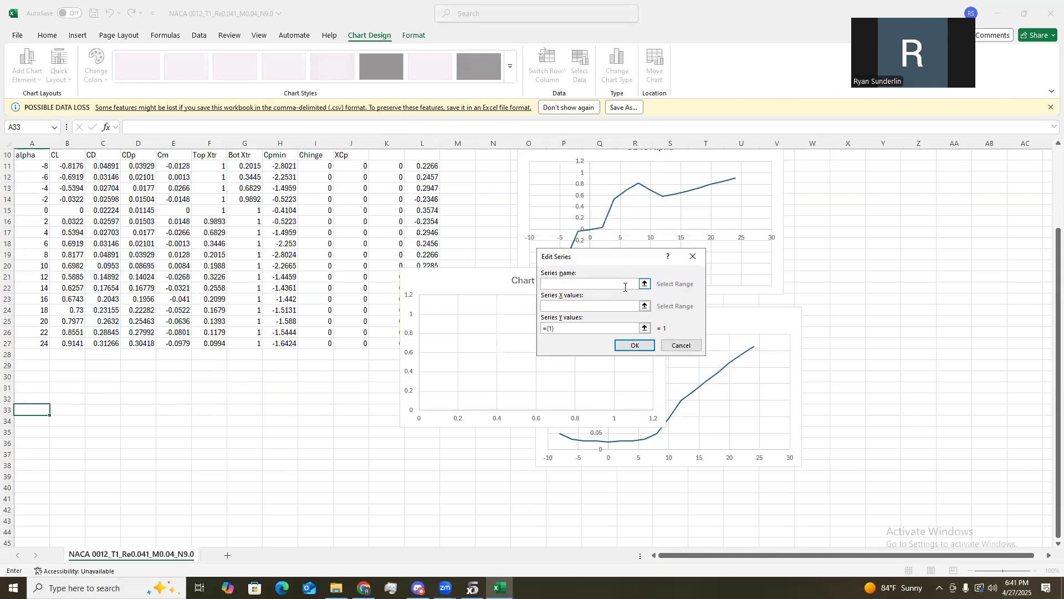
text(Cd)
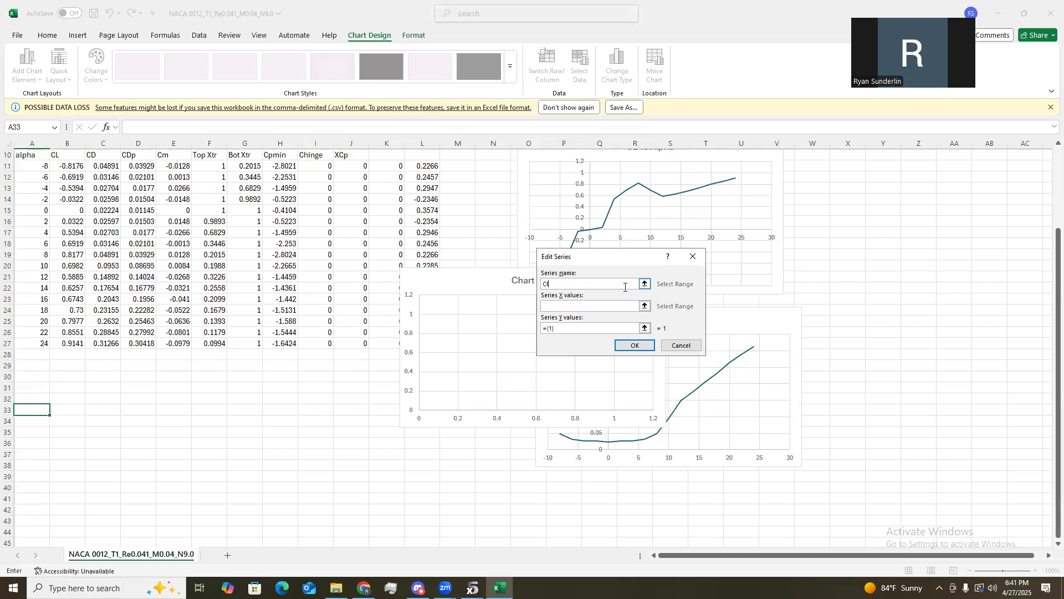
text(vs Cd)
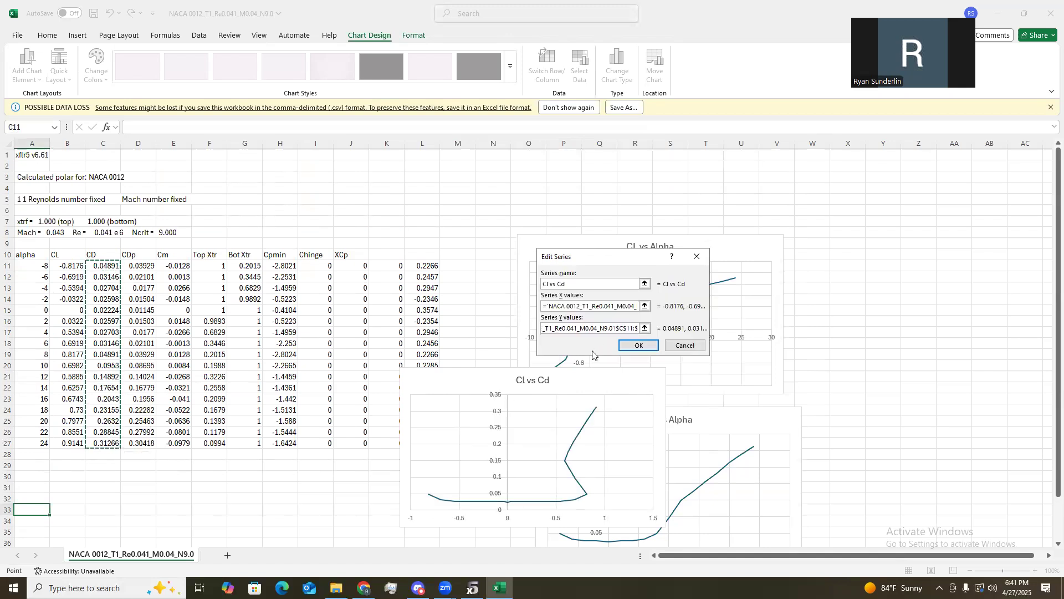
click(637, 345)
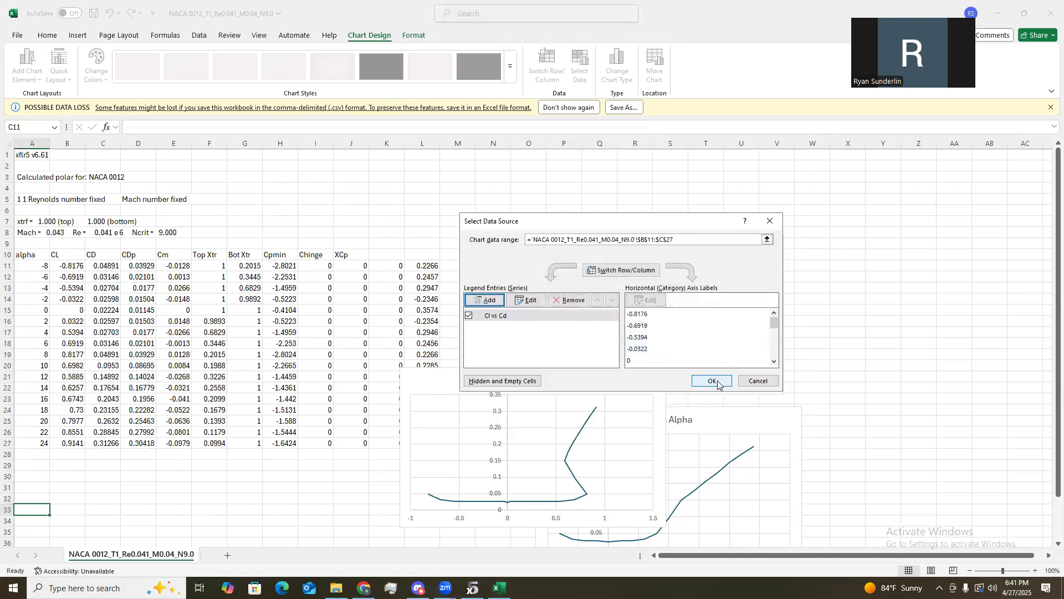
click(711, 380)
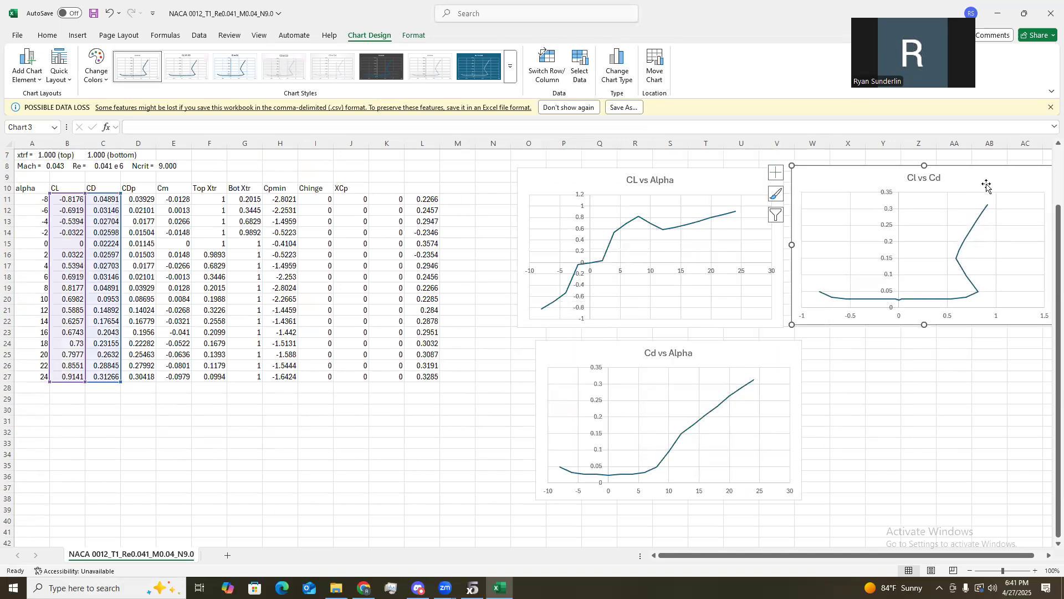
mouse_move(526, 228)
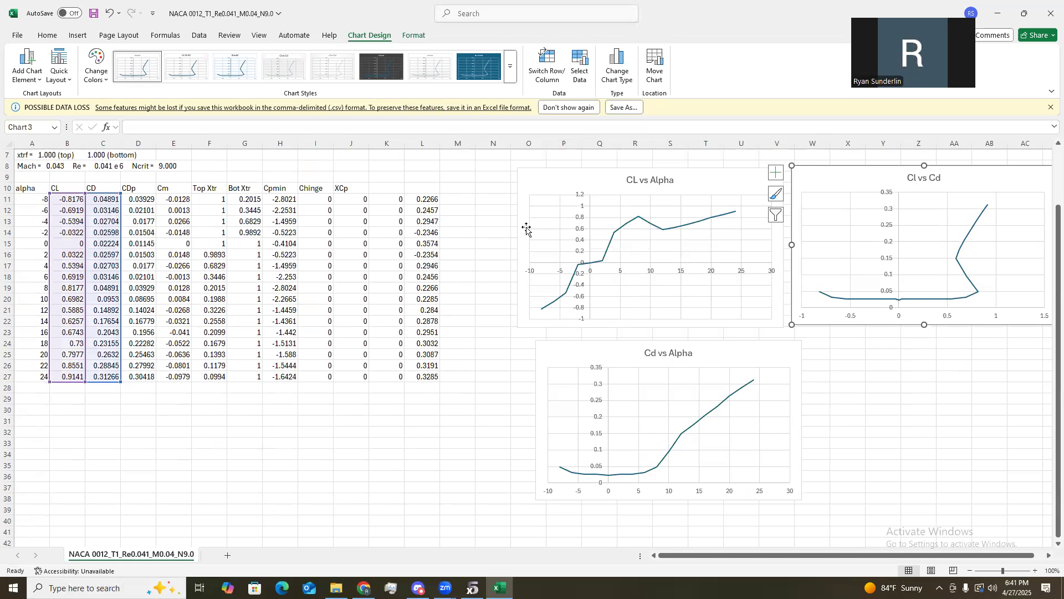
mouse_move(125, 256)
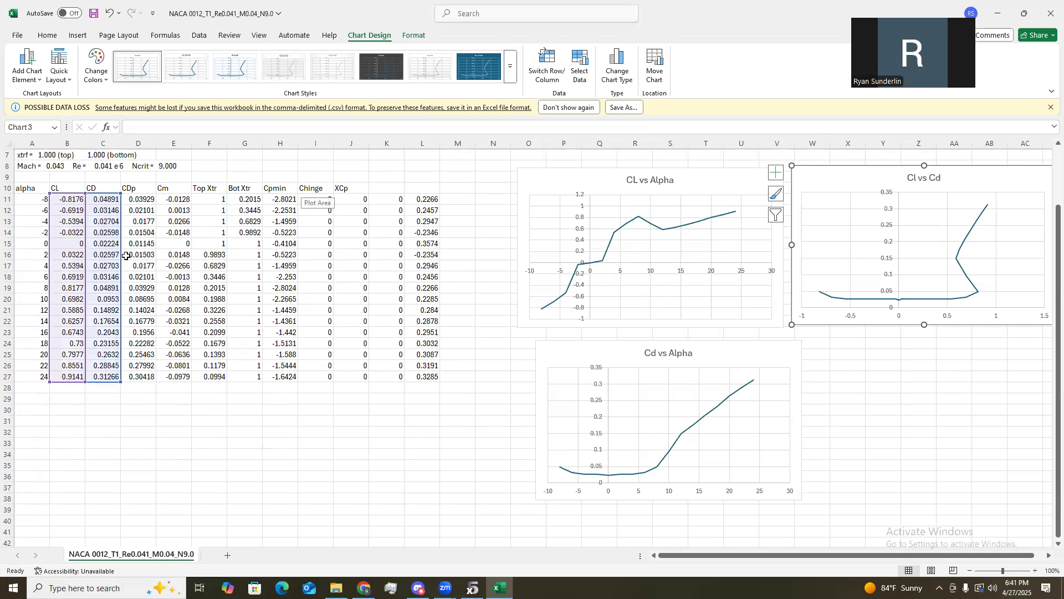
Enter =QUOTIENT(B11,C11) in M11 and fill it down to M27.
click(457, 264)
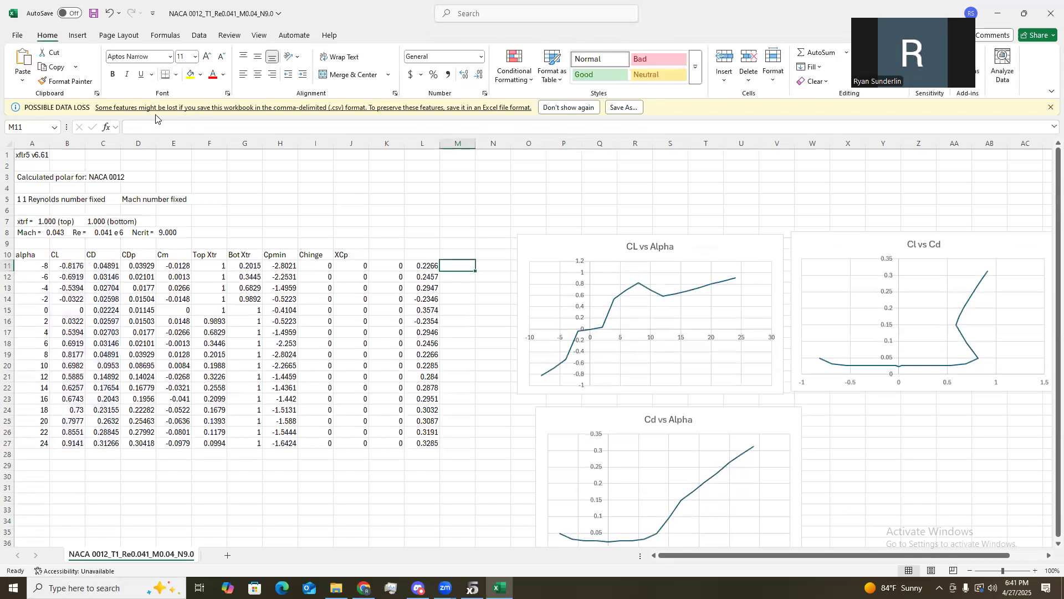
text(=Qu)
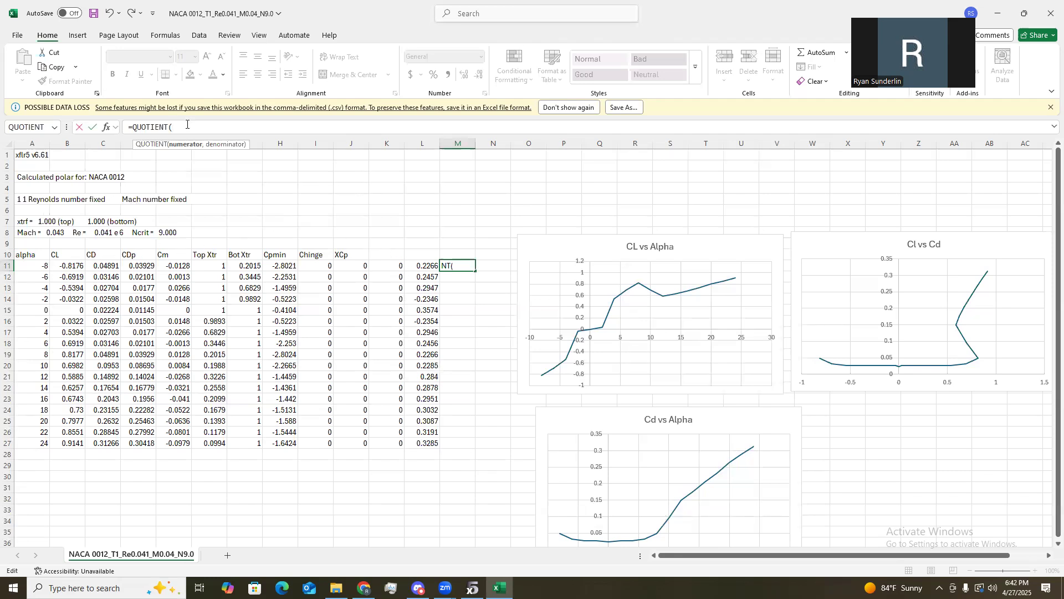
click(103, 266)
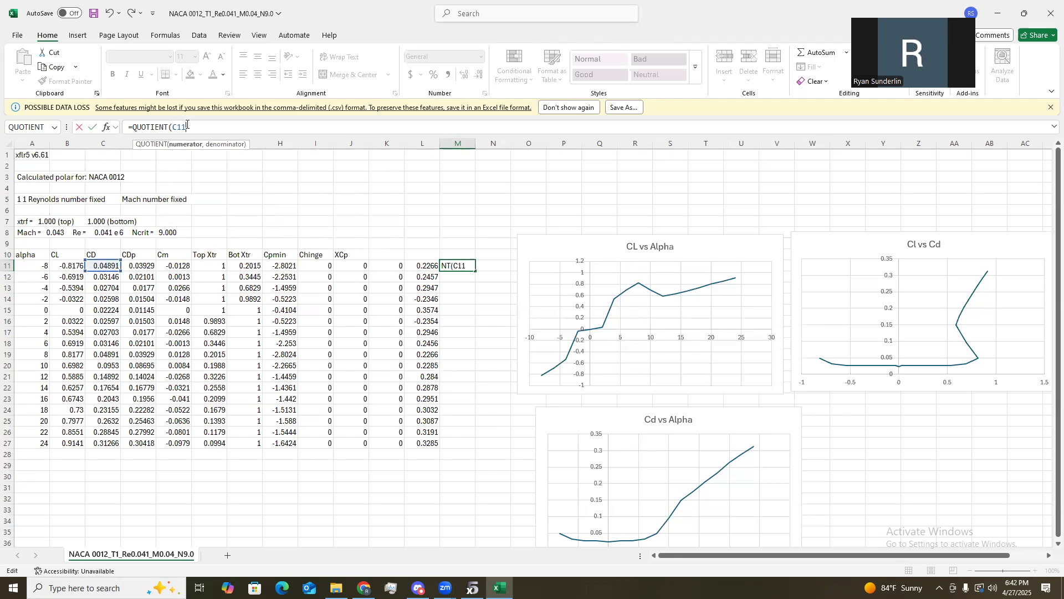
text(,)
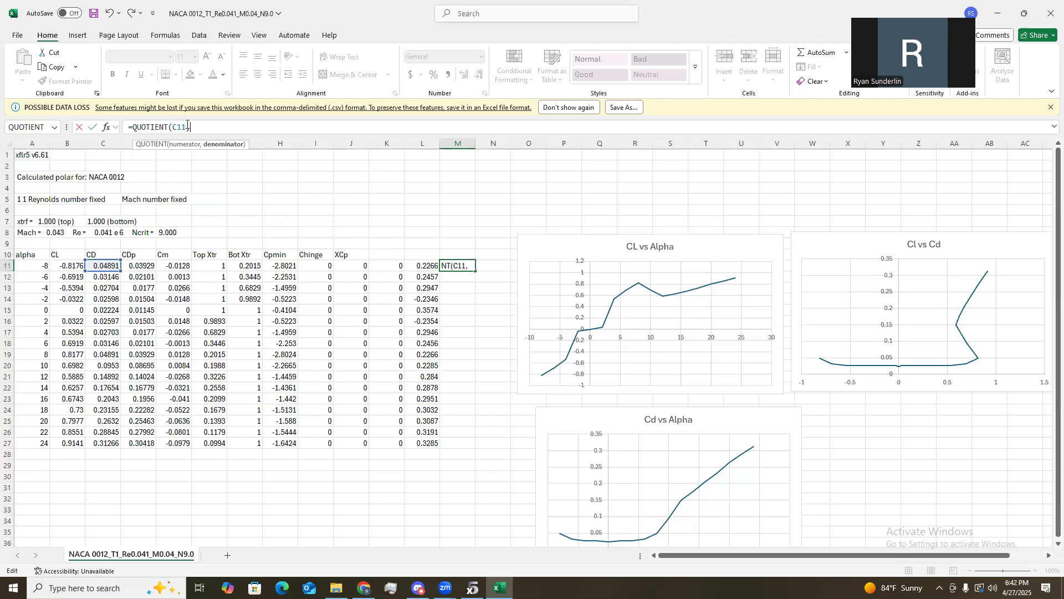
text(B)
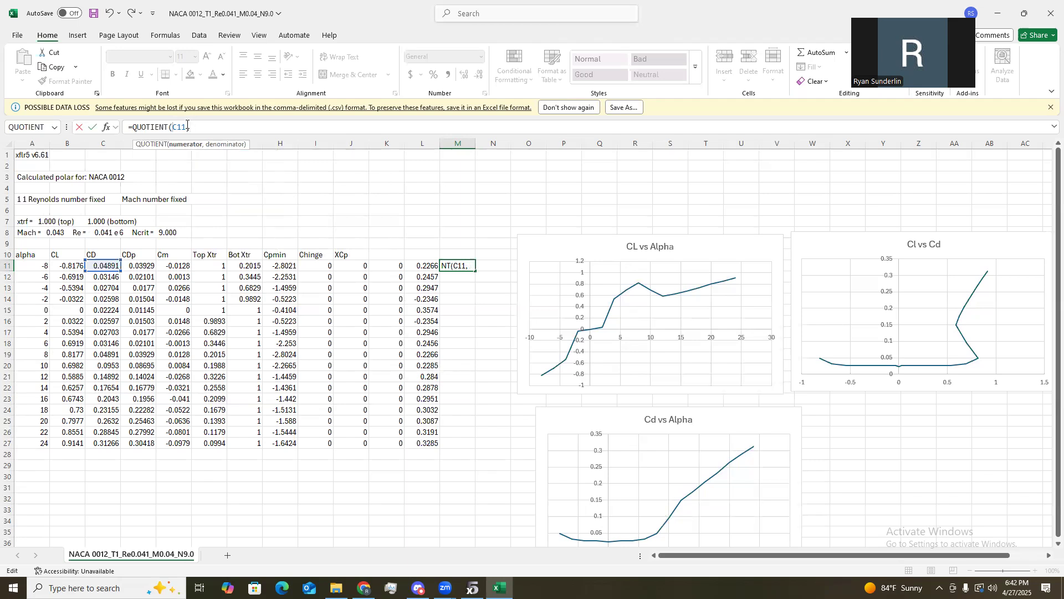
click(67, 265)
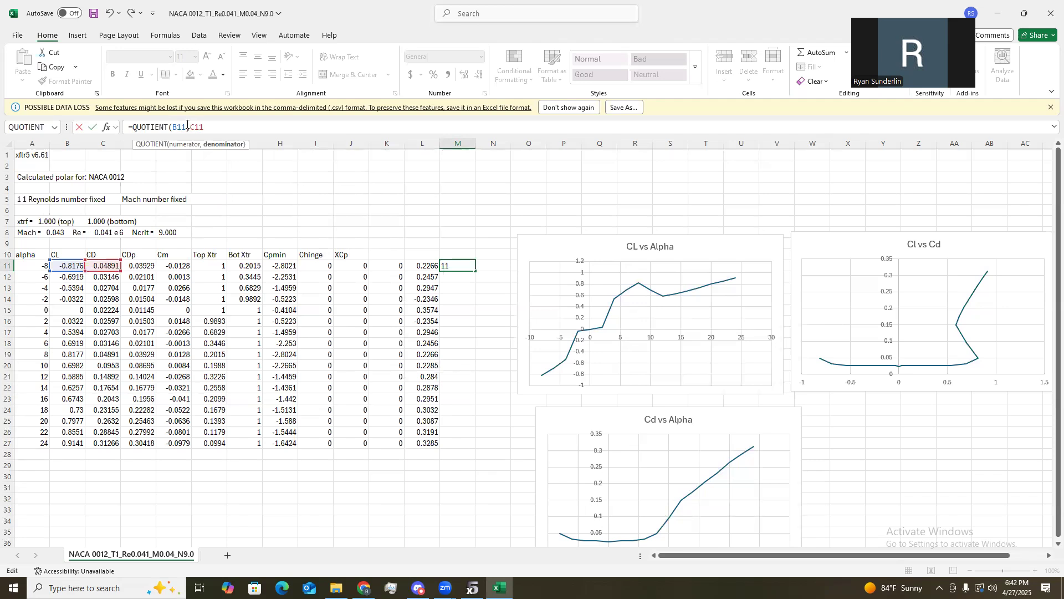
key(Return)
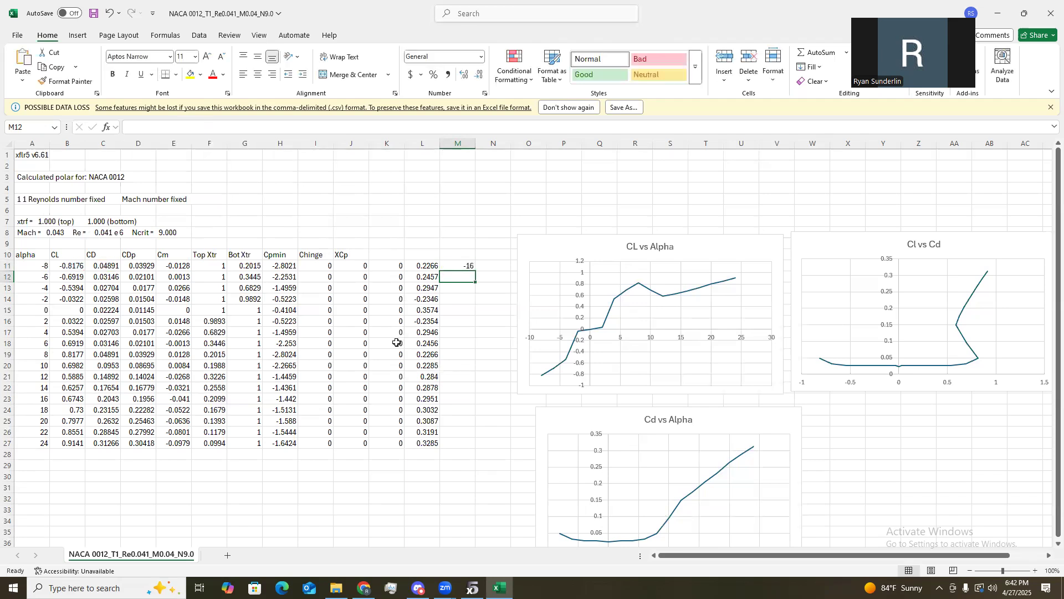
click(457, 264)
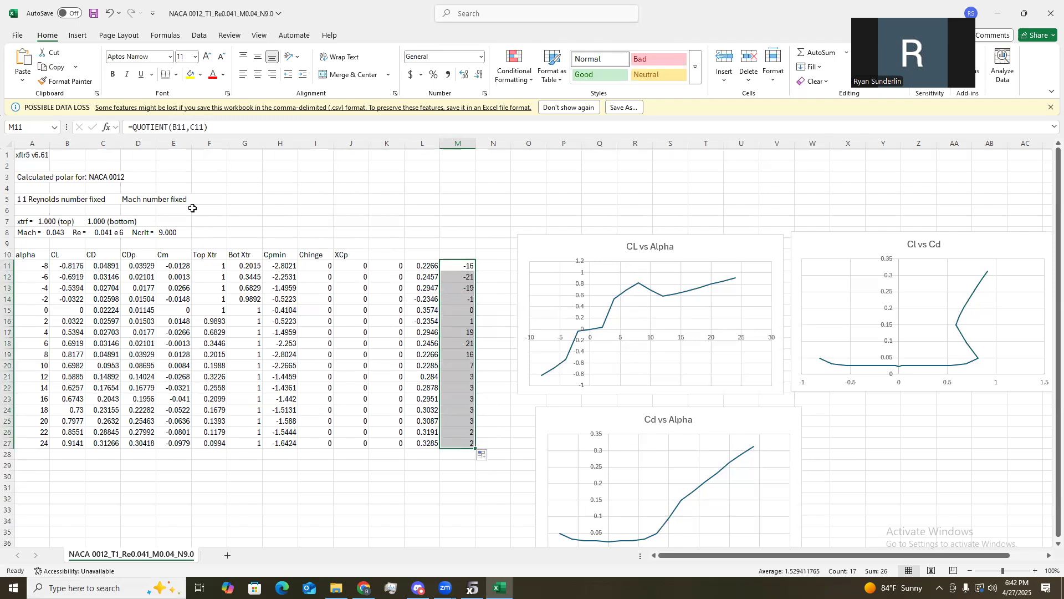
scroll(down, 3)
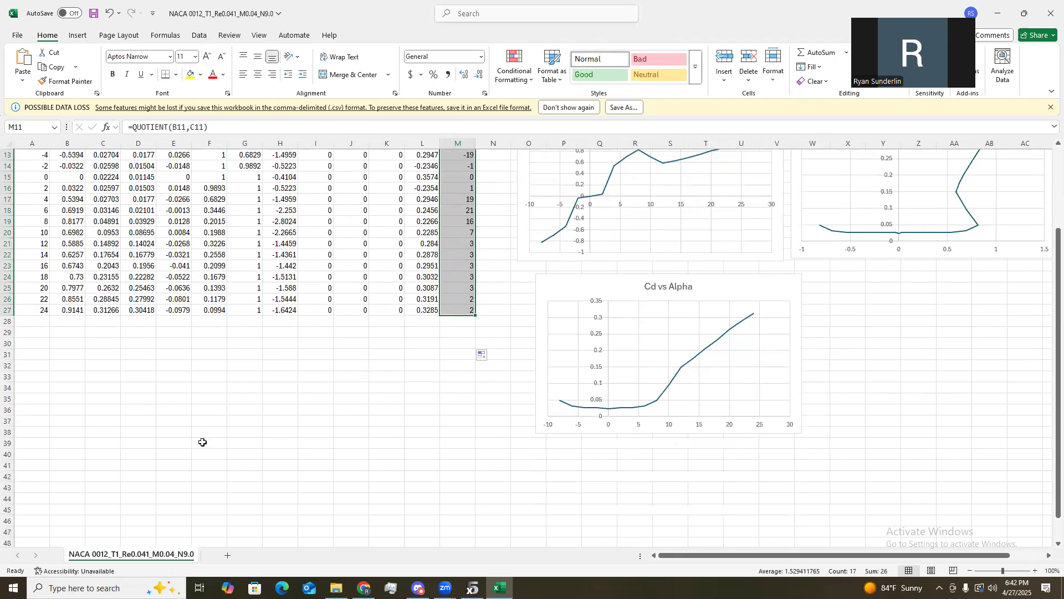
Insert a scatter chart with a 'Cl/Cd vs Alpha' series: X A11:A27, Y M11:M27.
click(77, 34)
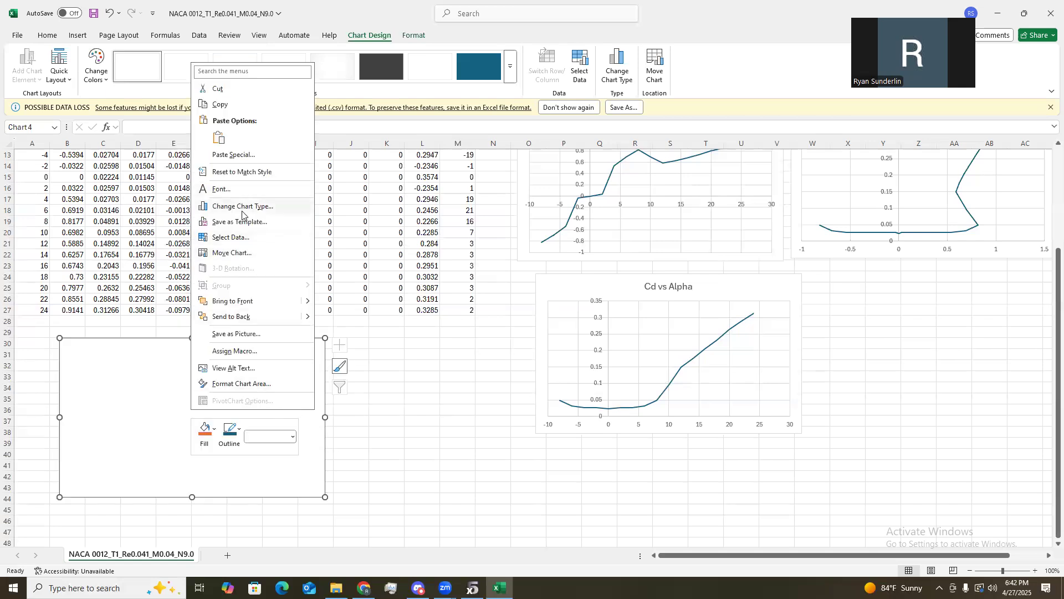
click(230, 236)
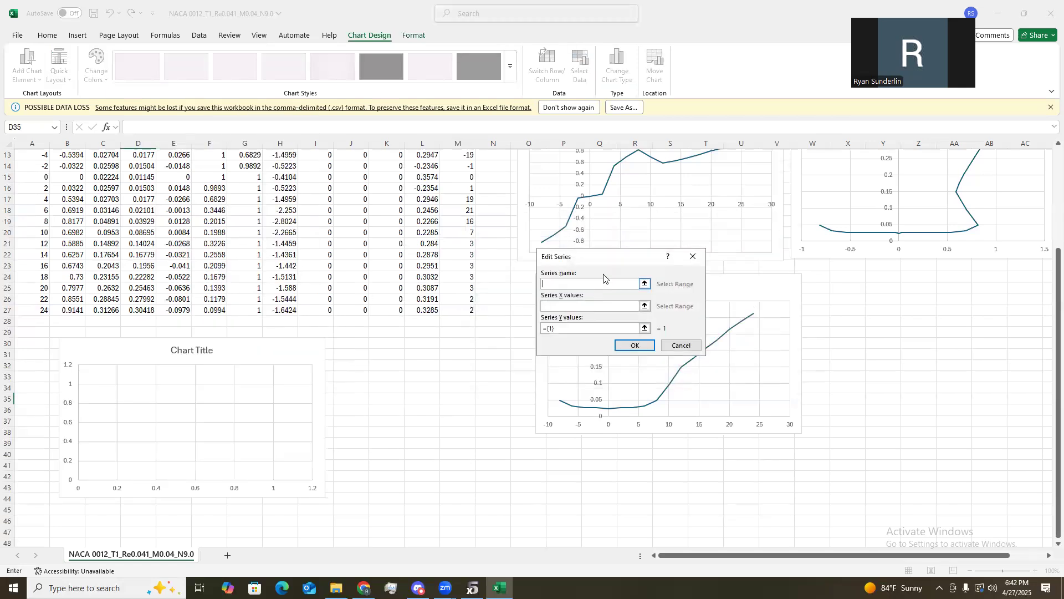
text(c)
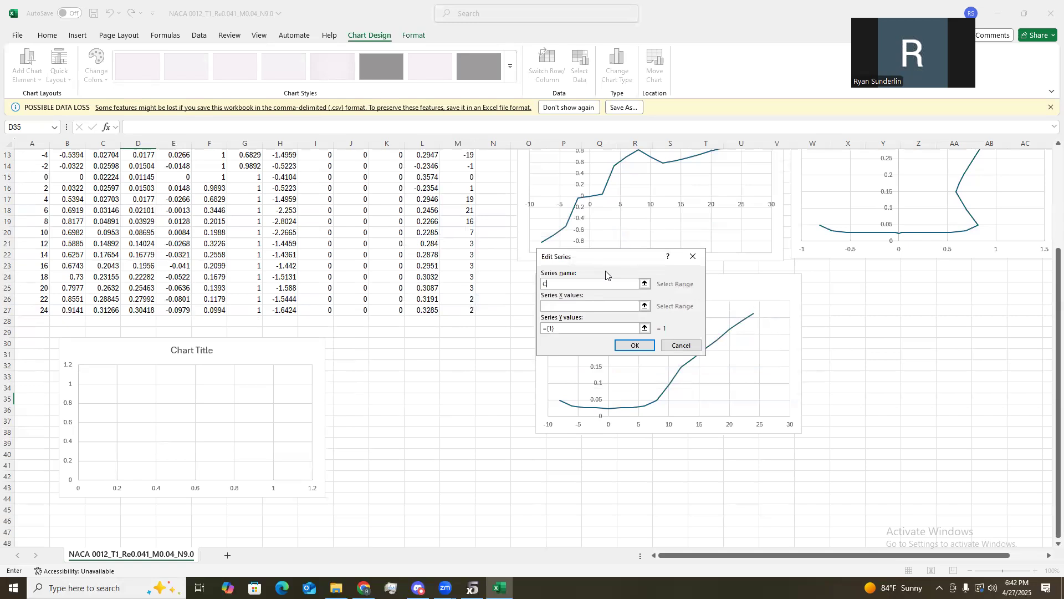
text(l/Cd)
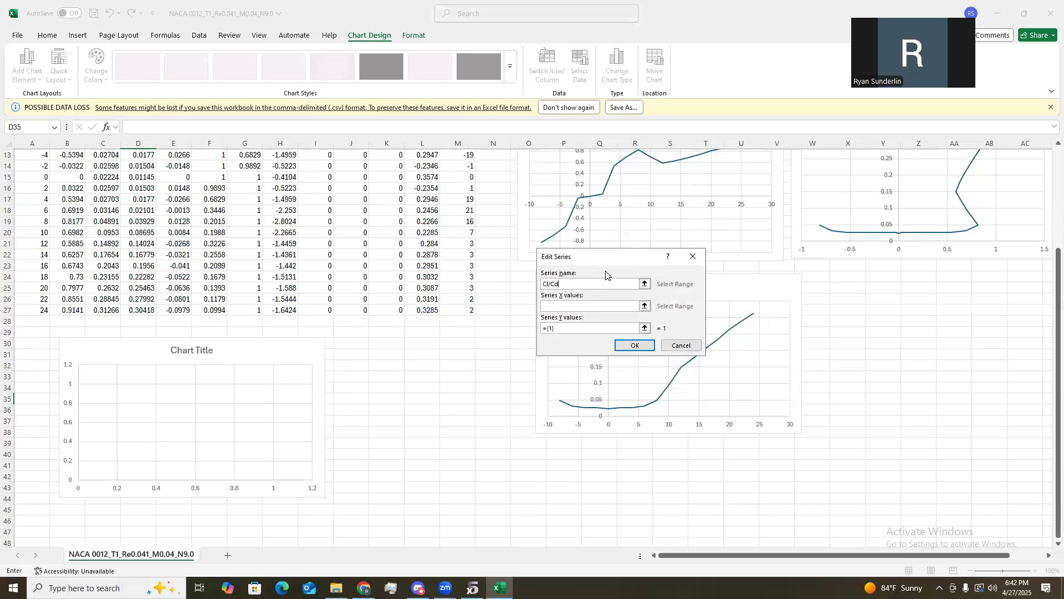
text(A)
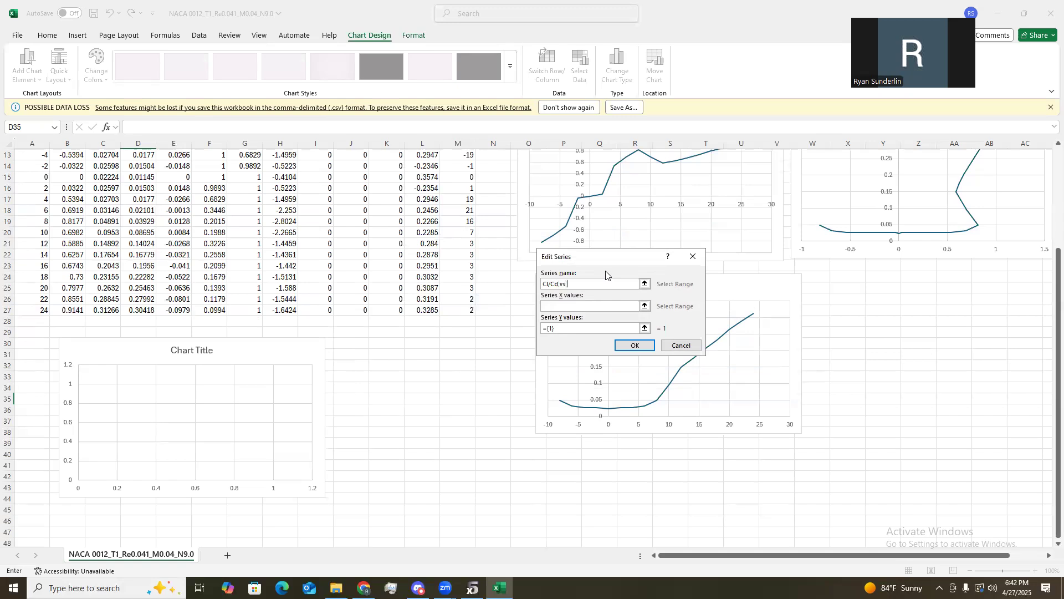
text(Alpha)
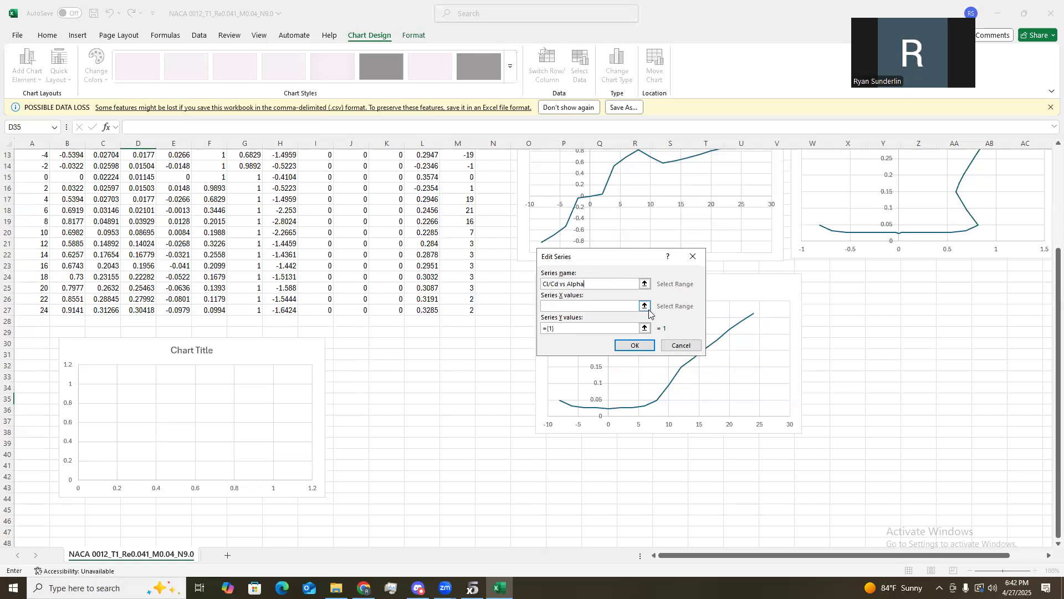
click(643, 305)
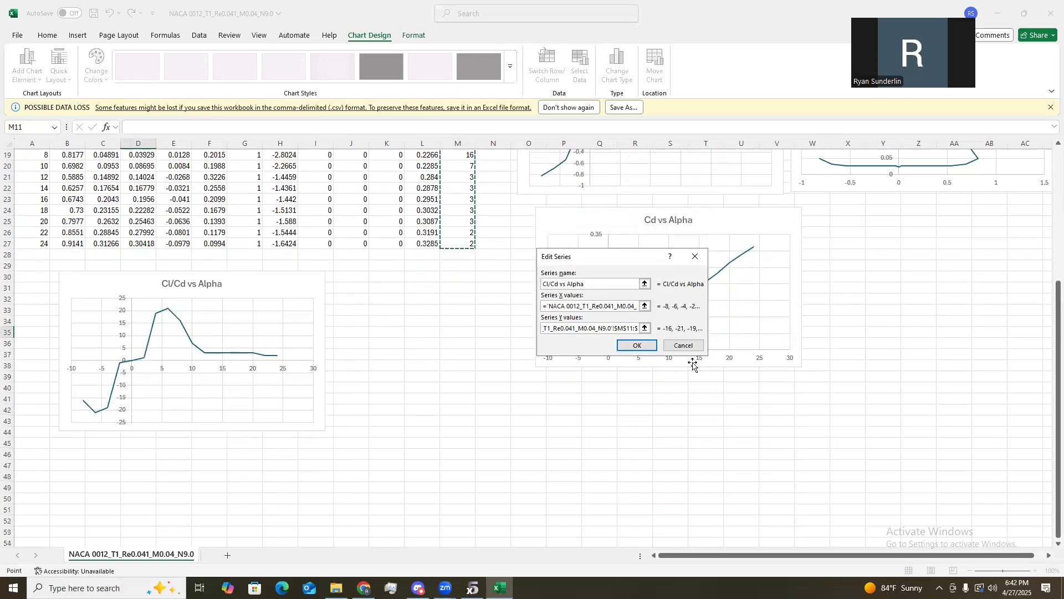
click(636, 344)
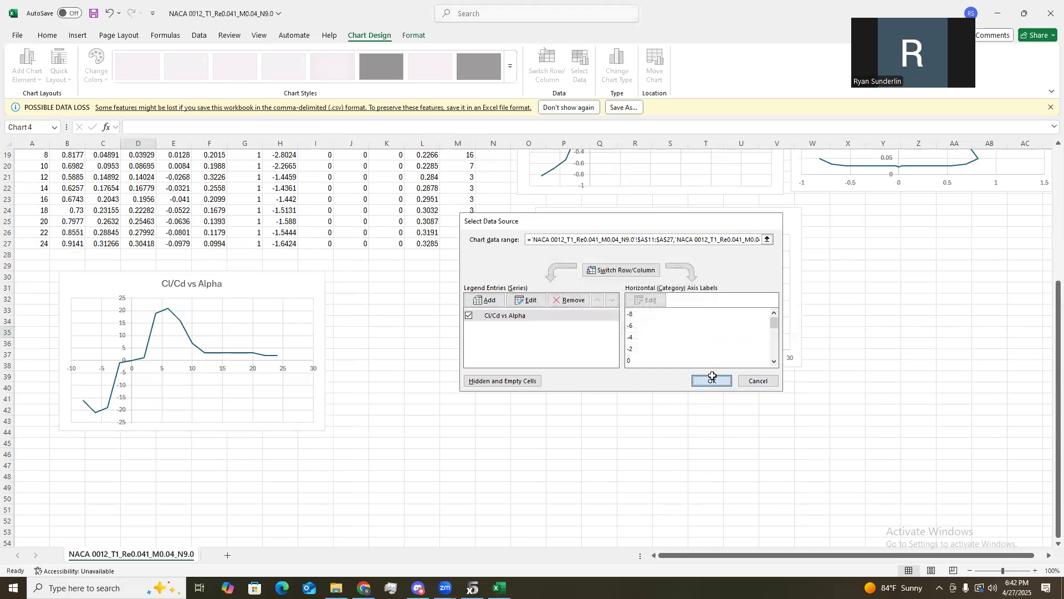
click(711, 380)
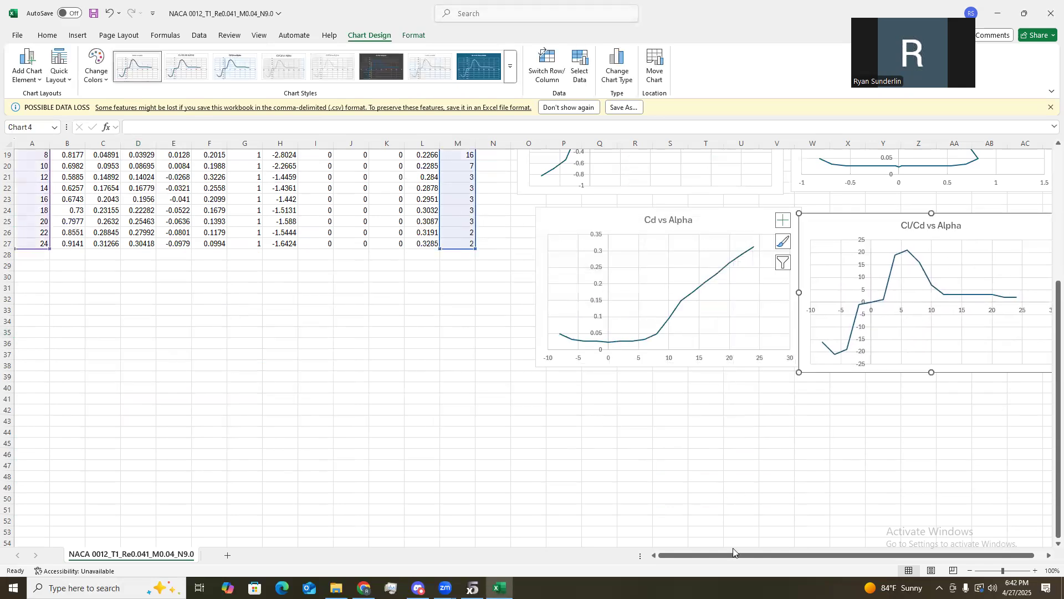
Add a linear trendline with equation y = 0.0504x − 0.0568 to the CL vs Alpha chart.
scroll(up, 3)
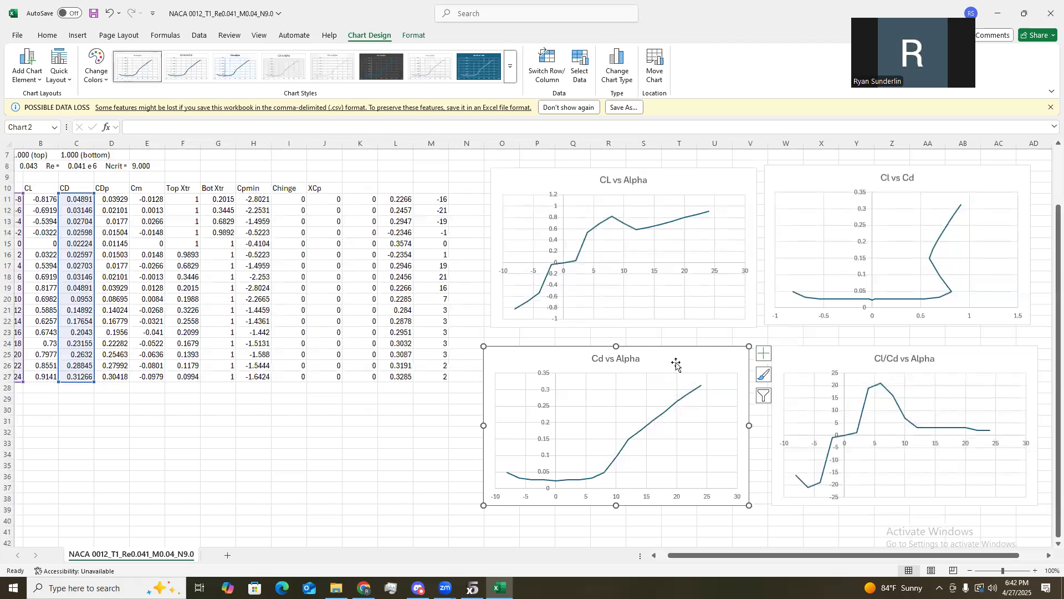
click(622, 251)
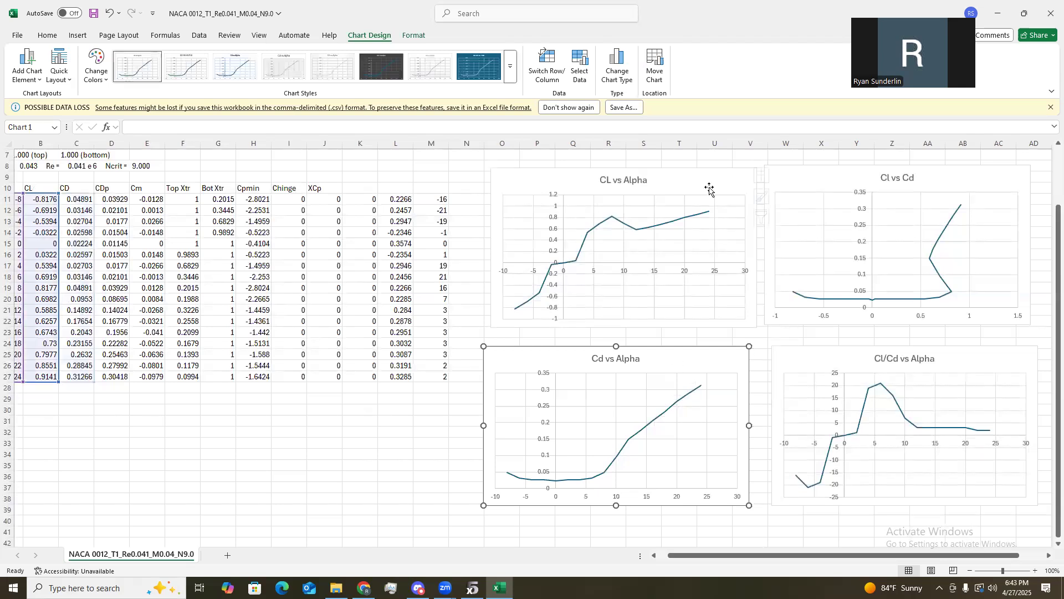
click(770, 175)
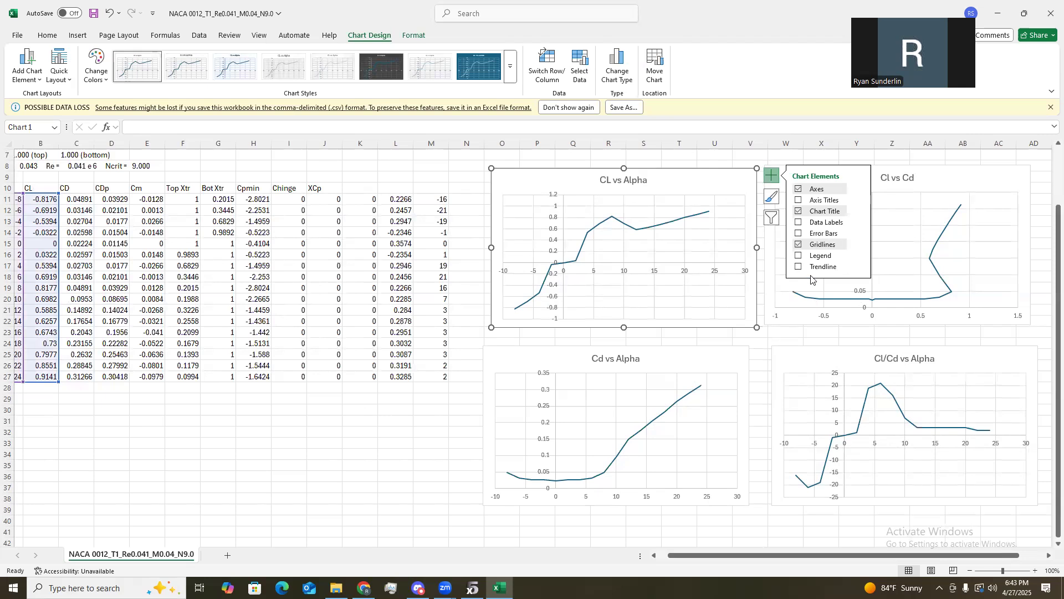
click(799, 266)
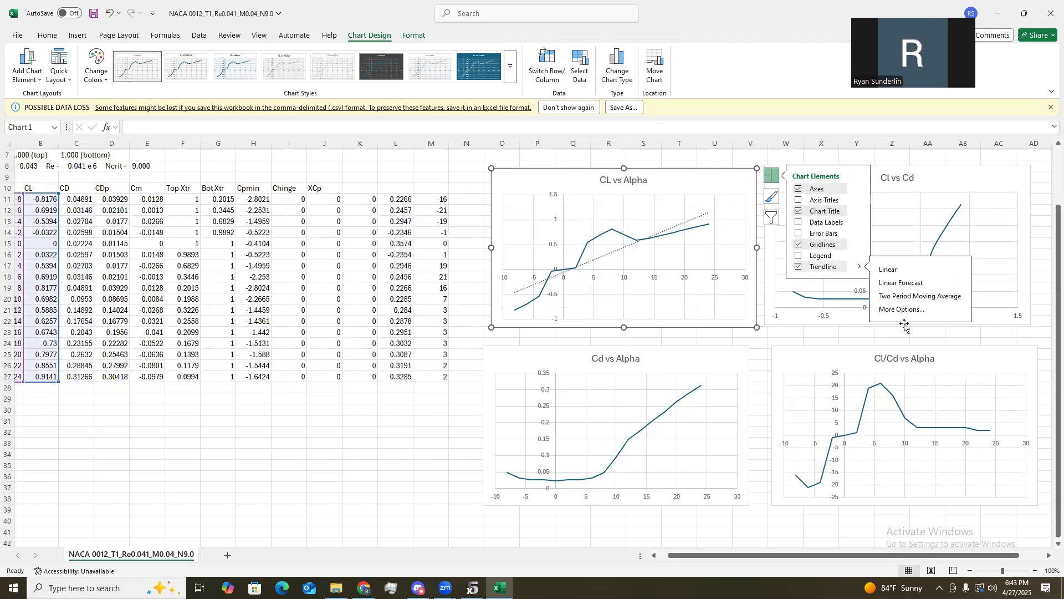
click(900, 309)
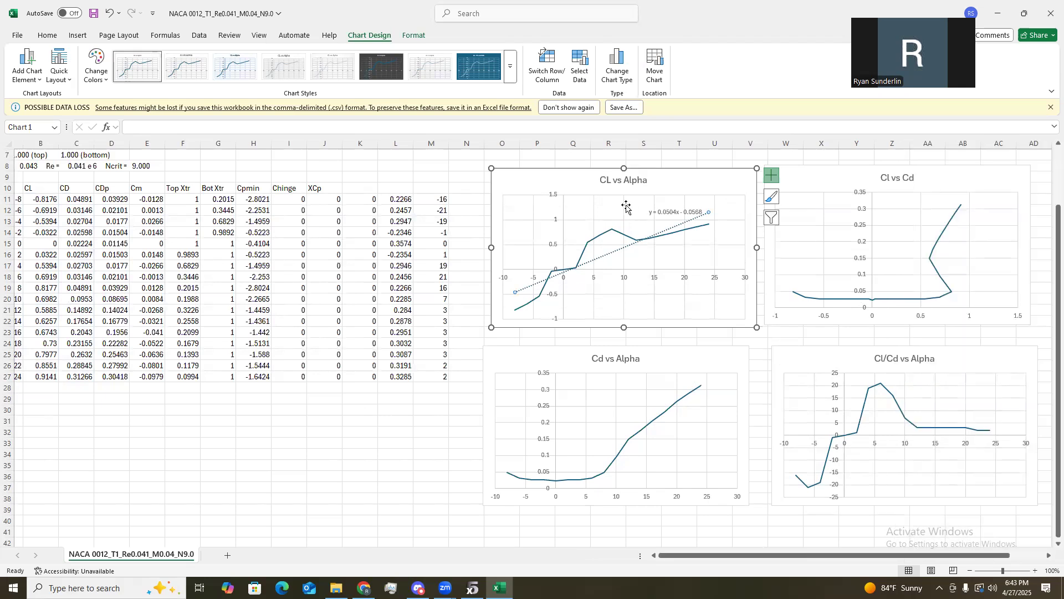
mouse_move(685, 295)
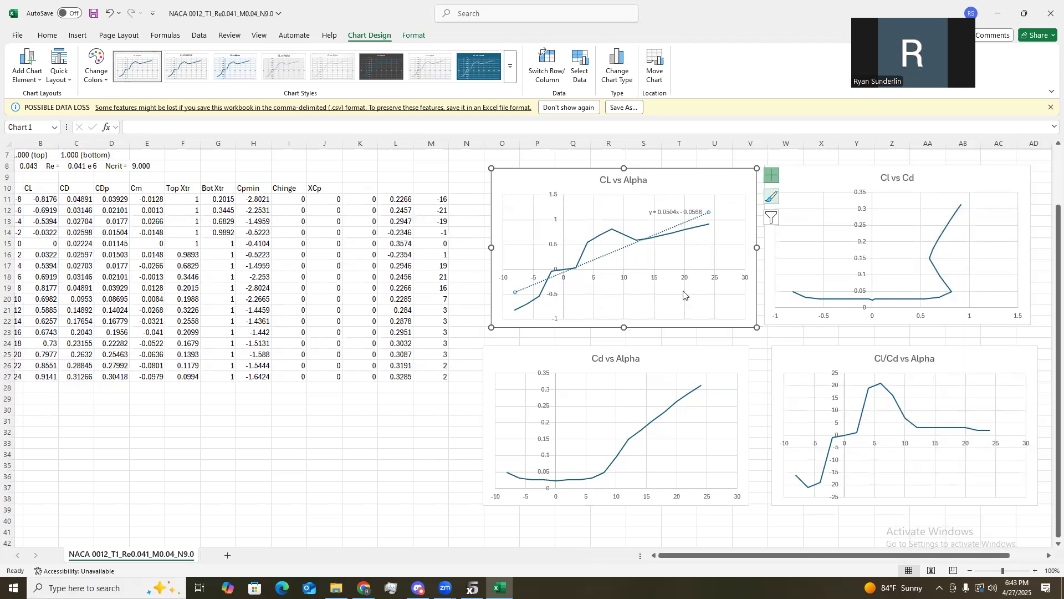
mouse_move(604, 428)
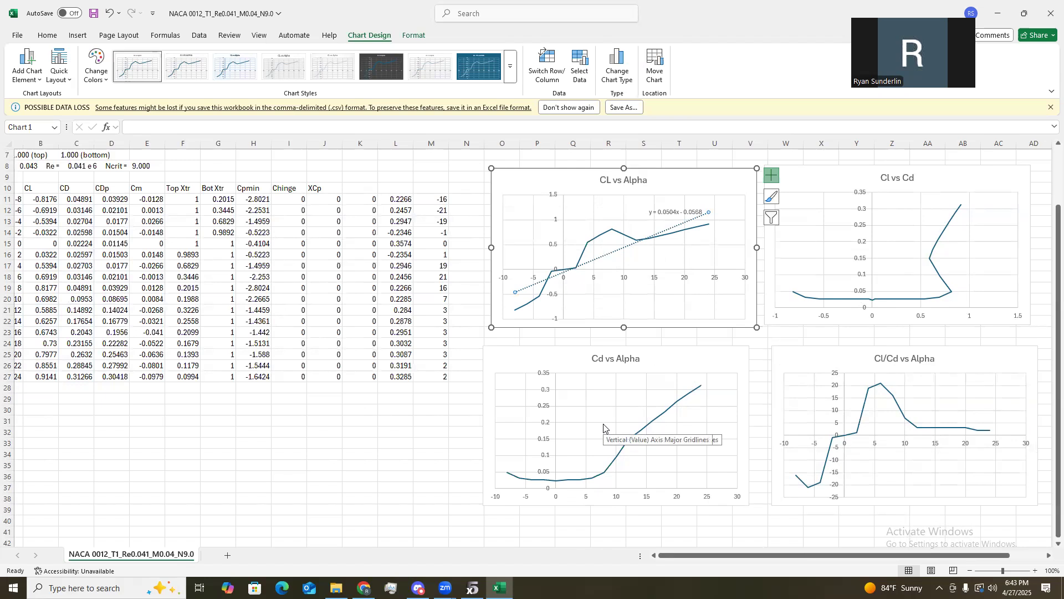
Review the four charts beside the data and return to XFLR5's polar graphs.
scroll(up, 3)
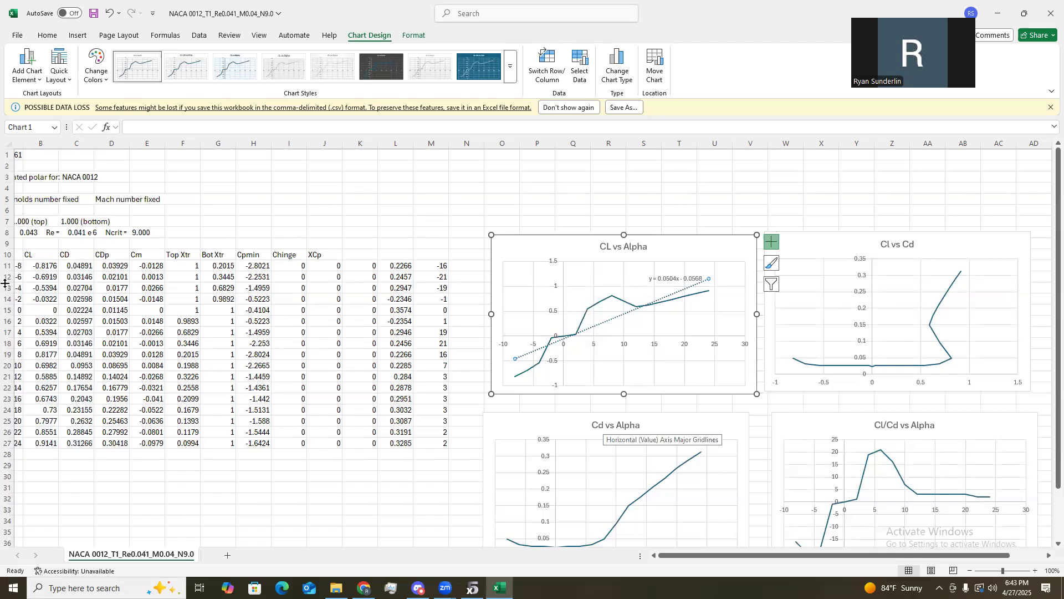
scroll(down, 3)
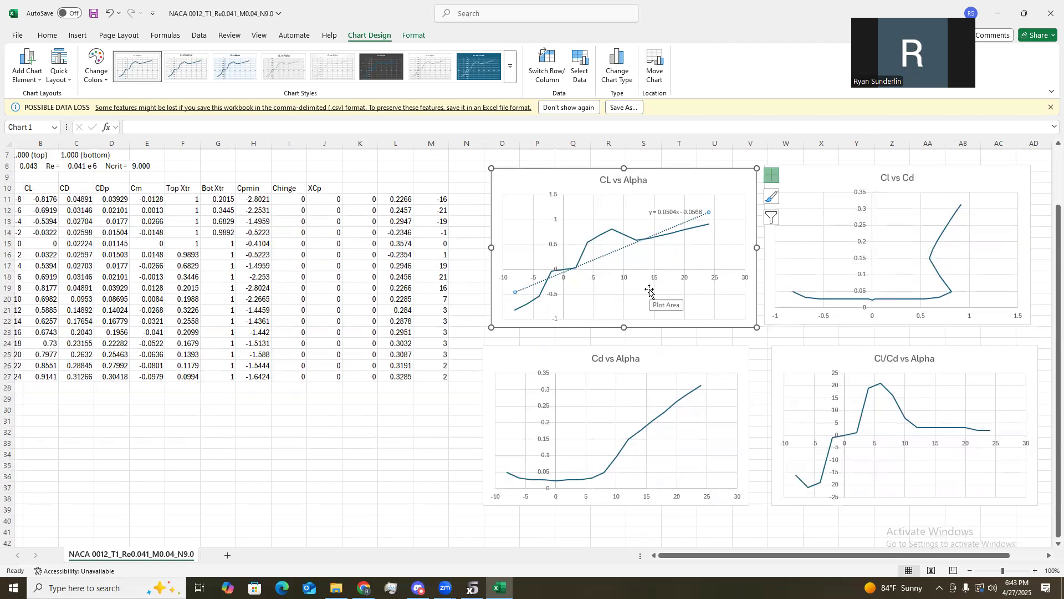
scroll(up, 3)
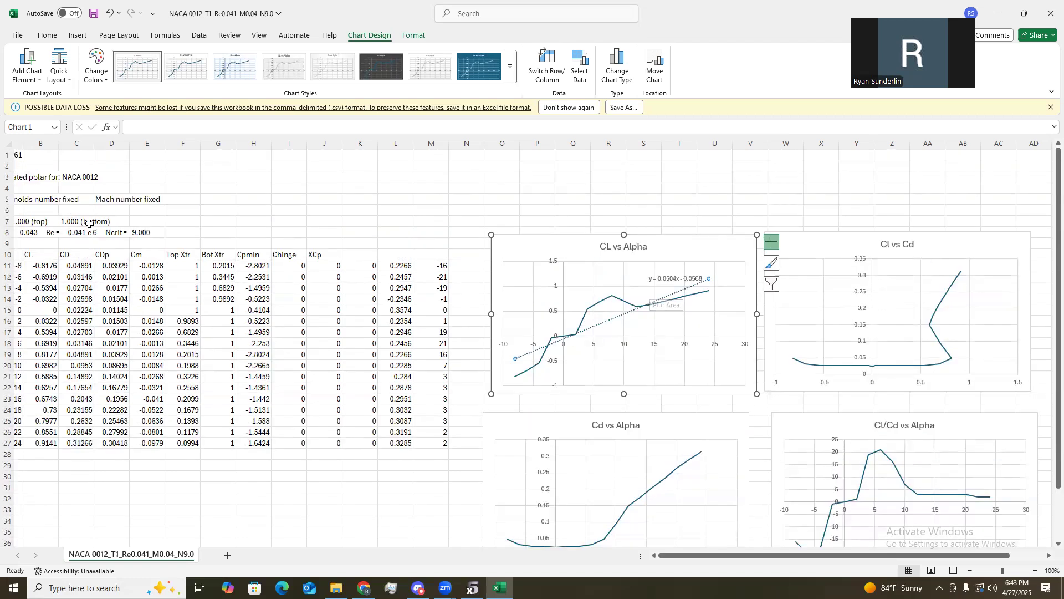
click(76, 232)
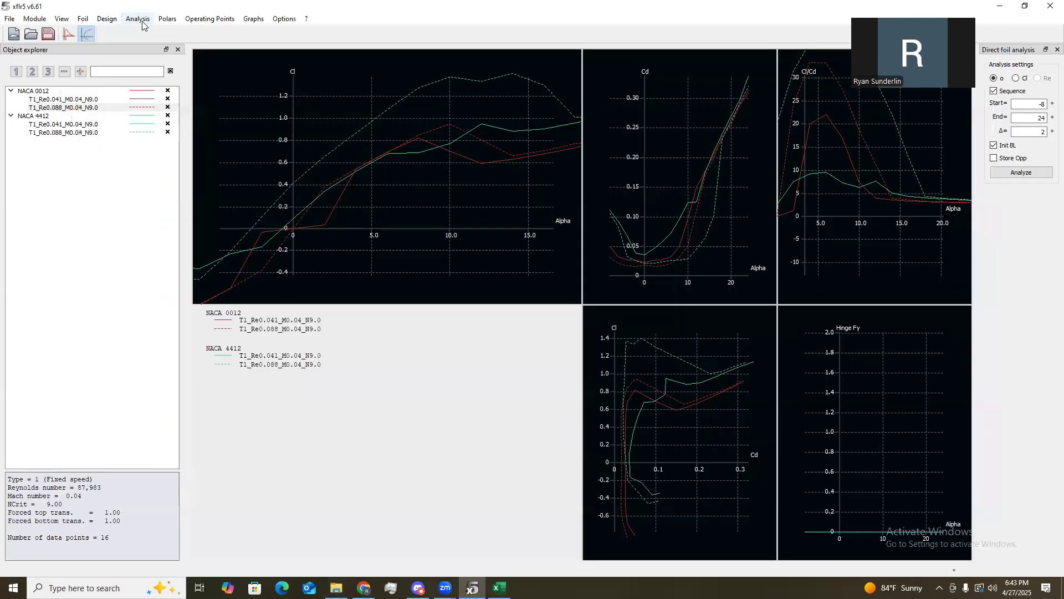
Select NACA 0012 and 4412 for batch analysis, Re 1,875 to 3e+06, alpha -8 to 24 by 2.
click(137, 18)
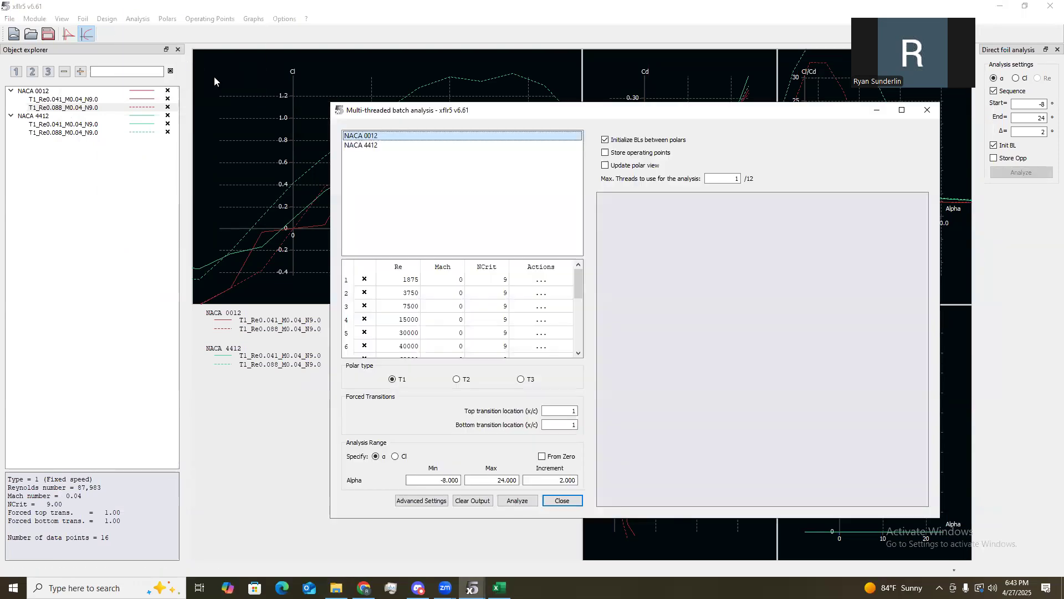
click(361, 145)
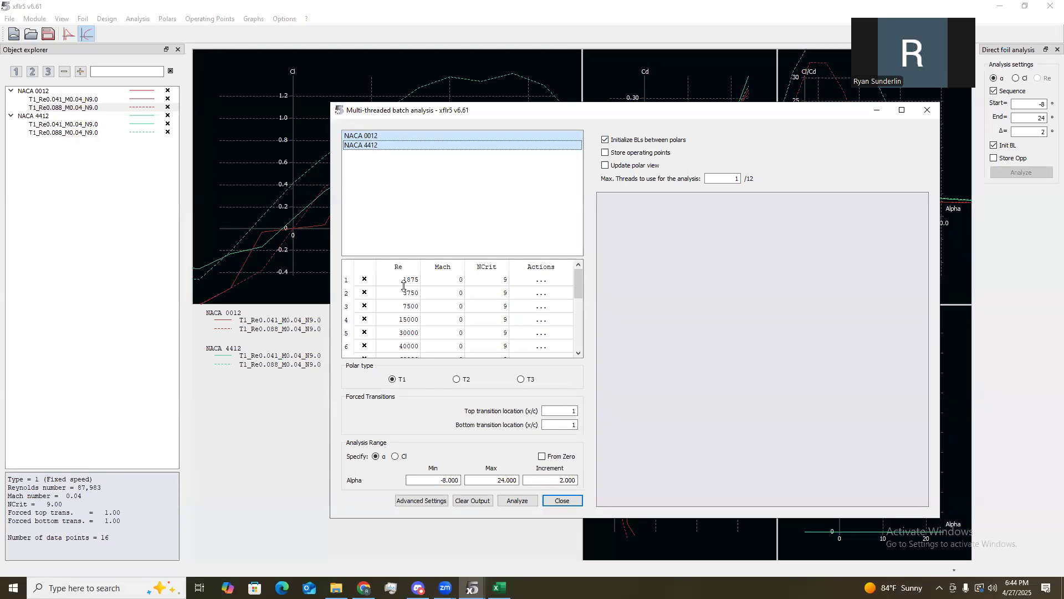
scroll(down, 3)
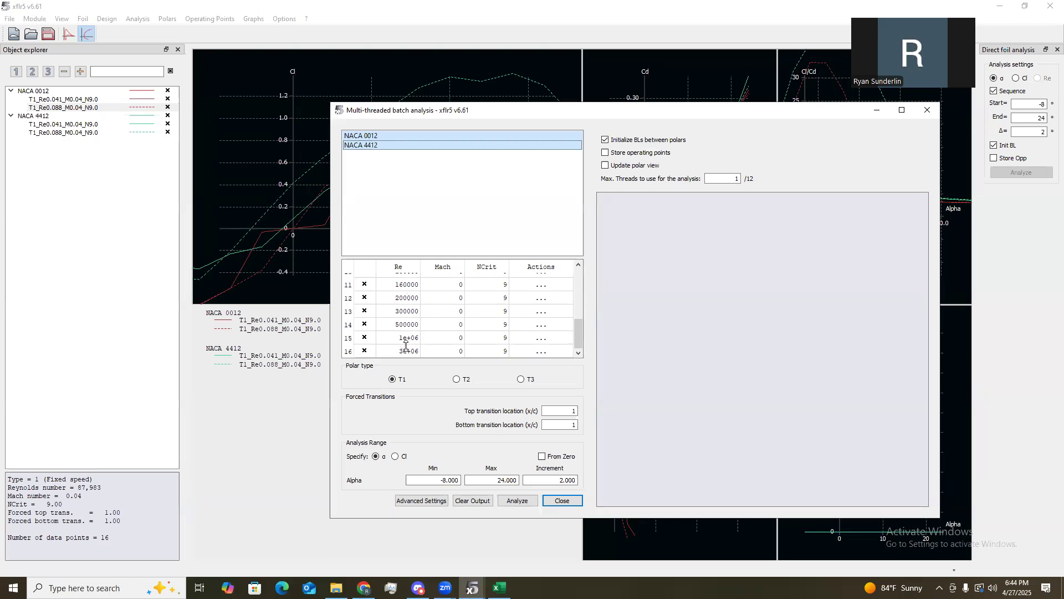
scroll(up, 3)
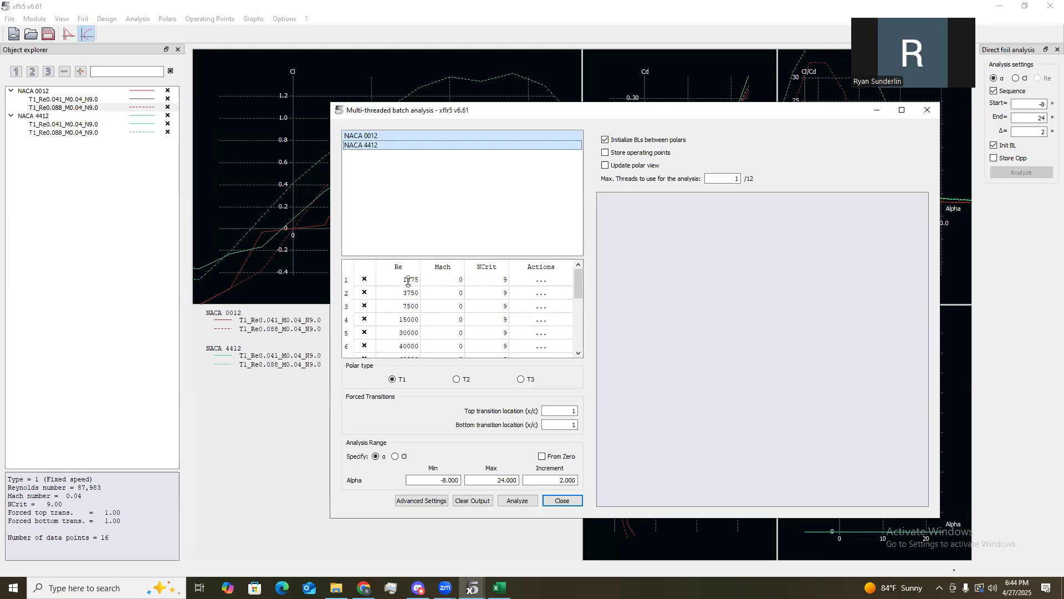
scroll(down, 3)
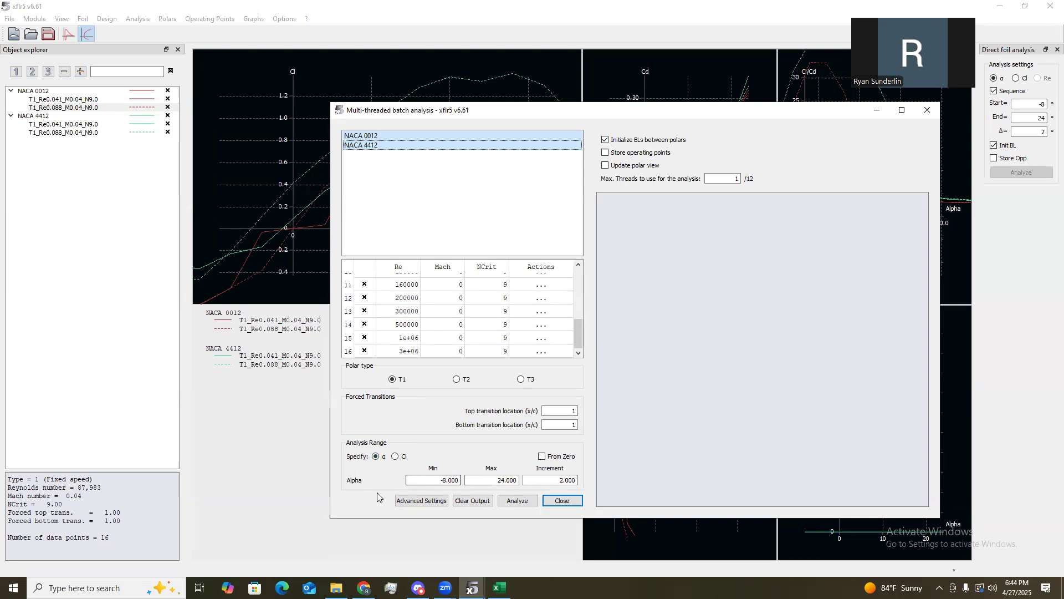
click(491, 479)
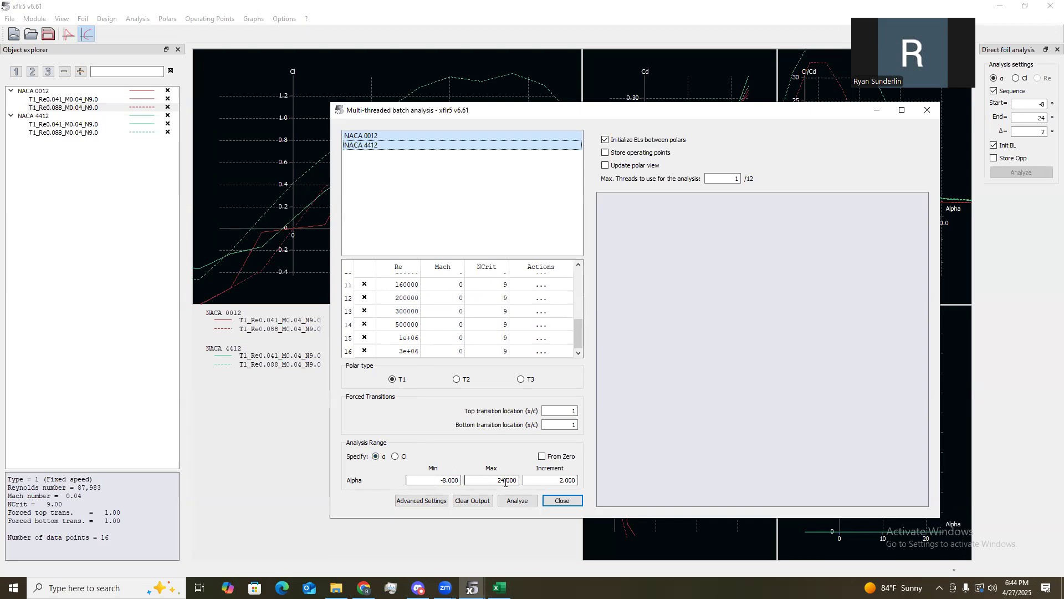
click(550, 480)
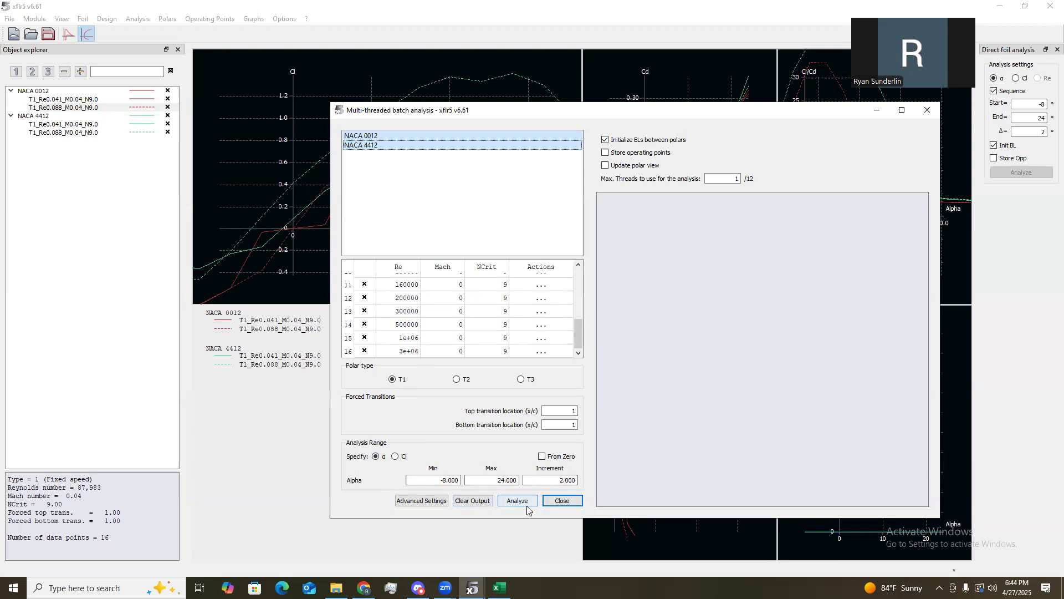
Run the batch analysis for both foils and close it once completed.
click(517, 500)
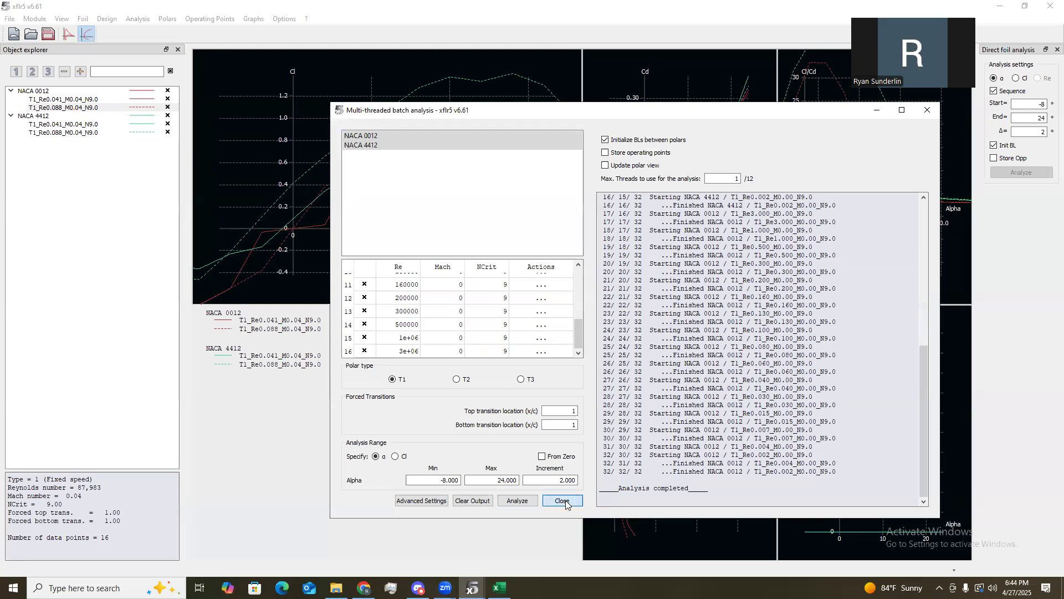
click(561, 499)
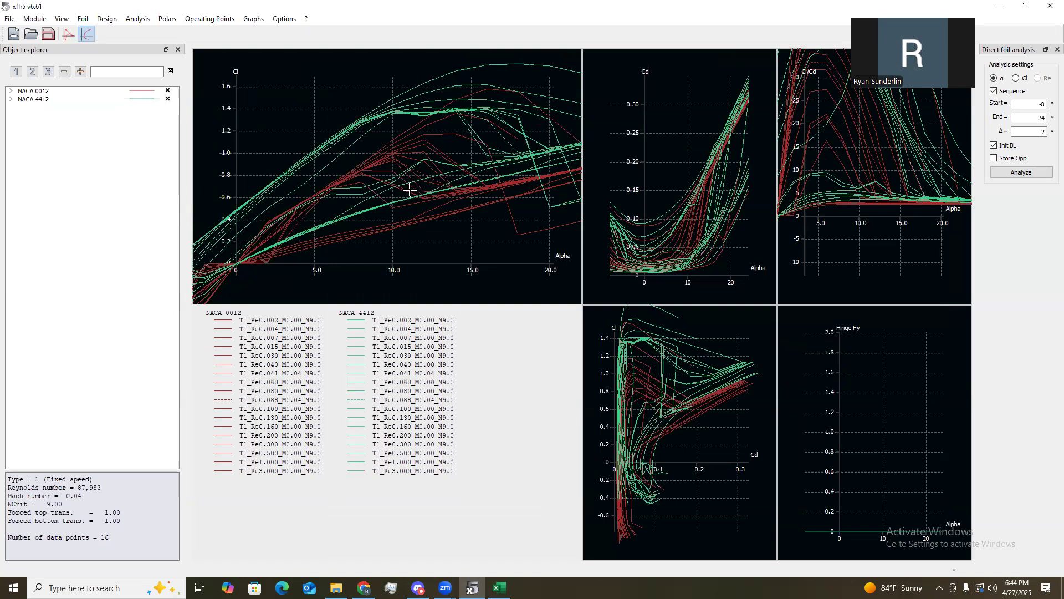
mouse_move(417, 152)
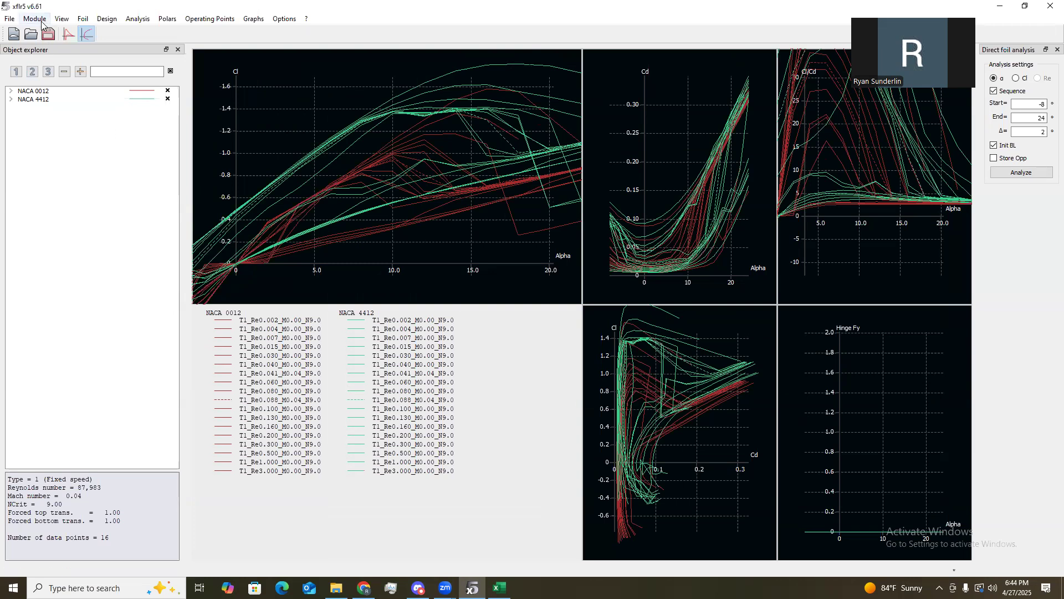
Switch to the Wing and Plane Design module in 3D view.
click(35, 18)
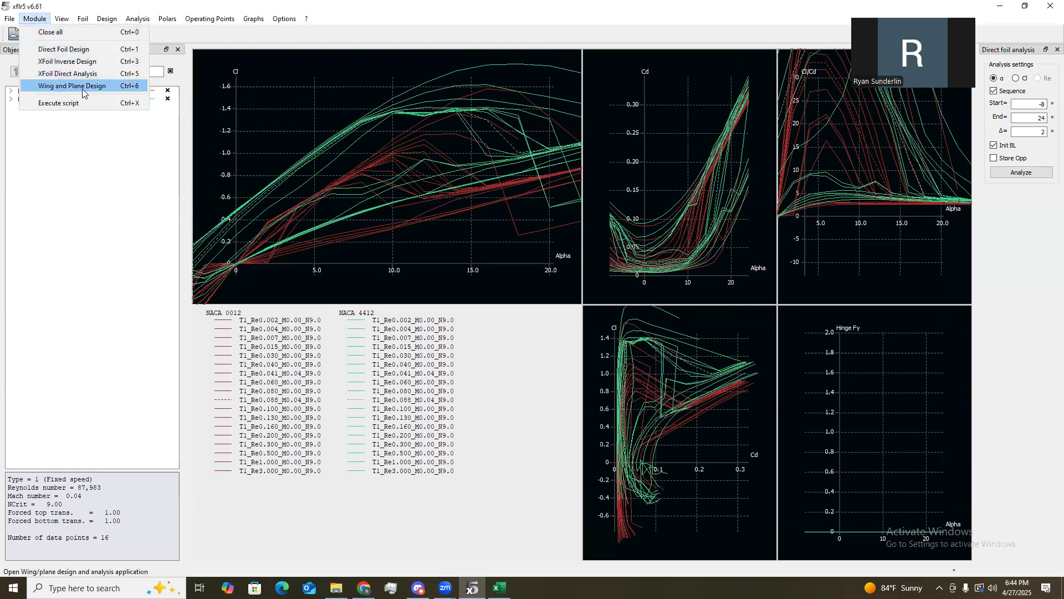
click(72, 85)
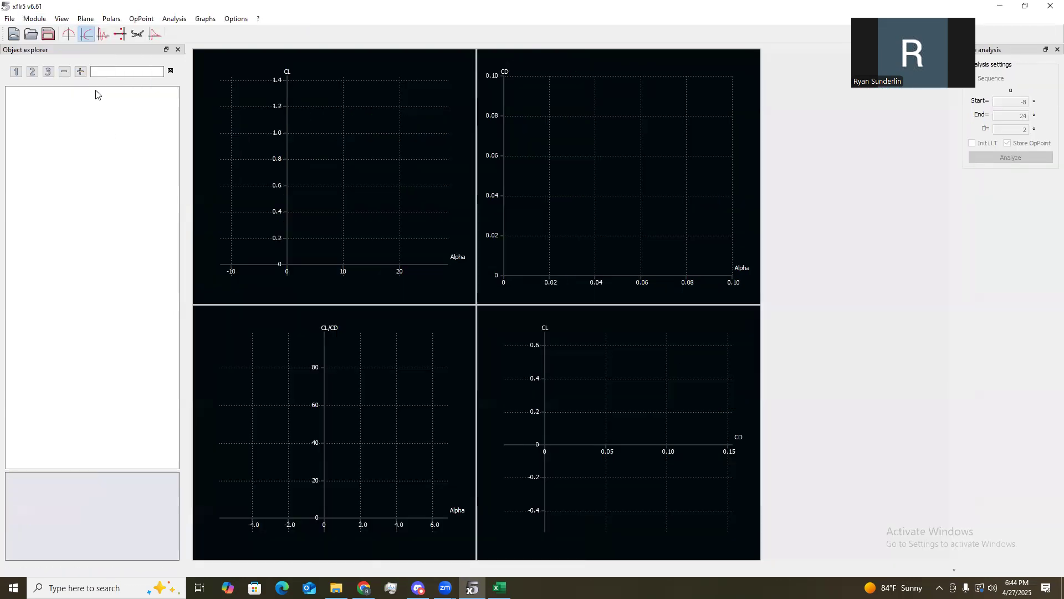
mouse_move(139, 34)
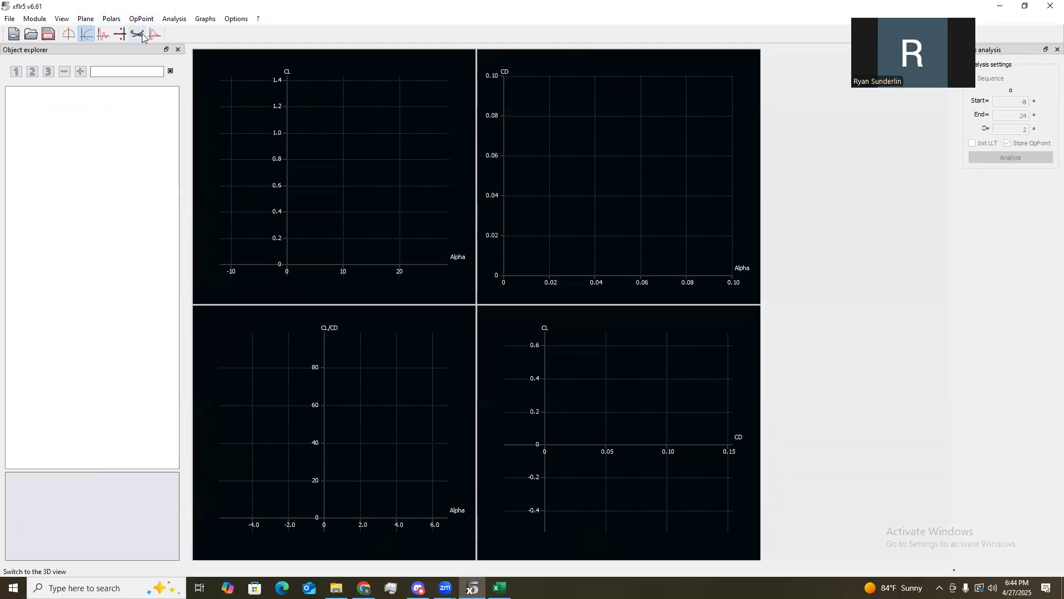
mouse_move(138, 34)
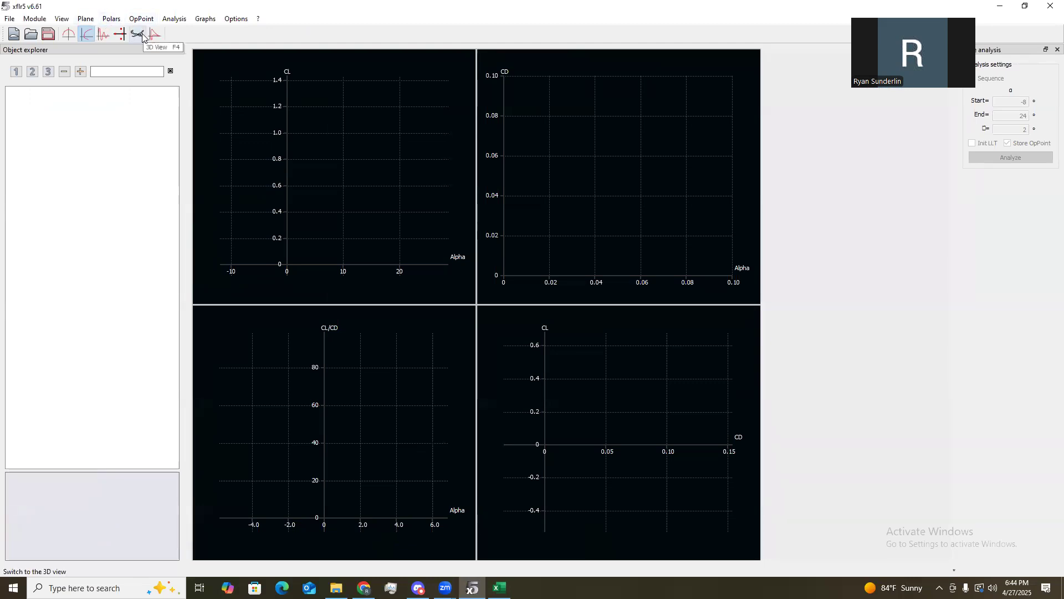
click(137, 34)
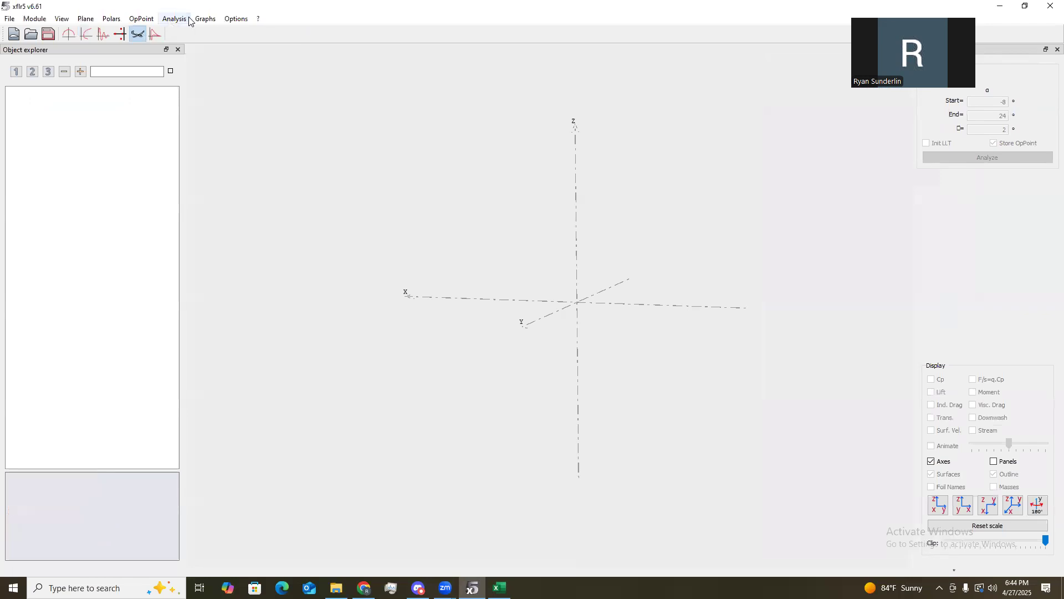
Define a new plane named NACA0012 without elevator or fin, and edit its main wing.
click(111, 18)
text(NAC)
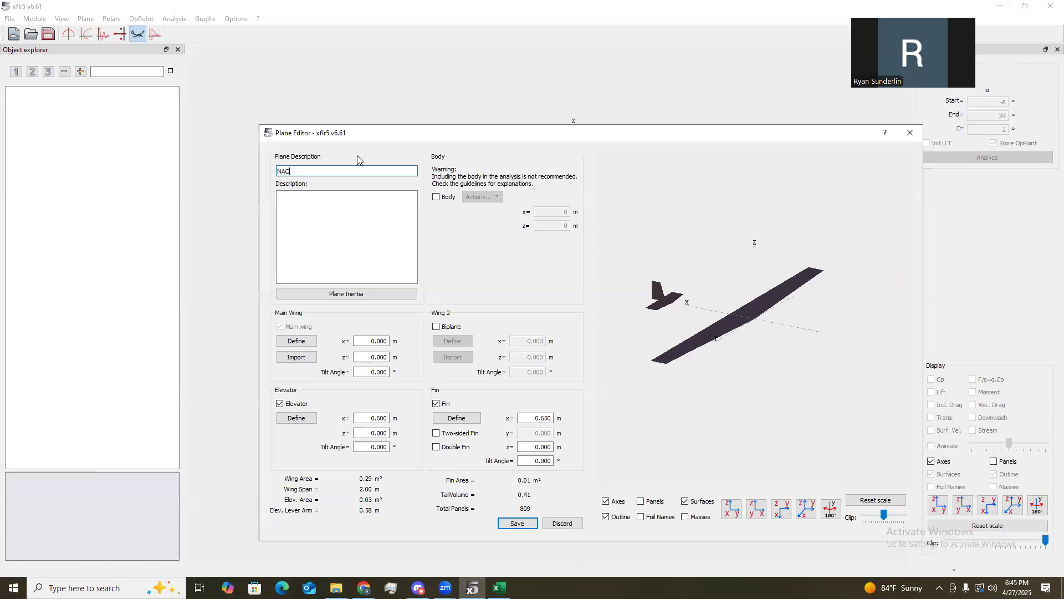
text(A0012)
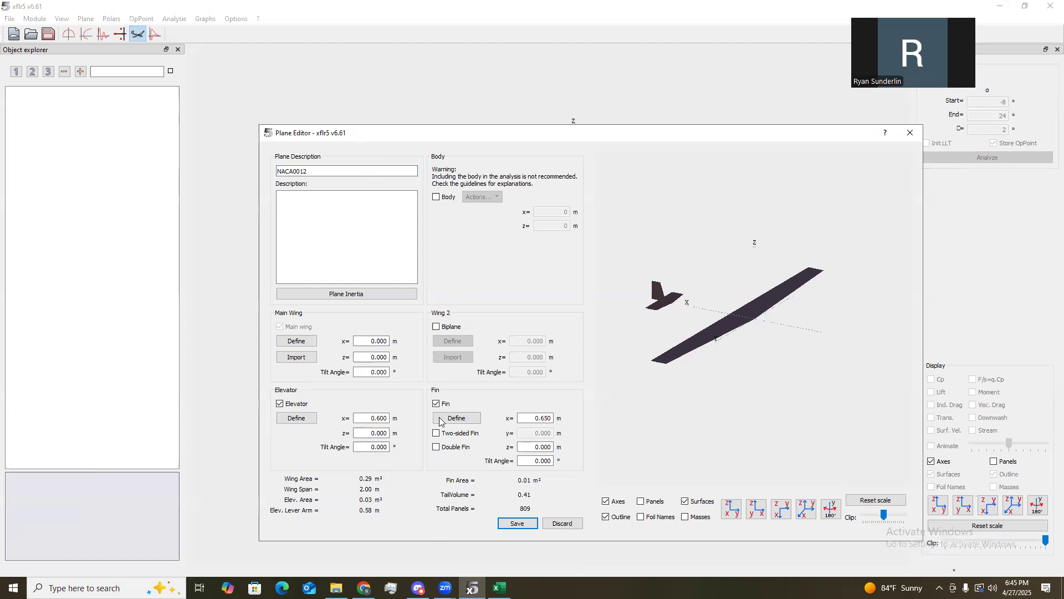
click(279, 402)
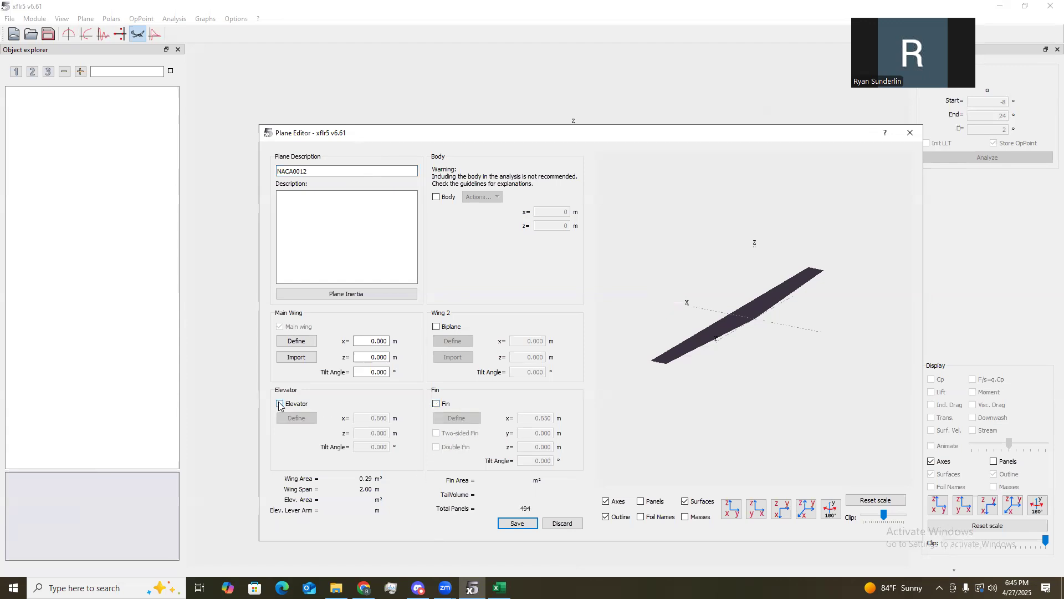
click(279, 403)
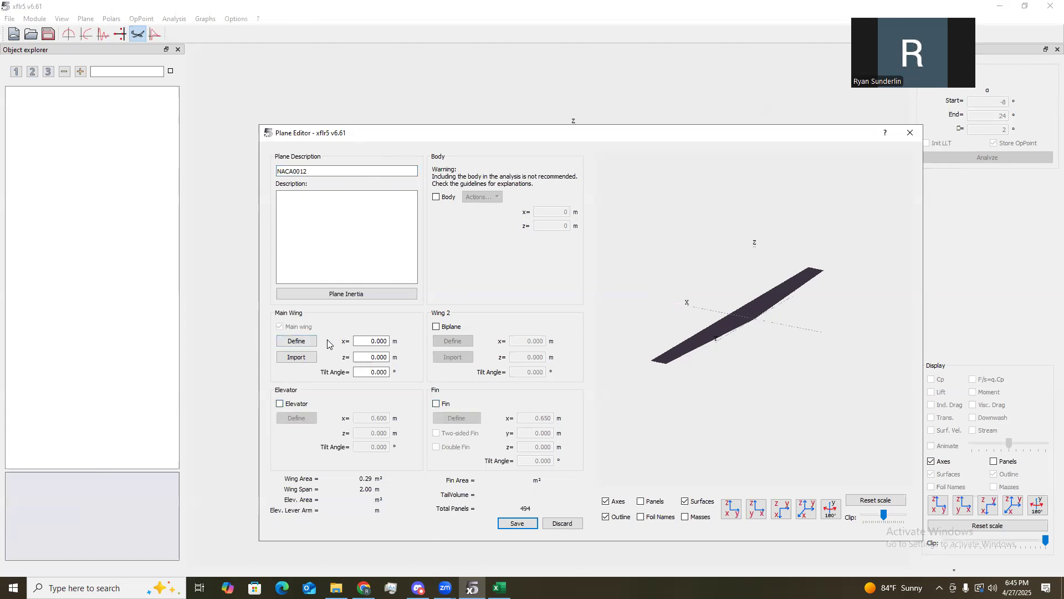
click(296, 341)
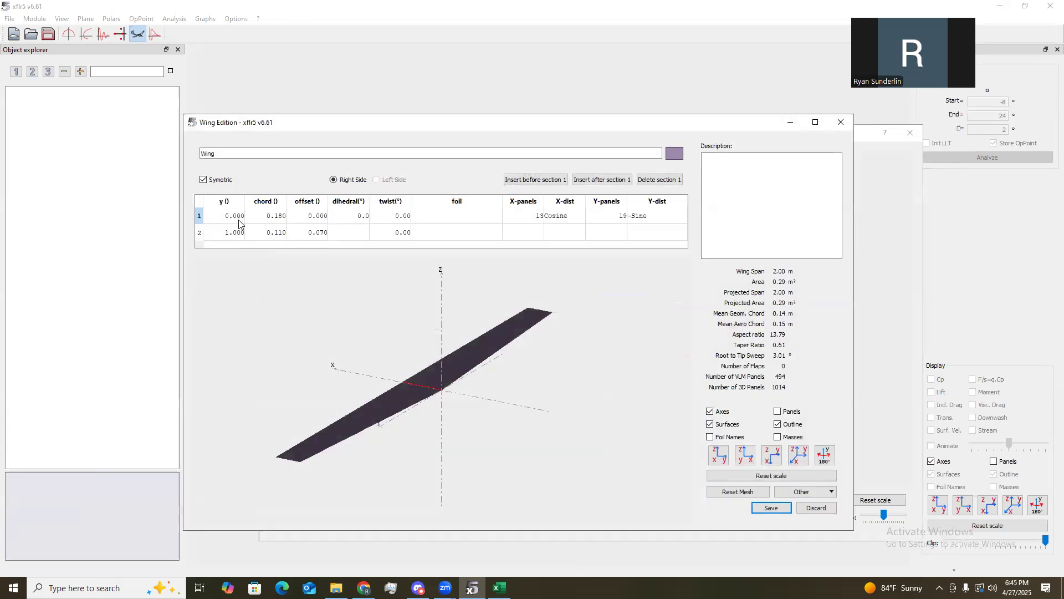
Set the wing tip at y 0.075 with 0.100 chords and NACA 0012 foil, then save.
click(233, 231)
text(.07)
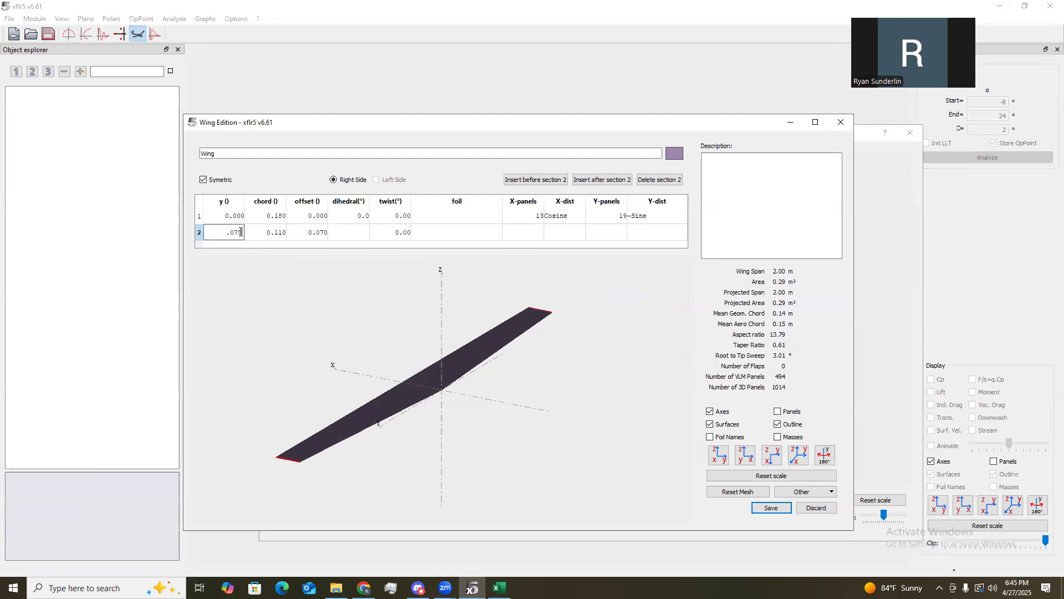
text(5)
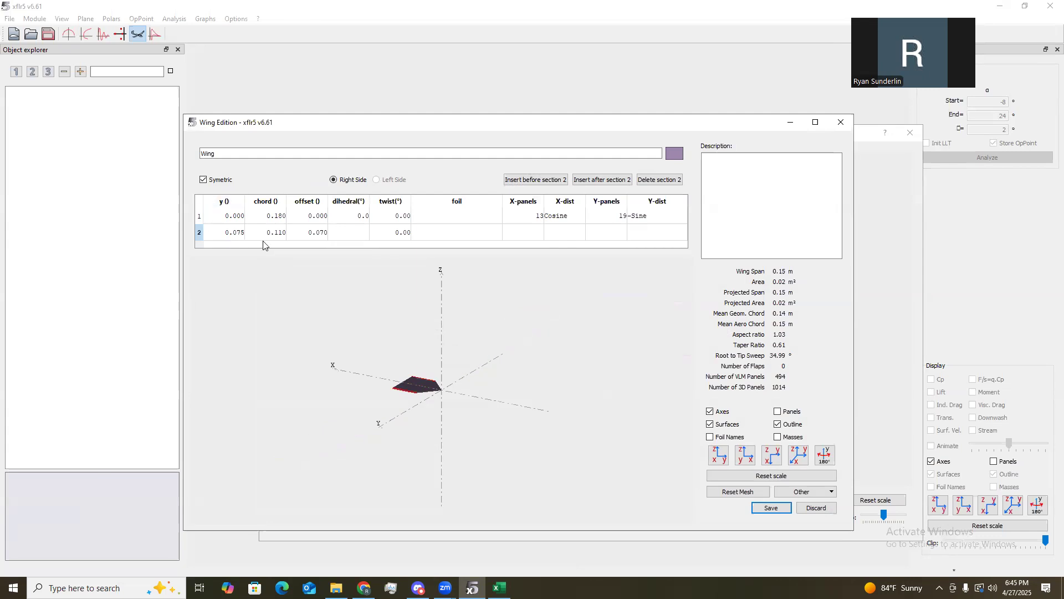
double_click(276, 232)
text(0.100)
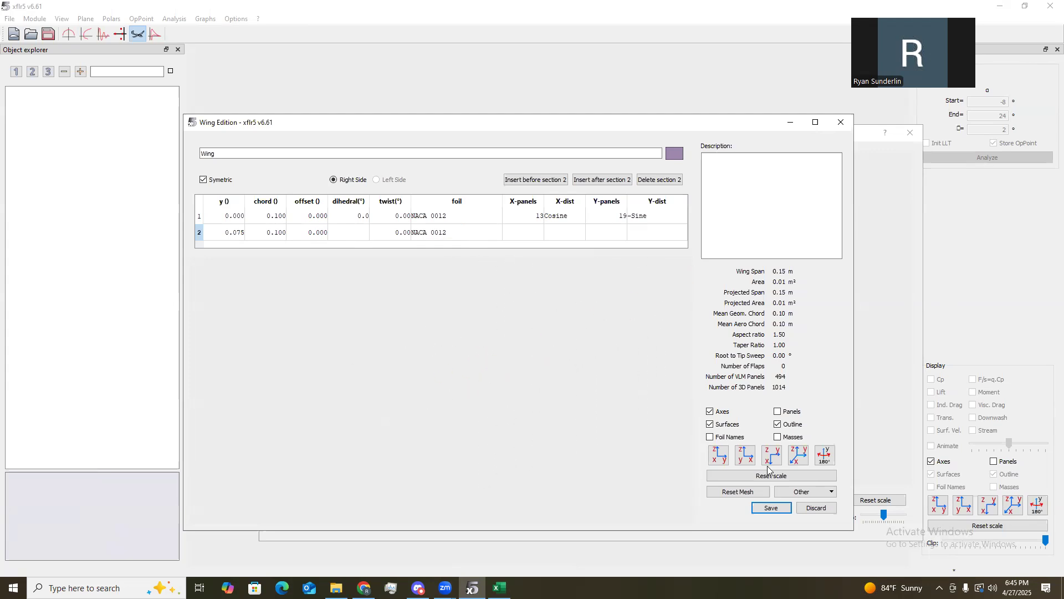
mouse_move(772, 474)
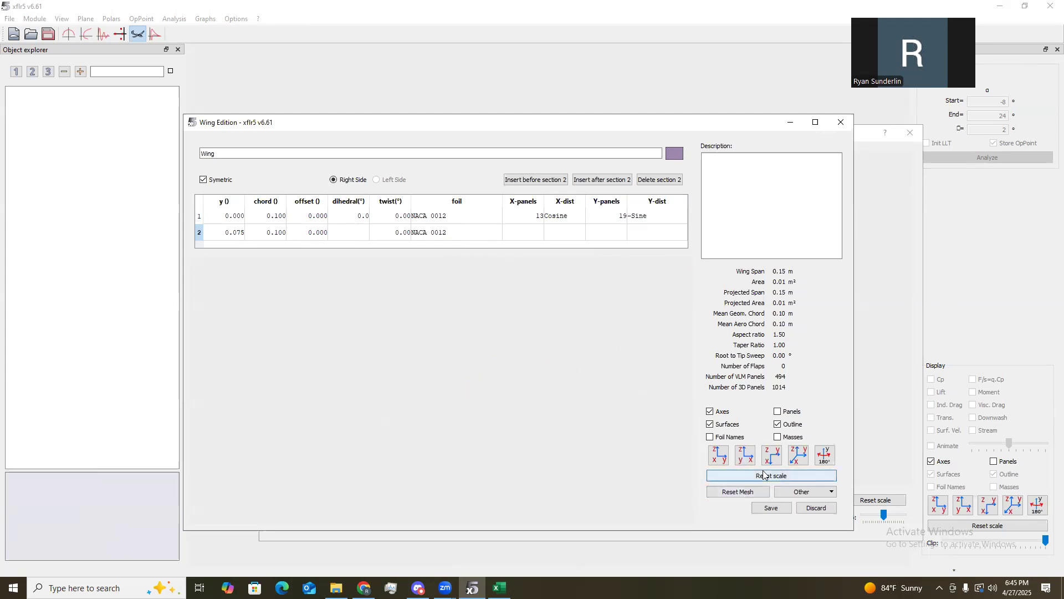
click(770, 475)
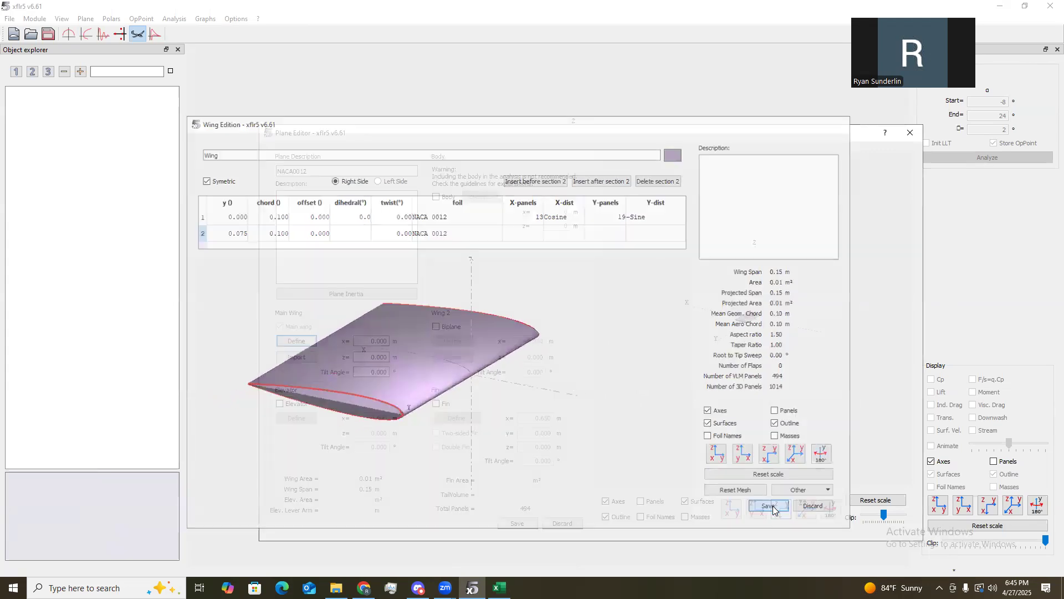
click(767, 506)
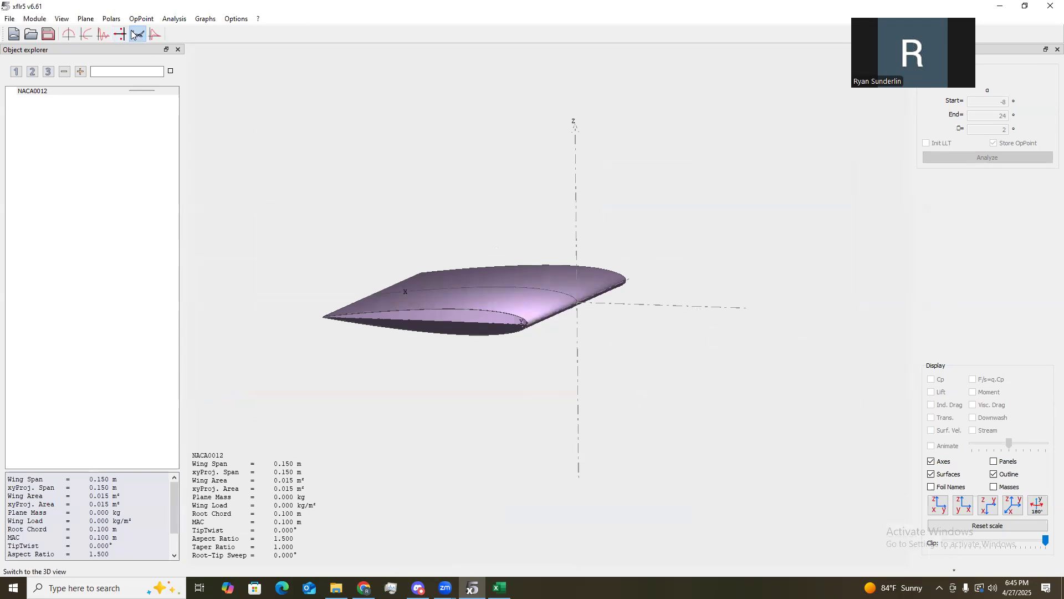
Define a plane named NACA4412 with no elevator or fin, and edit its main wing.
click(111, 18)
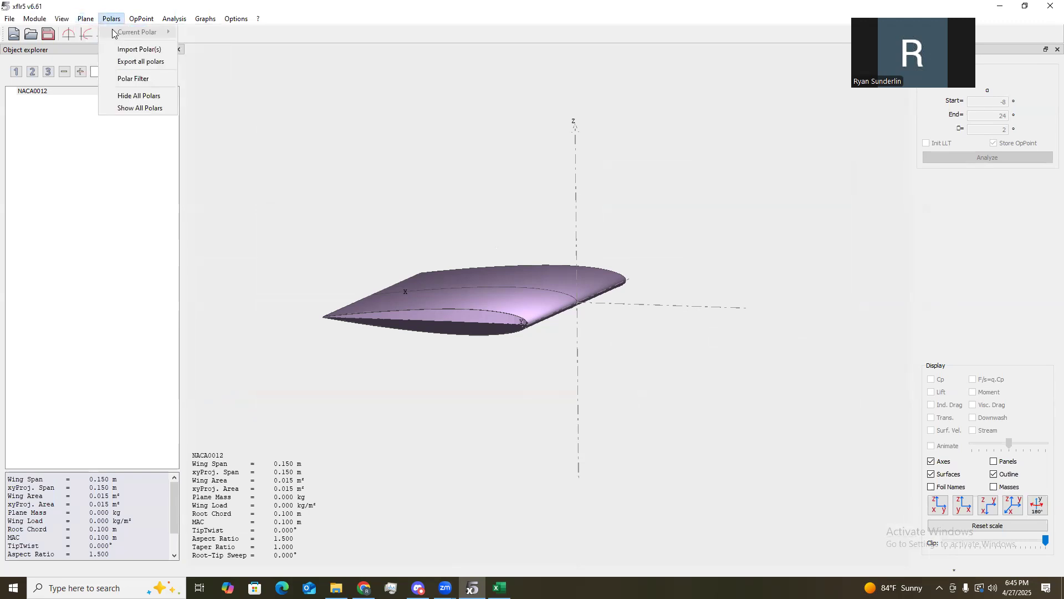
click(84, 18)
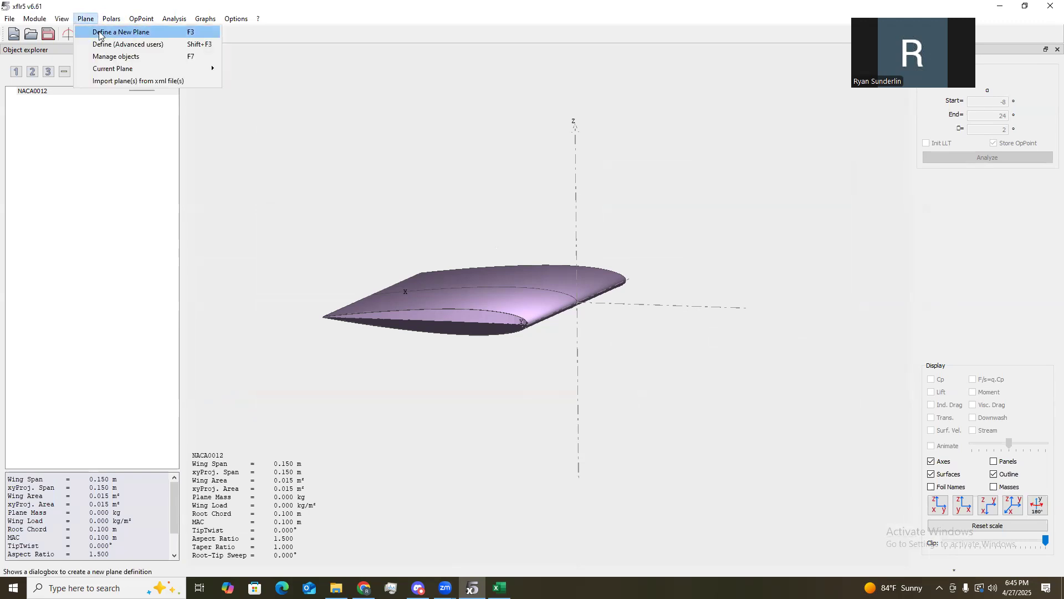
click(120, 33)
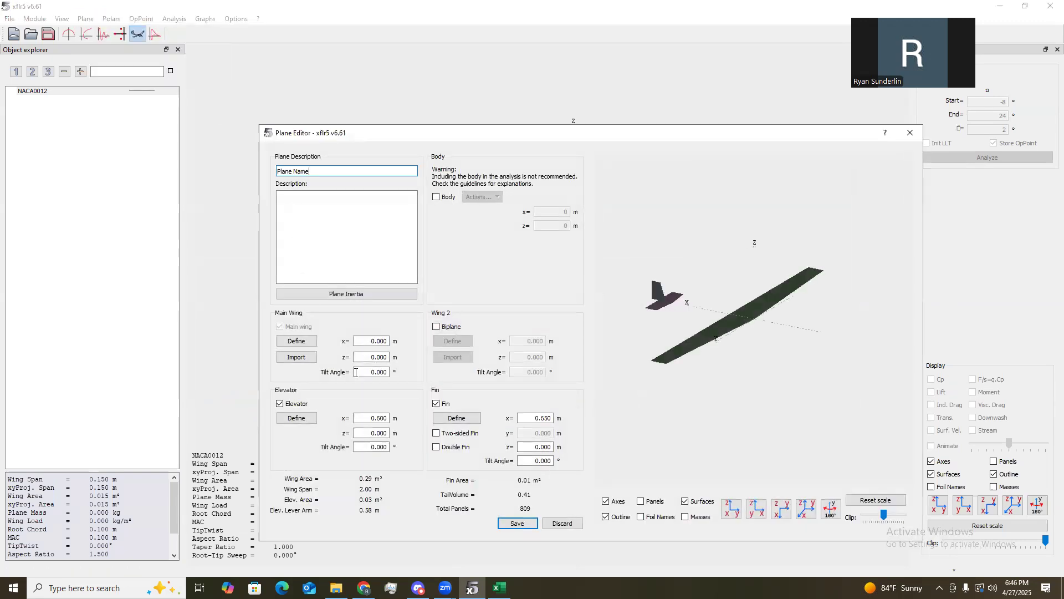
click(436, 403)
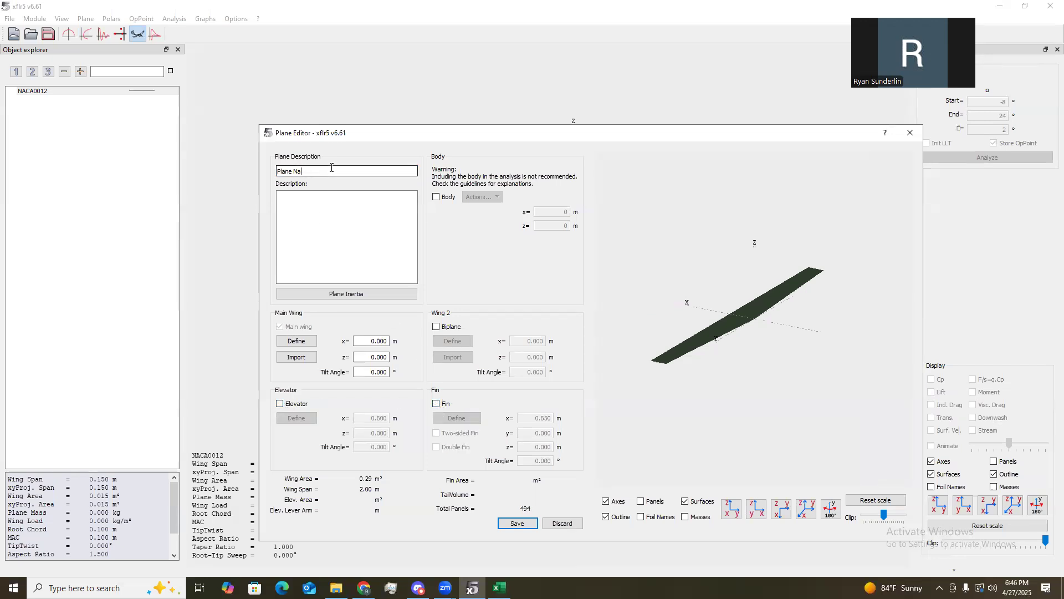
text(NACA44)
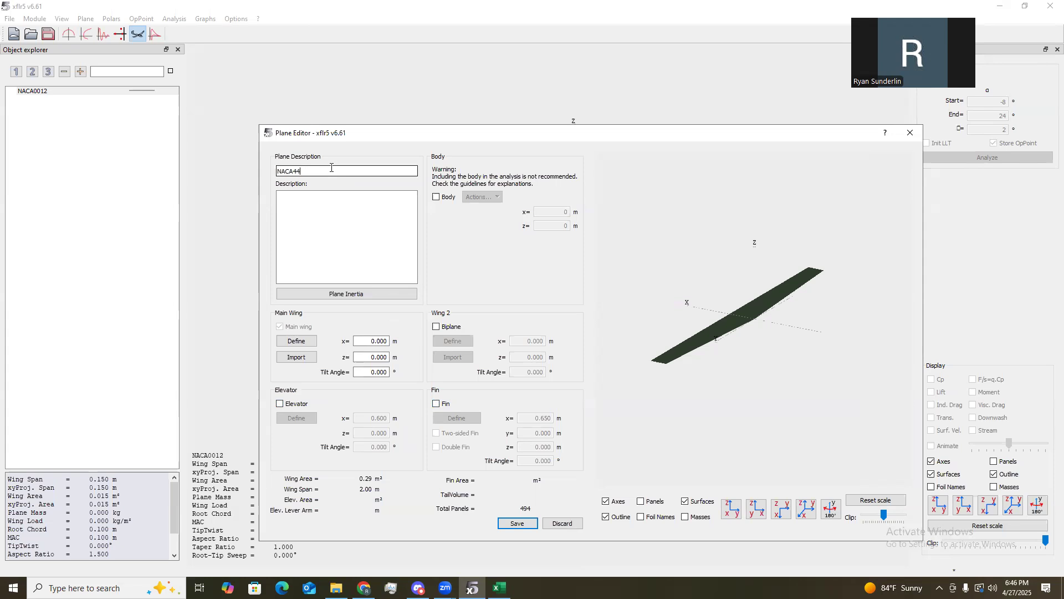
text(12)
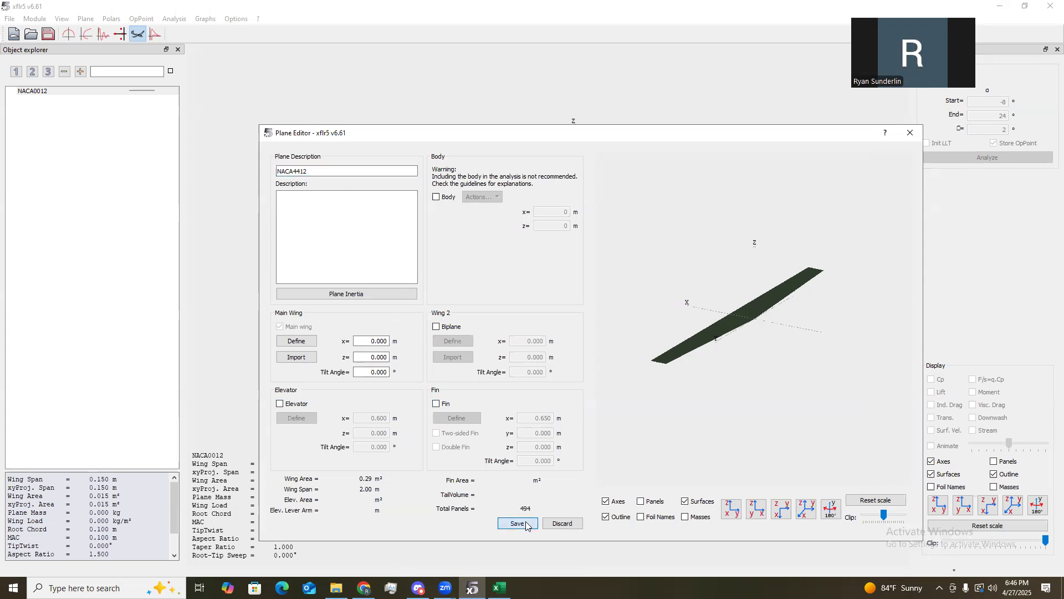
click(295, 340)
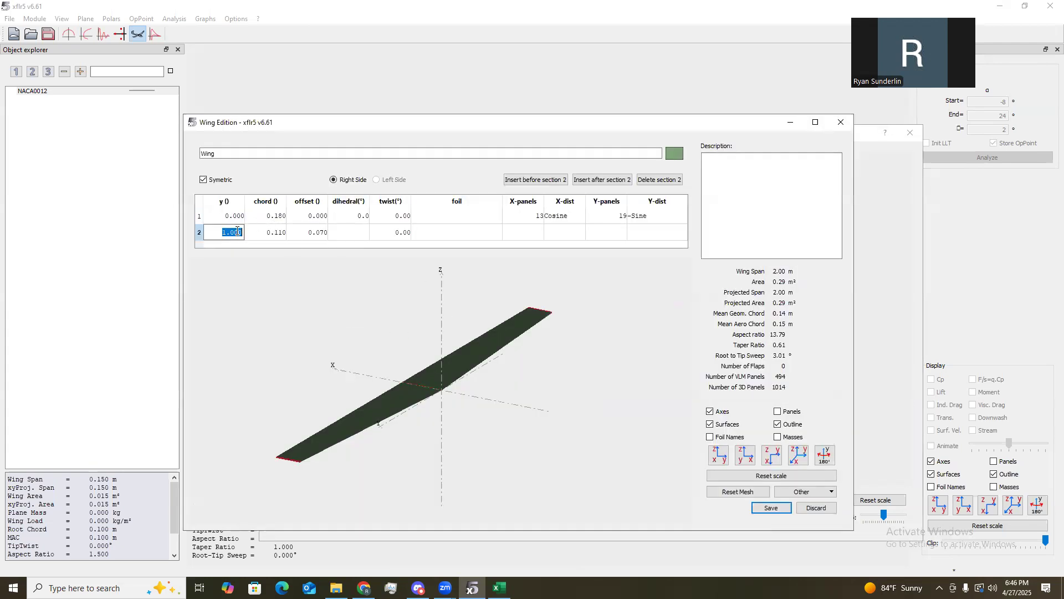
Give the NACA4412 wing 0.1 m chords and NACA 4412 foil, save, and compare both planes.
text(.075)
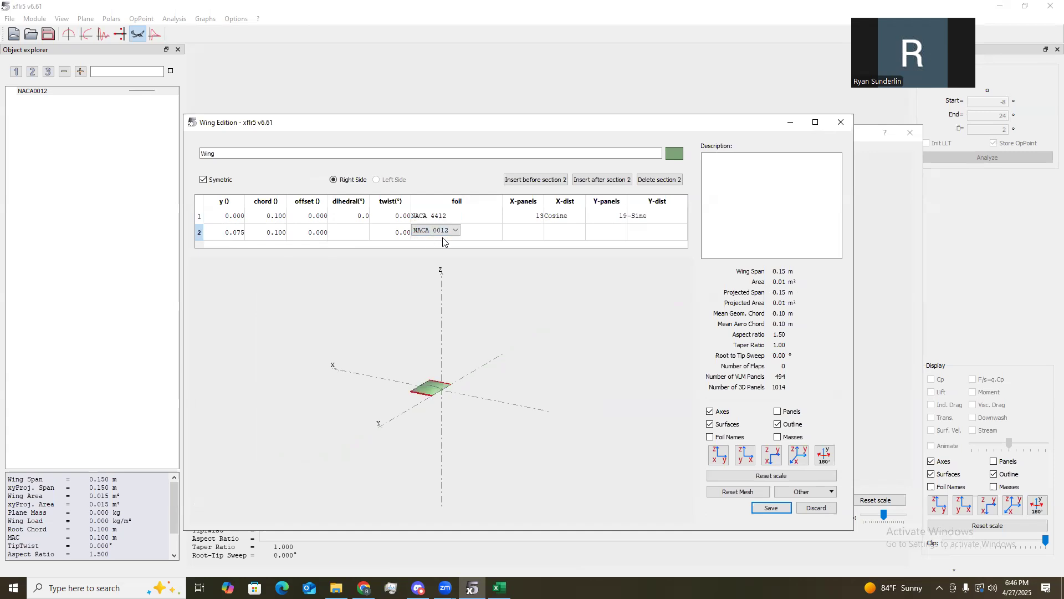
click(433, 232)
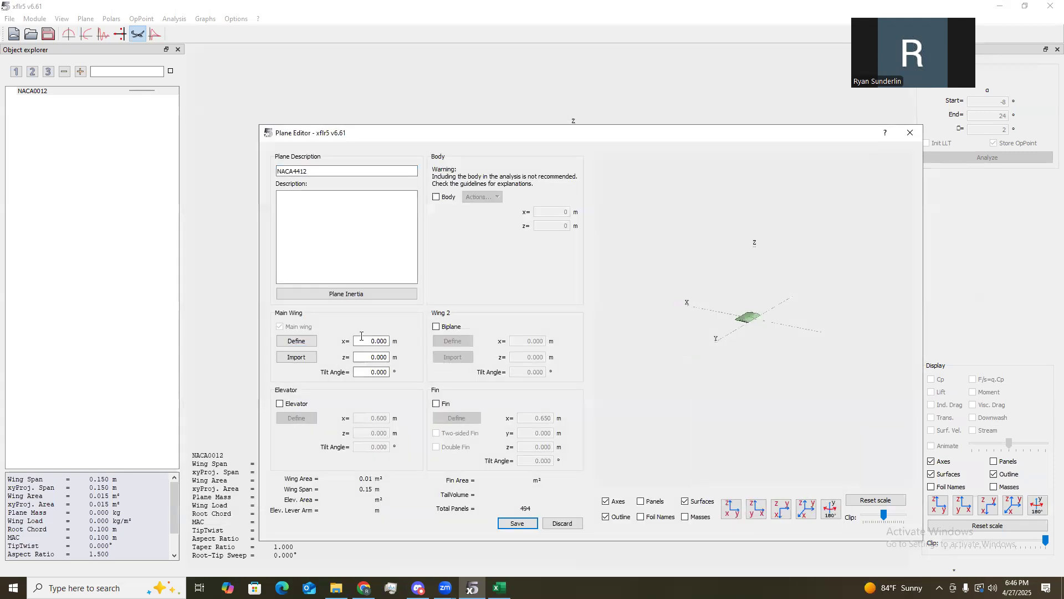
click(517, 523)
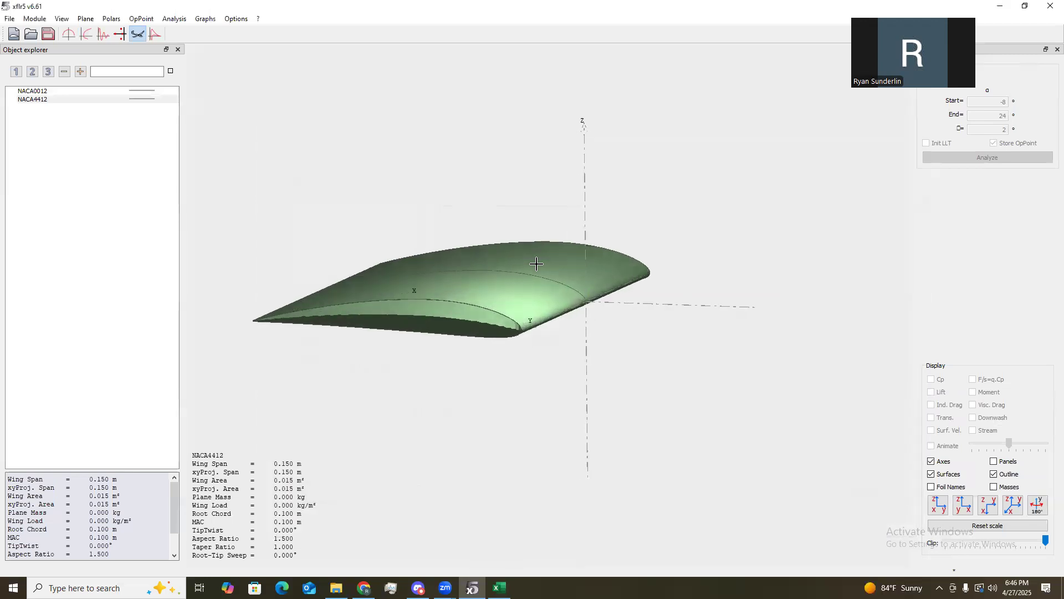
click(32, 90)
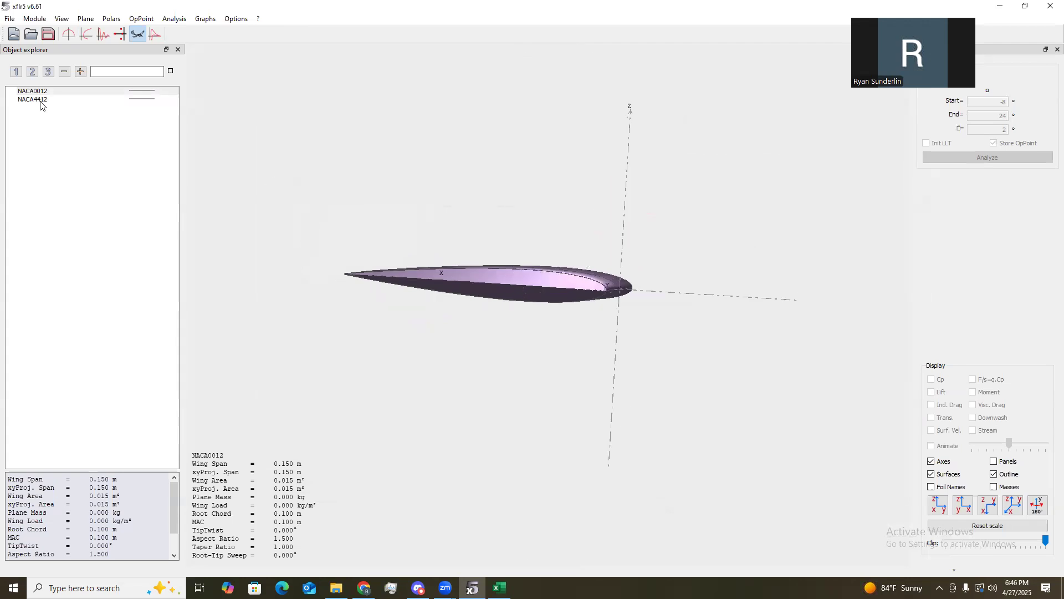
click(32, 99)
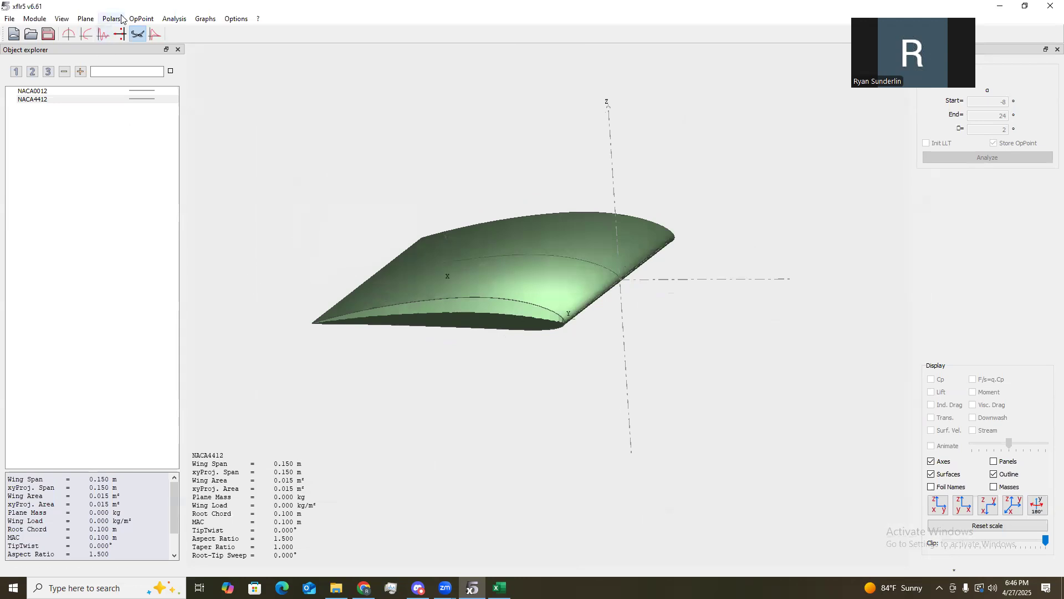
mouse_move(120, 33)
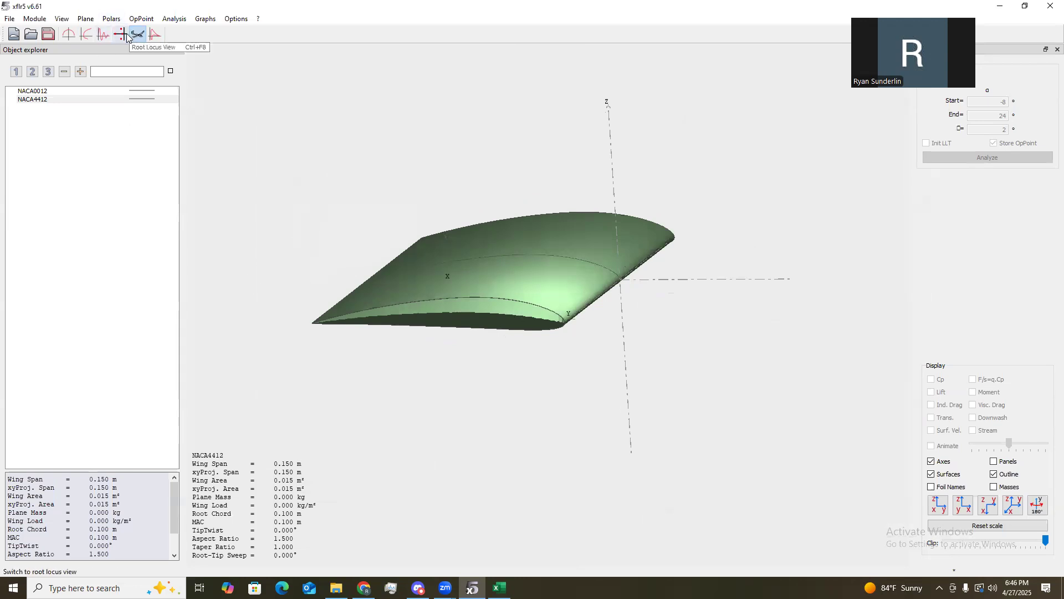
Define a Type 1 ring-vortex (VLM2) analysis for the NACA0012 wing and save it.
click(31, 90)
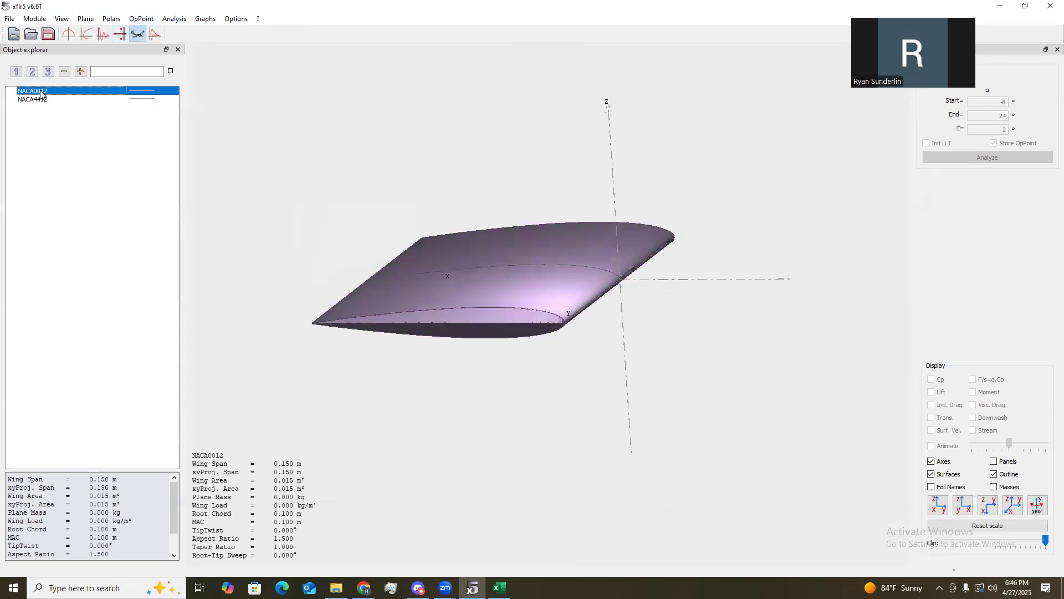
click(205, 18)
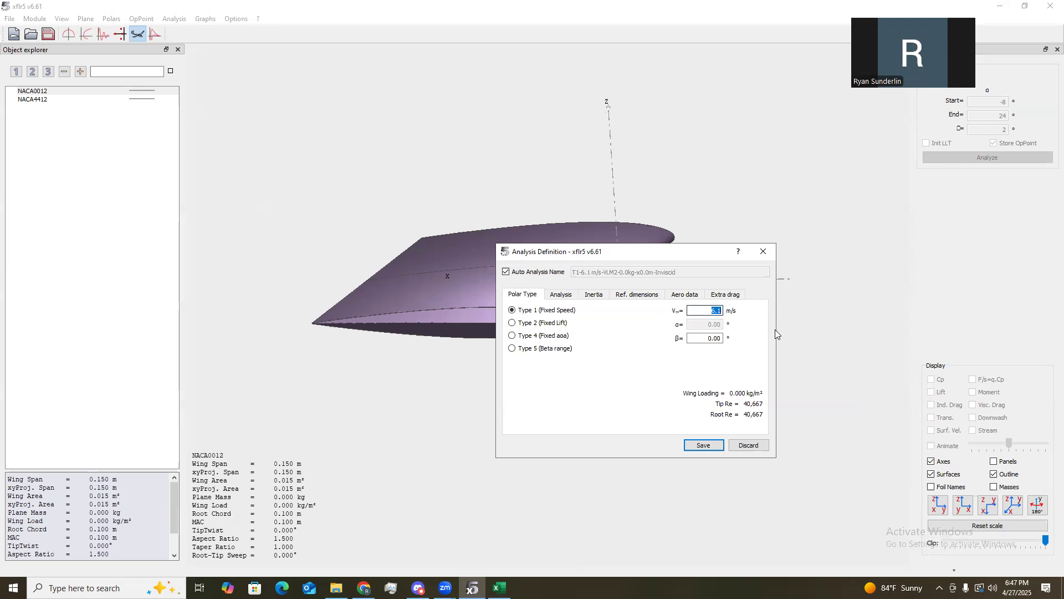
mouse_move(696, 306)
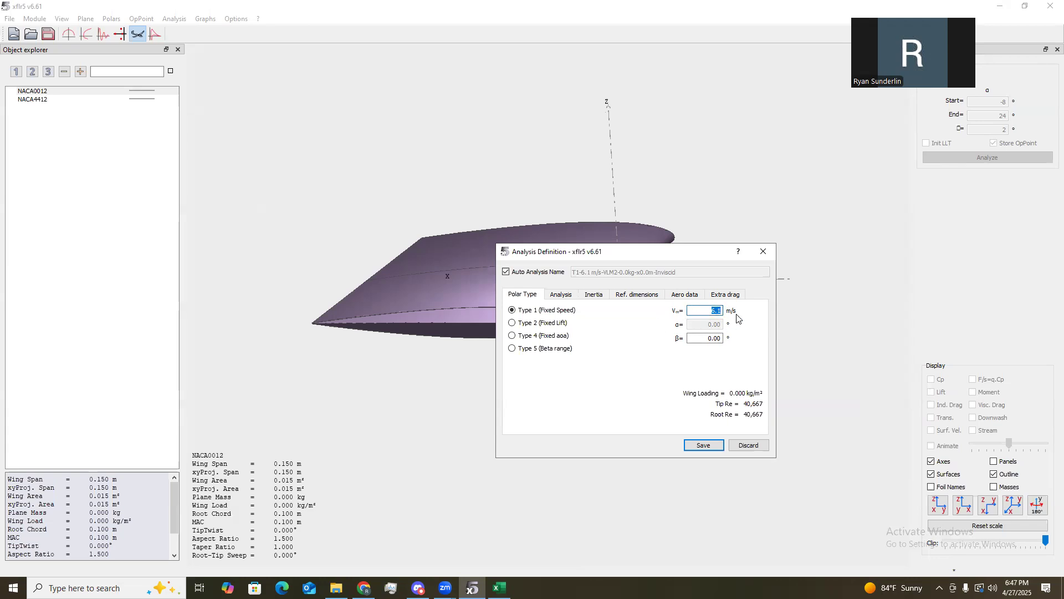
mouse_move(790, 399)
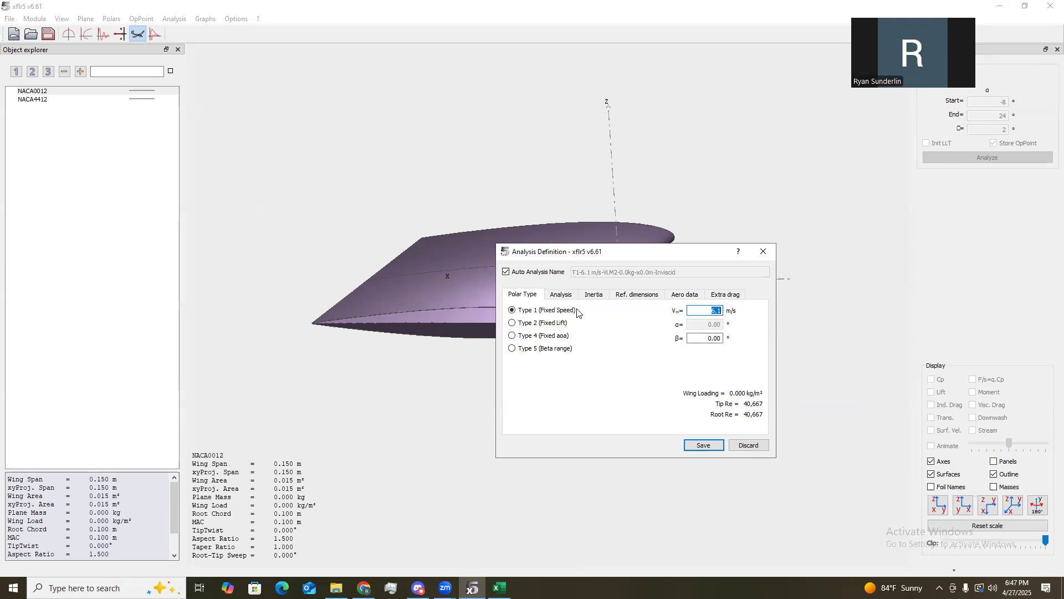
click(561, 293)
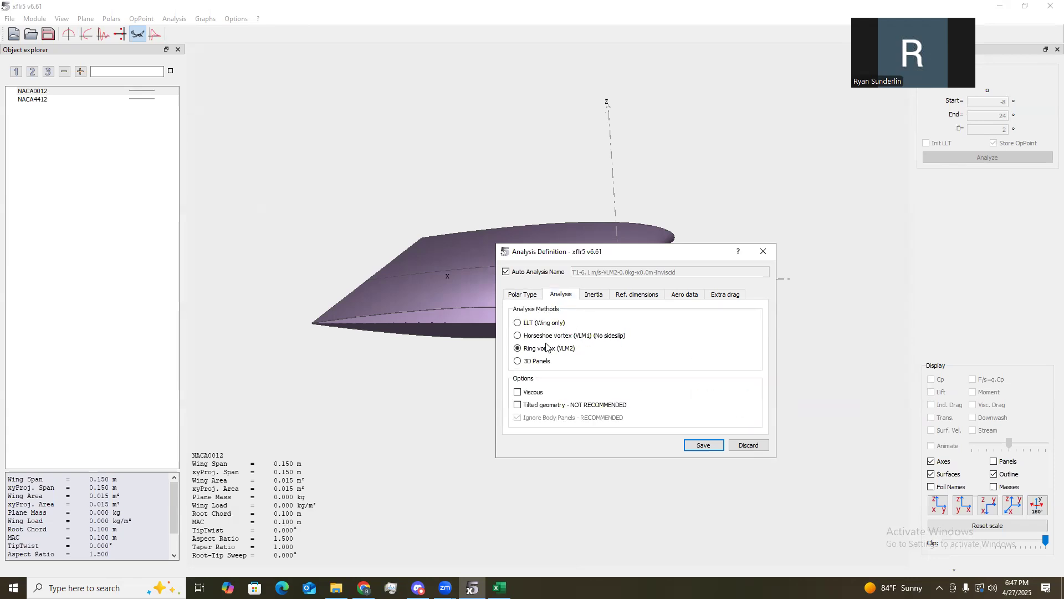
click(517, 322)
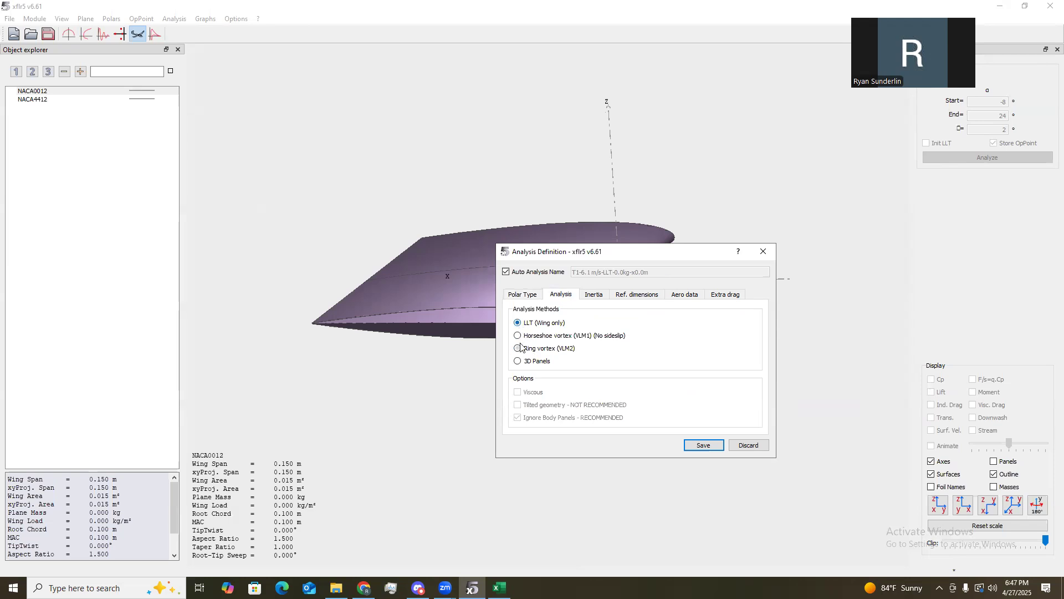
click(519, 347)
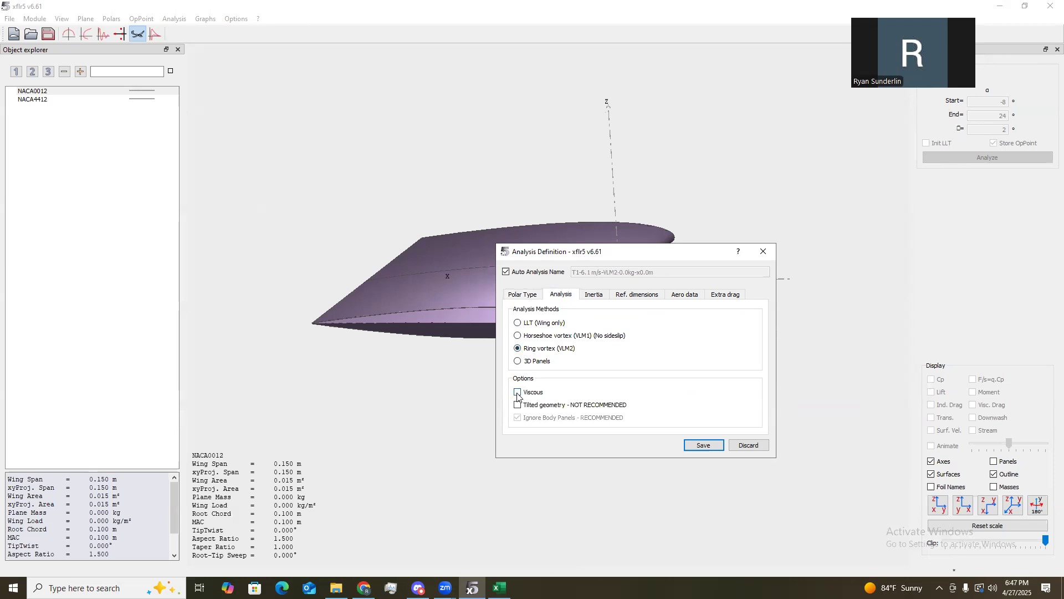
click(518, 392)
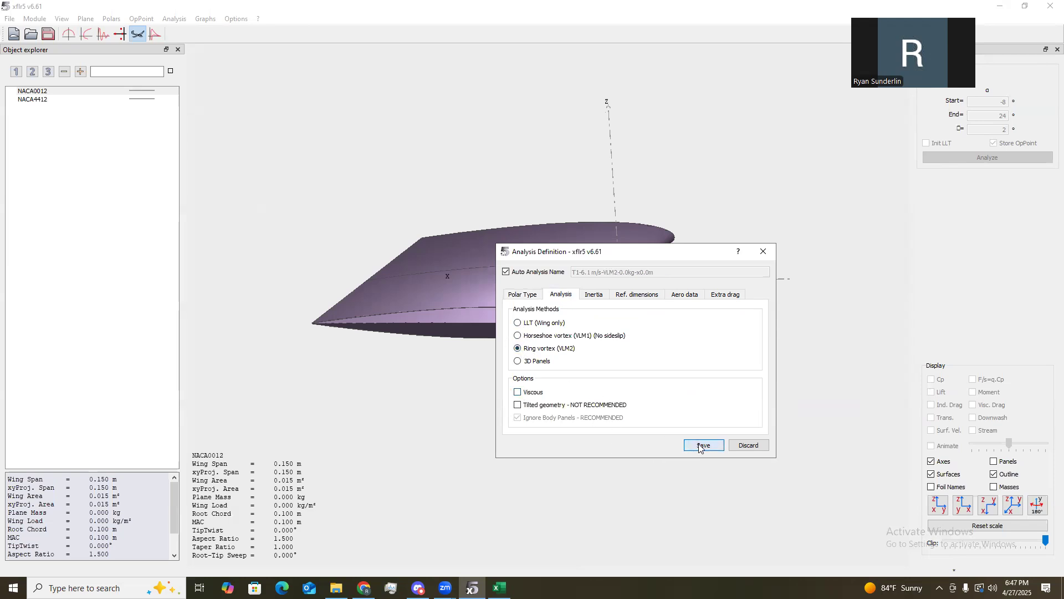
click(702, 444)
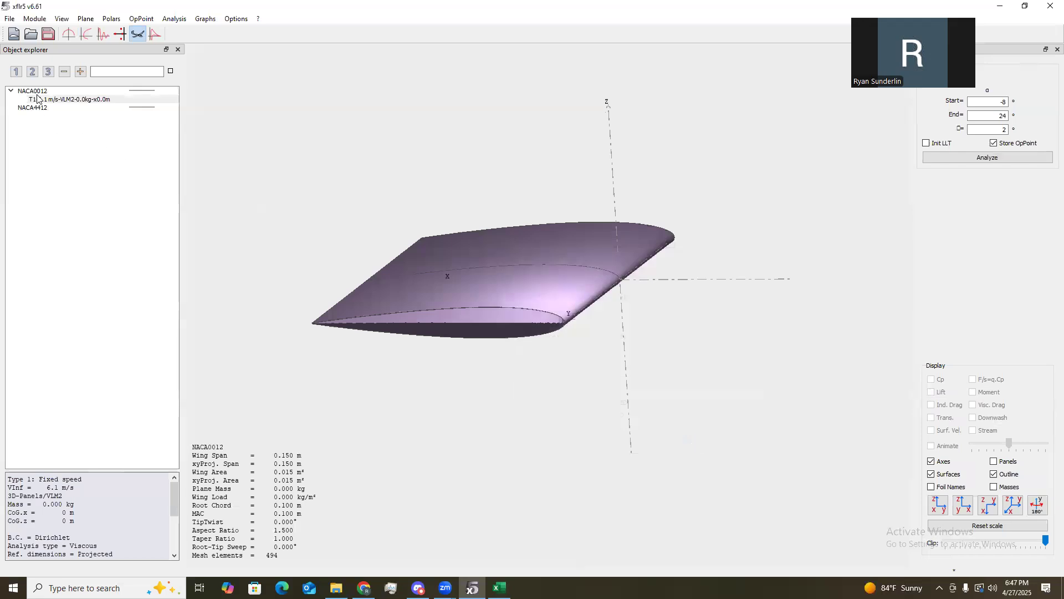
click(32, 90)
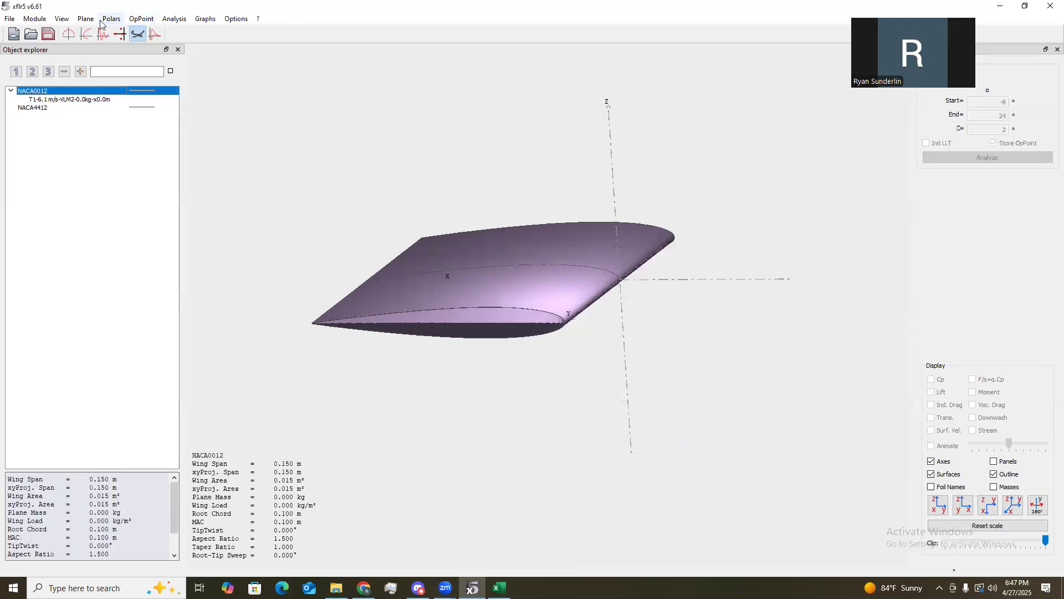
Define an inviscid 12.5 m/s VLM2 analysis and save it.
click(174, 18)
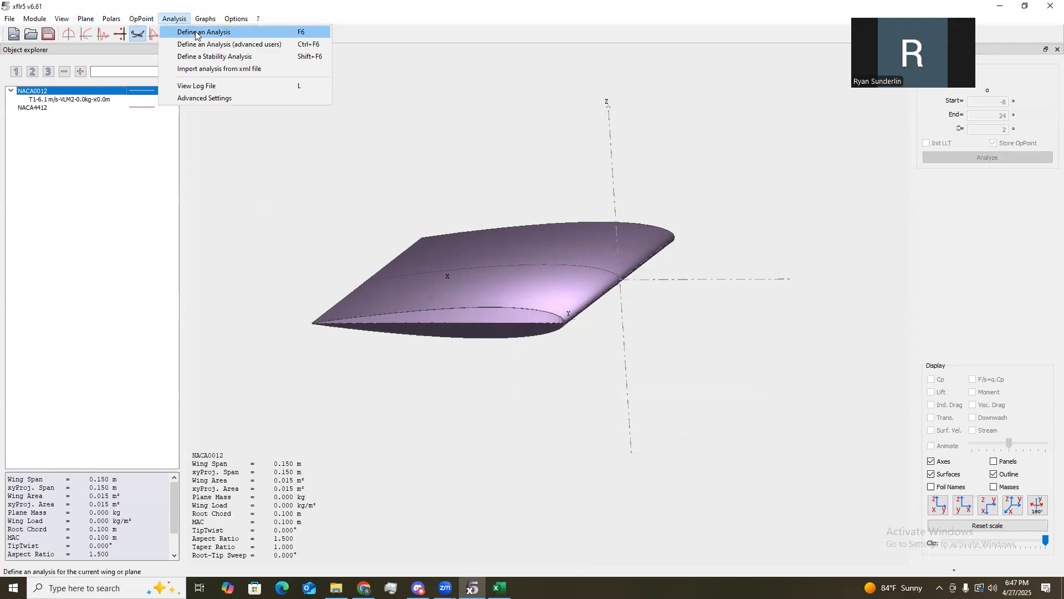
click(204, 32)
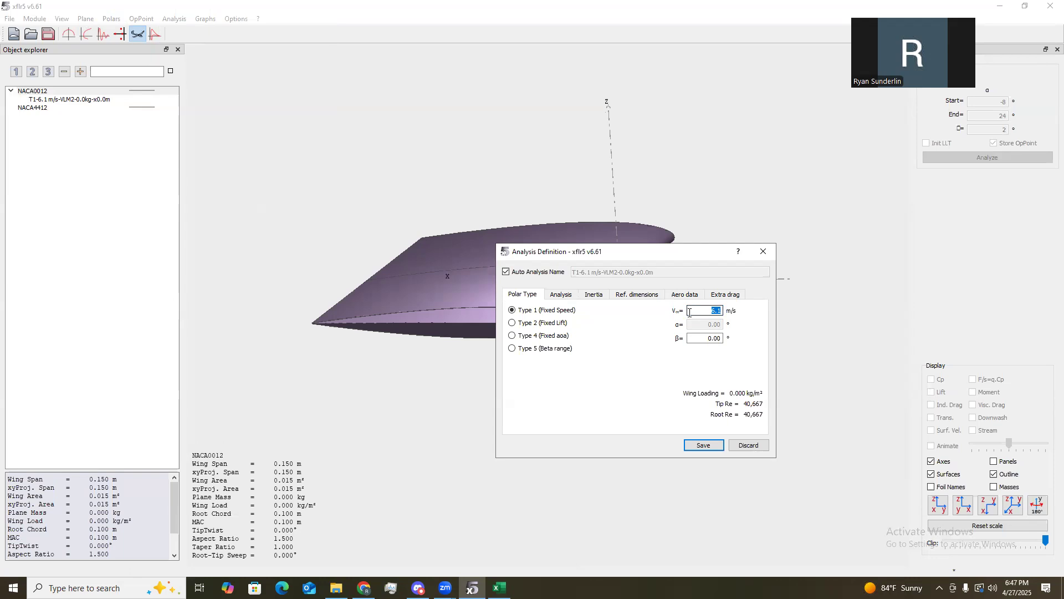
text(12.54)
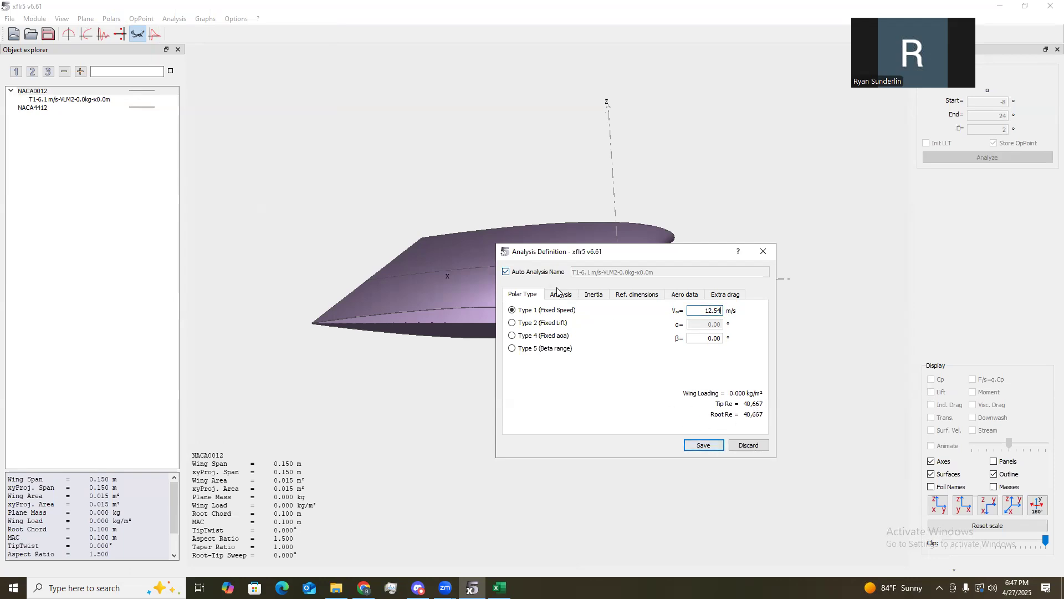
click(561, 294)
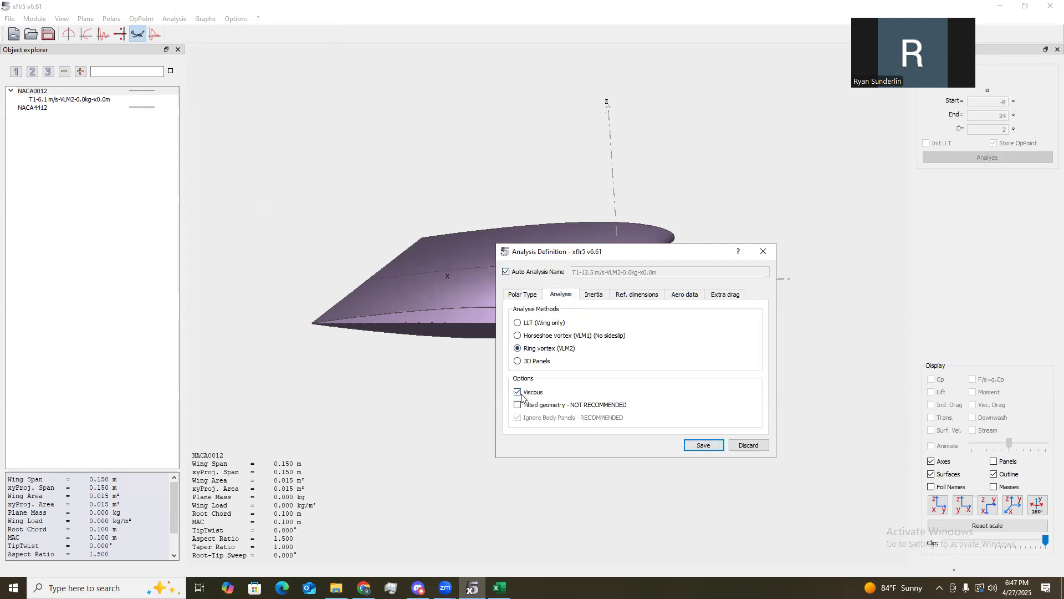
click(518, 392)
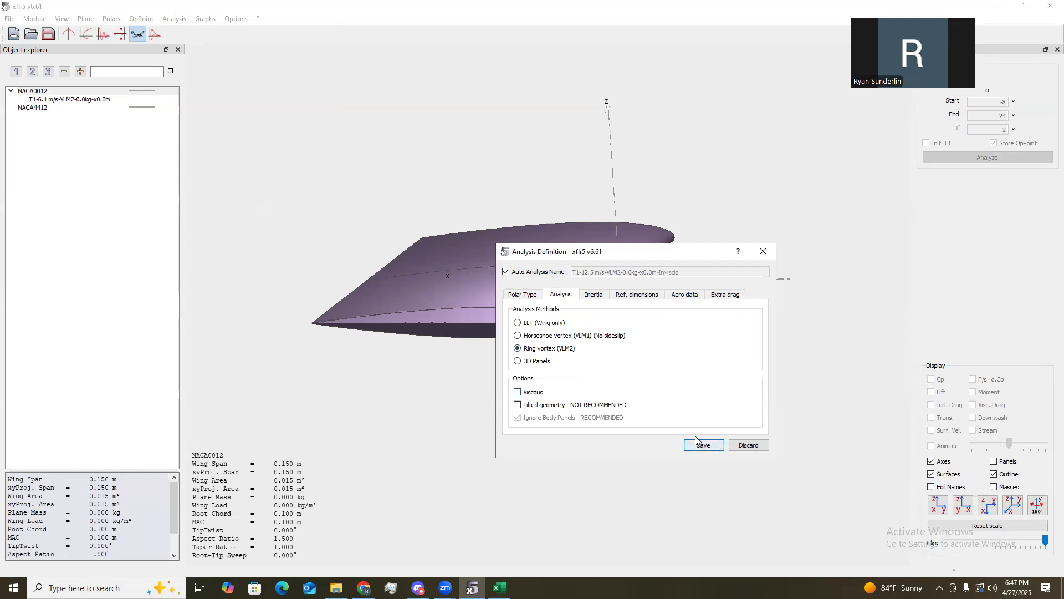
click(522, 294)
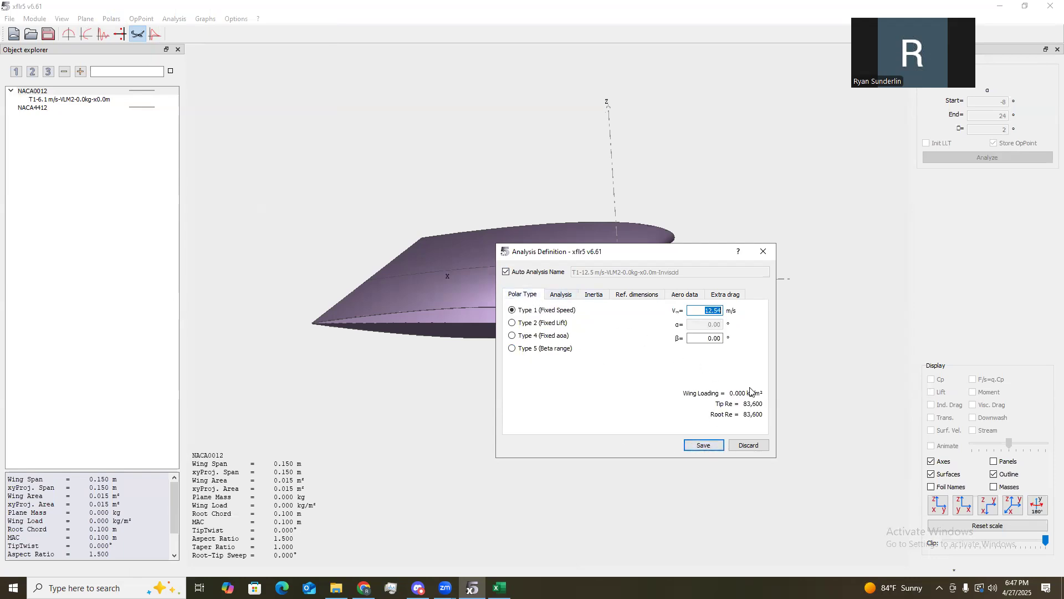
click(560, 294)
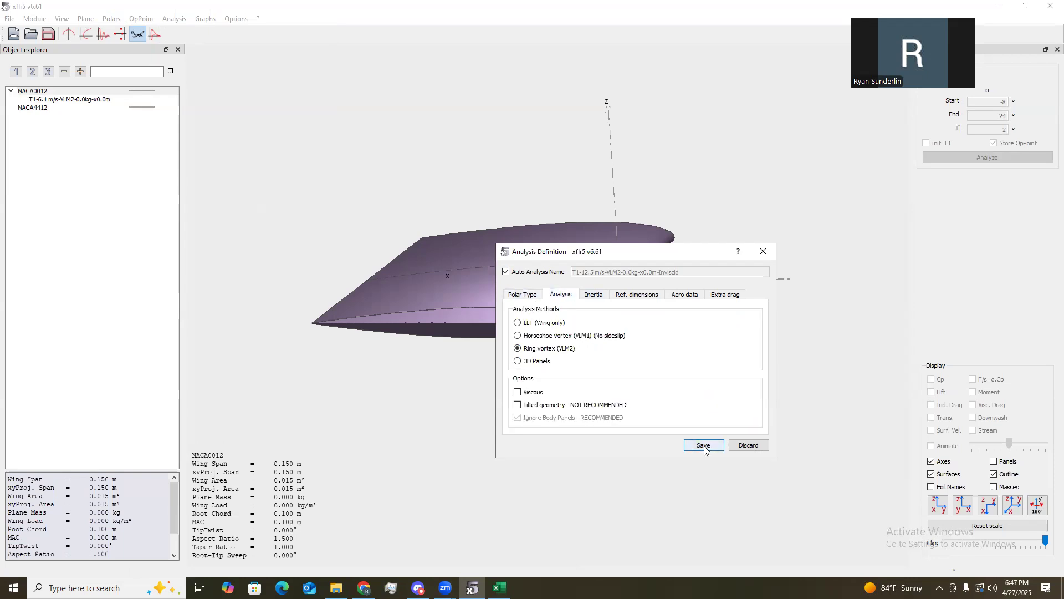
click(703, 445)
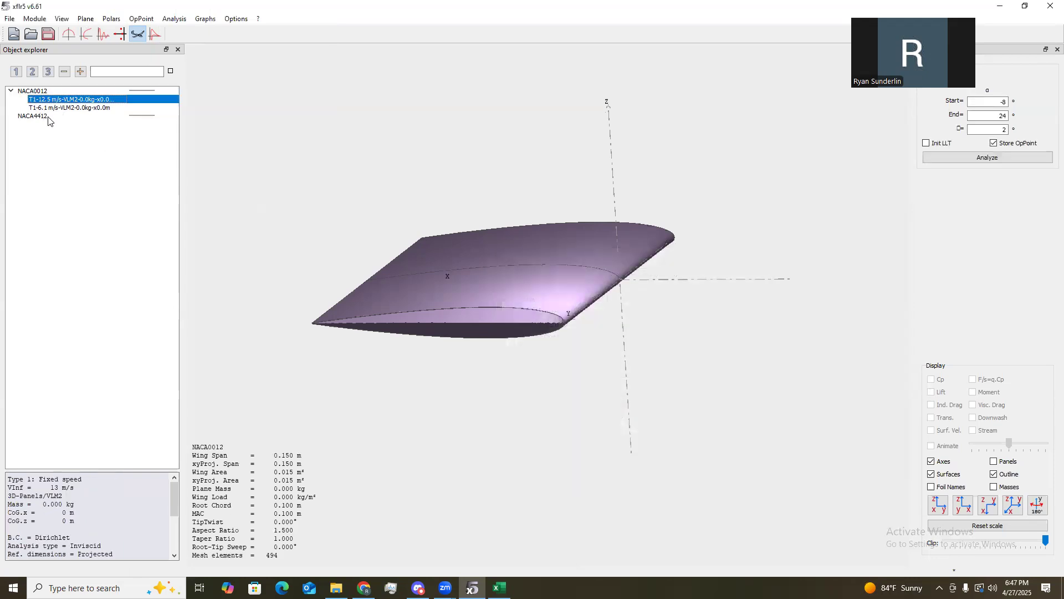
Save 12.5 m/s and 6.1 m/s VLM2 polar definitions for NACA4412.
click(33, 116)
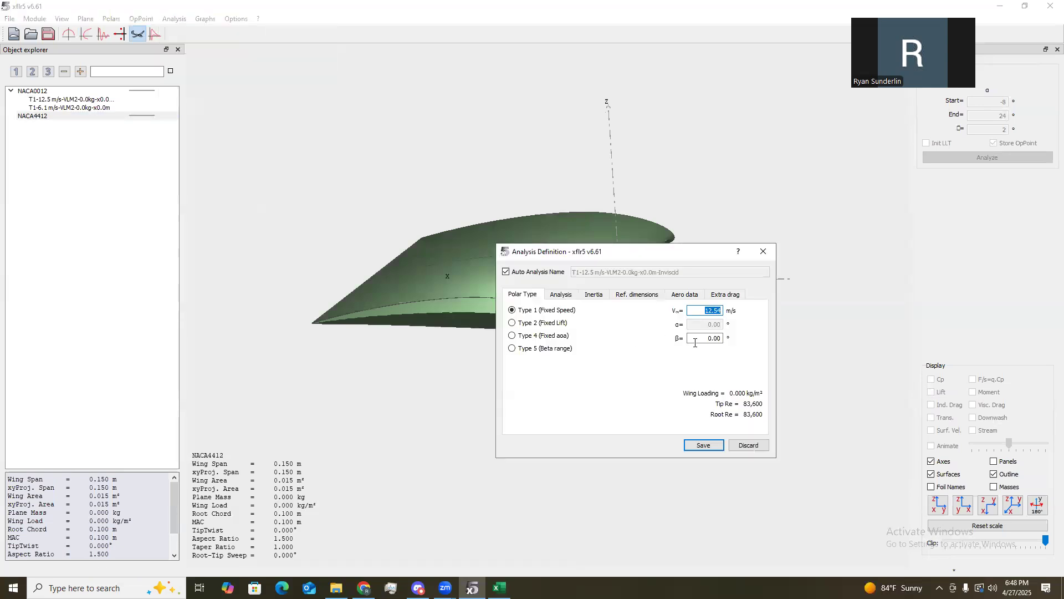
click(559, 294)
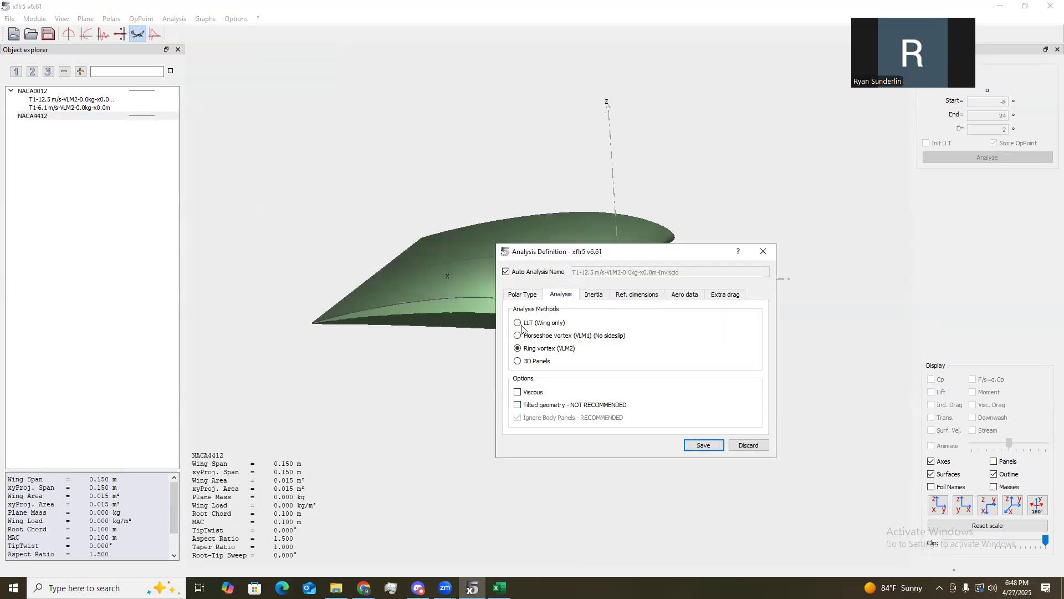
click(703, 444)
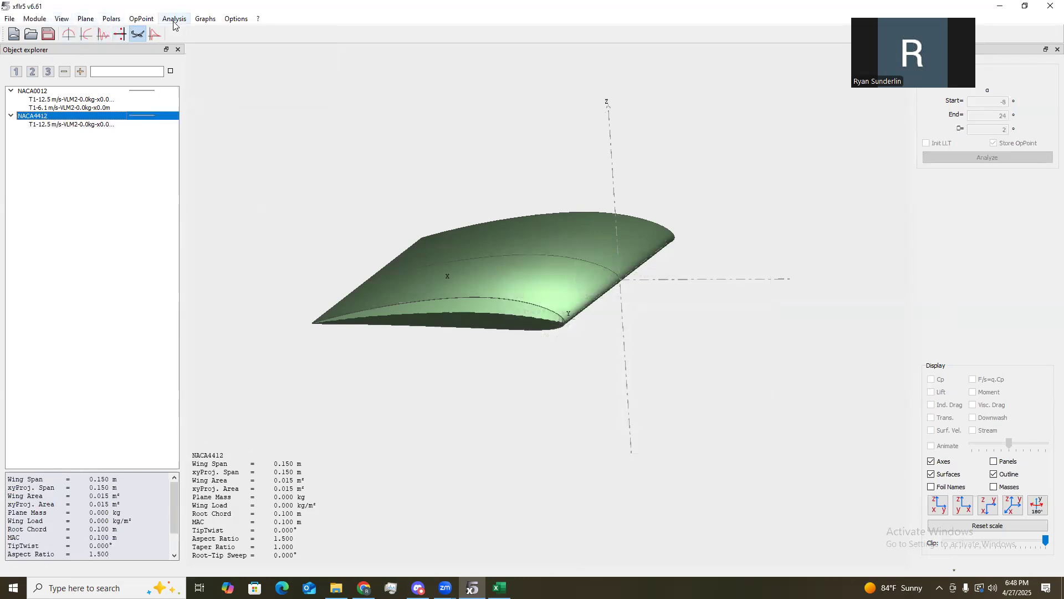
click(174, 18)
text(6.1)
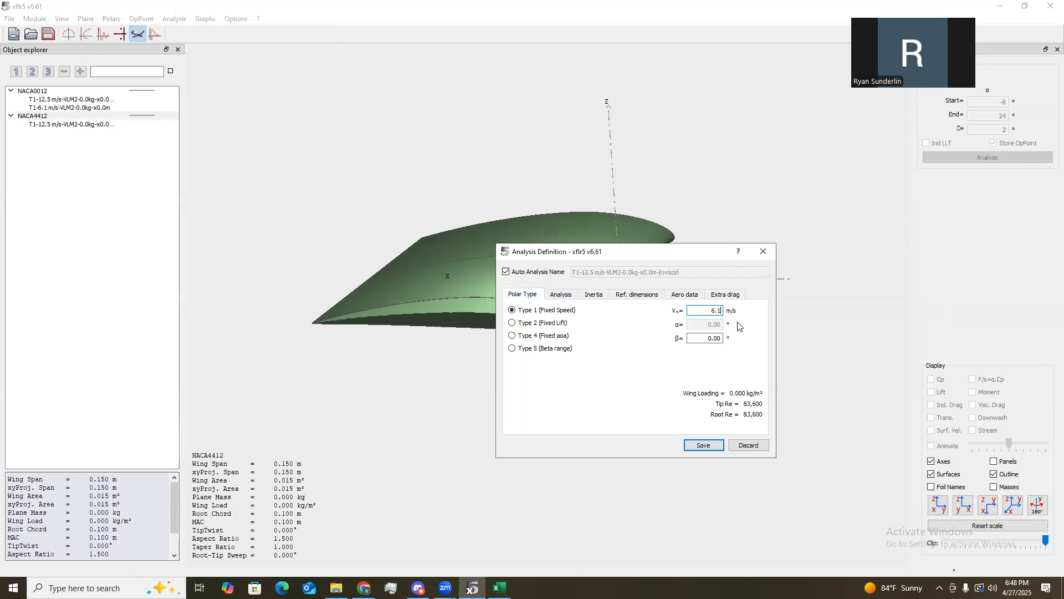
click(561, 293)
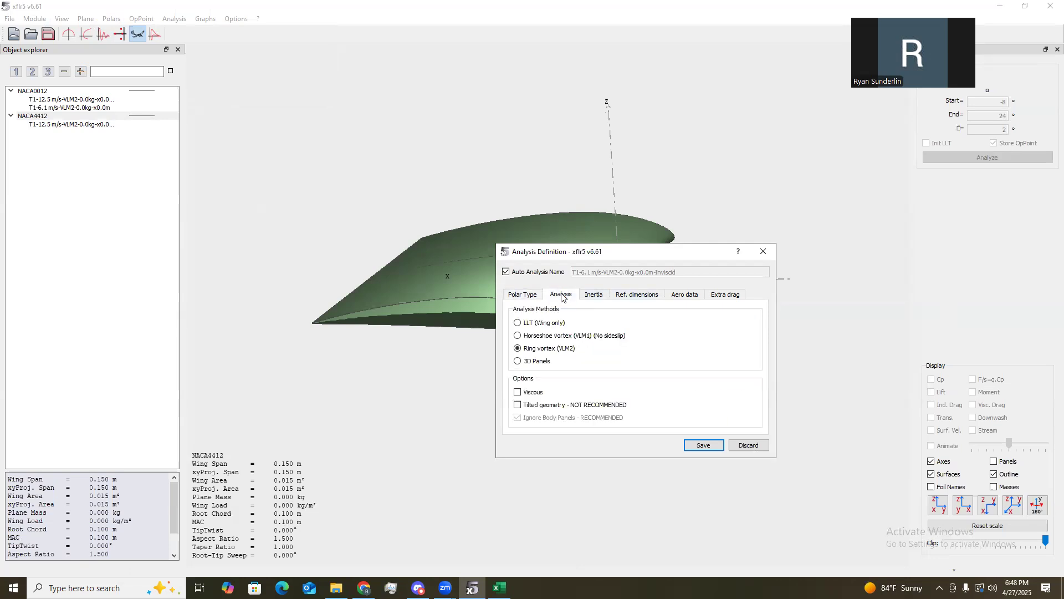
click(703, 444)
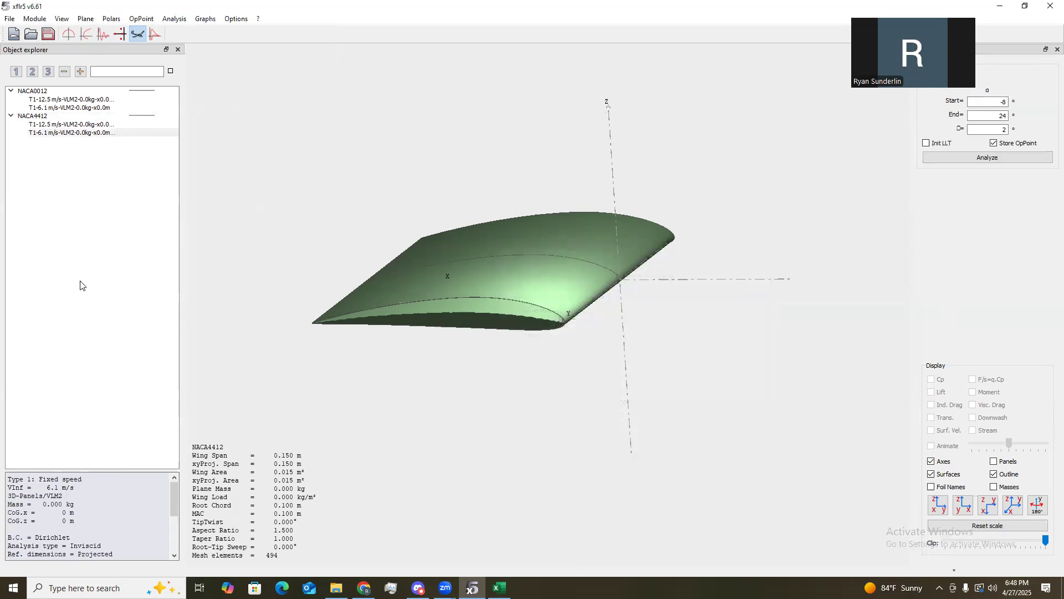
Run the angle sweep for the NACA0012 polars and dismiss the analysis log.
click(71, 99)
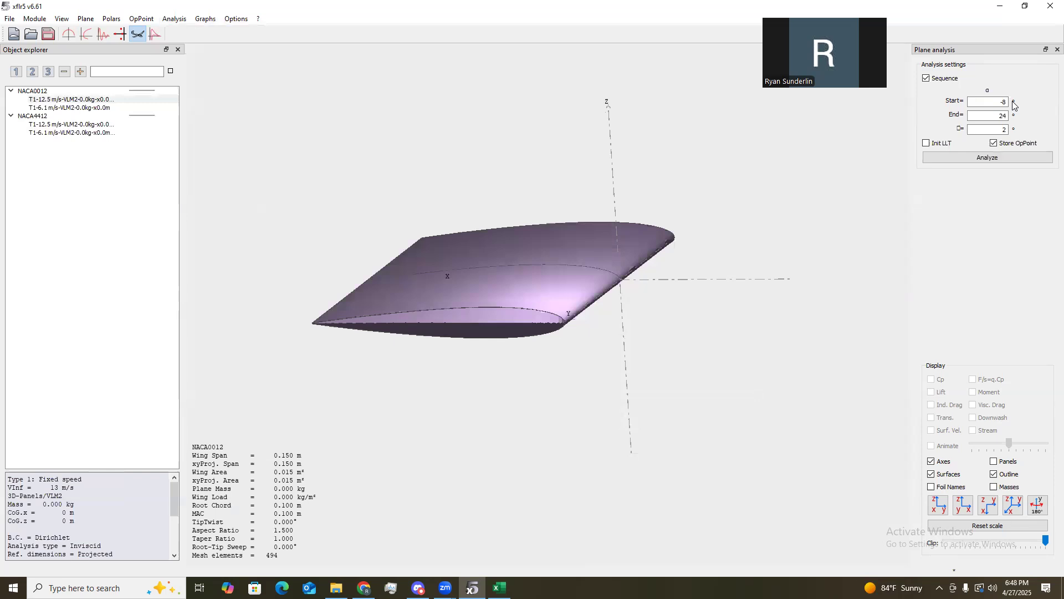
mouse_move(287, 133)
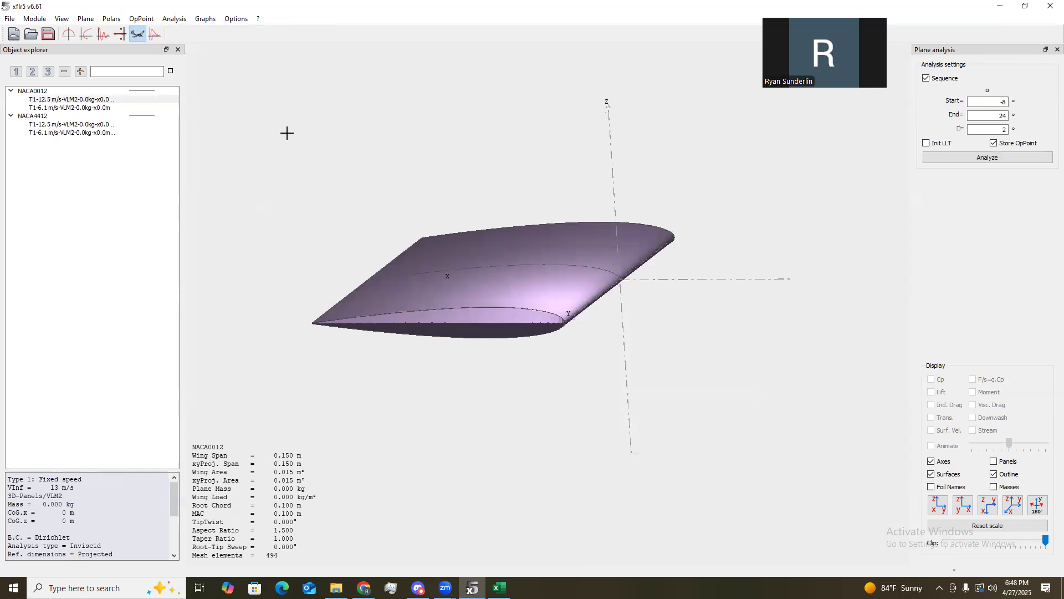
click(21, 99)
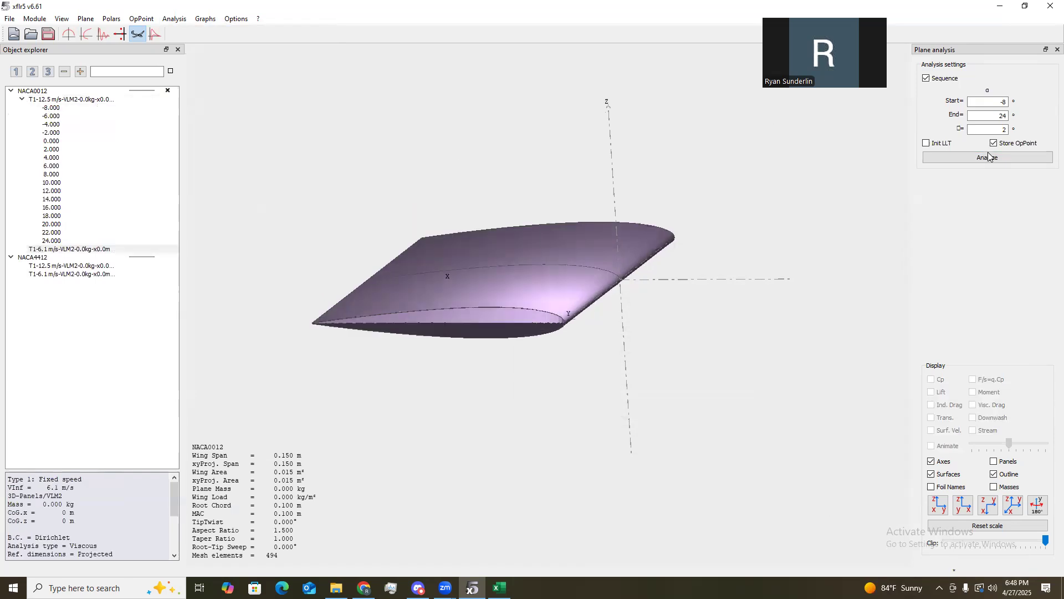
click(986, 156)
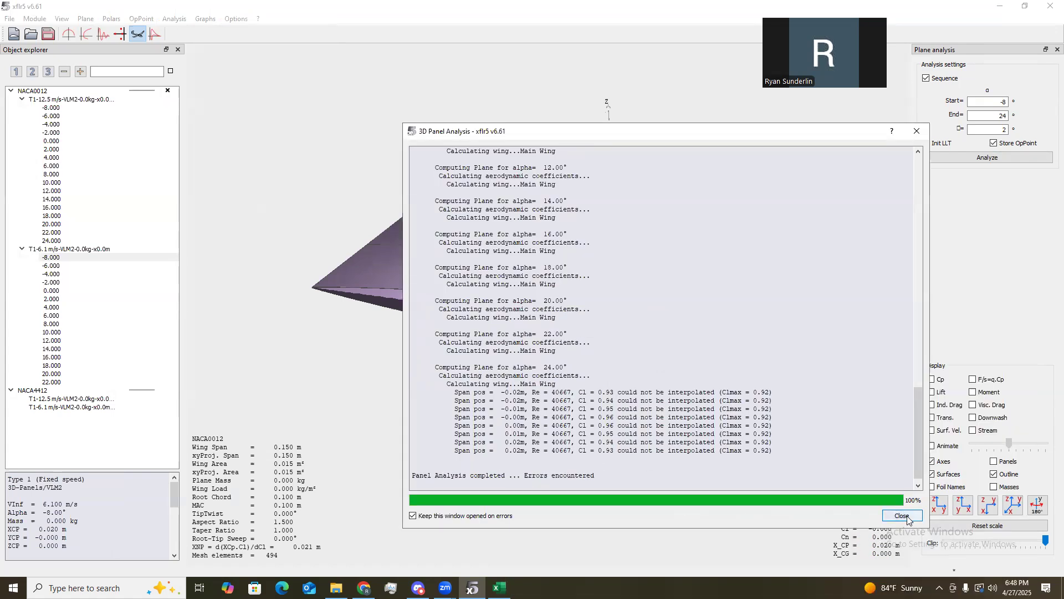
click(901, 516)
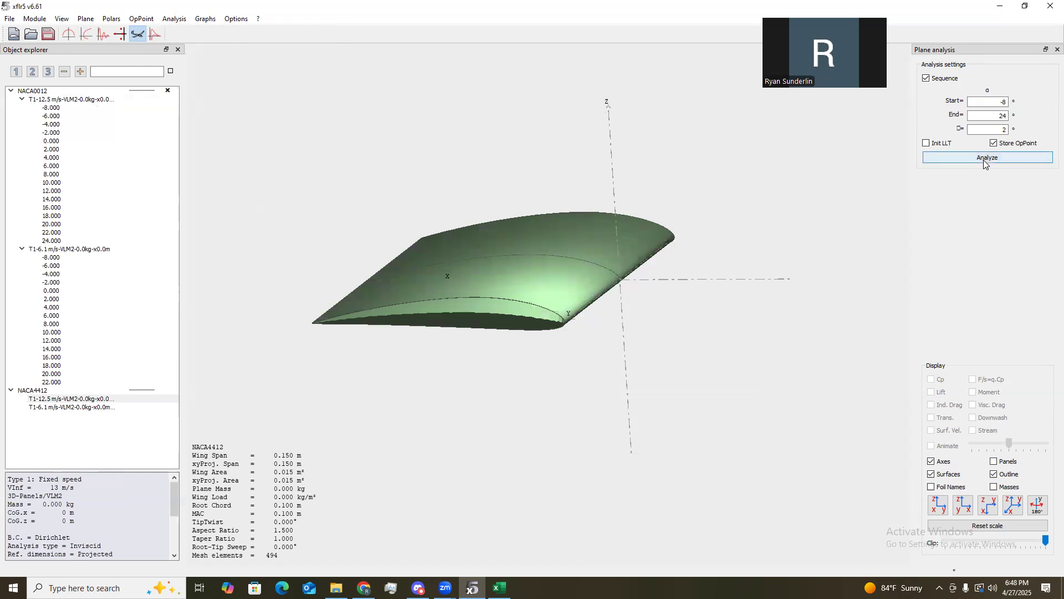
Run the sweeps for the 12.5 m/s and 6.1 m/s NACA4412 polars.
click(986, 157)
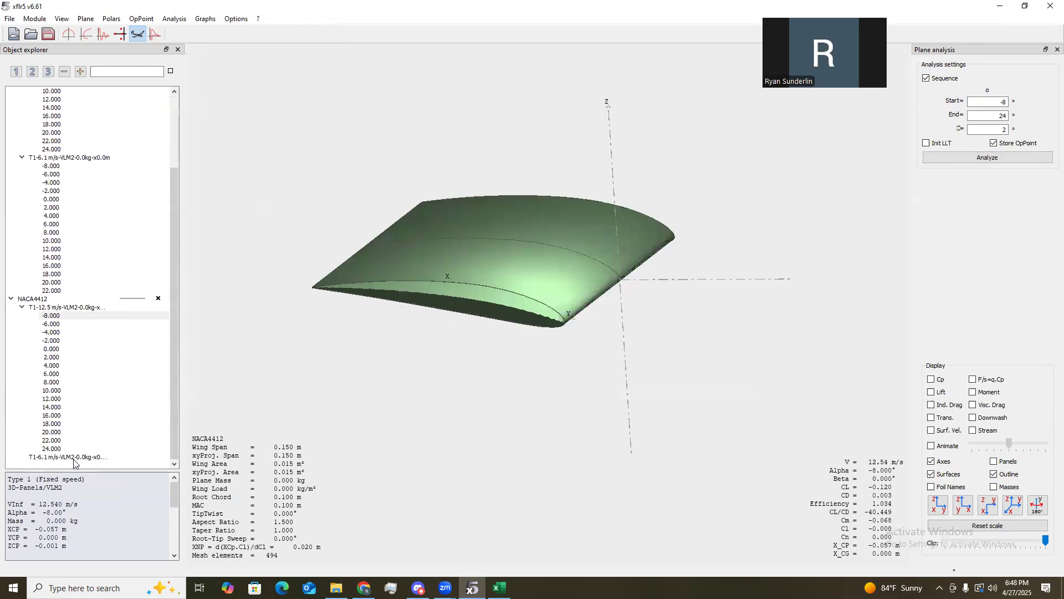
click(986, 157)
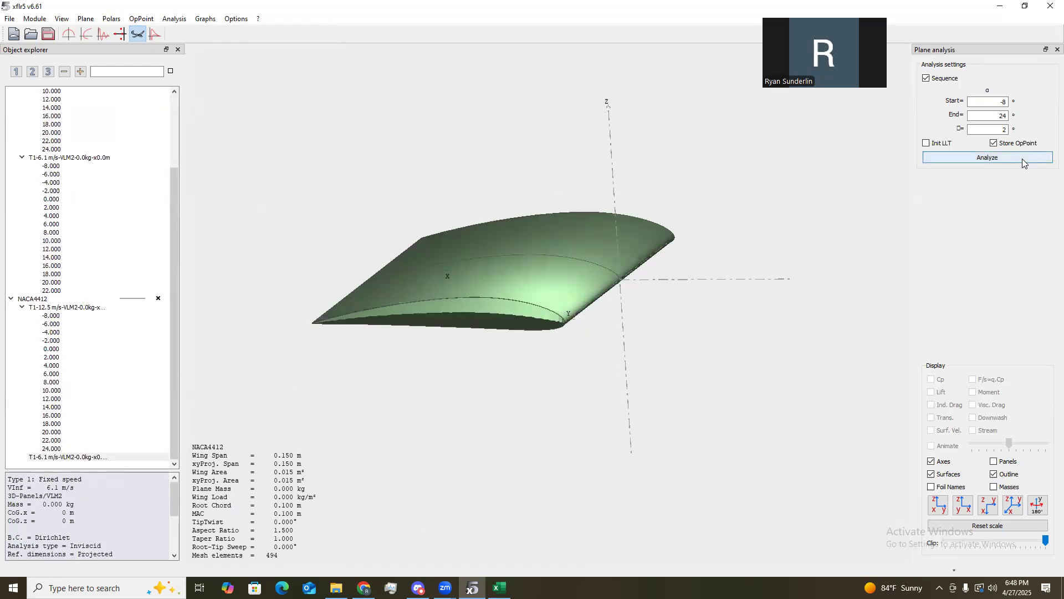
click(986, 157)
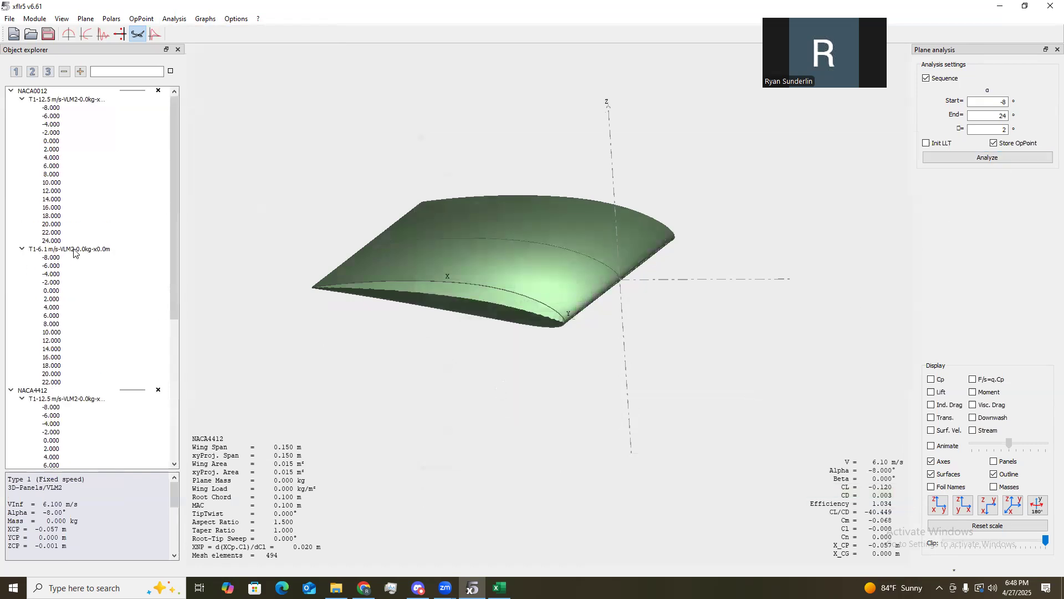
Collapse and re-expand the wing entries to review the 6.1 m/s NACA0012 polar.
click(11, 90)
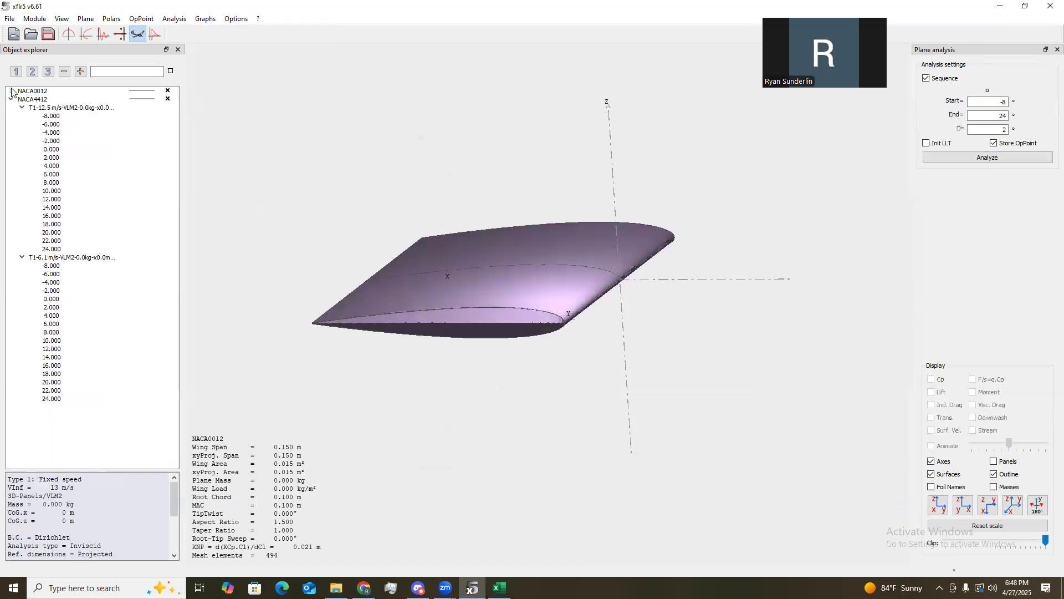
click(11, 90)
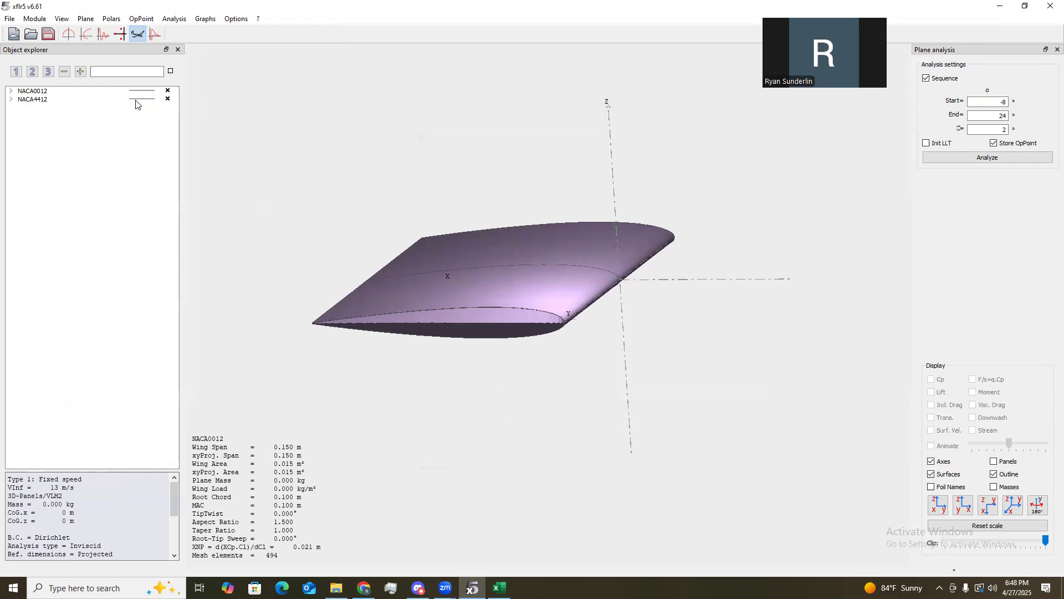
click(32, 90)
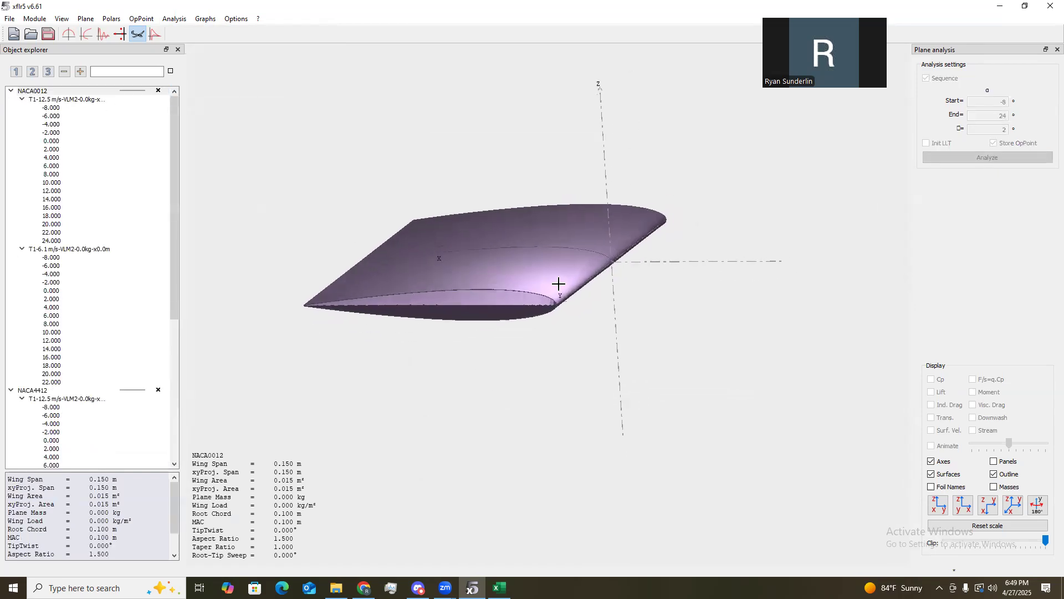
click(70, 199)
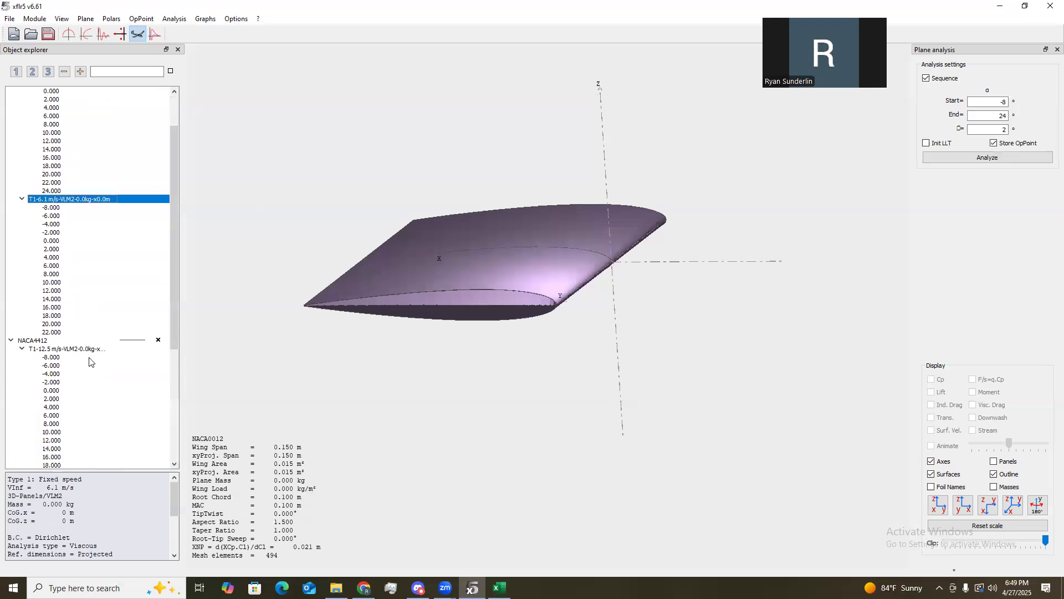
scroll(down, 3)
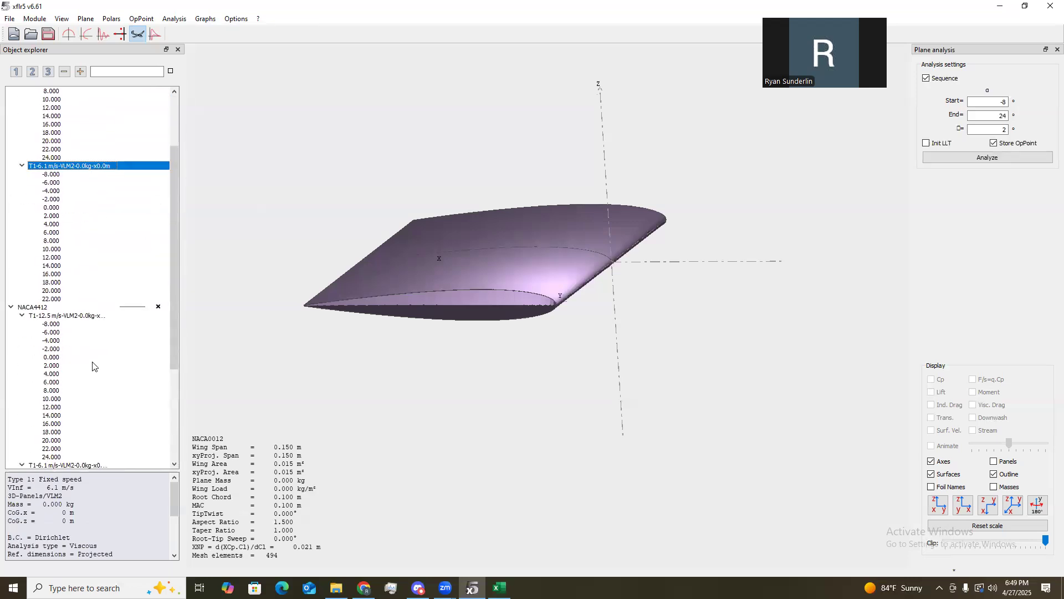
scroll(up, 3)
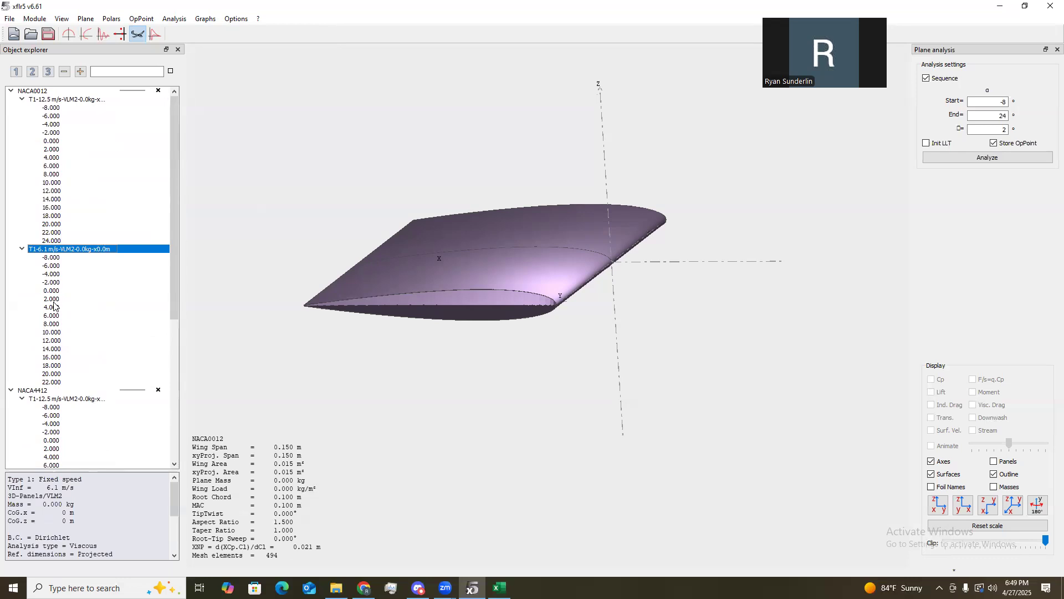
mouse_move(67, 387)
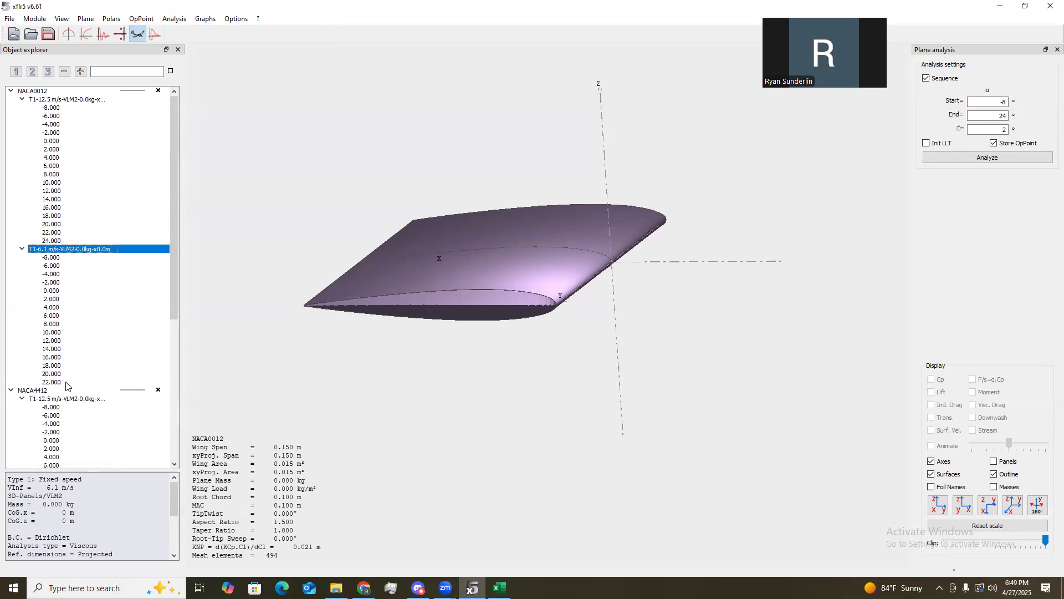
mouse_move(54, 382)
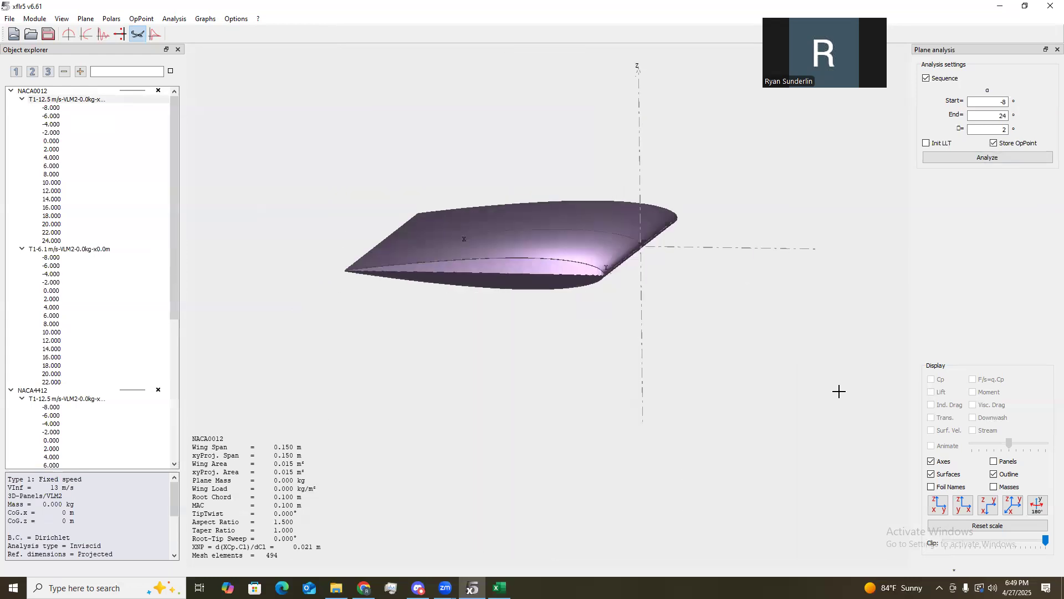
Show the polar graphs, colour the NACA0012 curves blue, and expand the wing tree.
click(33, 91)
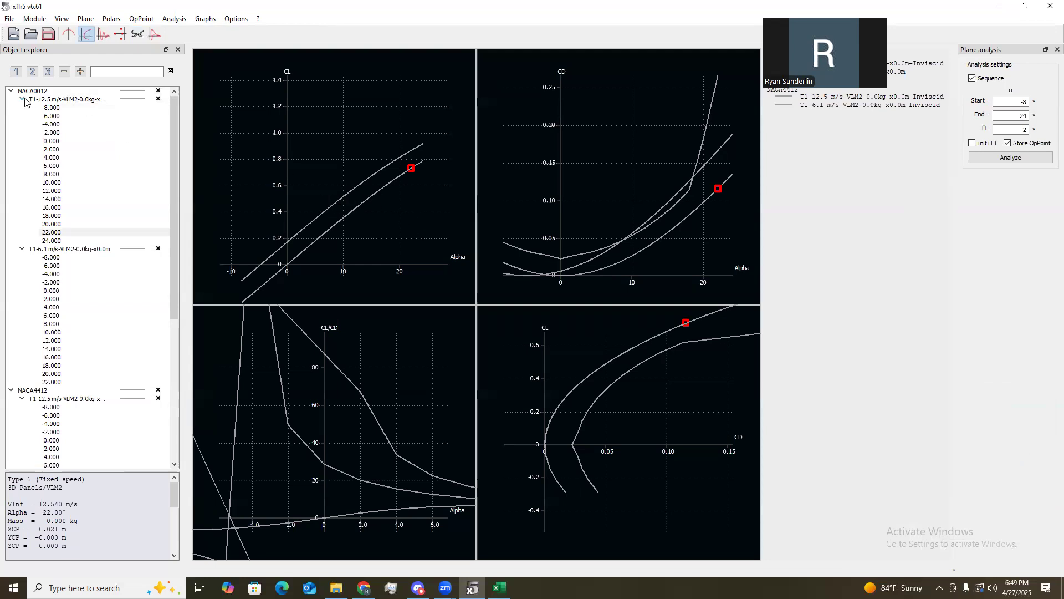
right_click(33, 90)
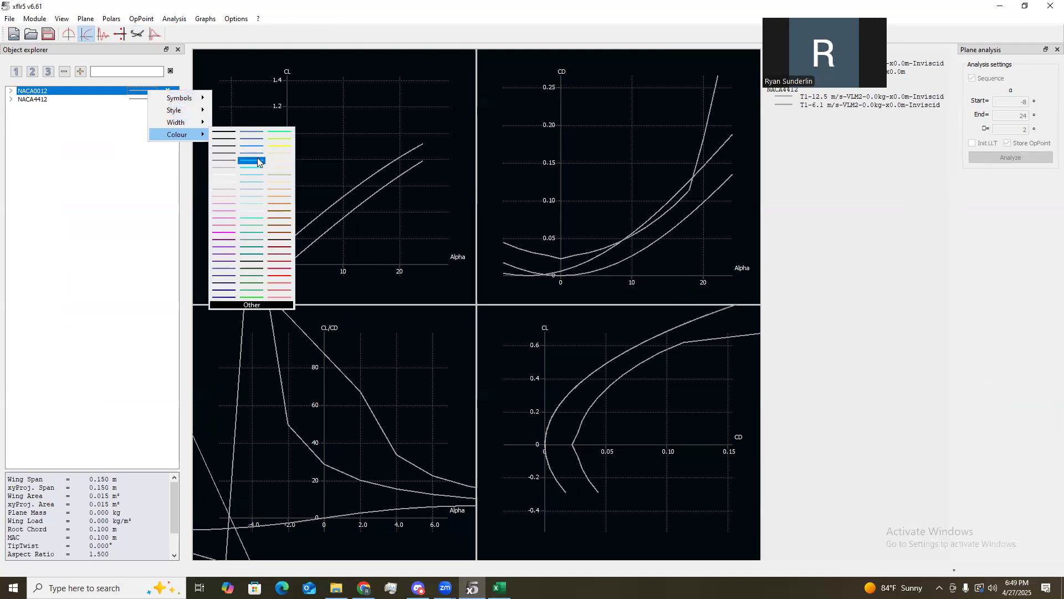
click(251, 161)
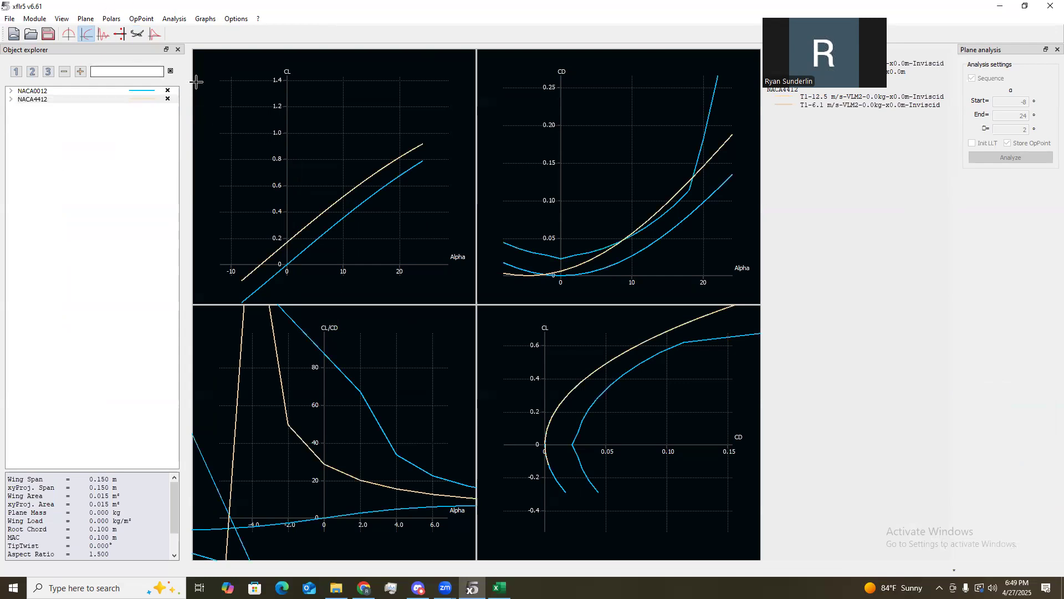
mouse_move(176, 161)
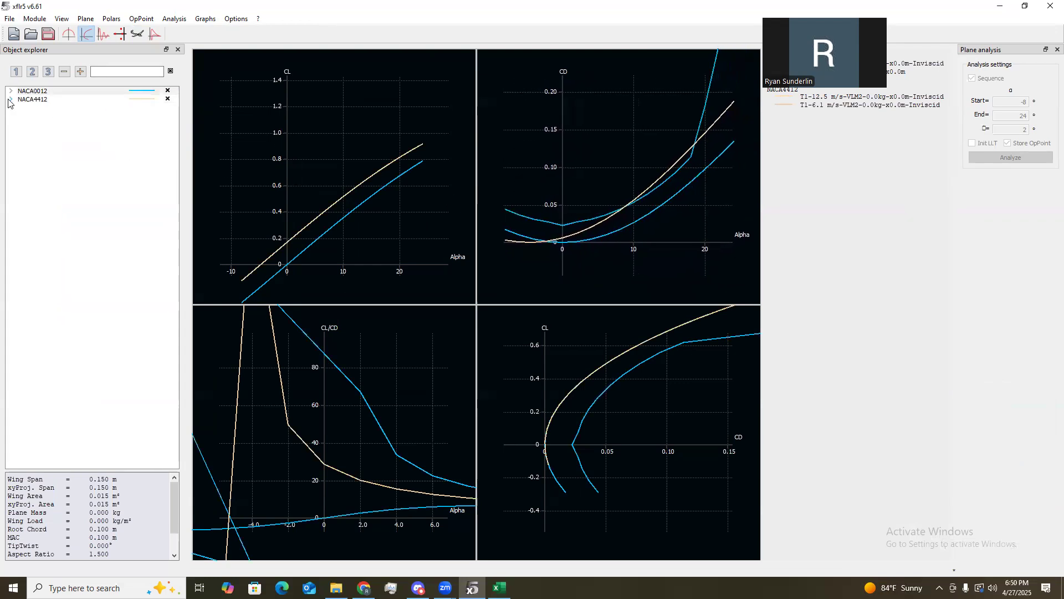
click(10, 91)
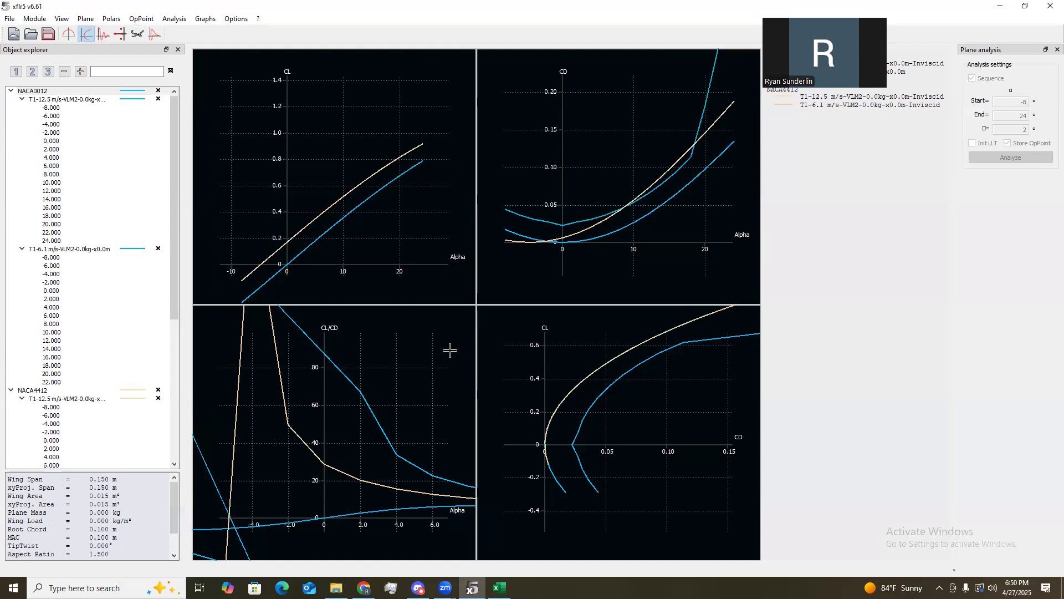
mouse_move(372, 366)
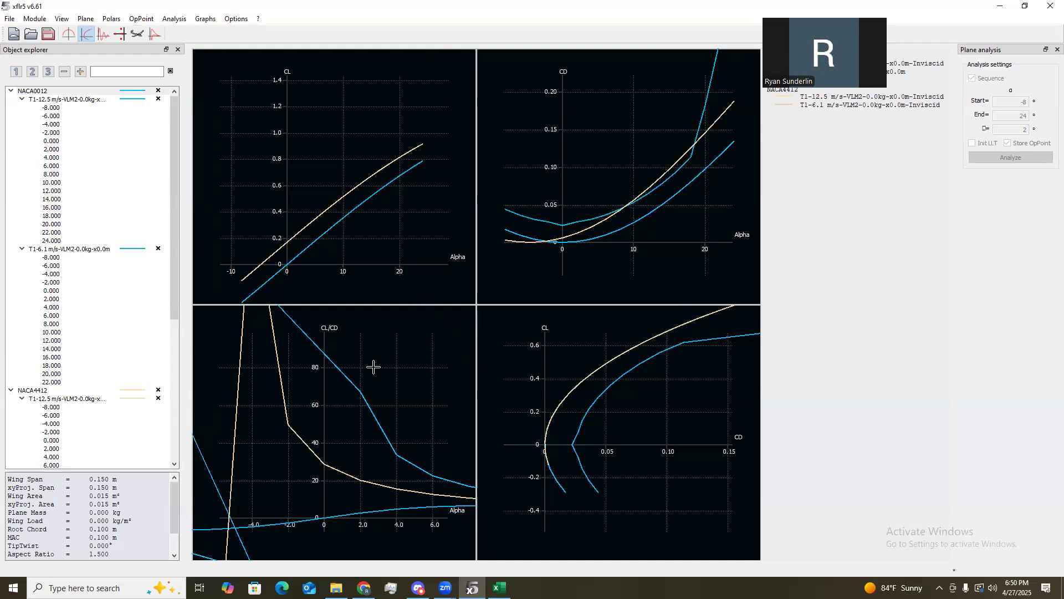
mouse_move(61, 6)
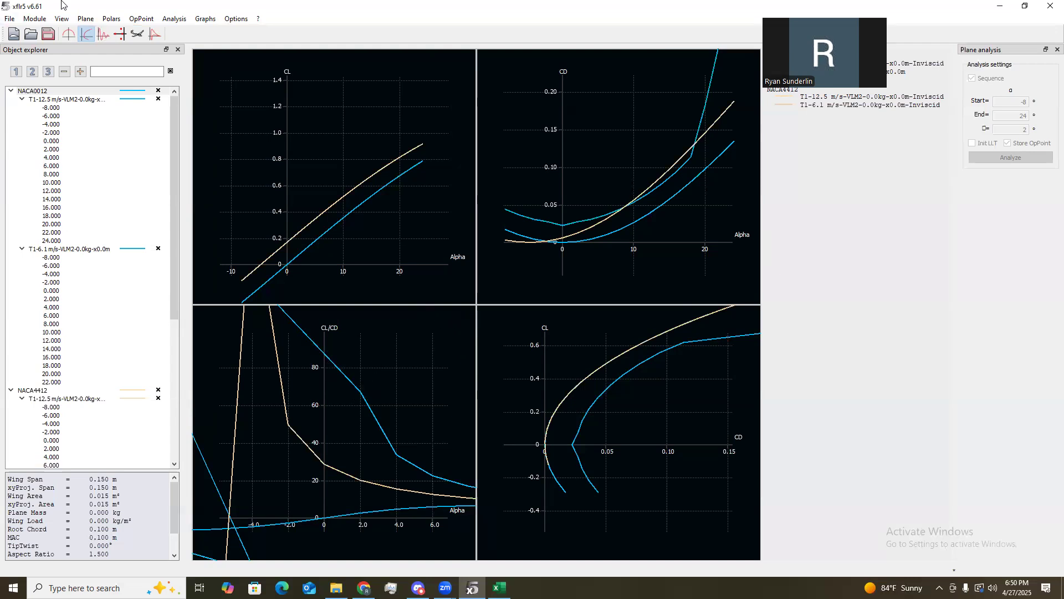
mouse_move(174, 18)
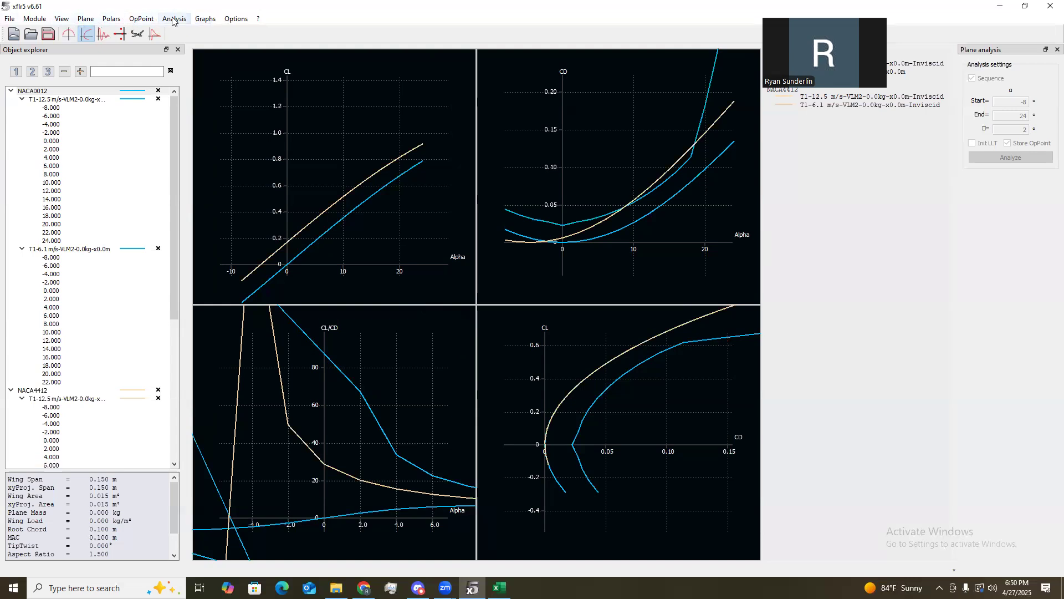
Export all polars into the Desktop\XFLR5 Data folder.
click(111, 18)
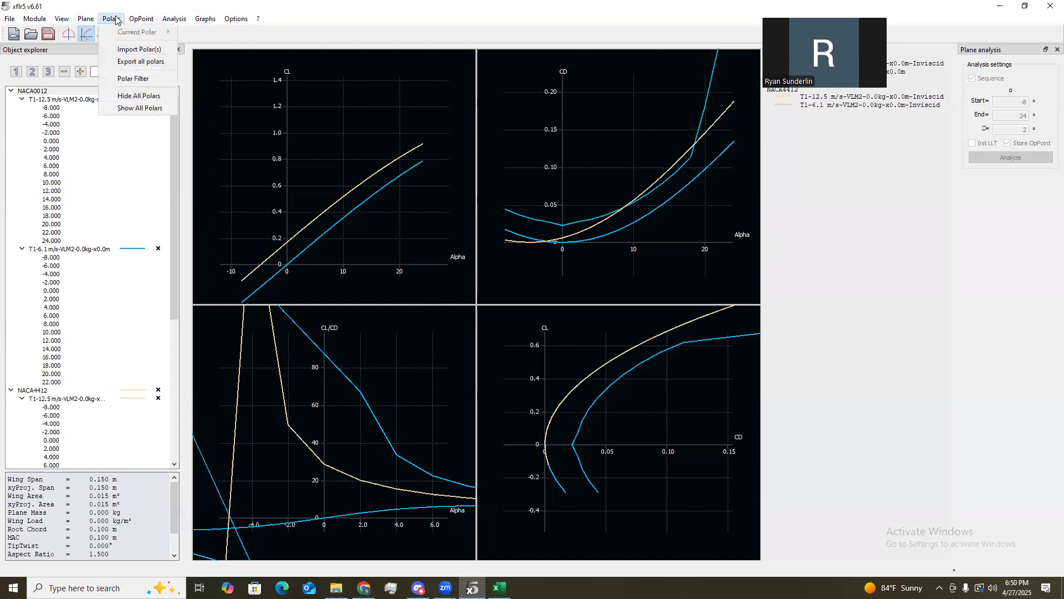
mouse_move(140, 61)
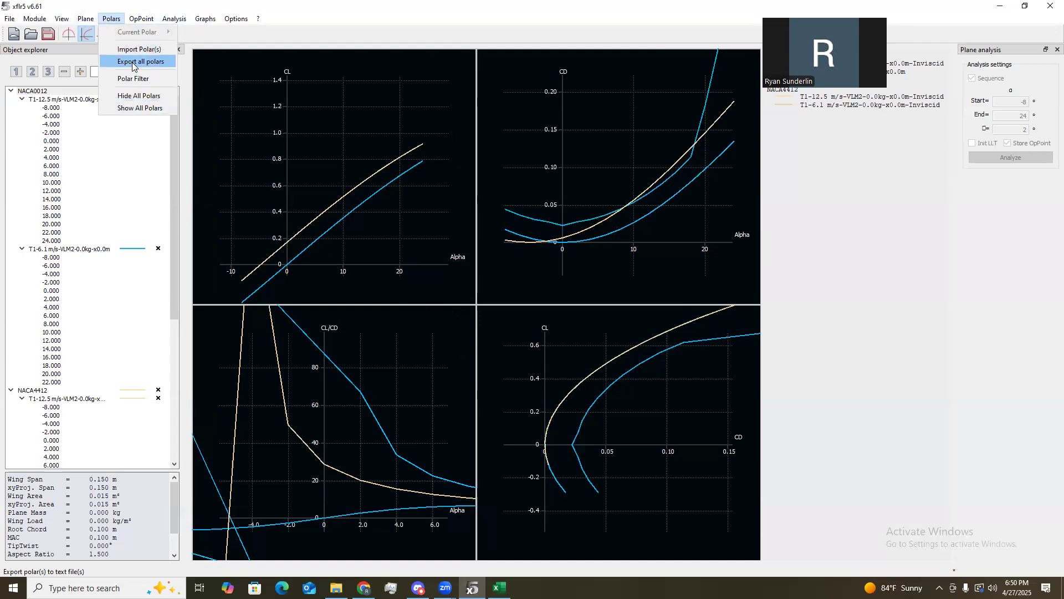
click(139, 61)
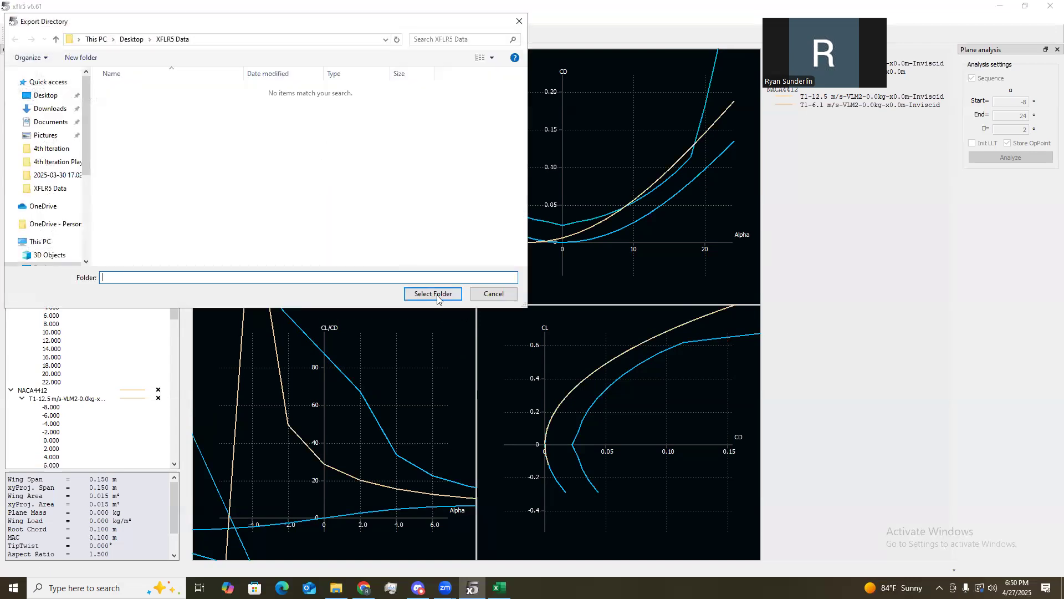
click(433, 293)
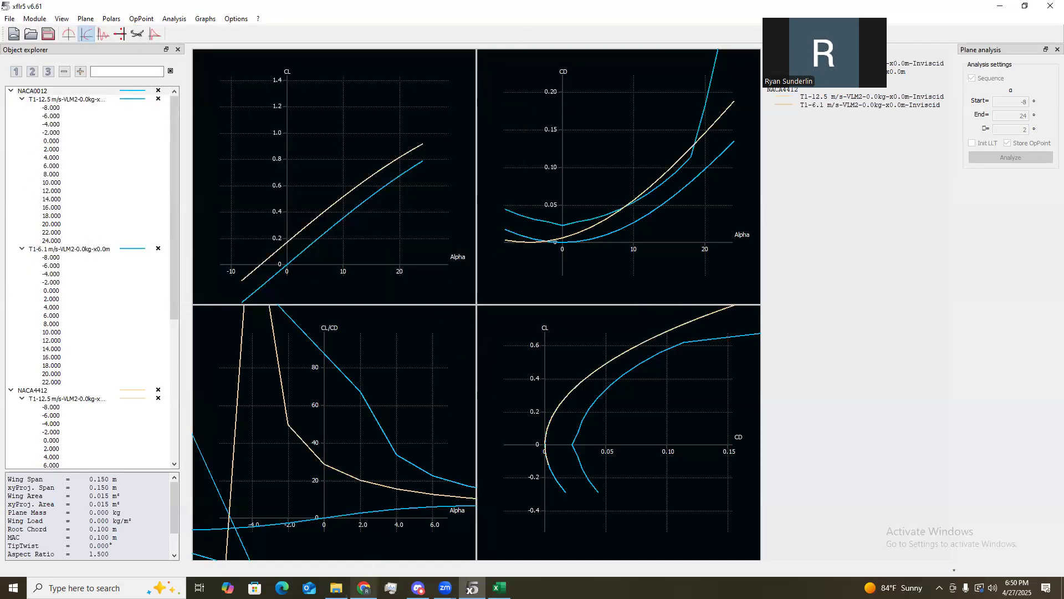
mouse_move(335, 588)
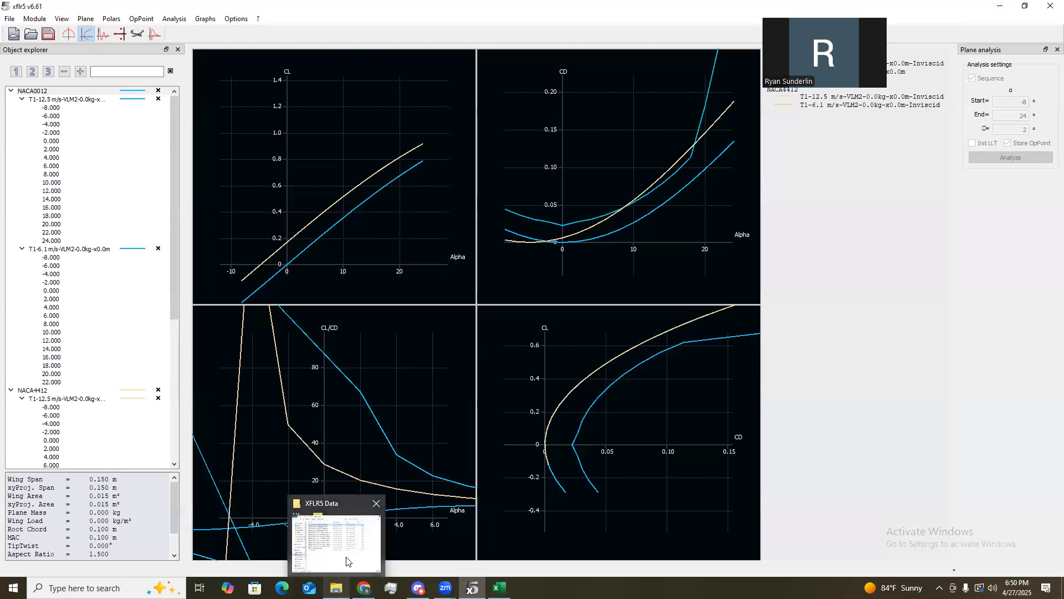
Open the NACA4412_T1-12_5 m_s-VLM2 CSV from the XFLR5 Data folder.
click(335, 536)
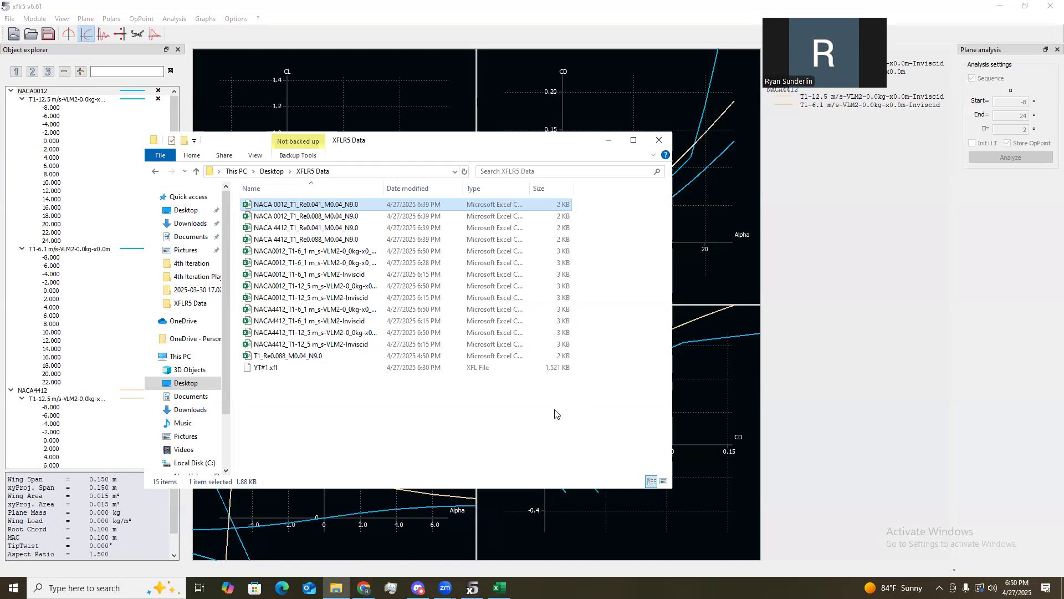
click(312, 332)
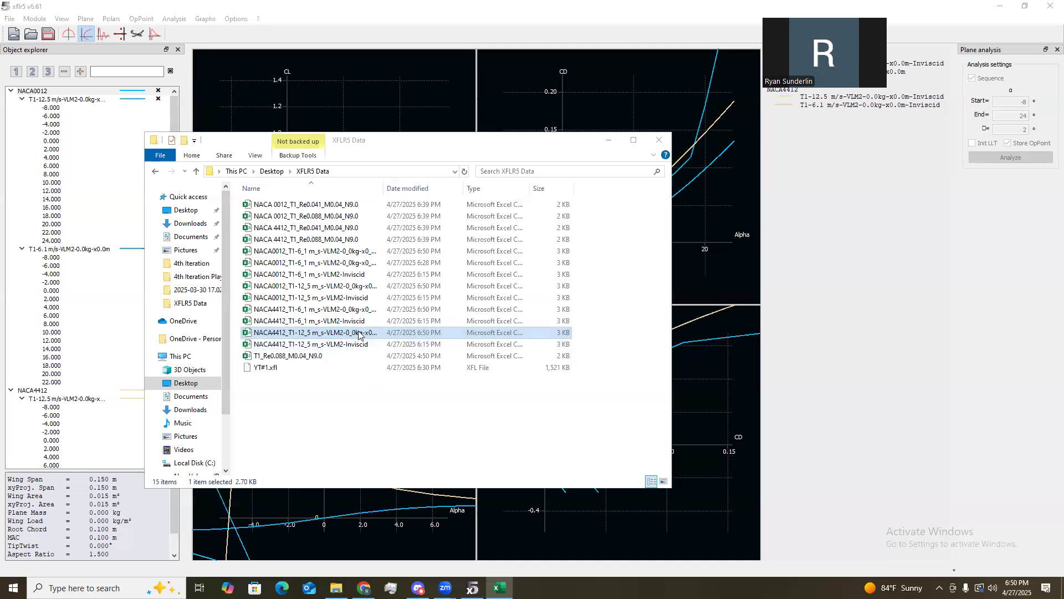
double_click(314, 332)
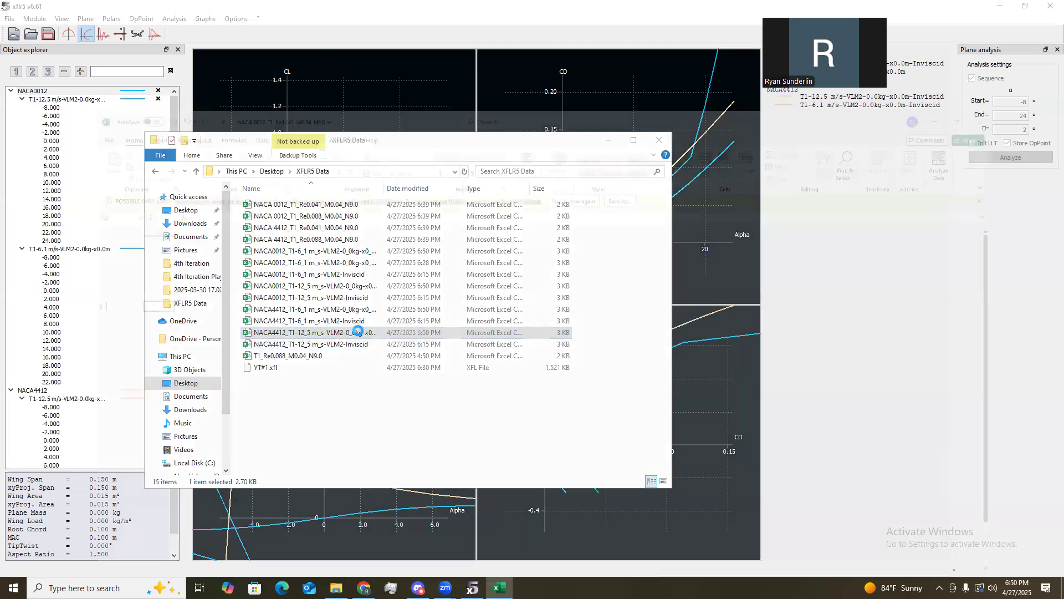
double_click(312, 332)
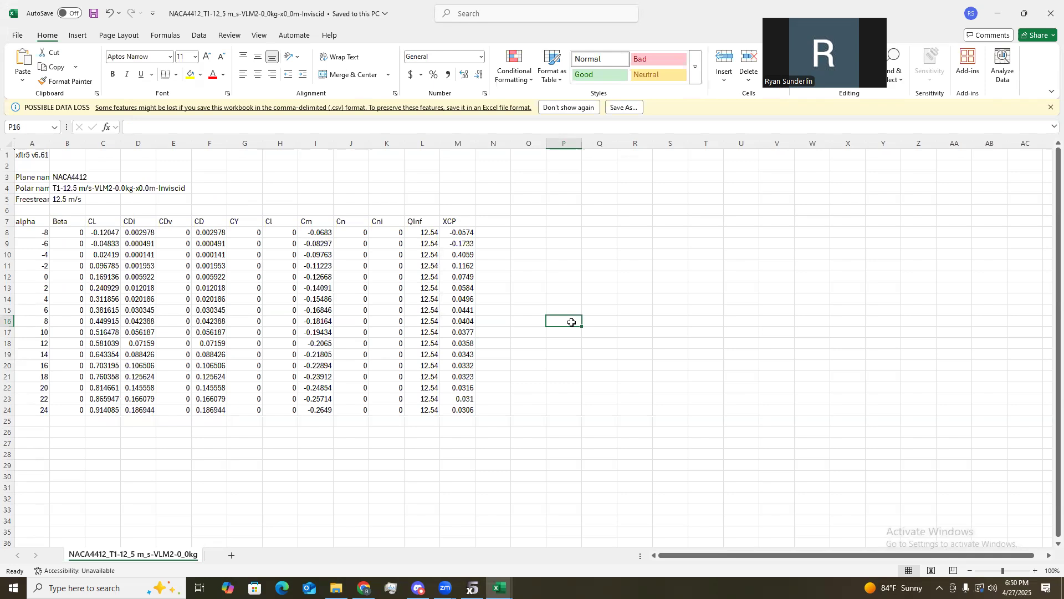
mouse_move(188, 255)
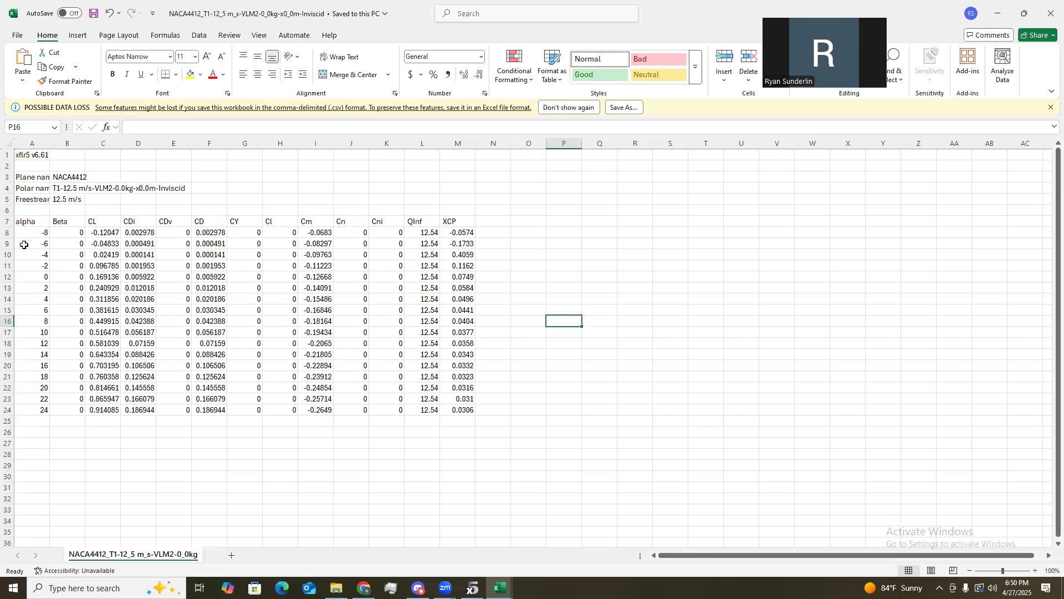
Insert a scatter chart and add a series named 'Cl vs Alpha'.
click(529, 255)
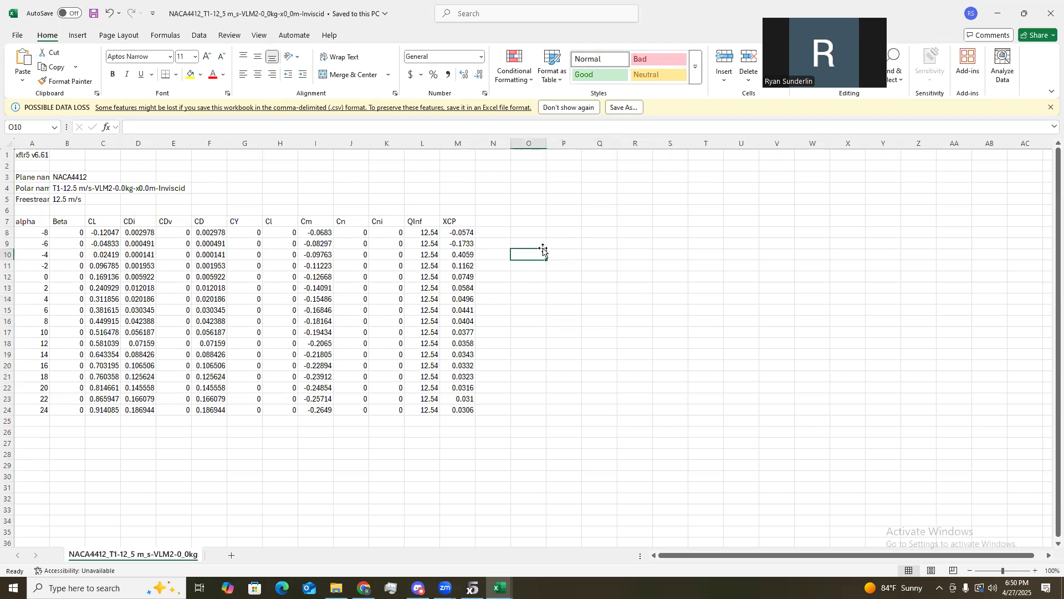
click(76, 36)
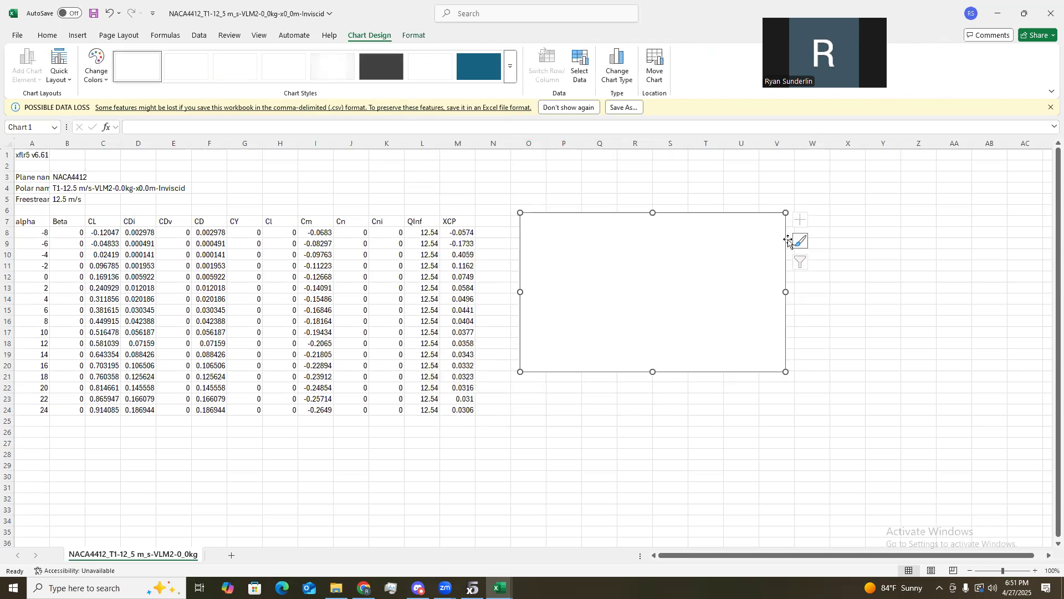
click(579, 65)
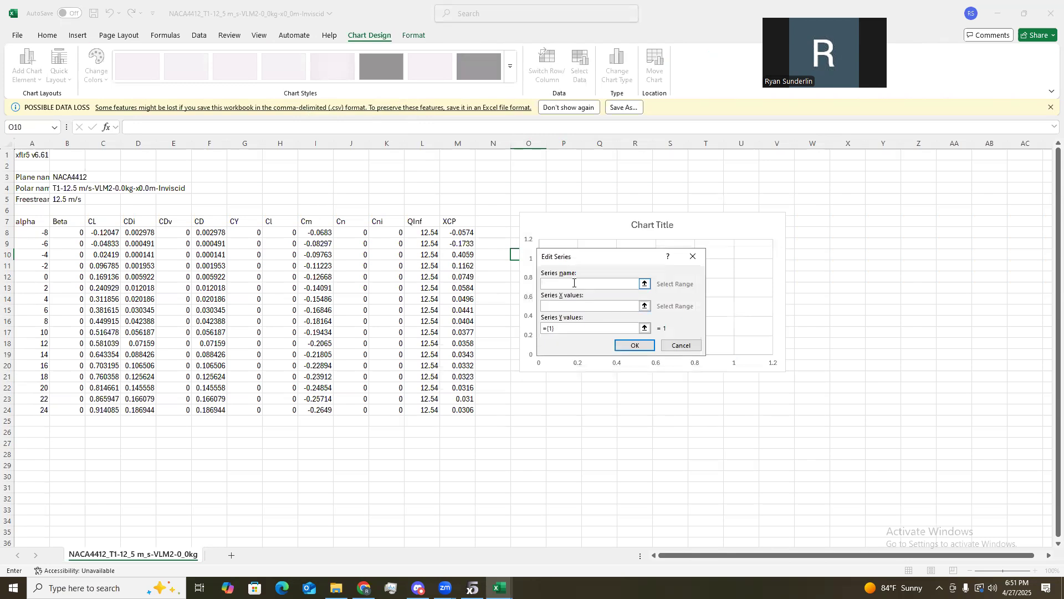
text(CL v)
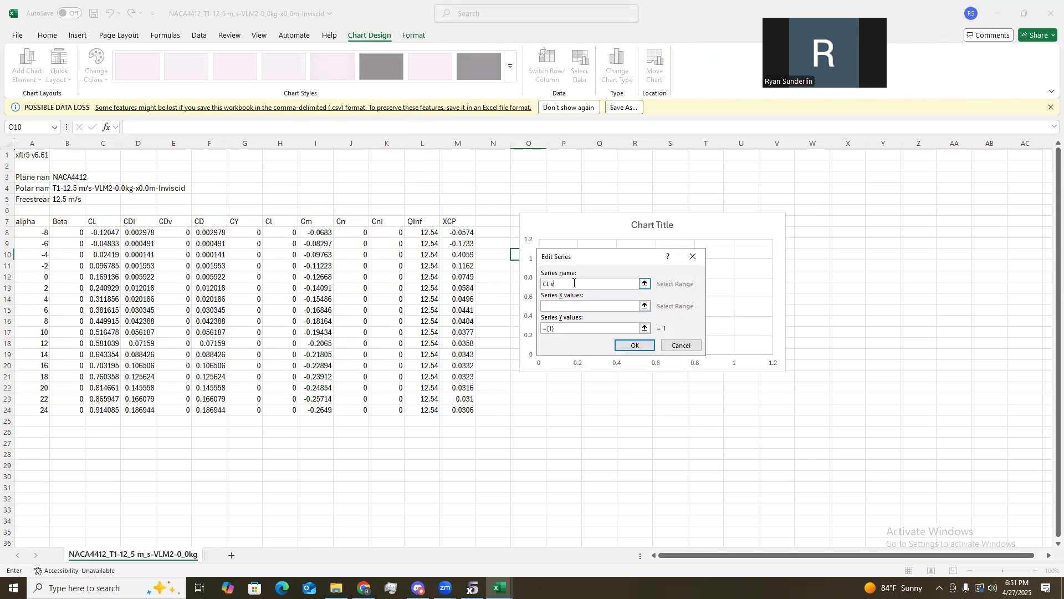
text(vs)
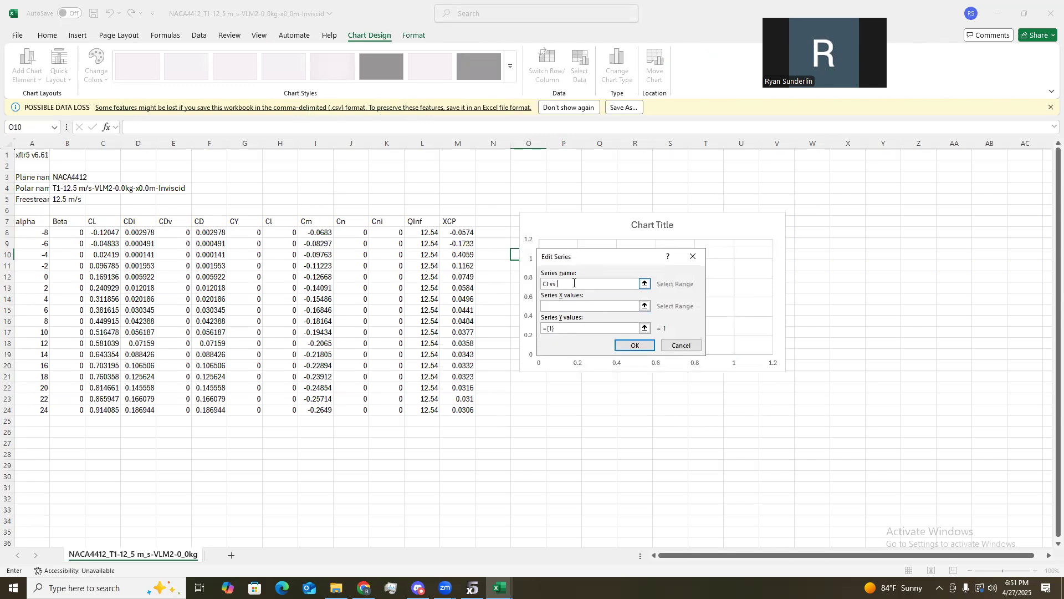
click(633, 345)
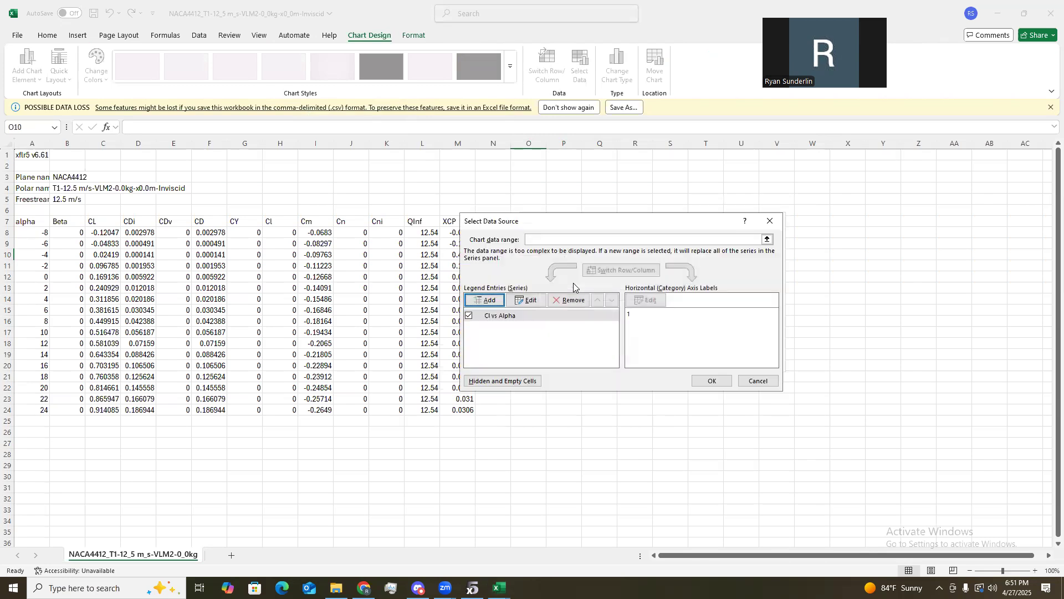
Set the series X values to alpha A8:A24 and Y values to CL C8:C24.
click(530, 299)
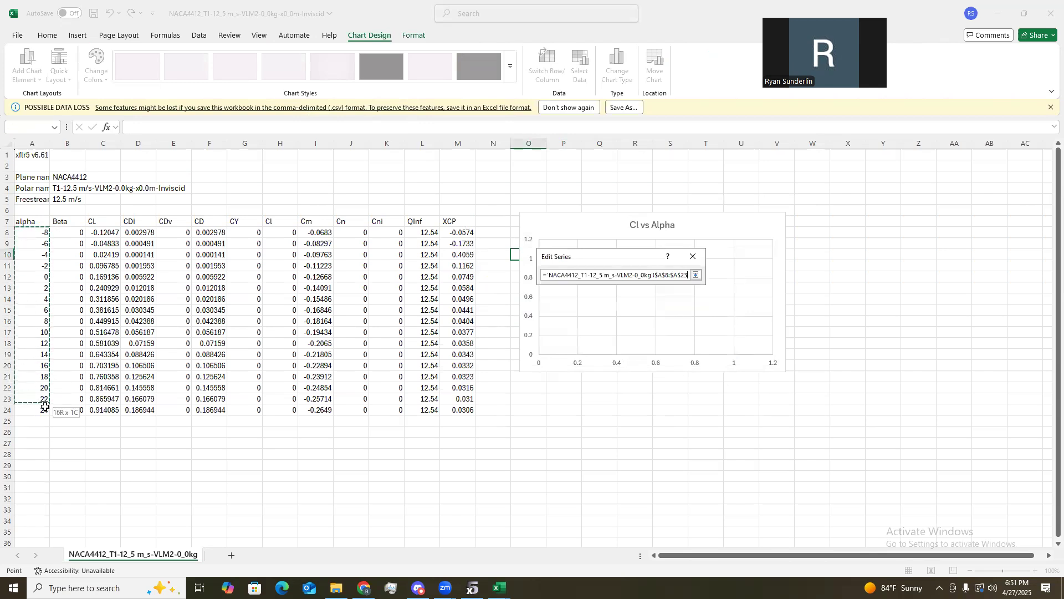
click(695, 275)
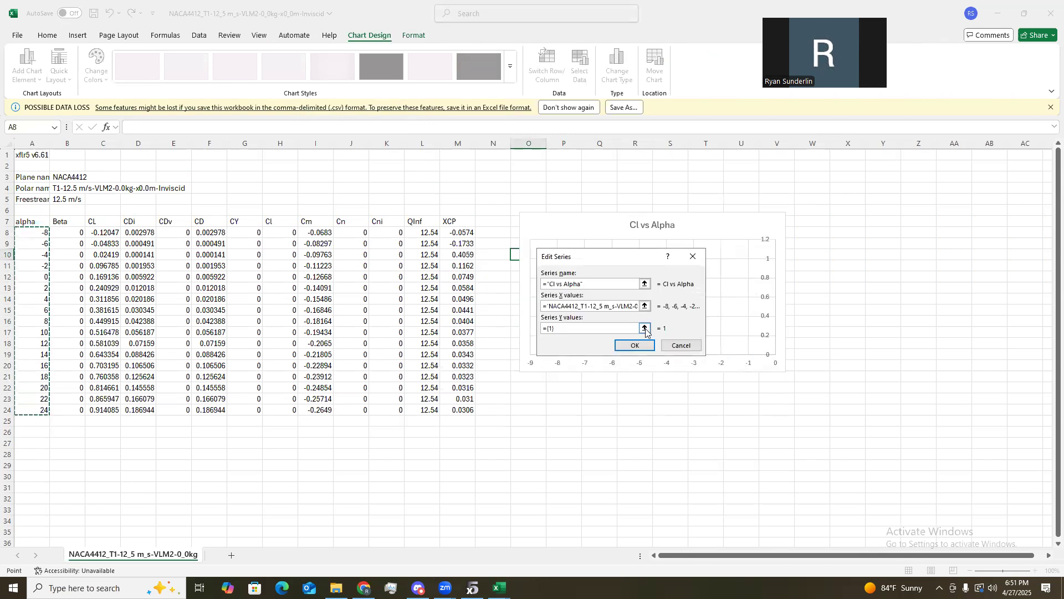
click(644, 327)
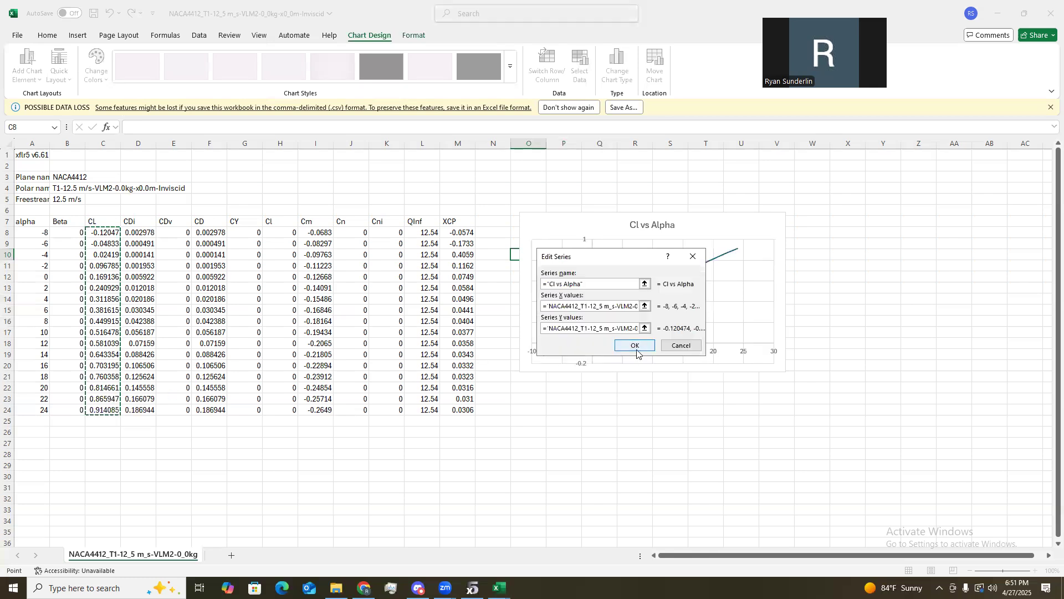
click(633, 345)
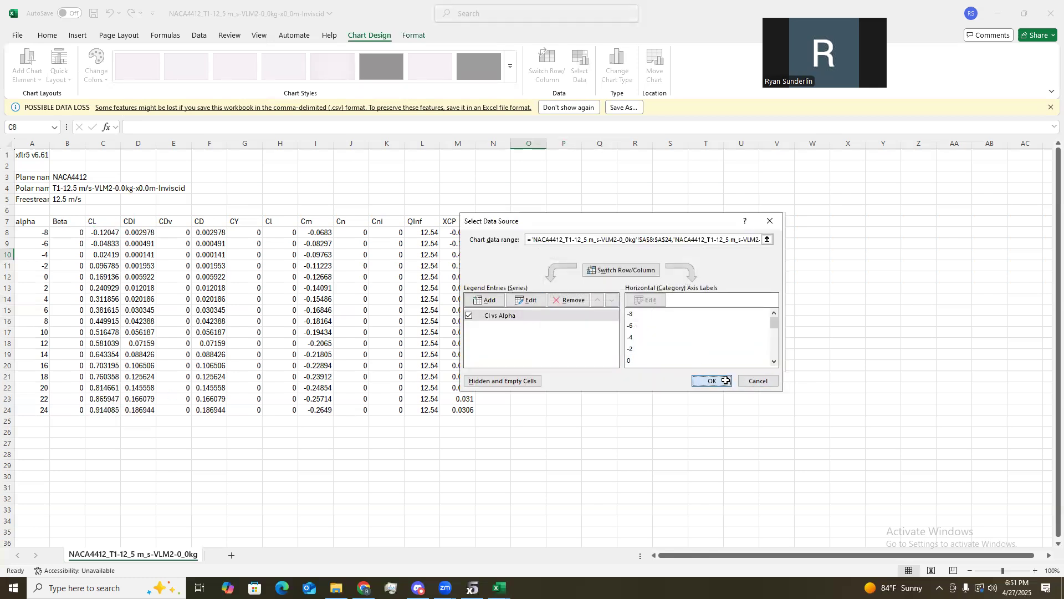
click(709, 380)
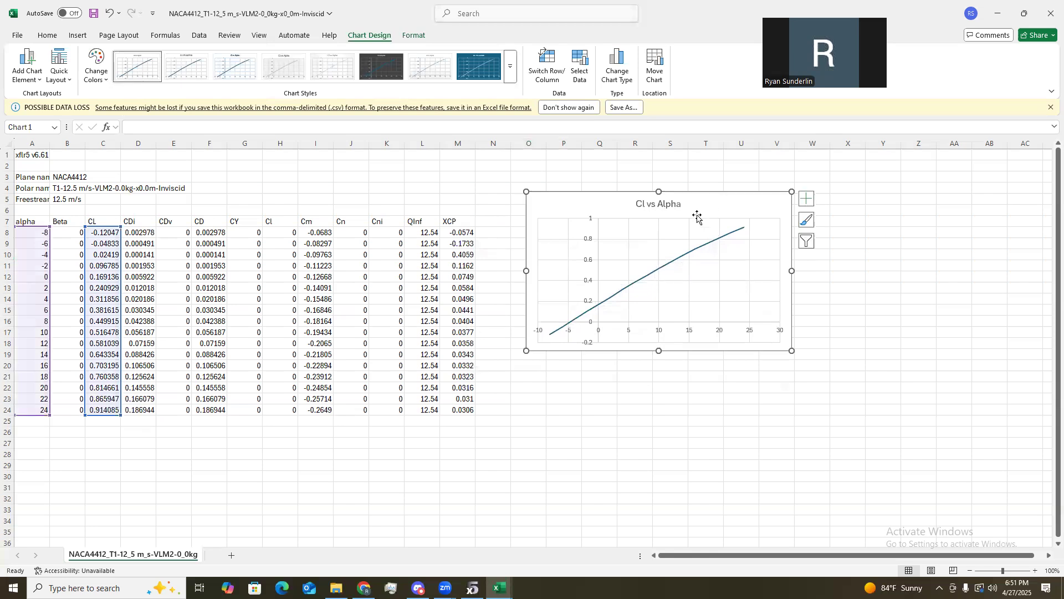
click(76, 34)
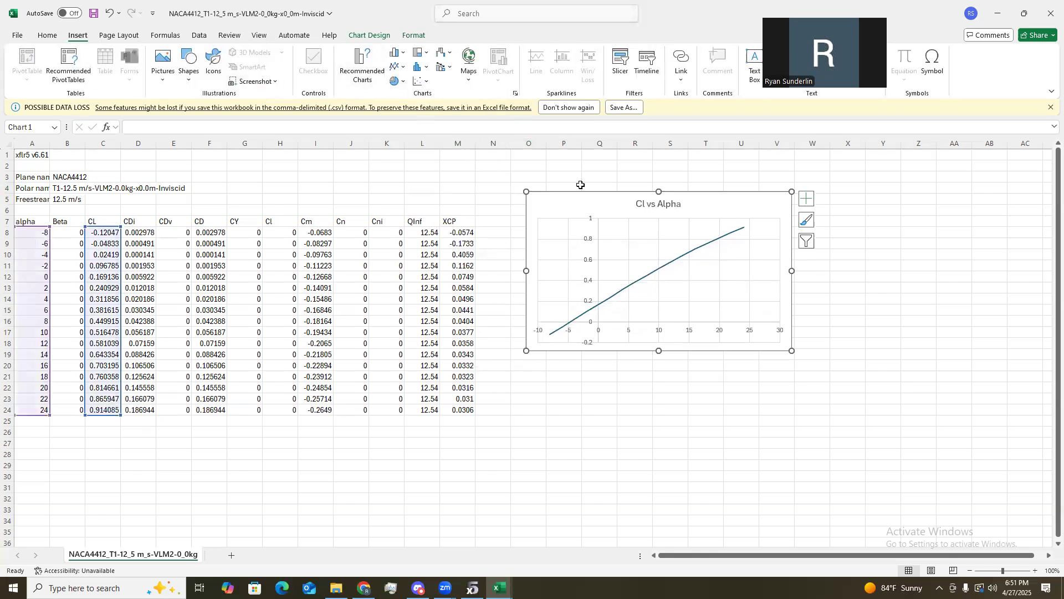
click(563, 431)
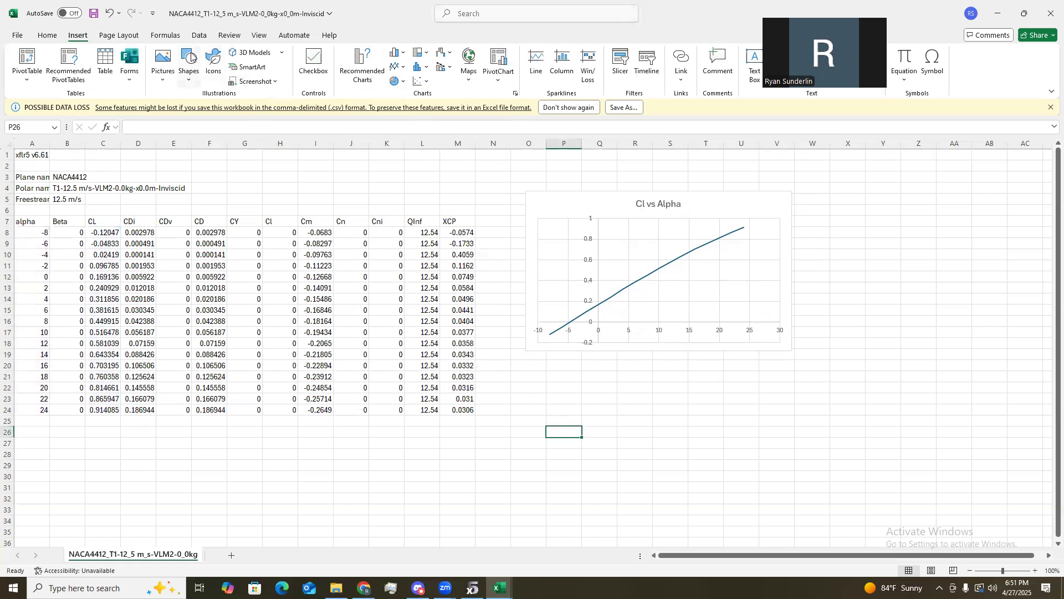
Insert another scatter chart with a 'Cd vs Alpha' series using the CD column as Y values.
click(419, 65)
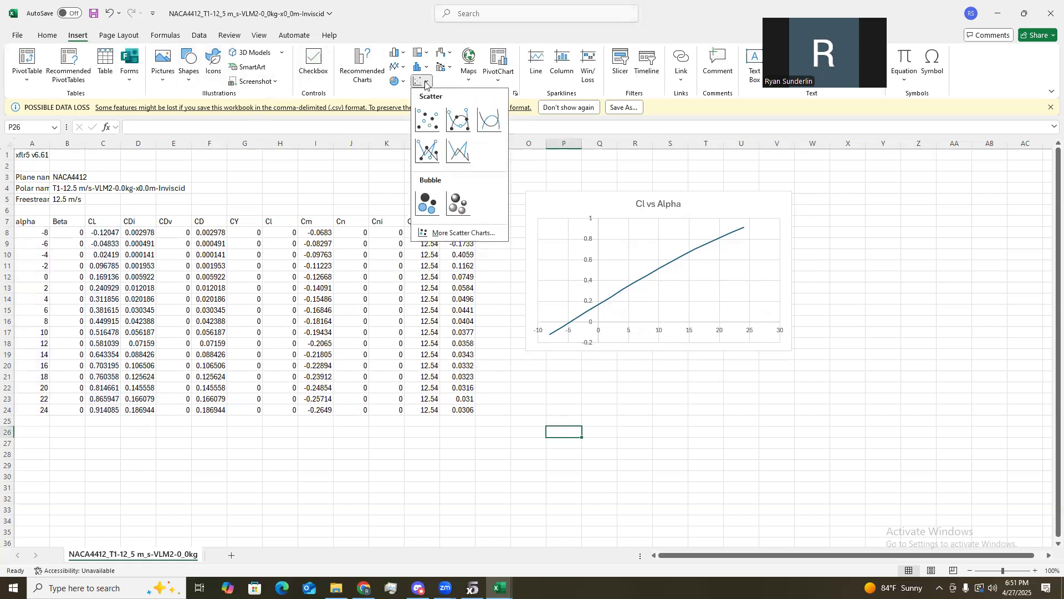
click(427, 121)
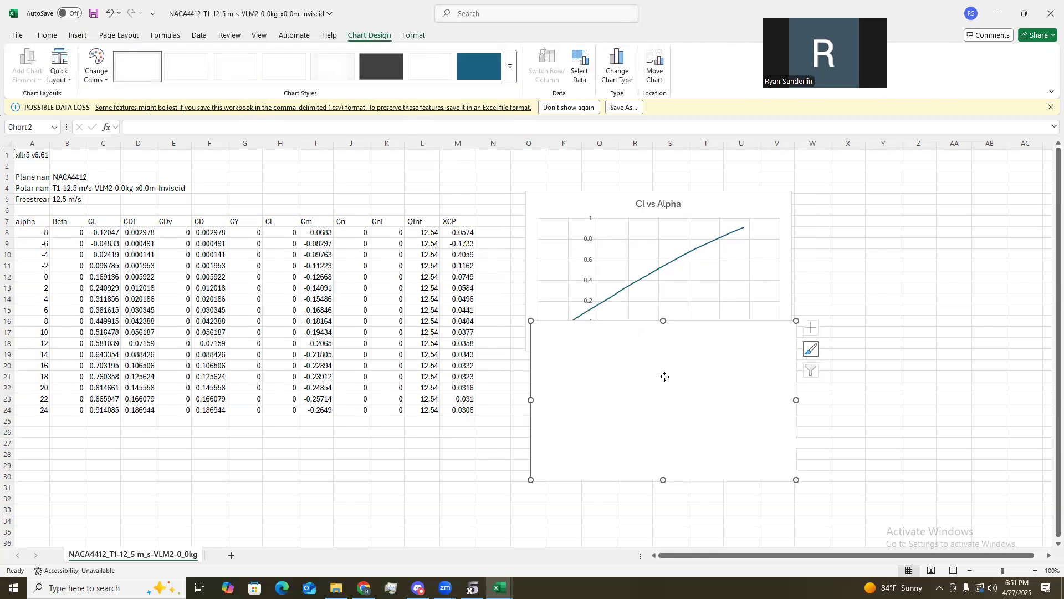
right_click(664, 376)
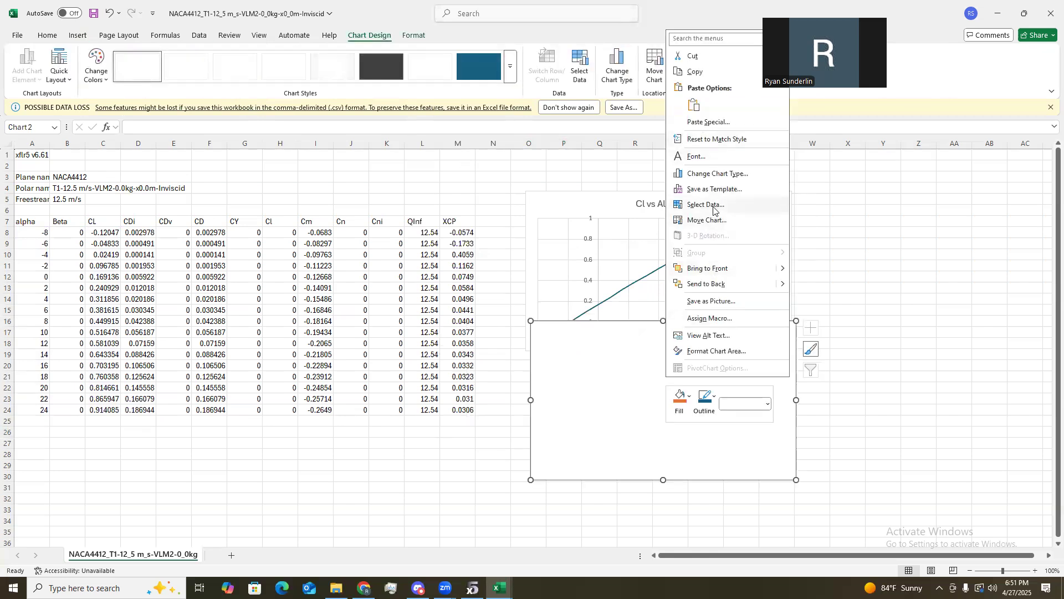
click(704, 205)
text(Cd)
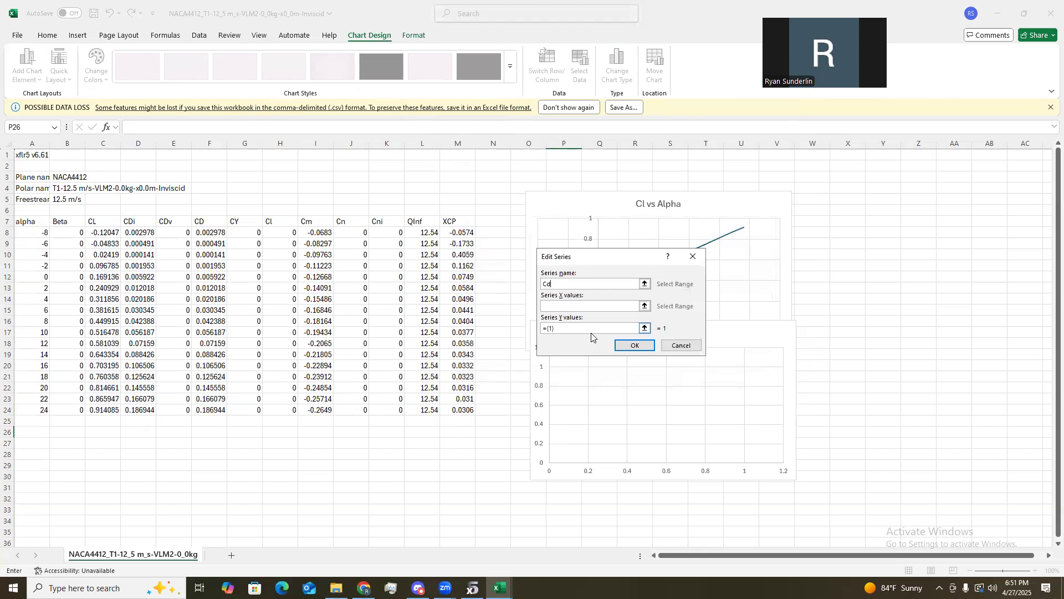
text(vs Alp)
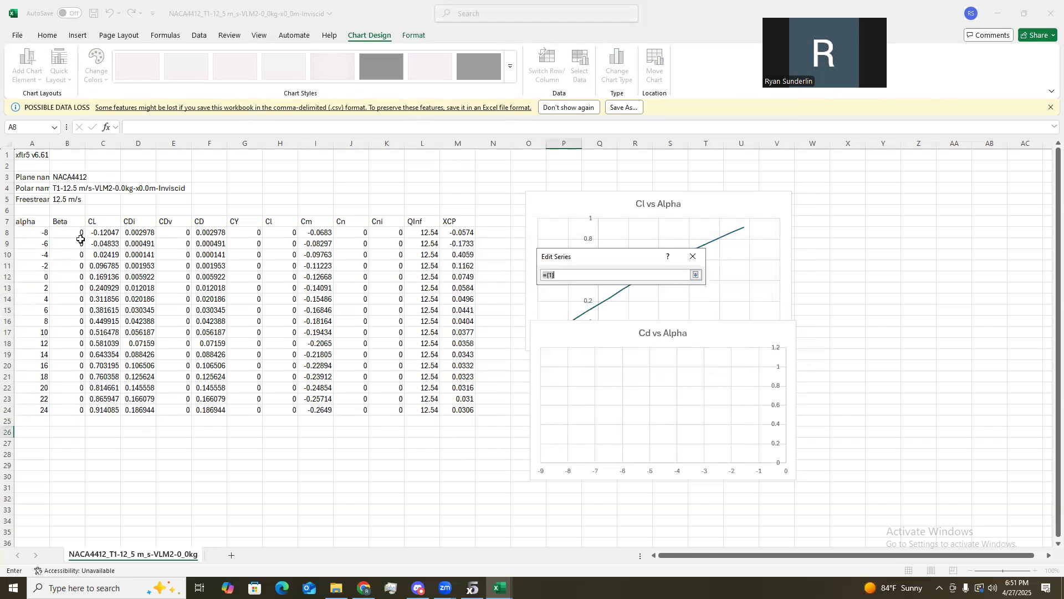
drag(209, 233, 209, 343)
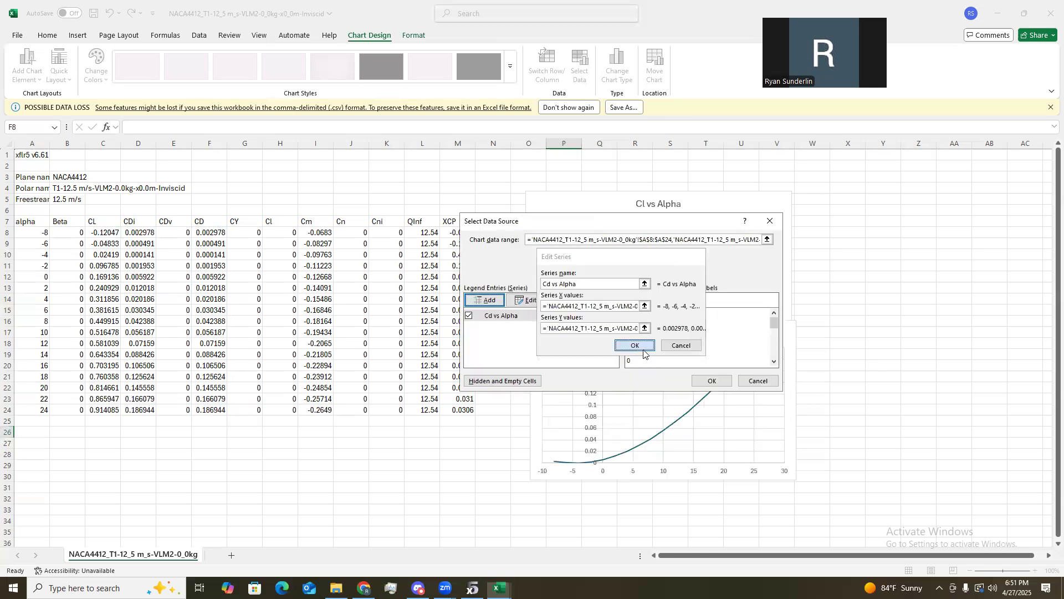
click(633, 344)
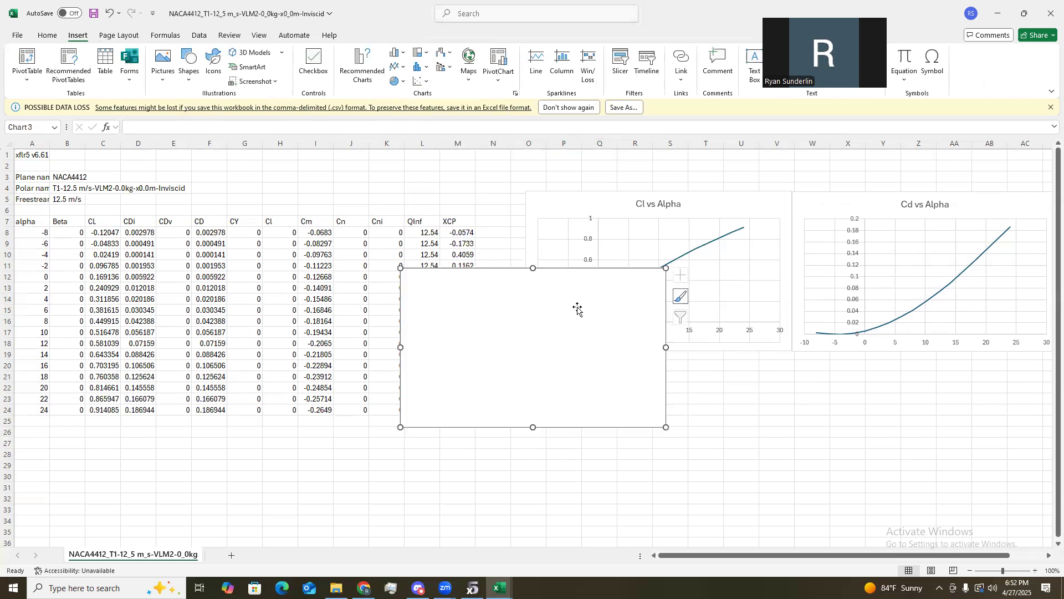
Give the empty chart a 'Cl vs Cd' series with CL as X and CD as Y.
right_click(577, 307)
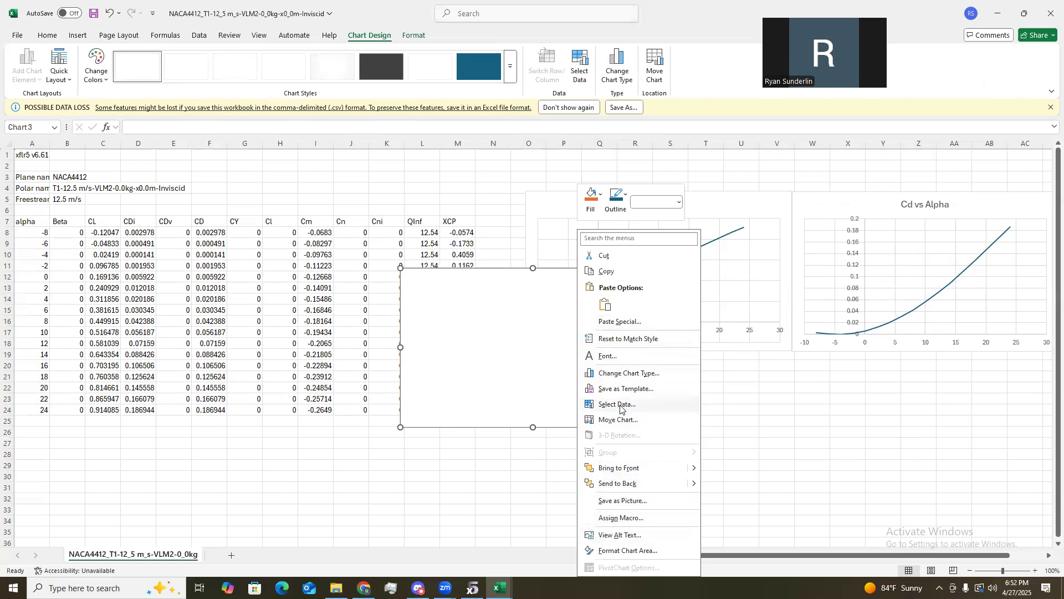
click(616, 404)
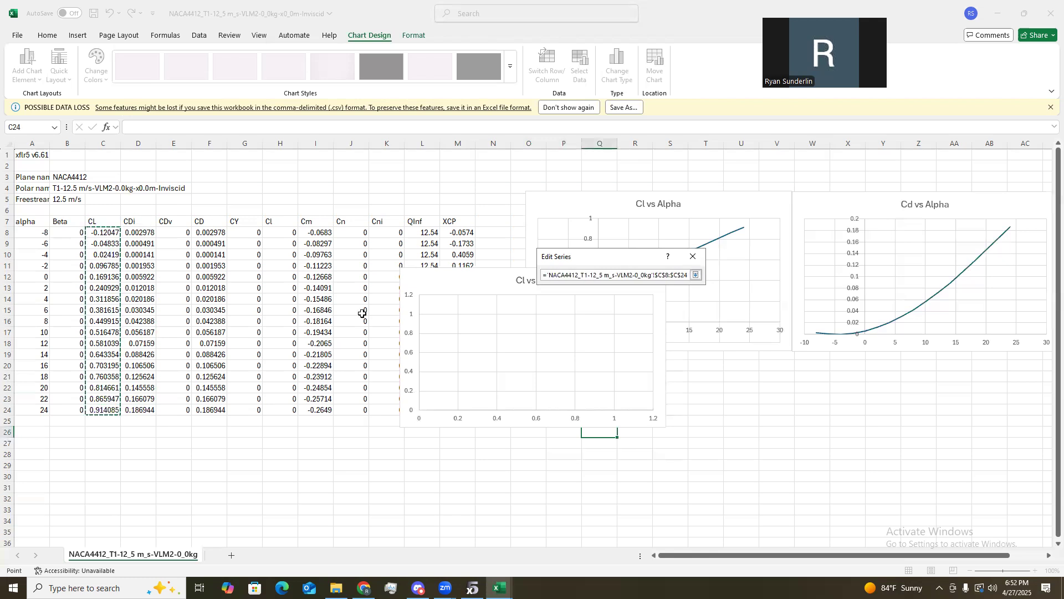
click(209, 409)
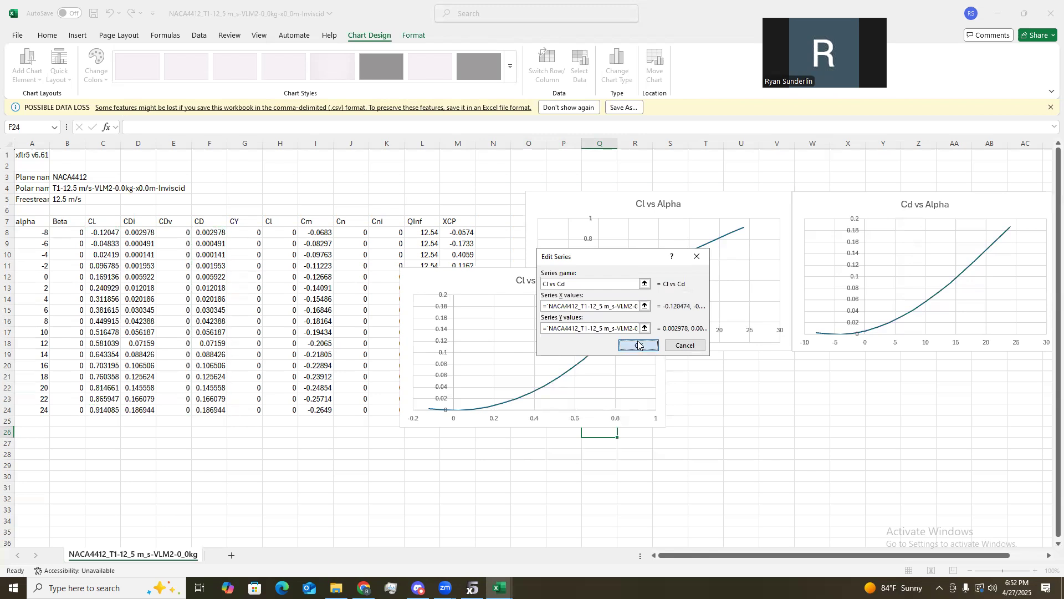
click(637, 345)
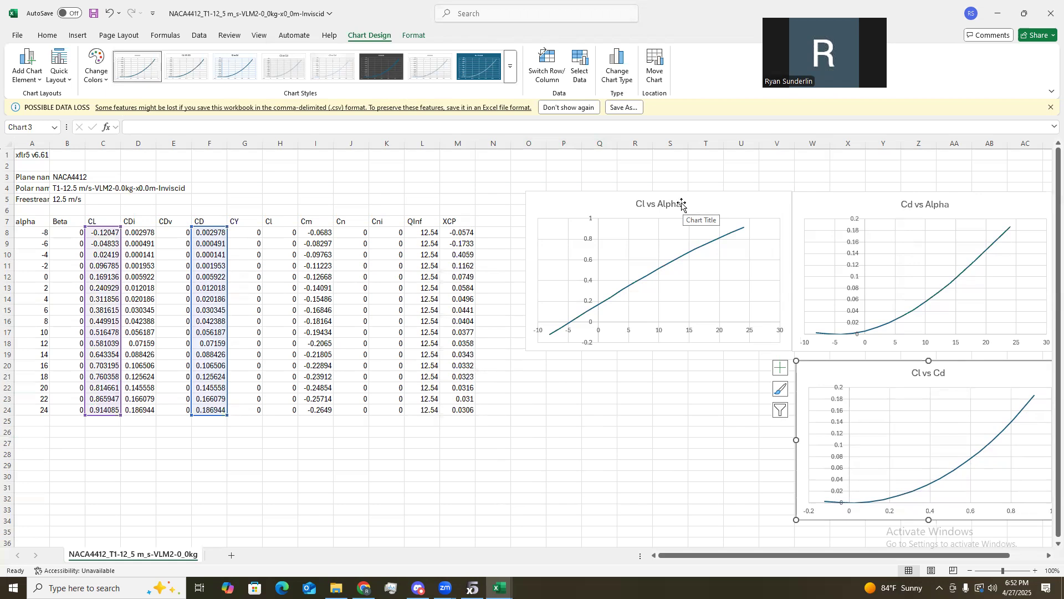
mouse_move(516, 224)
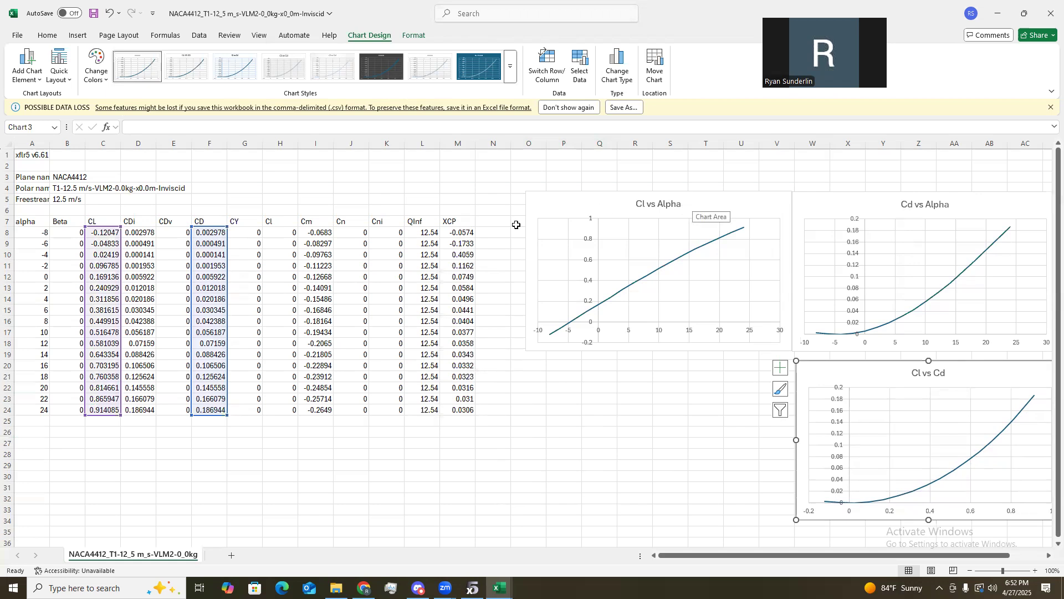
mouse_move(475, 198)
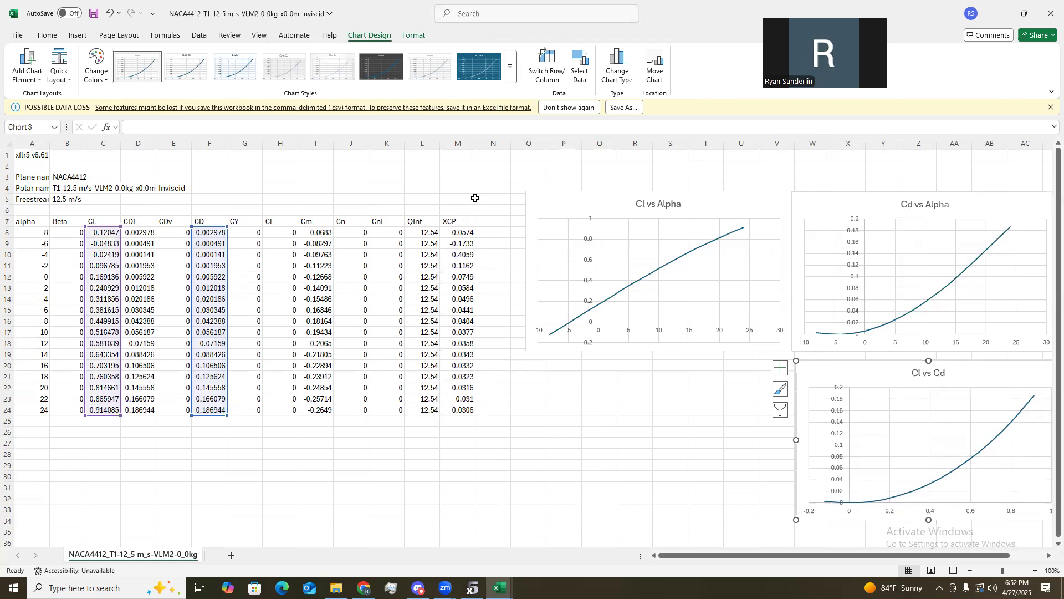
click(492, 233)
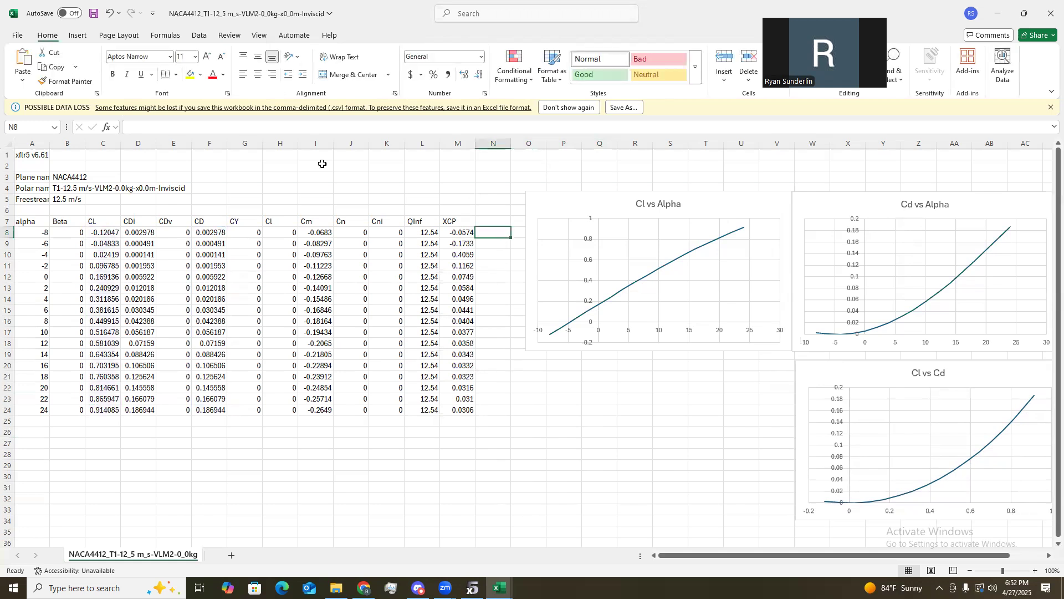
Enter =QUOTIENT(C8,F8) in N8 and fill it down to N24.
text(=)
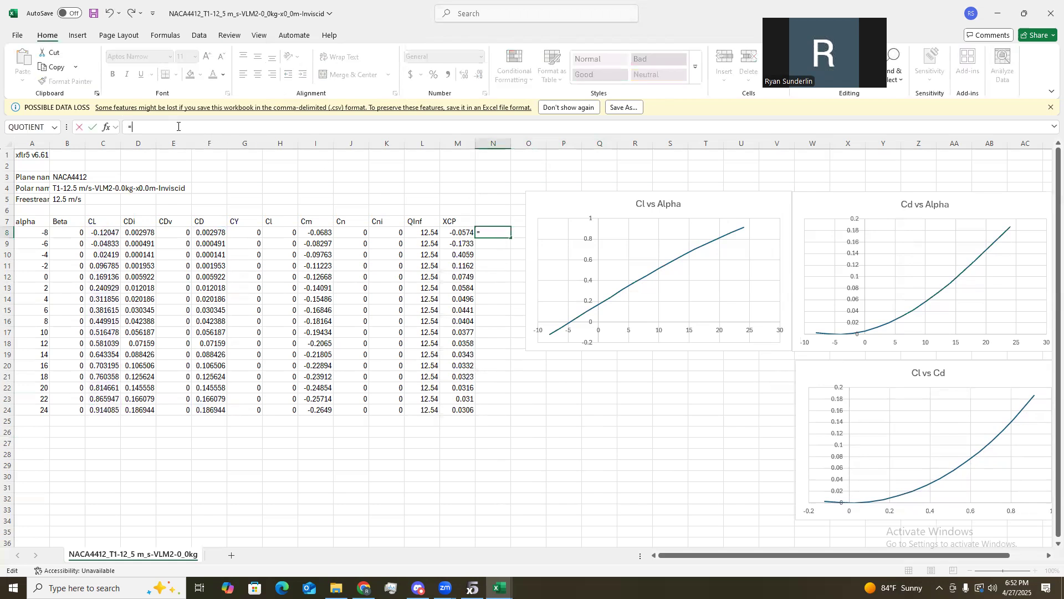
text(Quo)
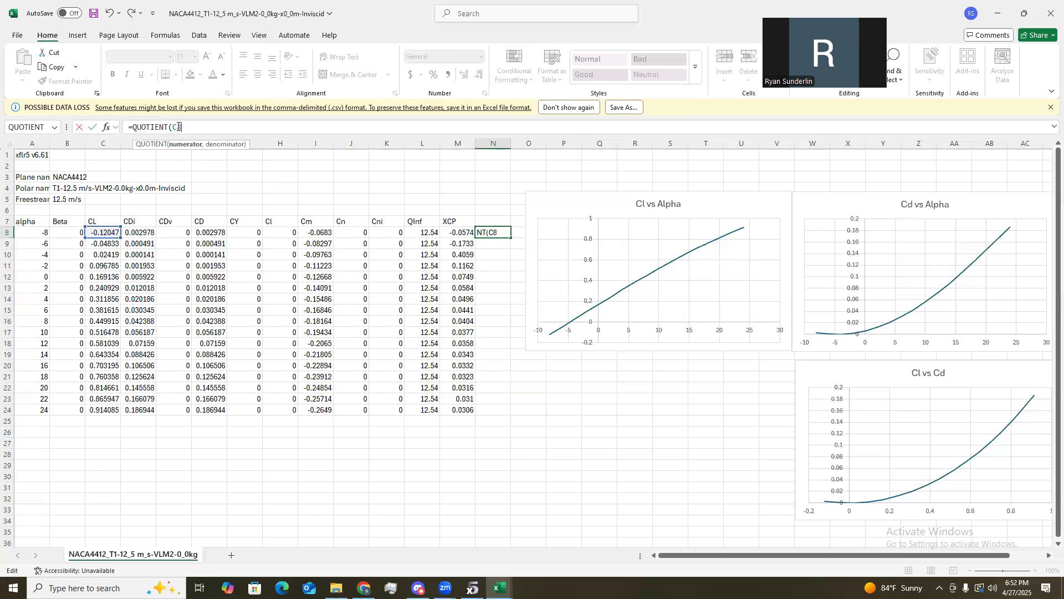
text(,f)
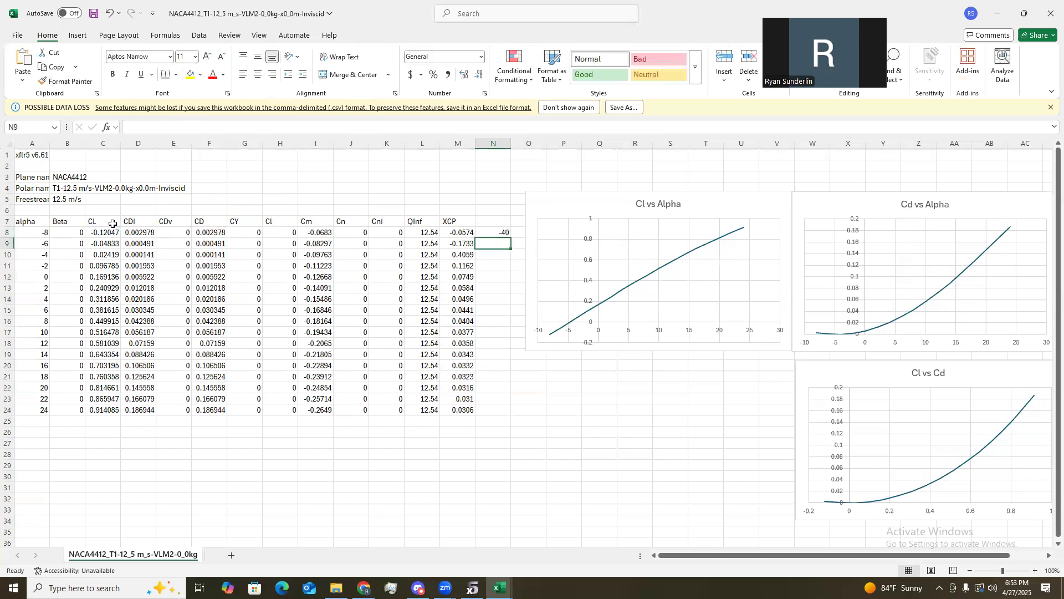
click(209, 233)
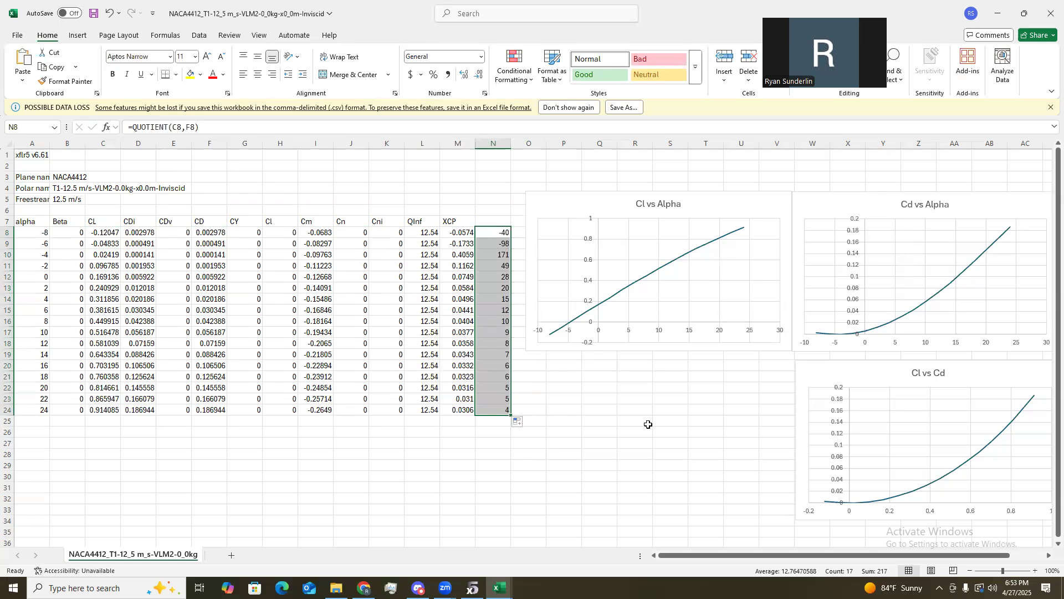
click(634, 432)
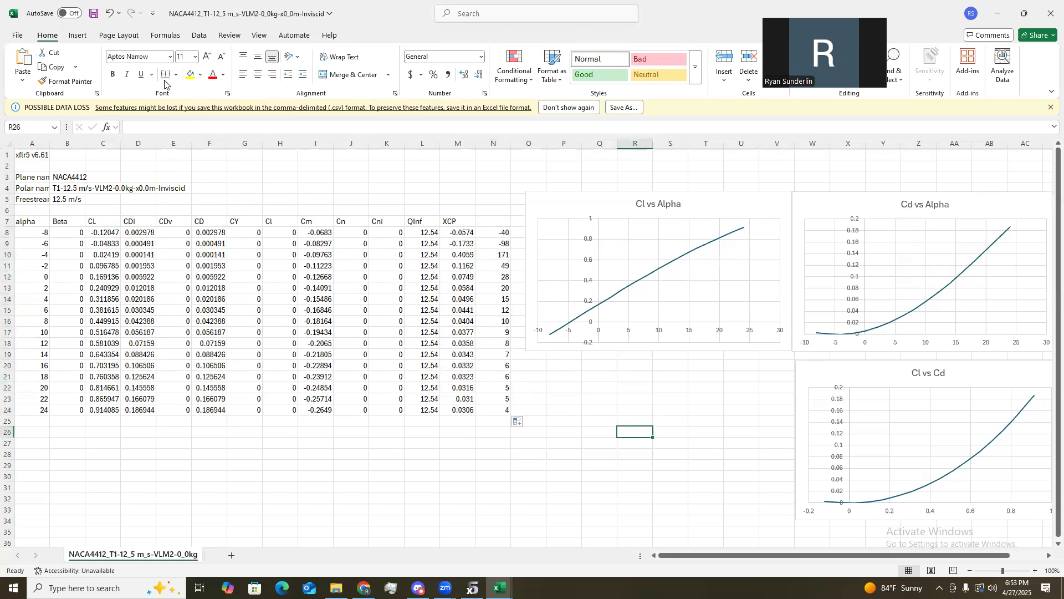
click(76, 35)
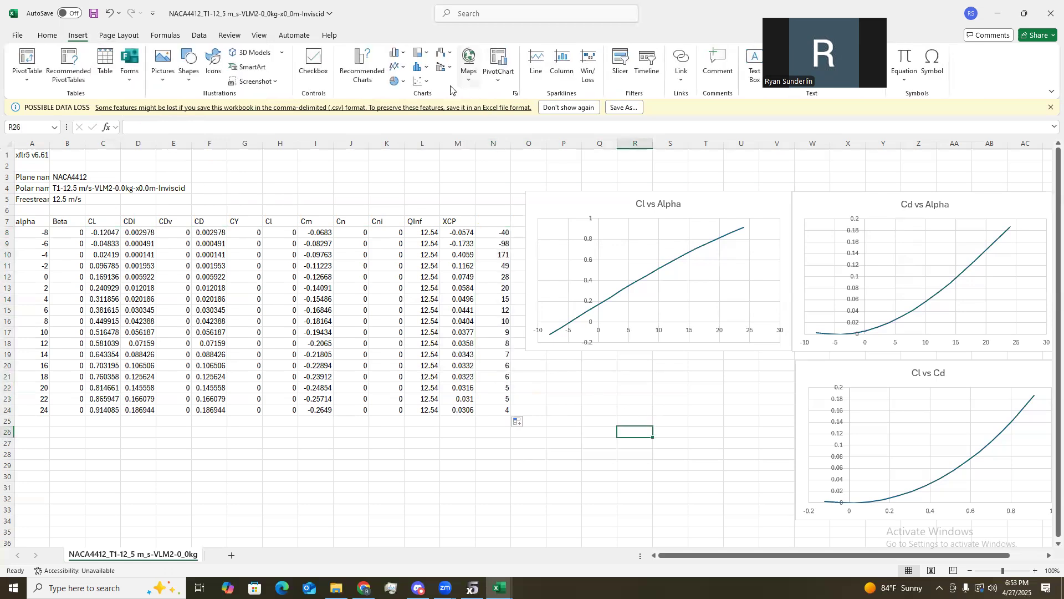
Add a 'Cl/Cd vs Alpha' scatter chart plotting N8:N24 against A8:A24, then return to XFLR5.
click(655, 265)
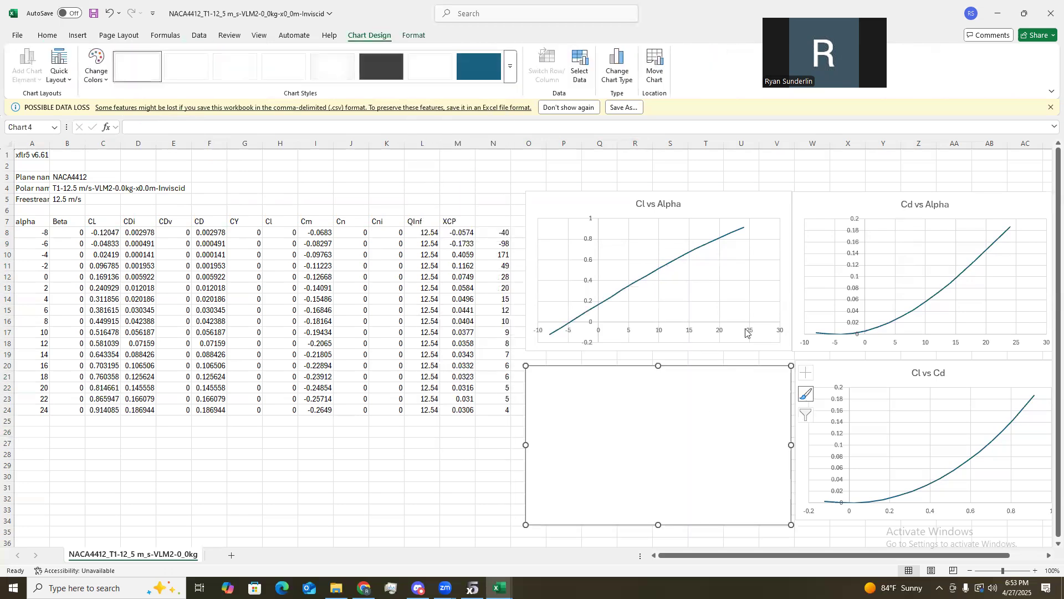
click(579, 65)
text(C)
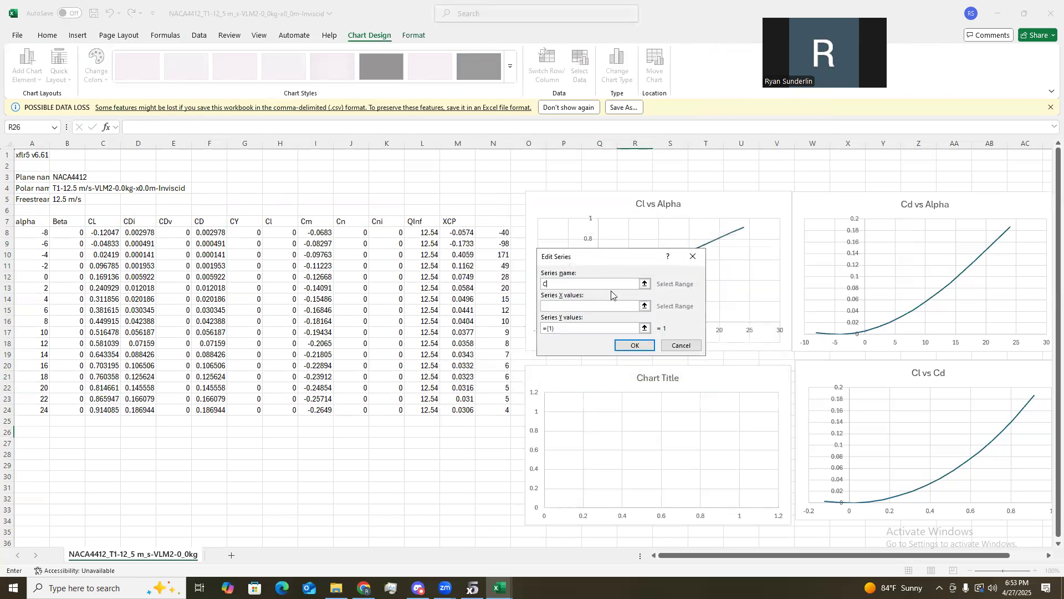
text(l/CD vs)
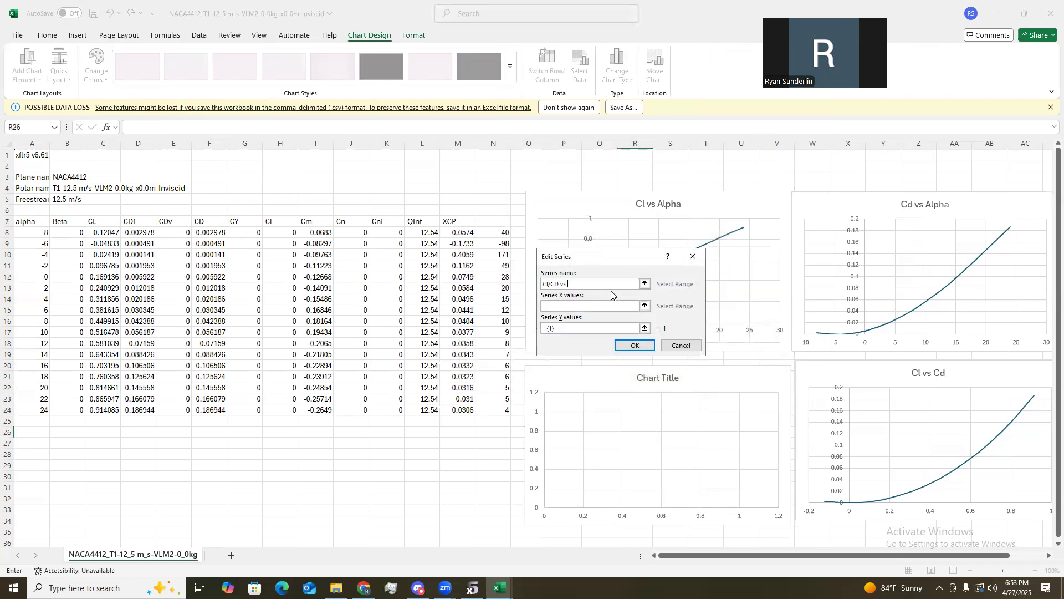
text(Alpha)
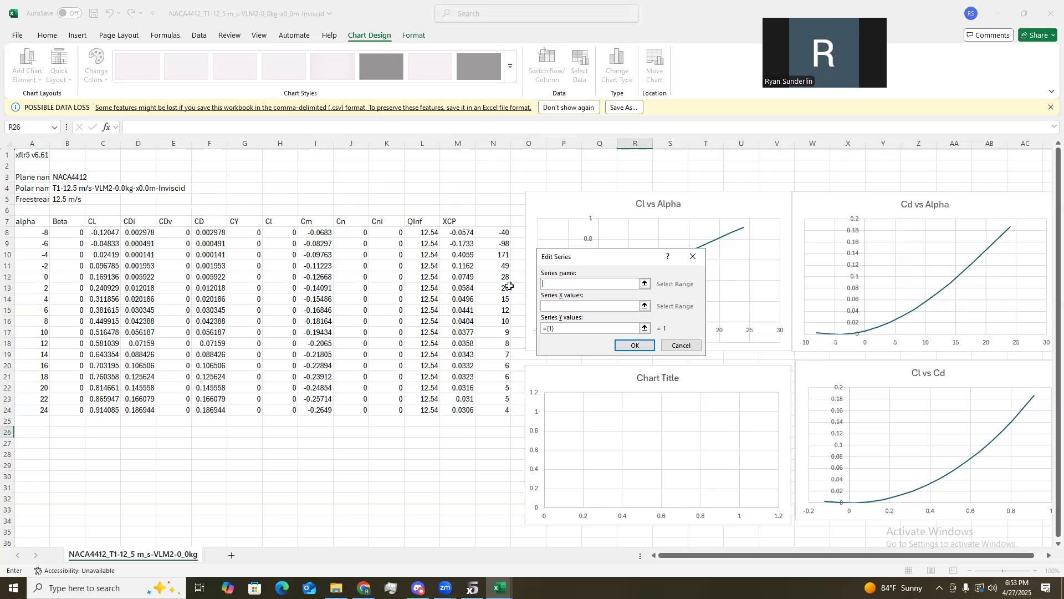
text(Cl/)
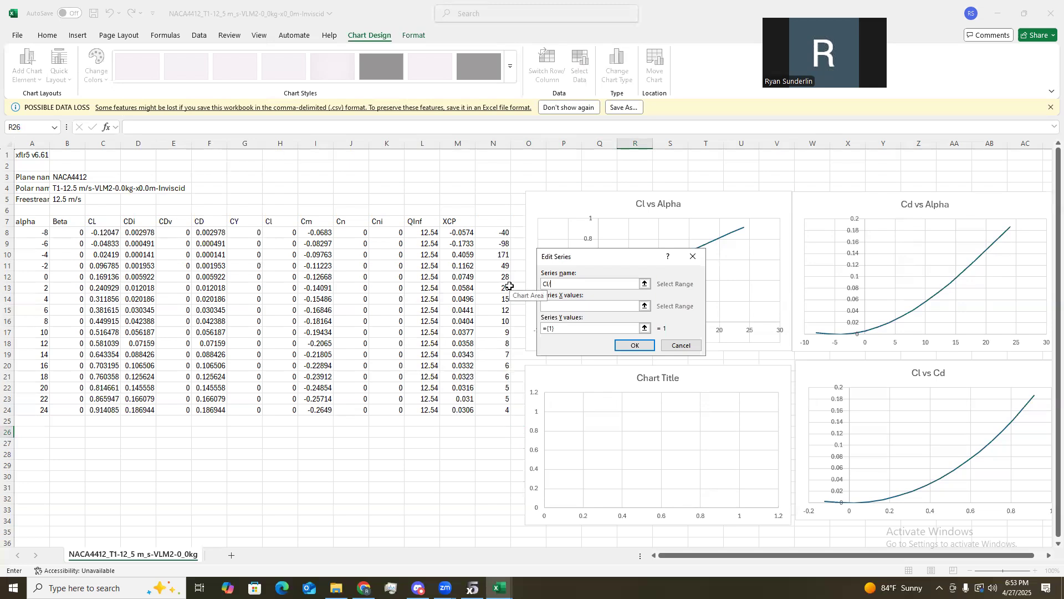
text(Cd)
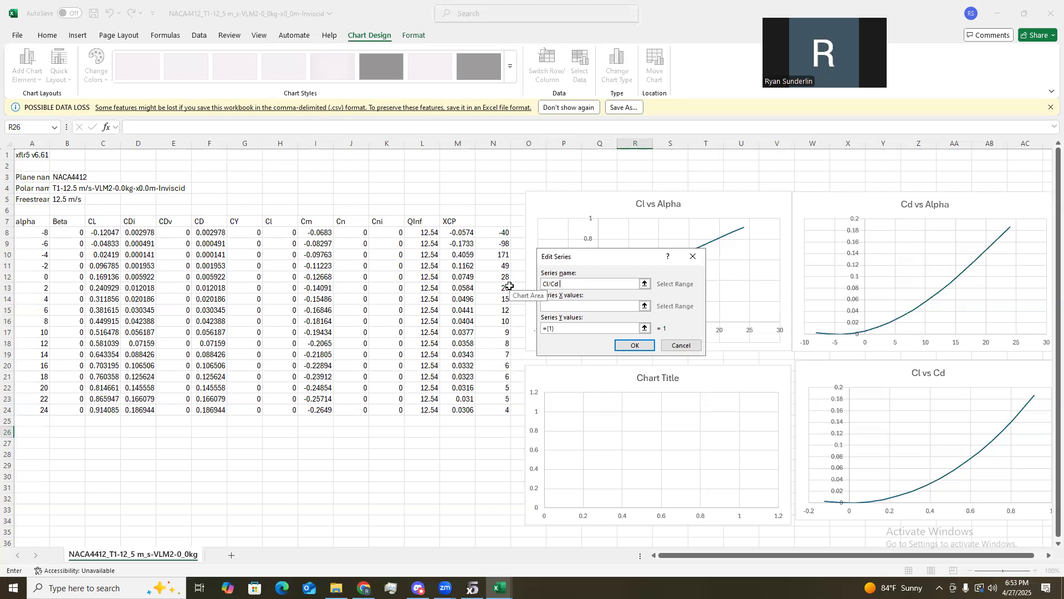
text(vs Alpha)
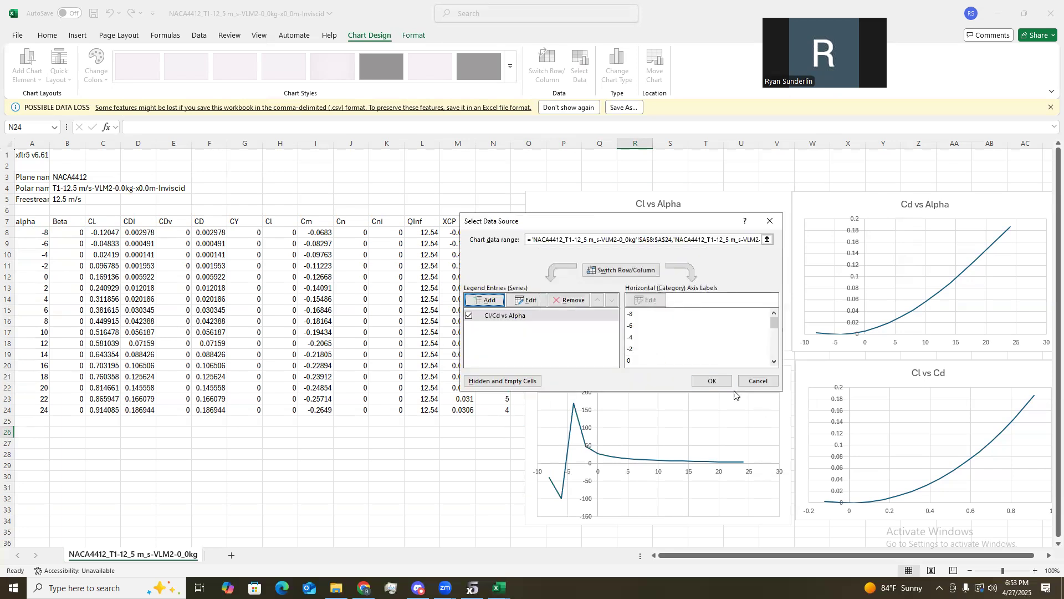
click(711, 381)
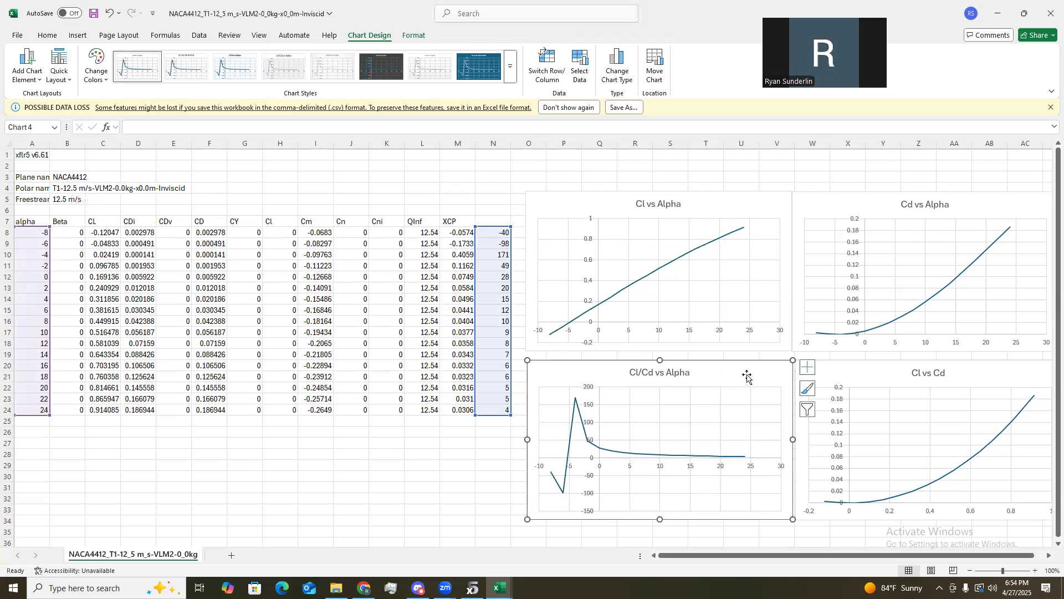
click(471, 587)
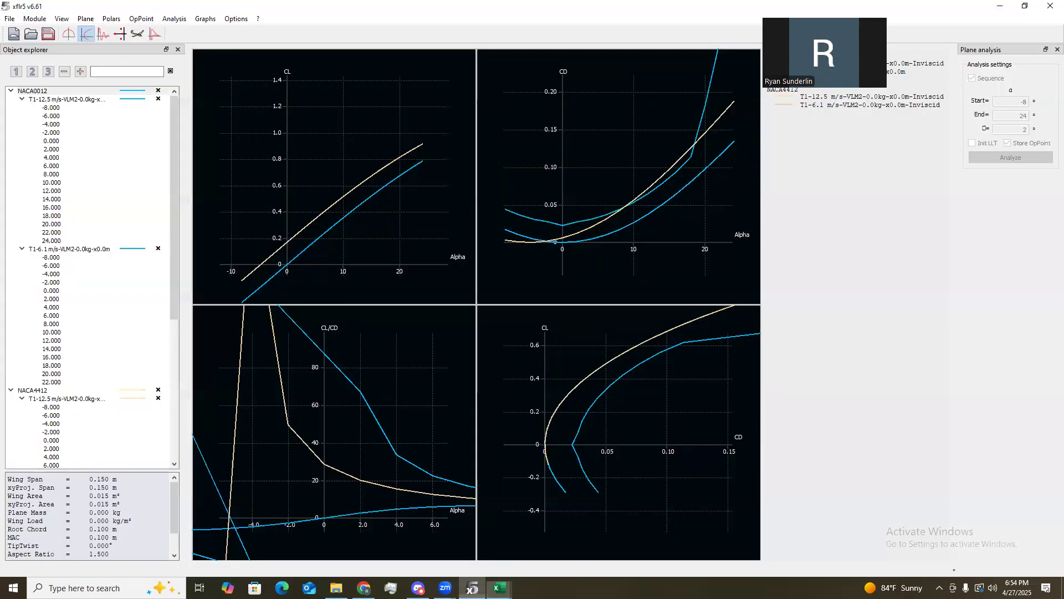
mouse_move(498, 588)
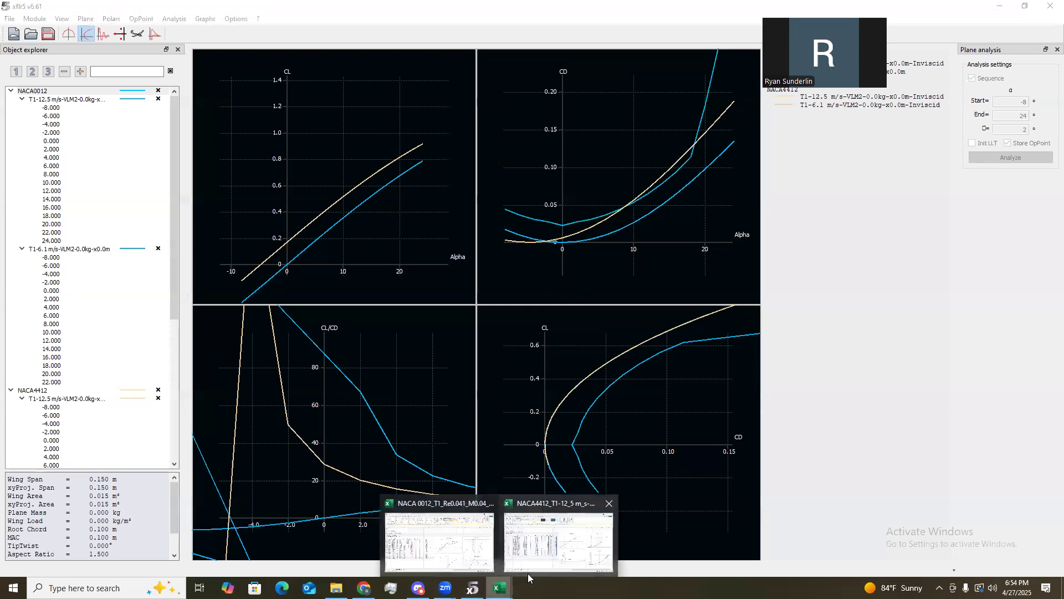
mouse_move(617, 202)
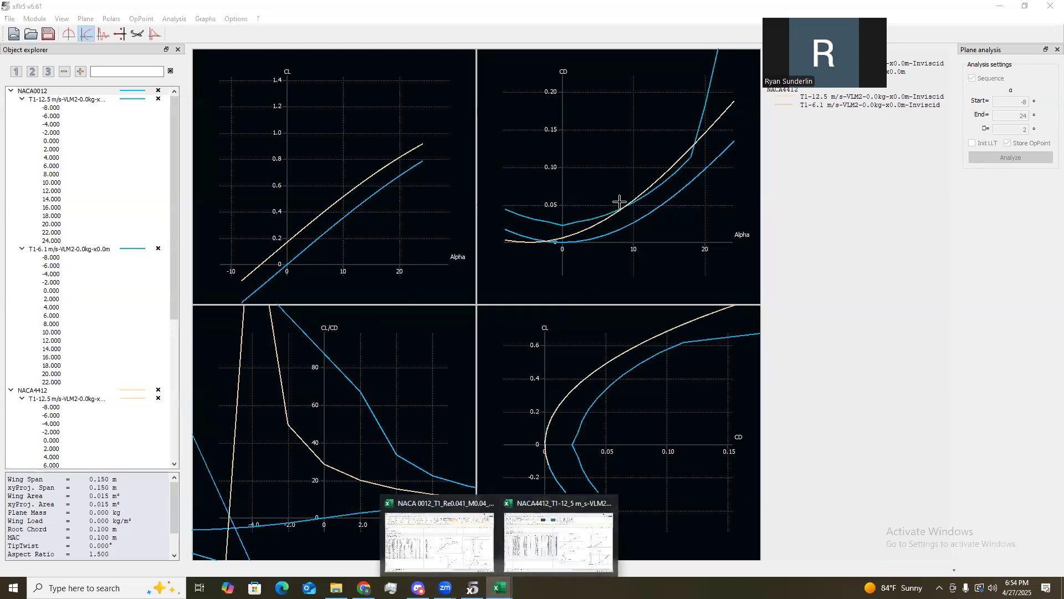
mouse_move(465, 547)
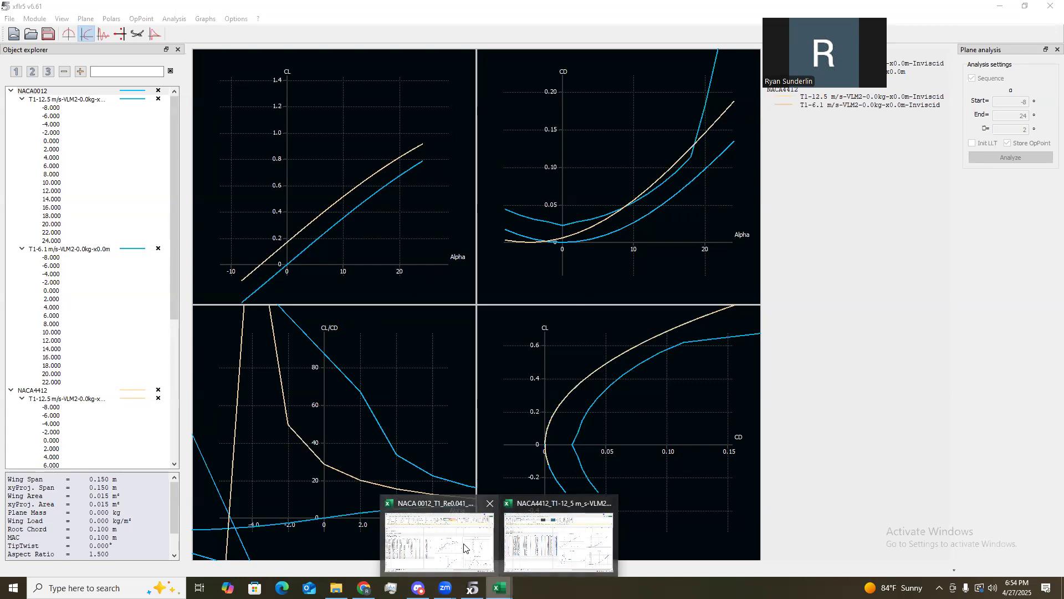
Bring up the NACA 0012 workbook from the Excel taskbar thumbnail.
click(437, 539)
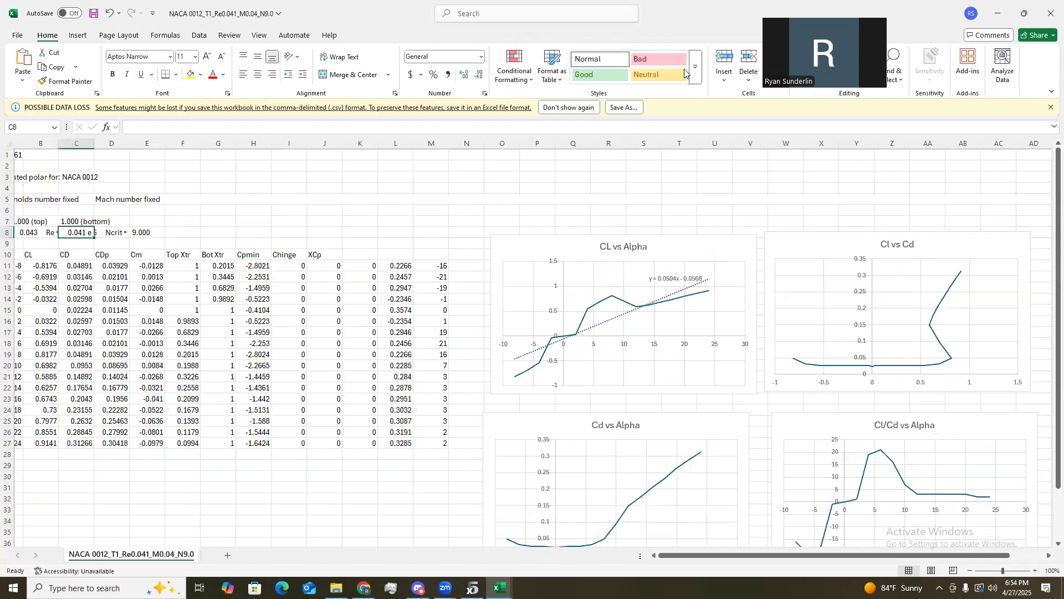